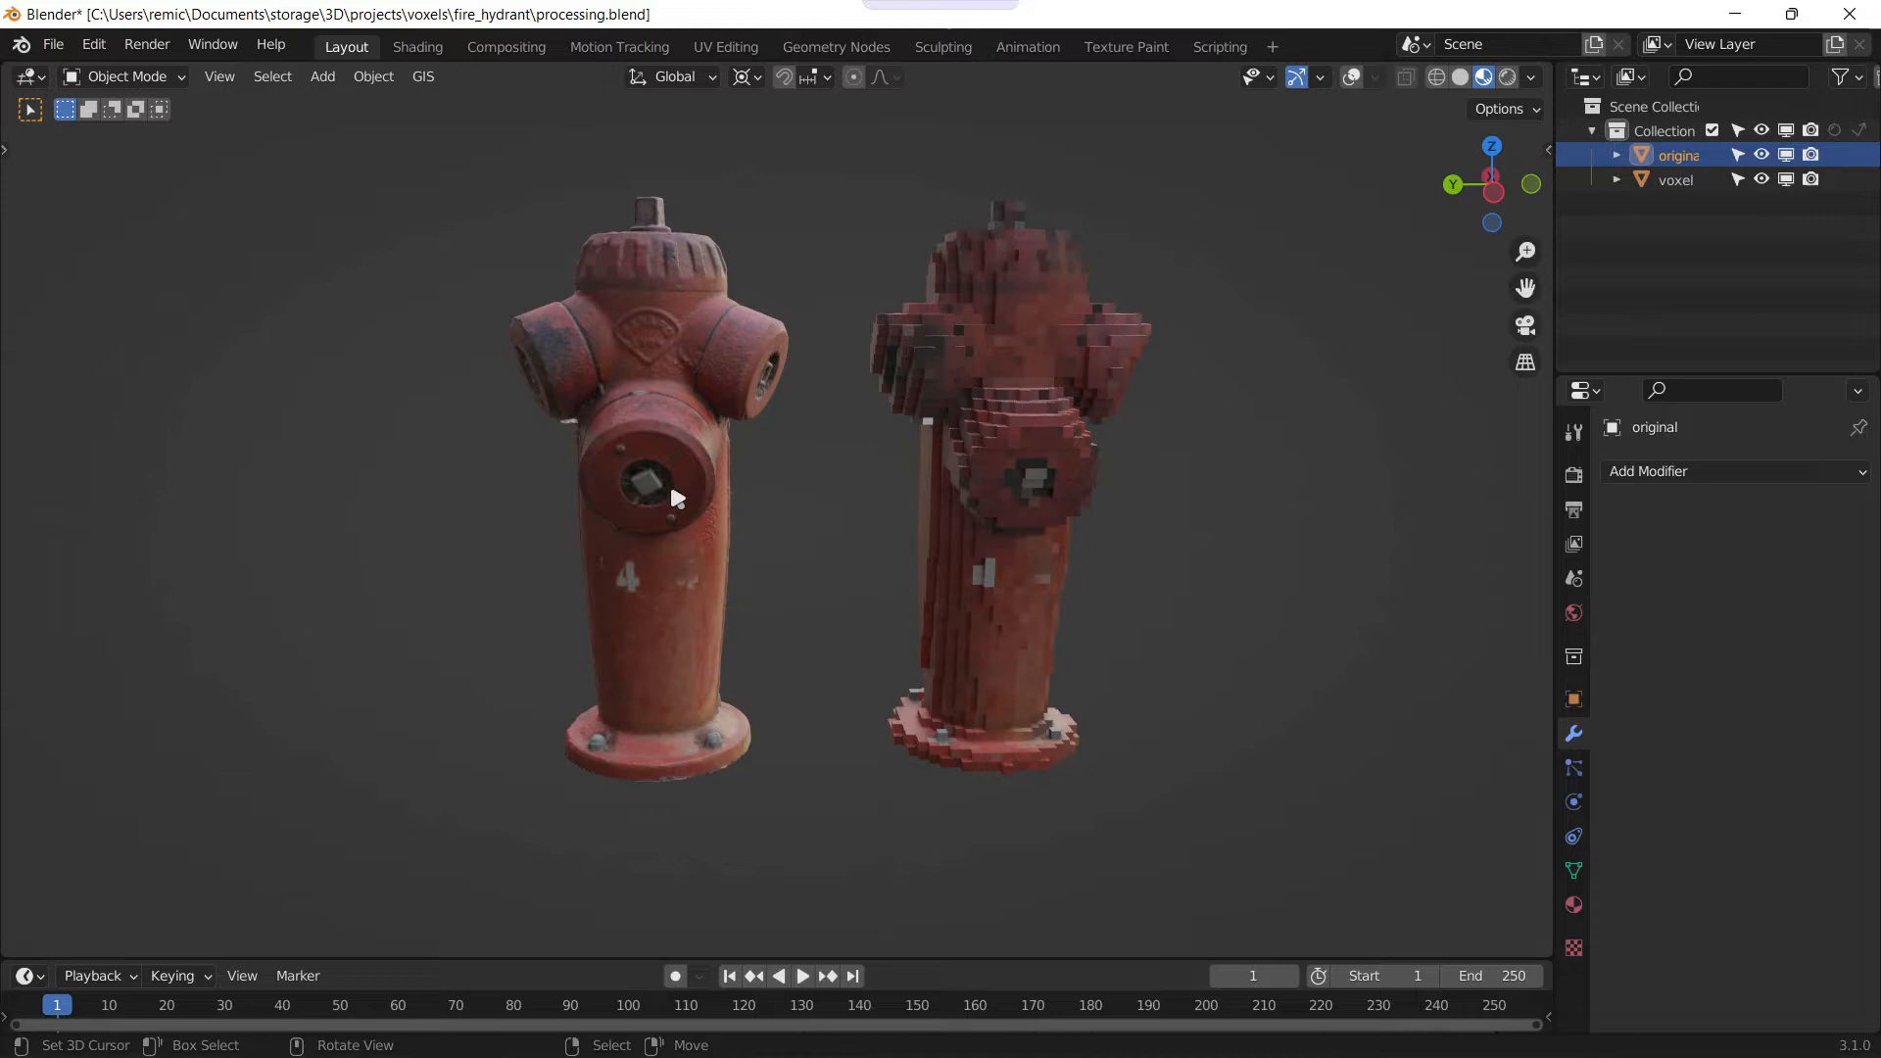
pyautogui.moveTo(707, 588)
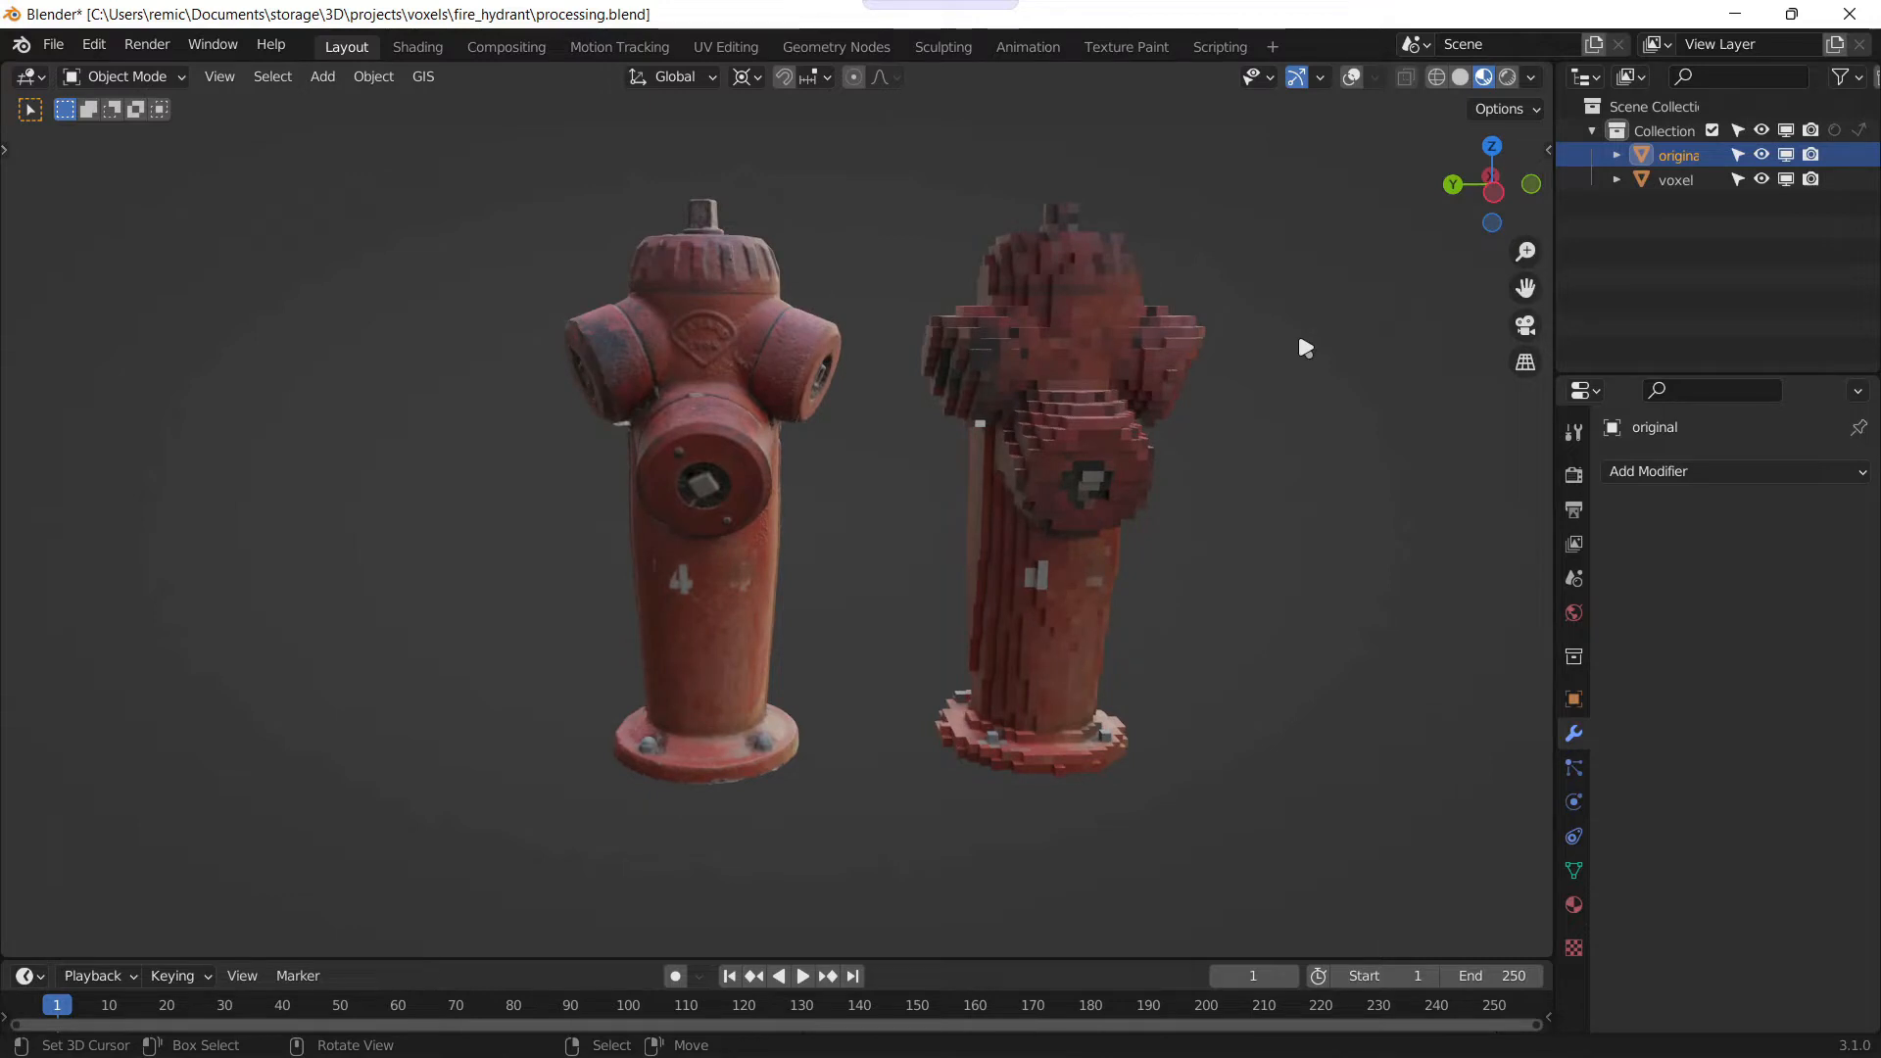
# Step: Launch Chrome and reach the Sketchfab website via a Google search for 'sketchfab'
pyautogui.click(830, 1029)
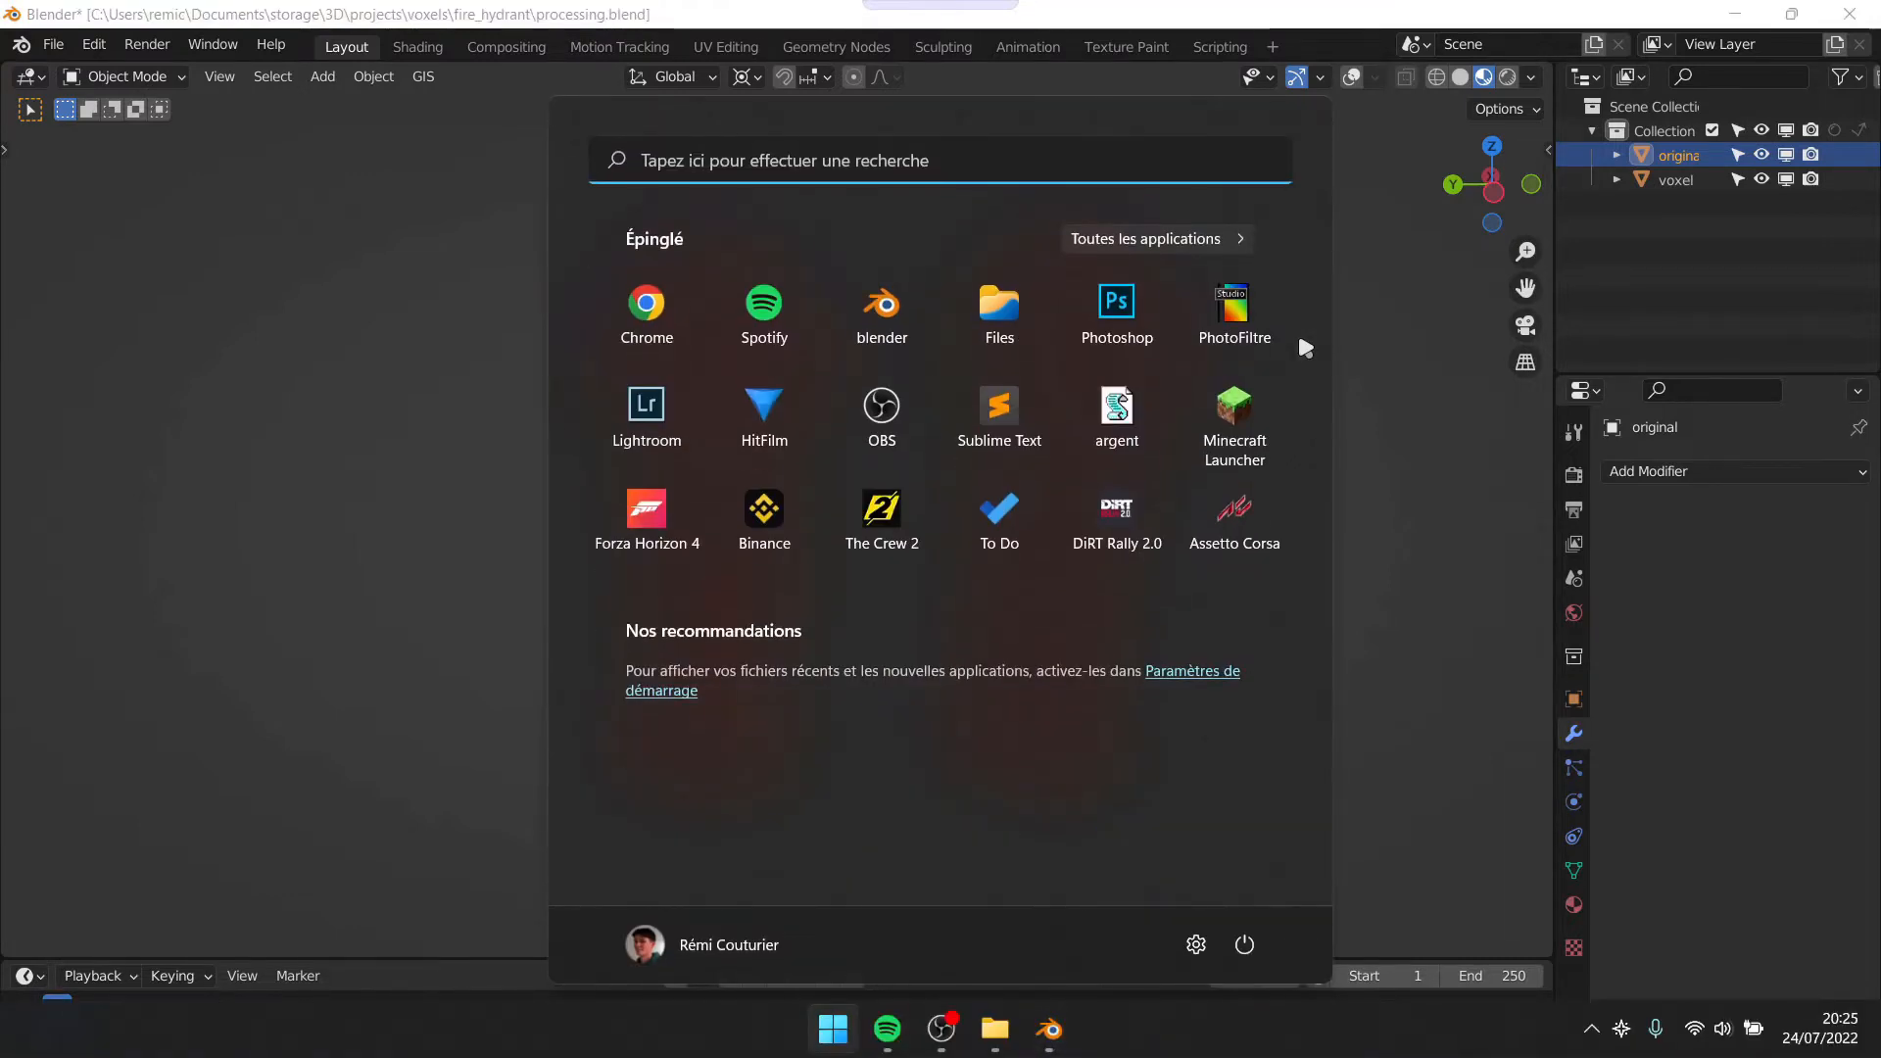
pyautogui.click(645, 310)
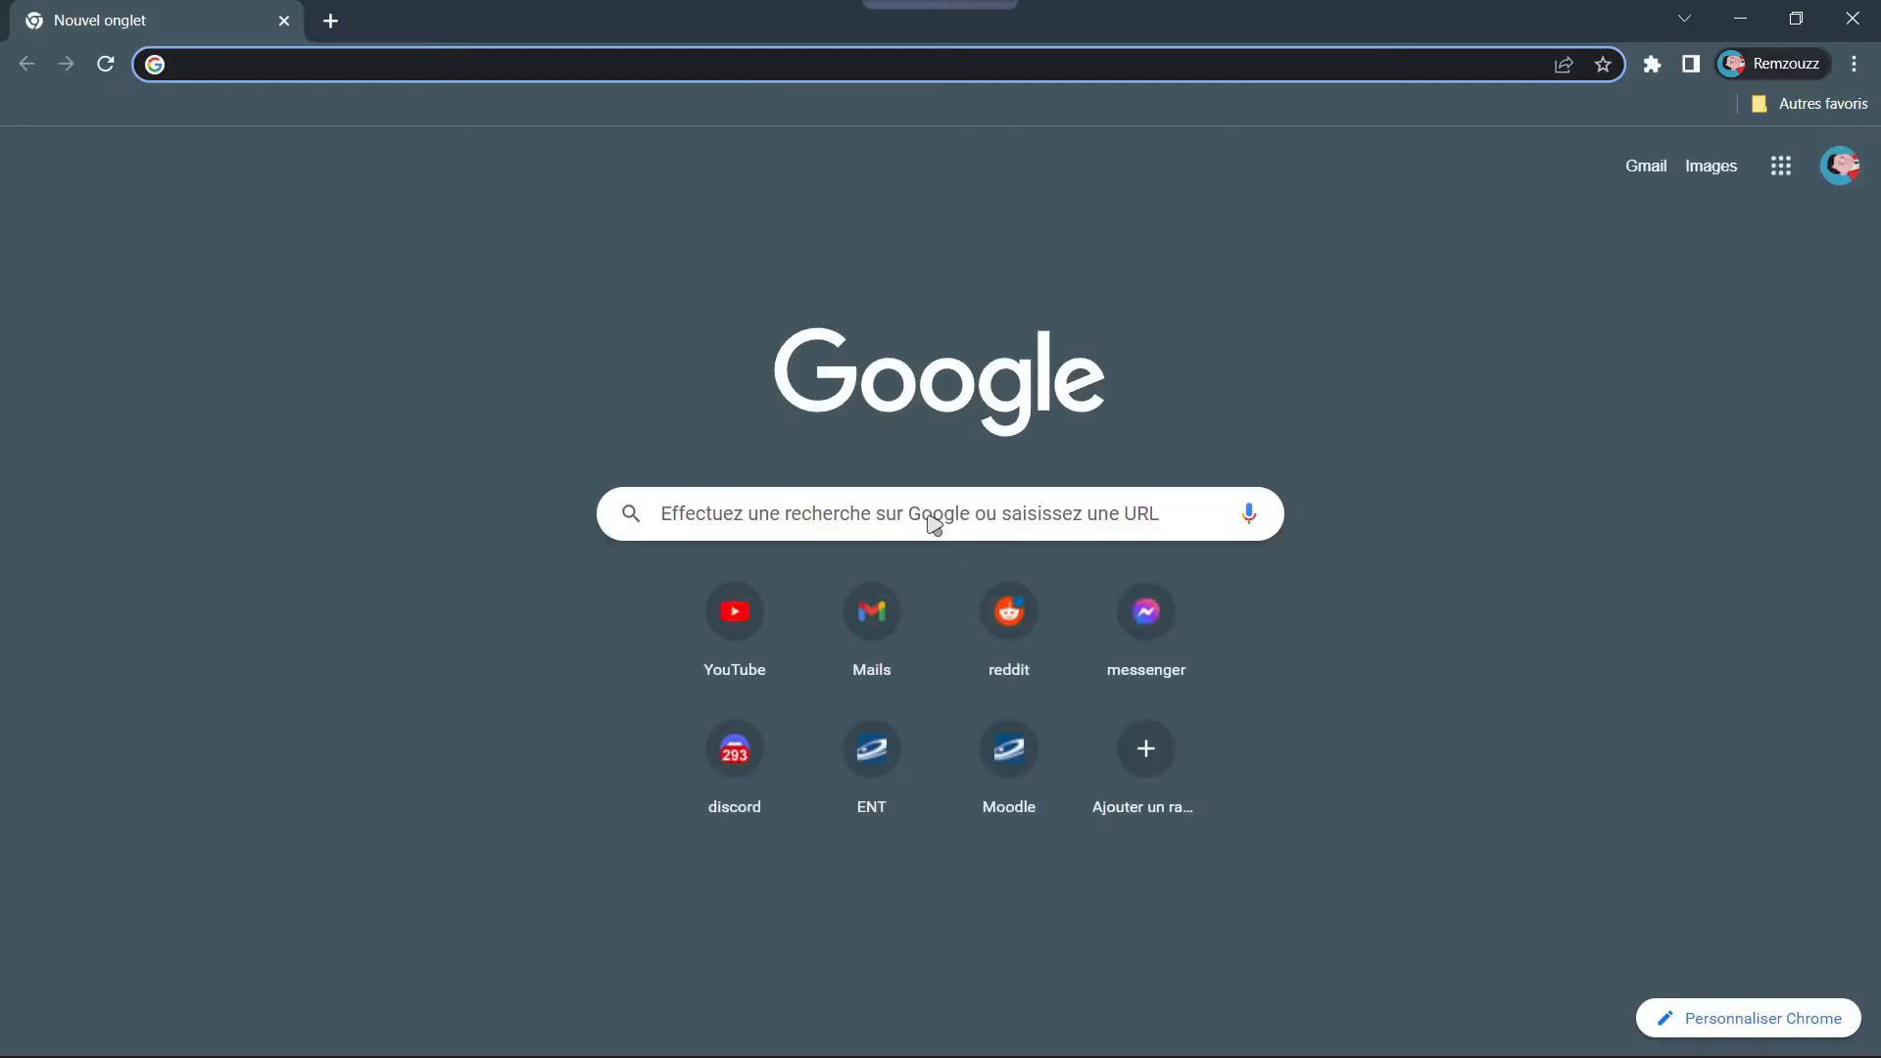
pyautogui.write('sketchfab')
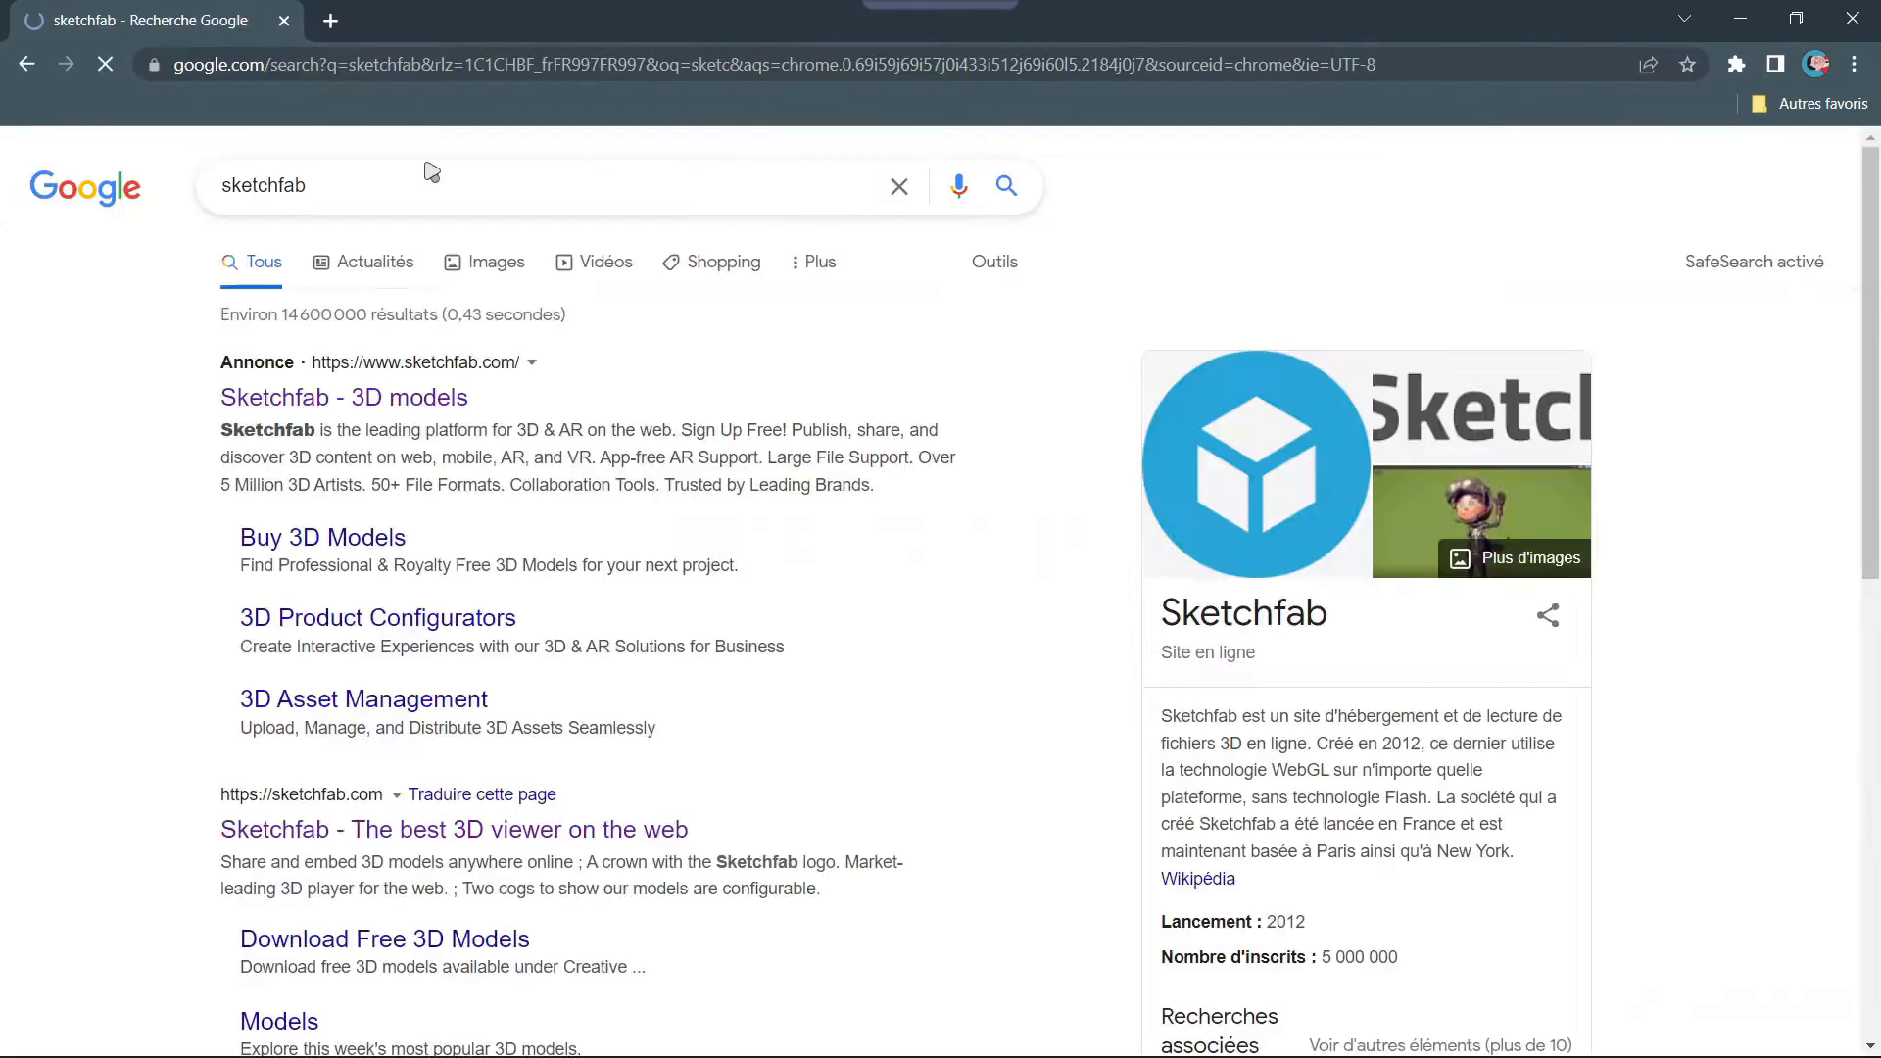
pyautogui.click(345, 398)
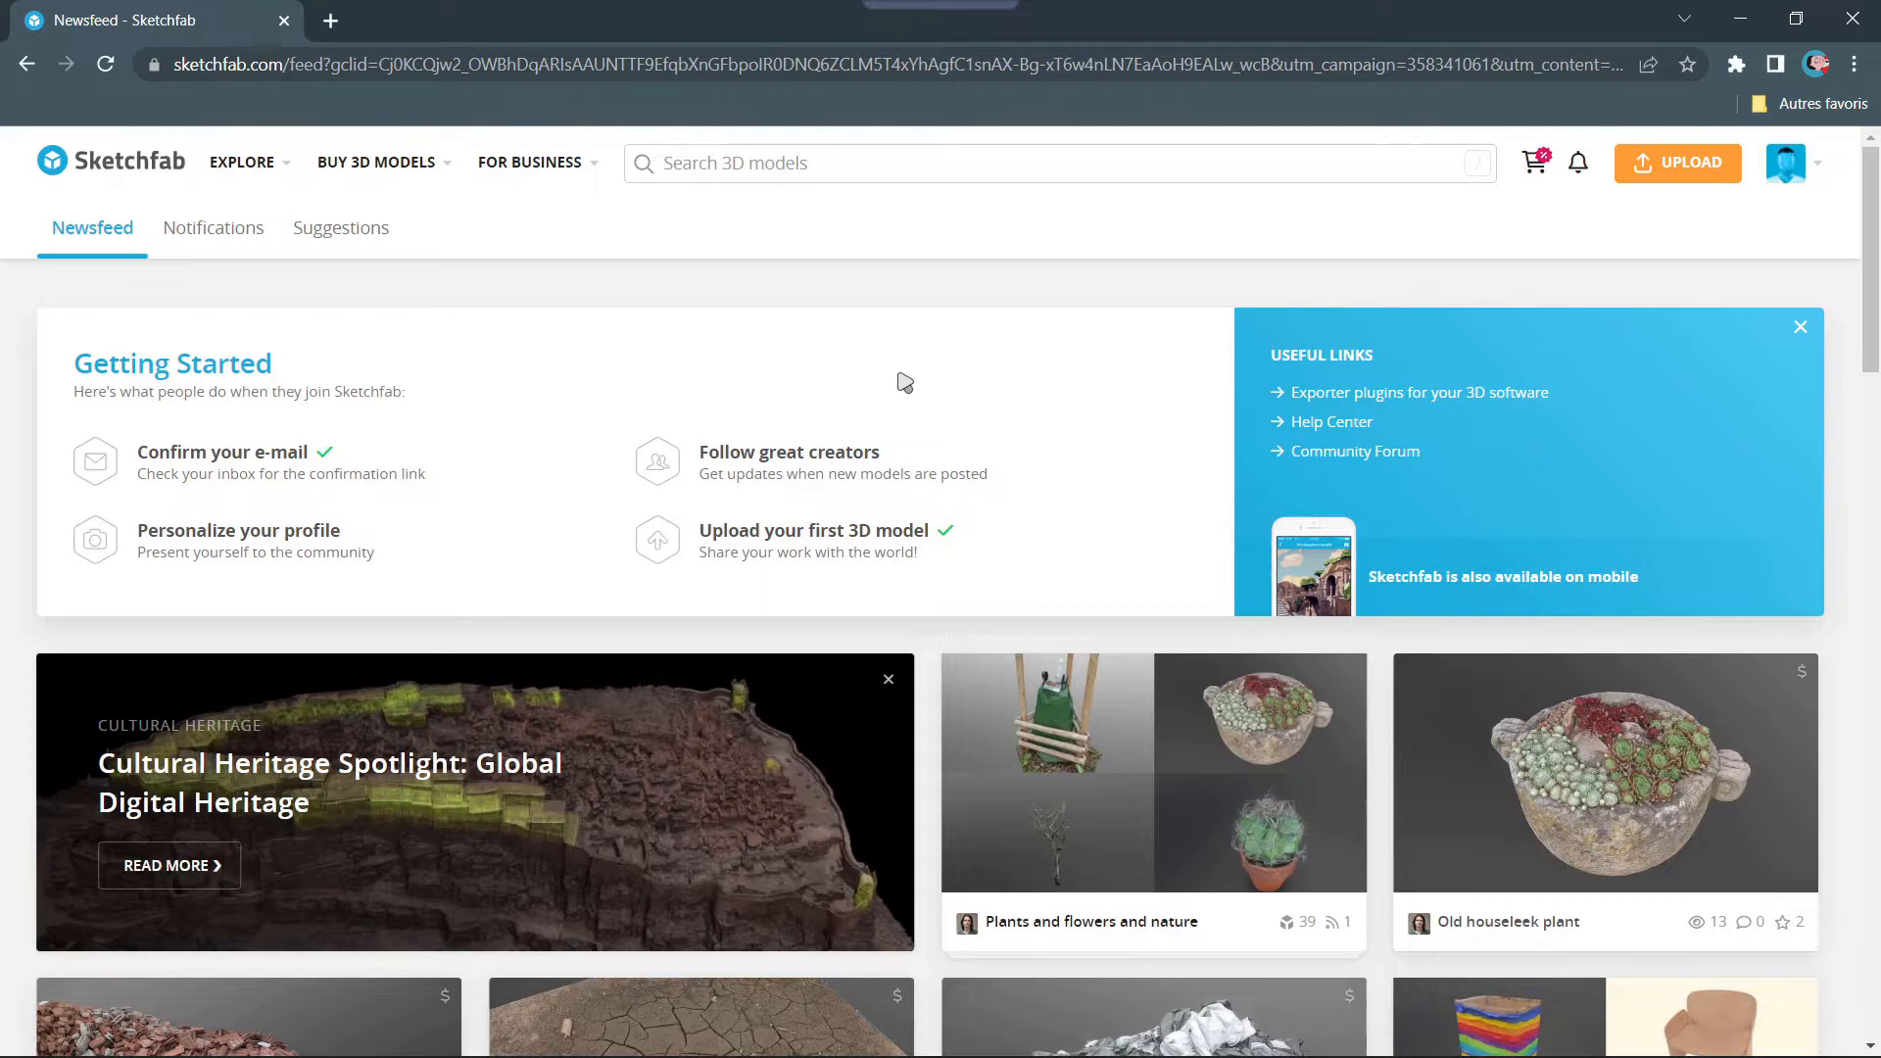
# Step: Scroll through the Sketchfab newsfeed of 3D models before searching
pyautogui.scroll(-3)
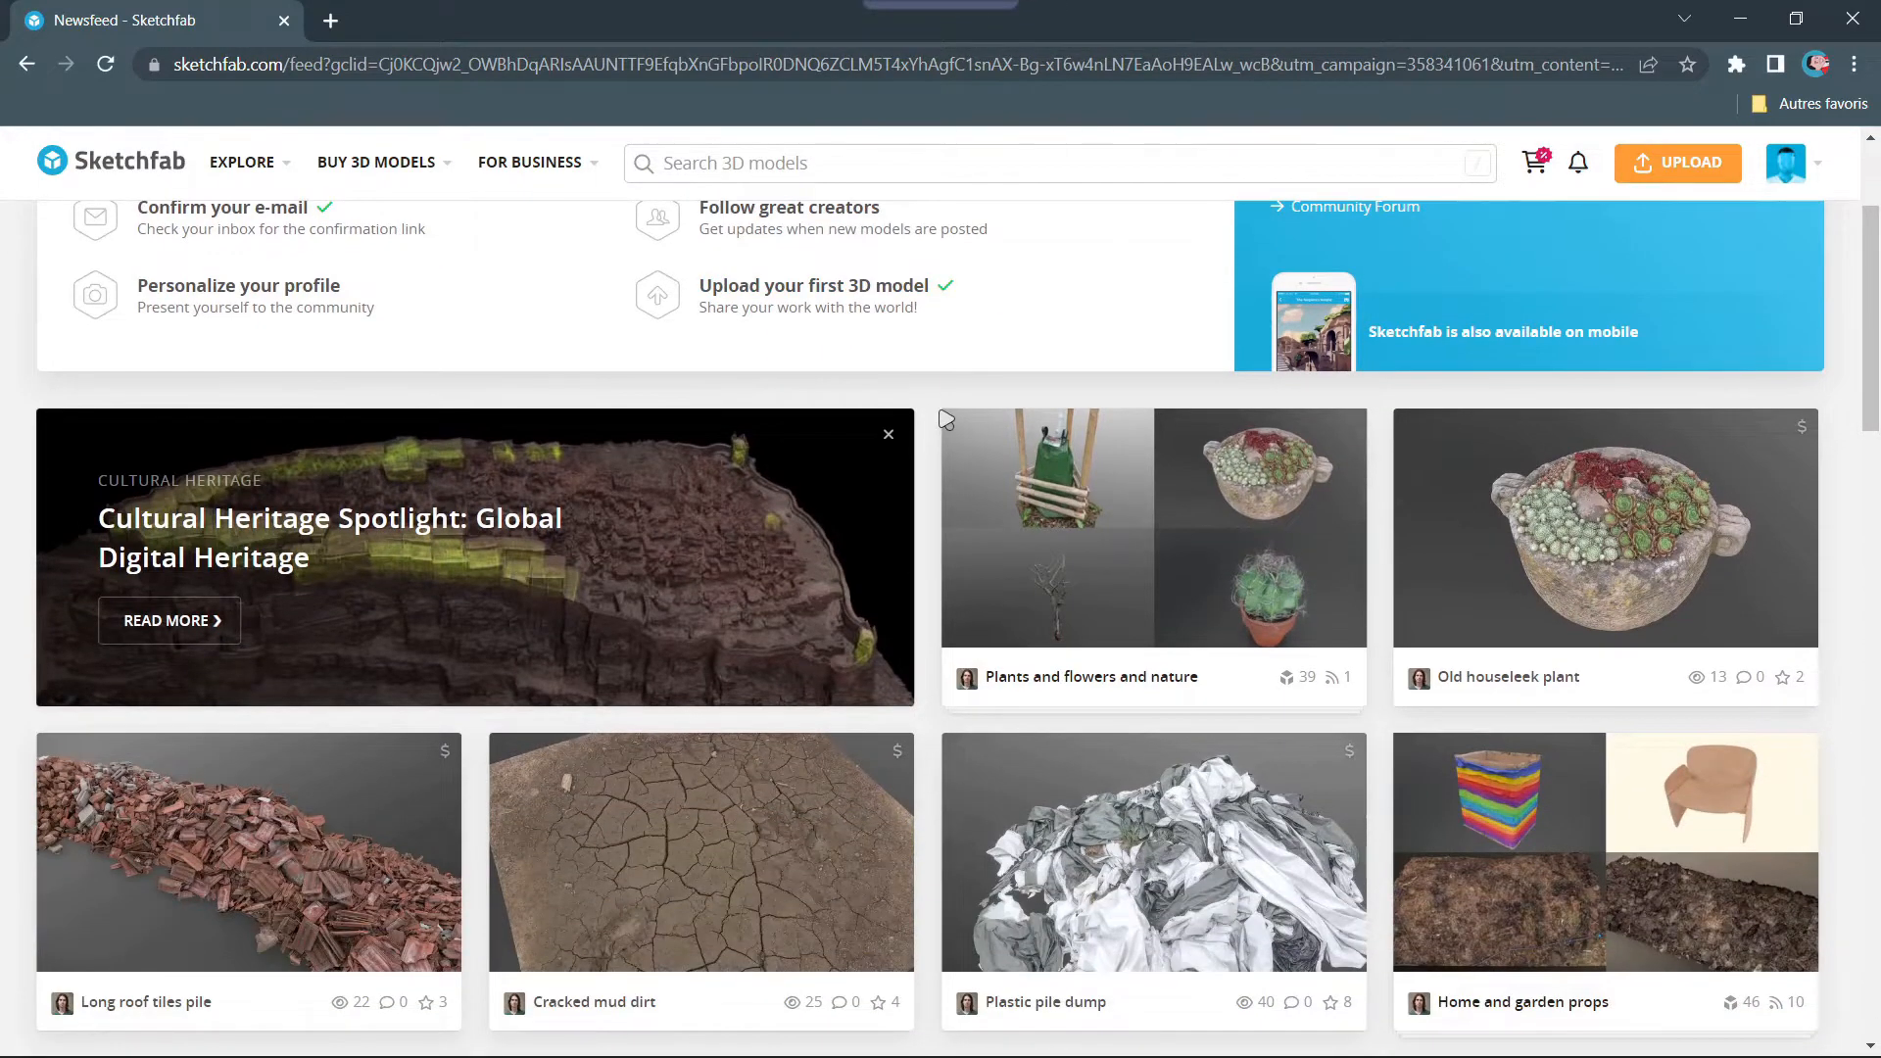
pyautogui.scroll(-3)
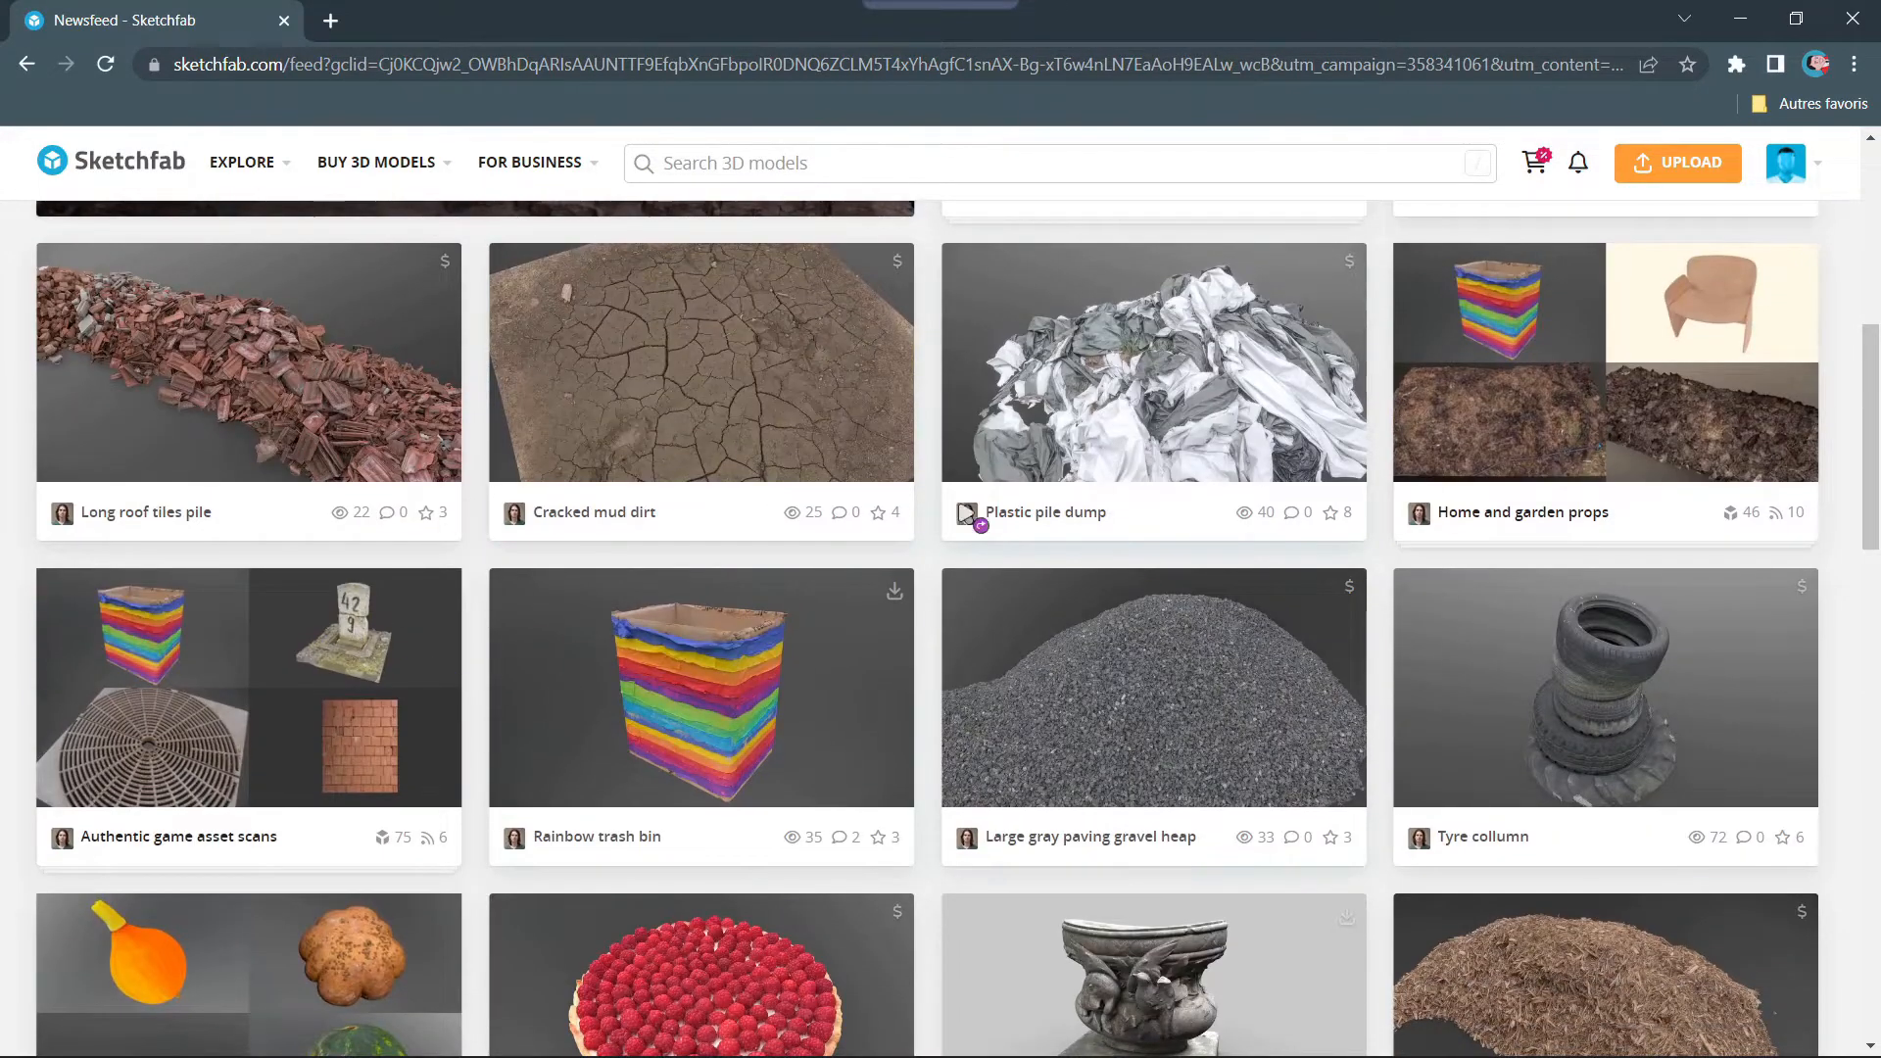
pyautogui.scroll(-3)
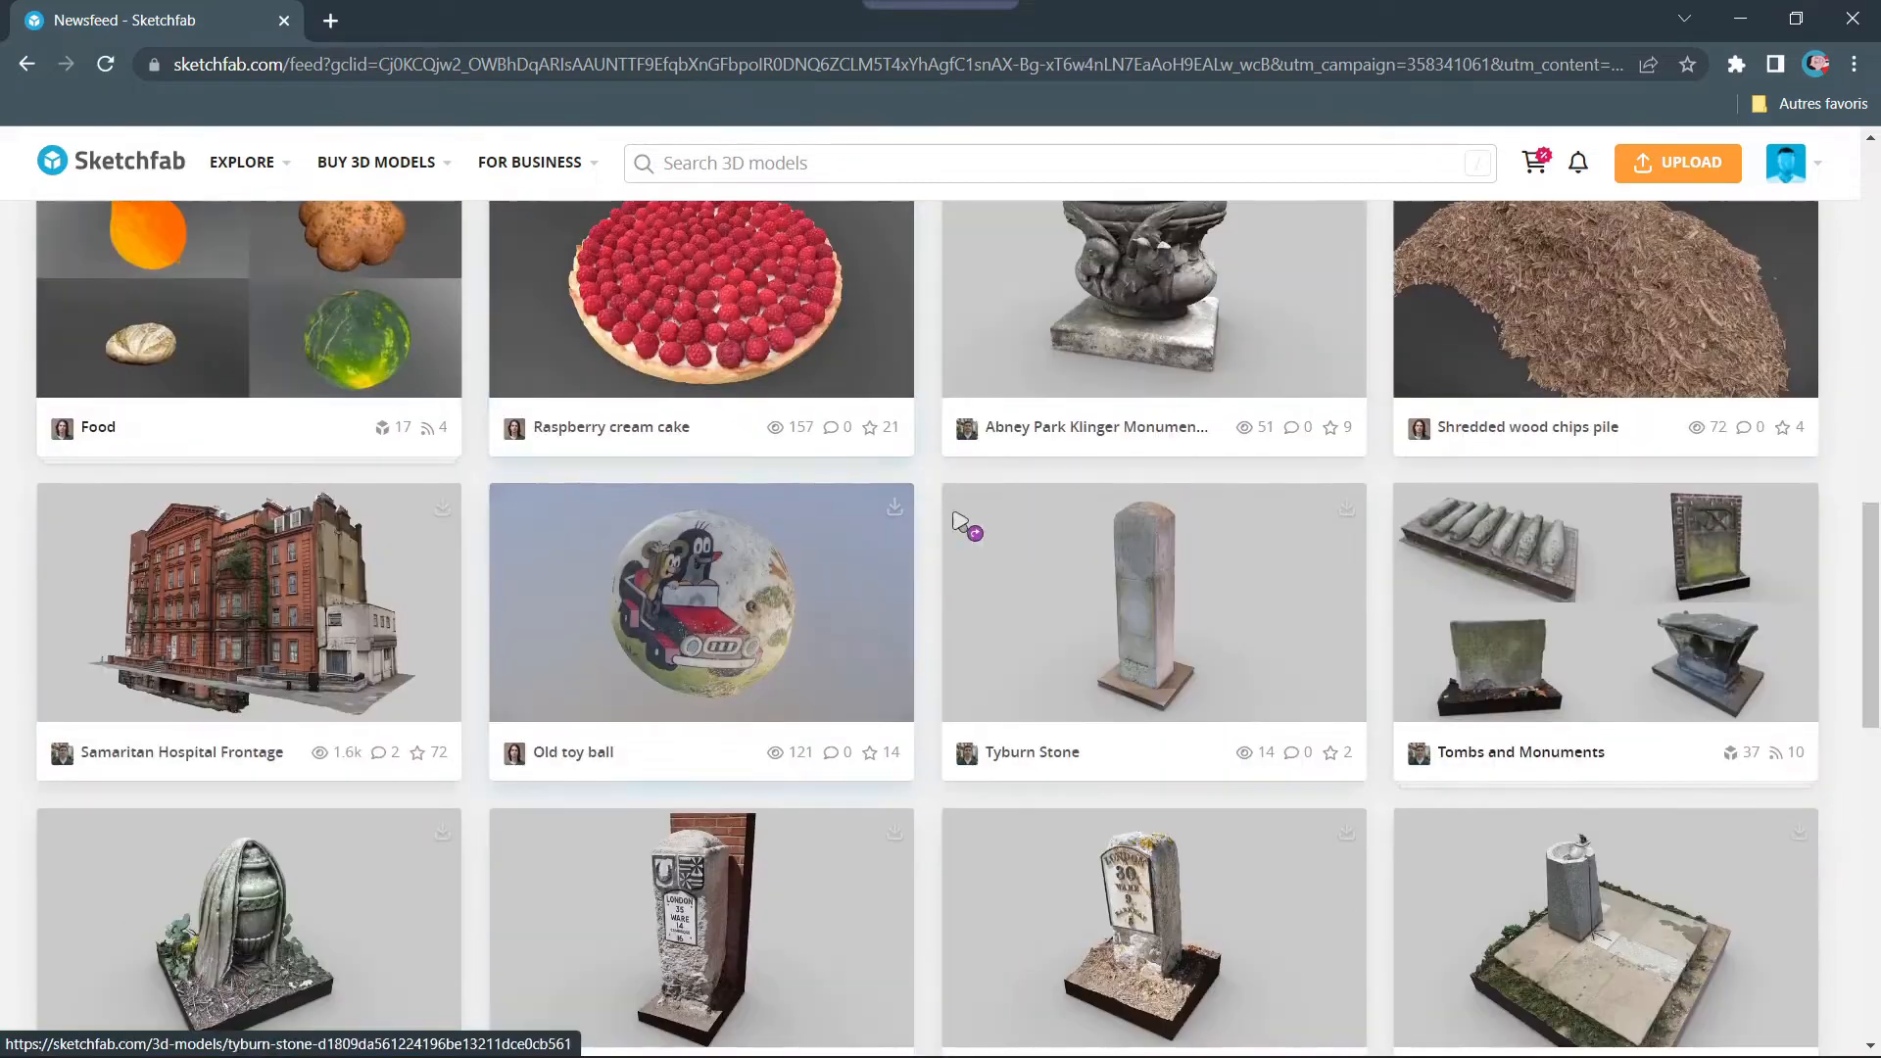
pyautogui.scroll(3)
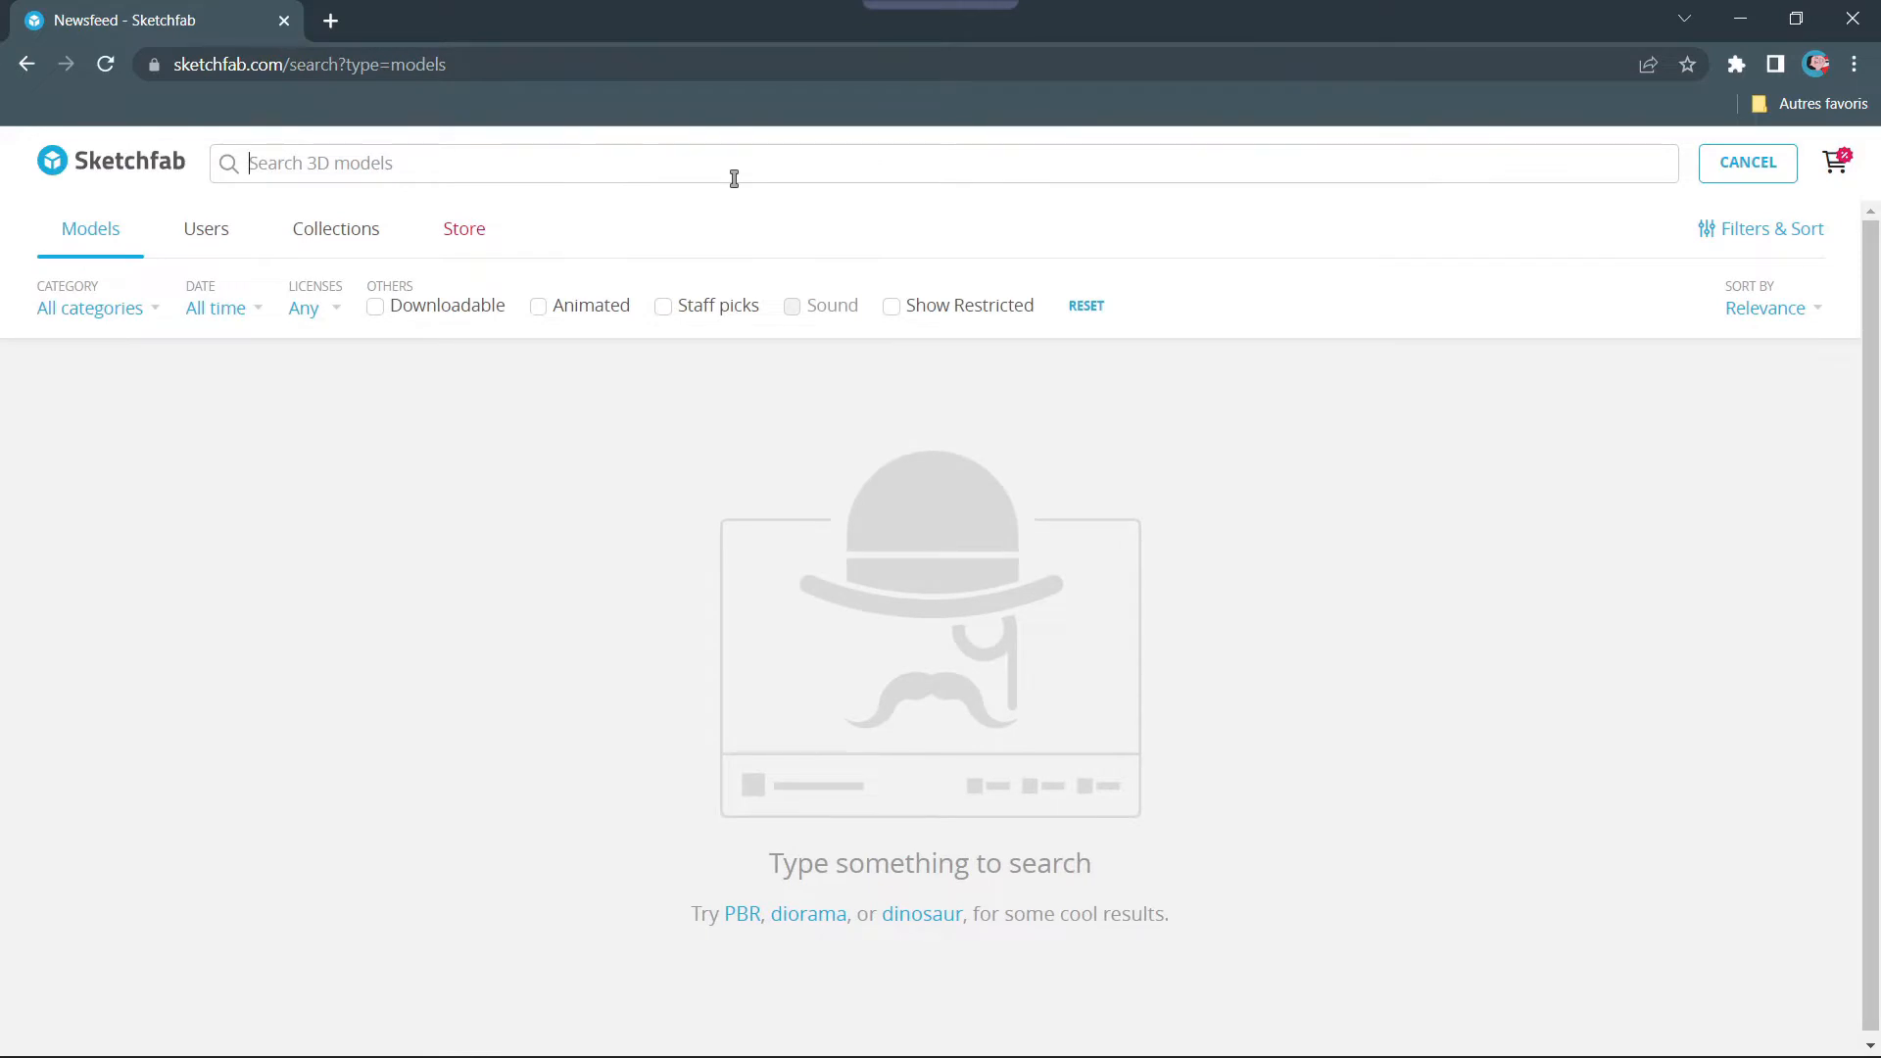
# Step: Search Sketchfab for 'photoscan' and browse the downloadable results grid
pyautogui.write('photoscan')
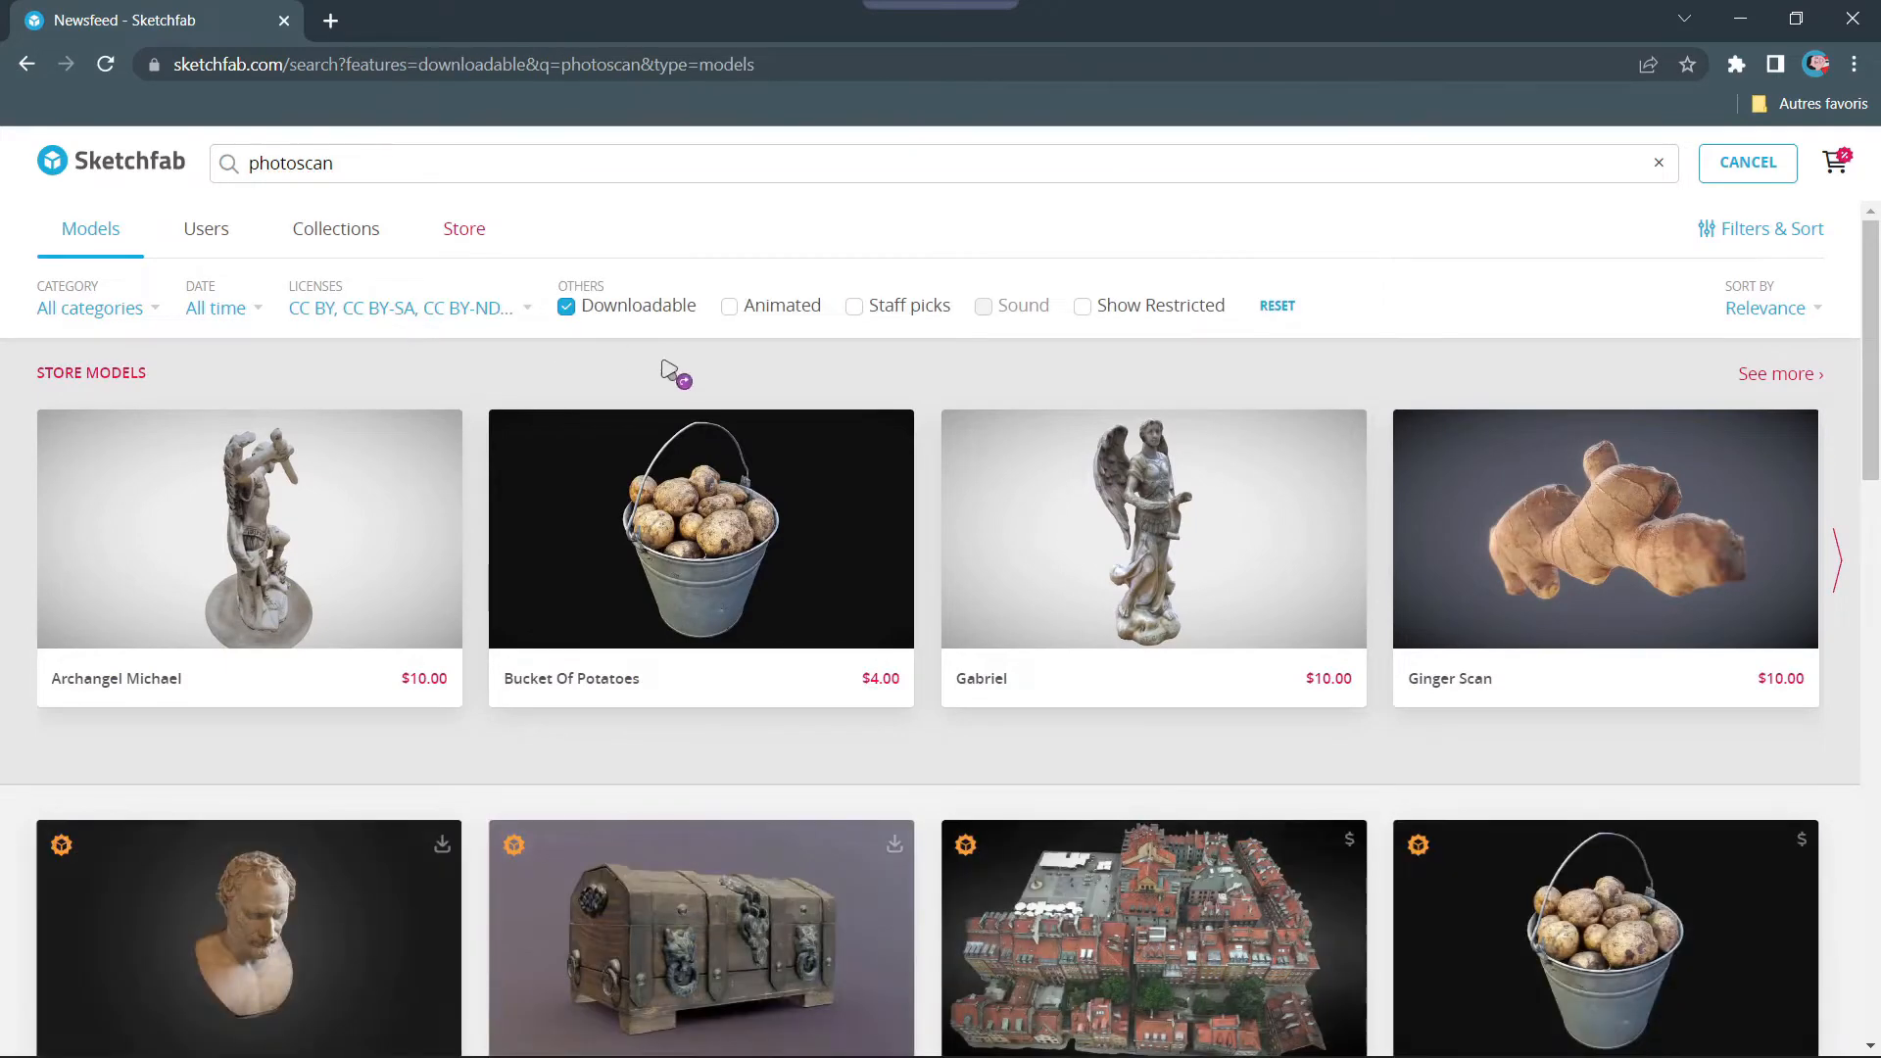
pyautogui.scroll(-3)
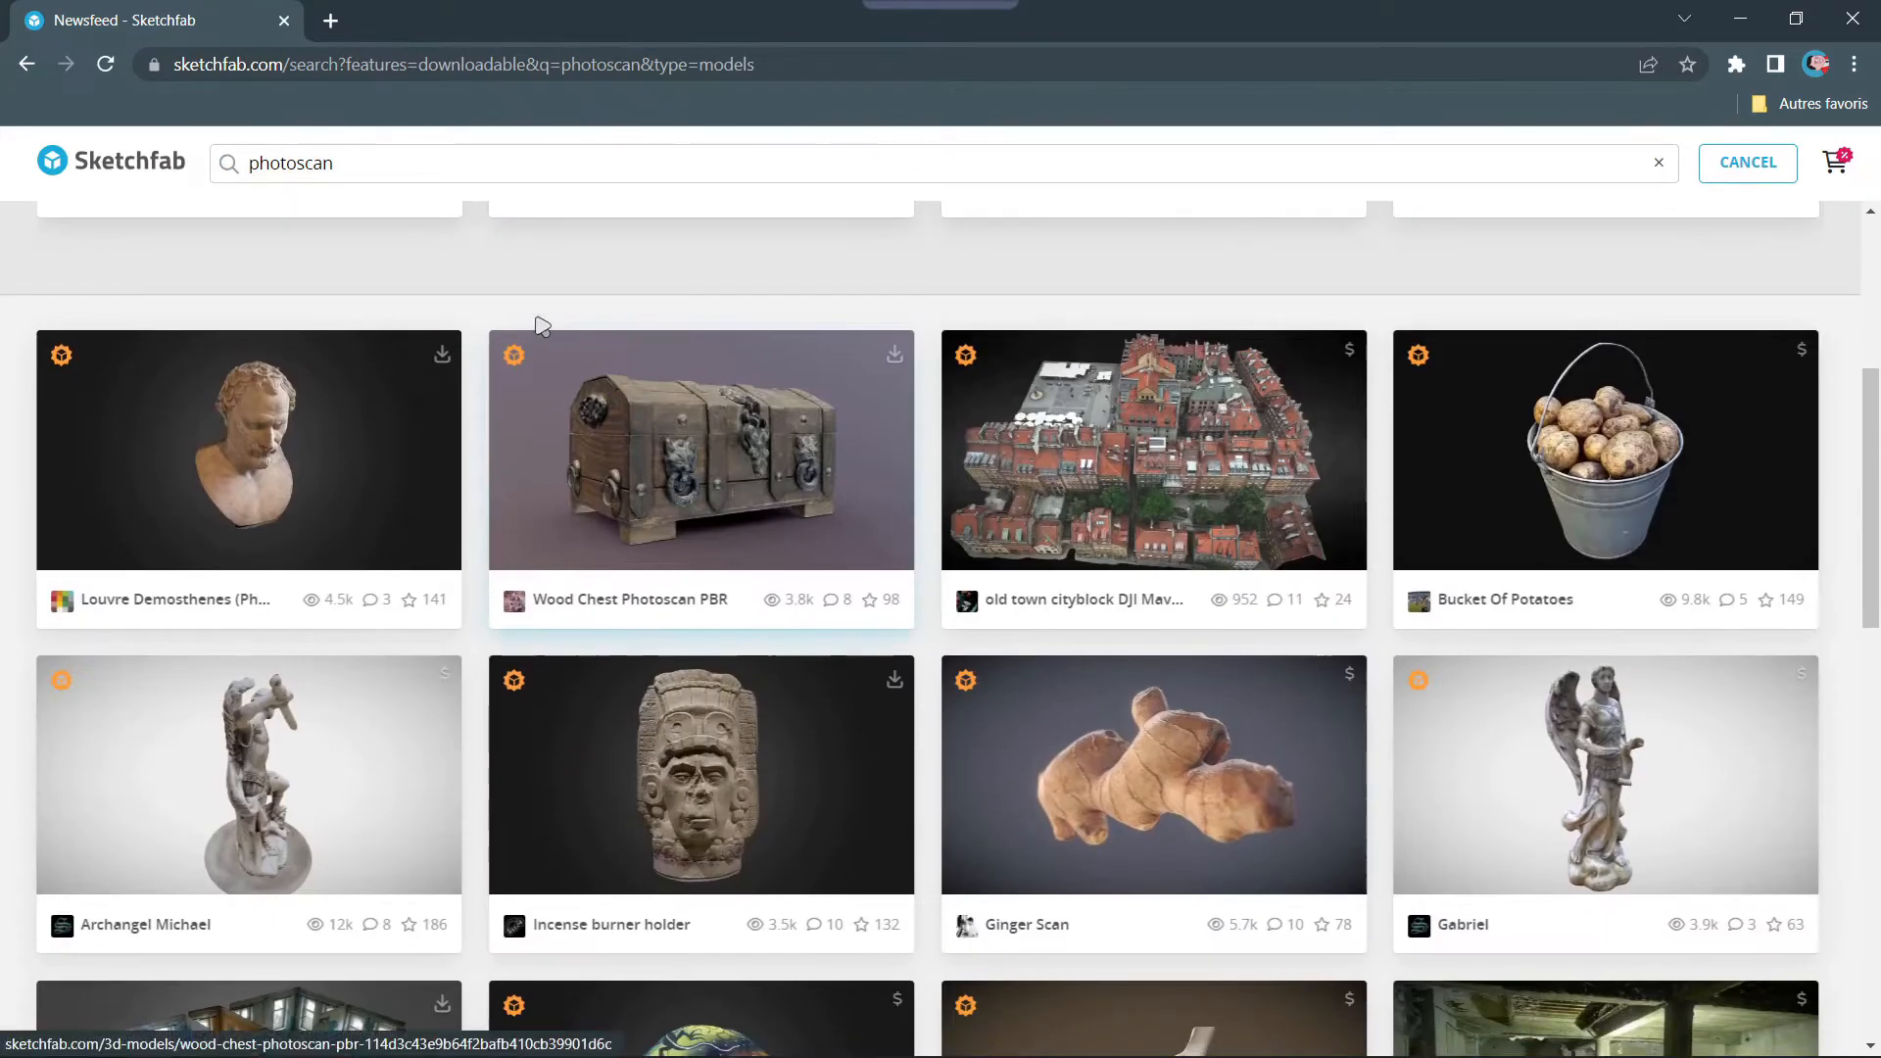
pyautogui.scroll(-3)
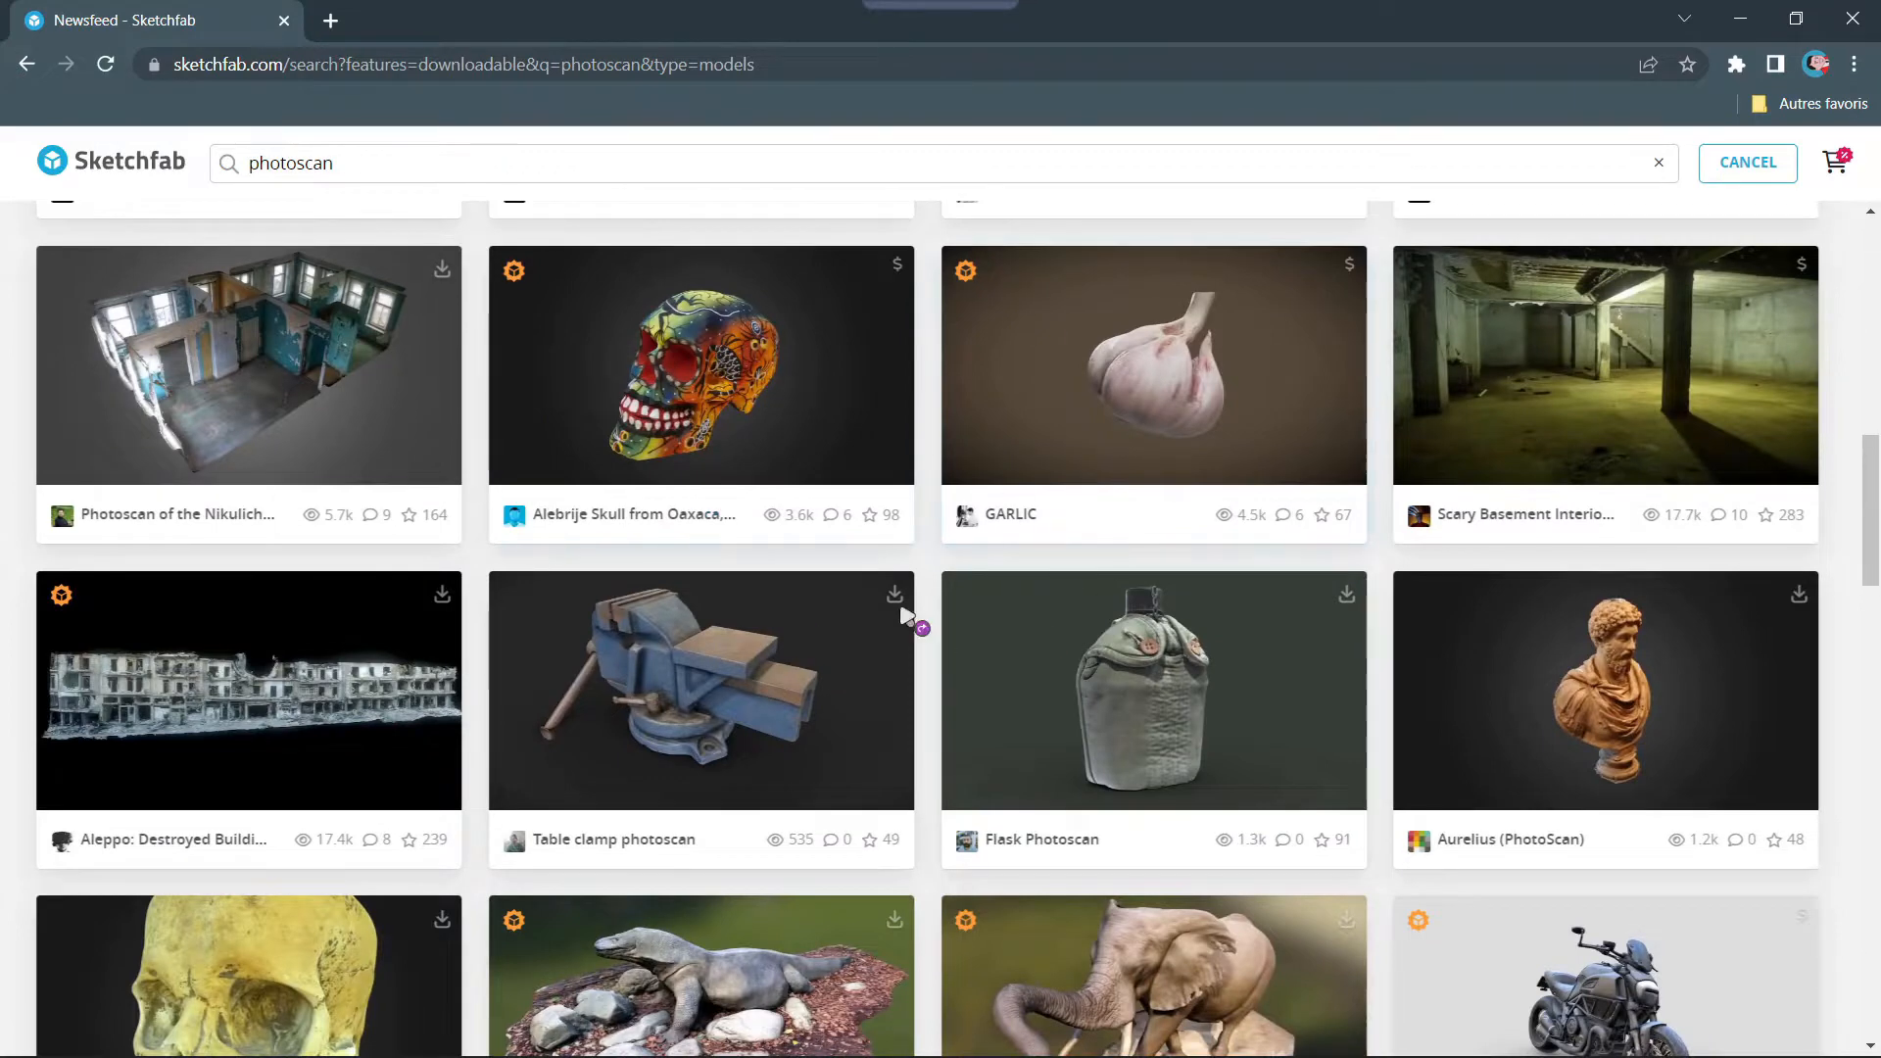
pyautogui.scroll(-3)
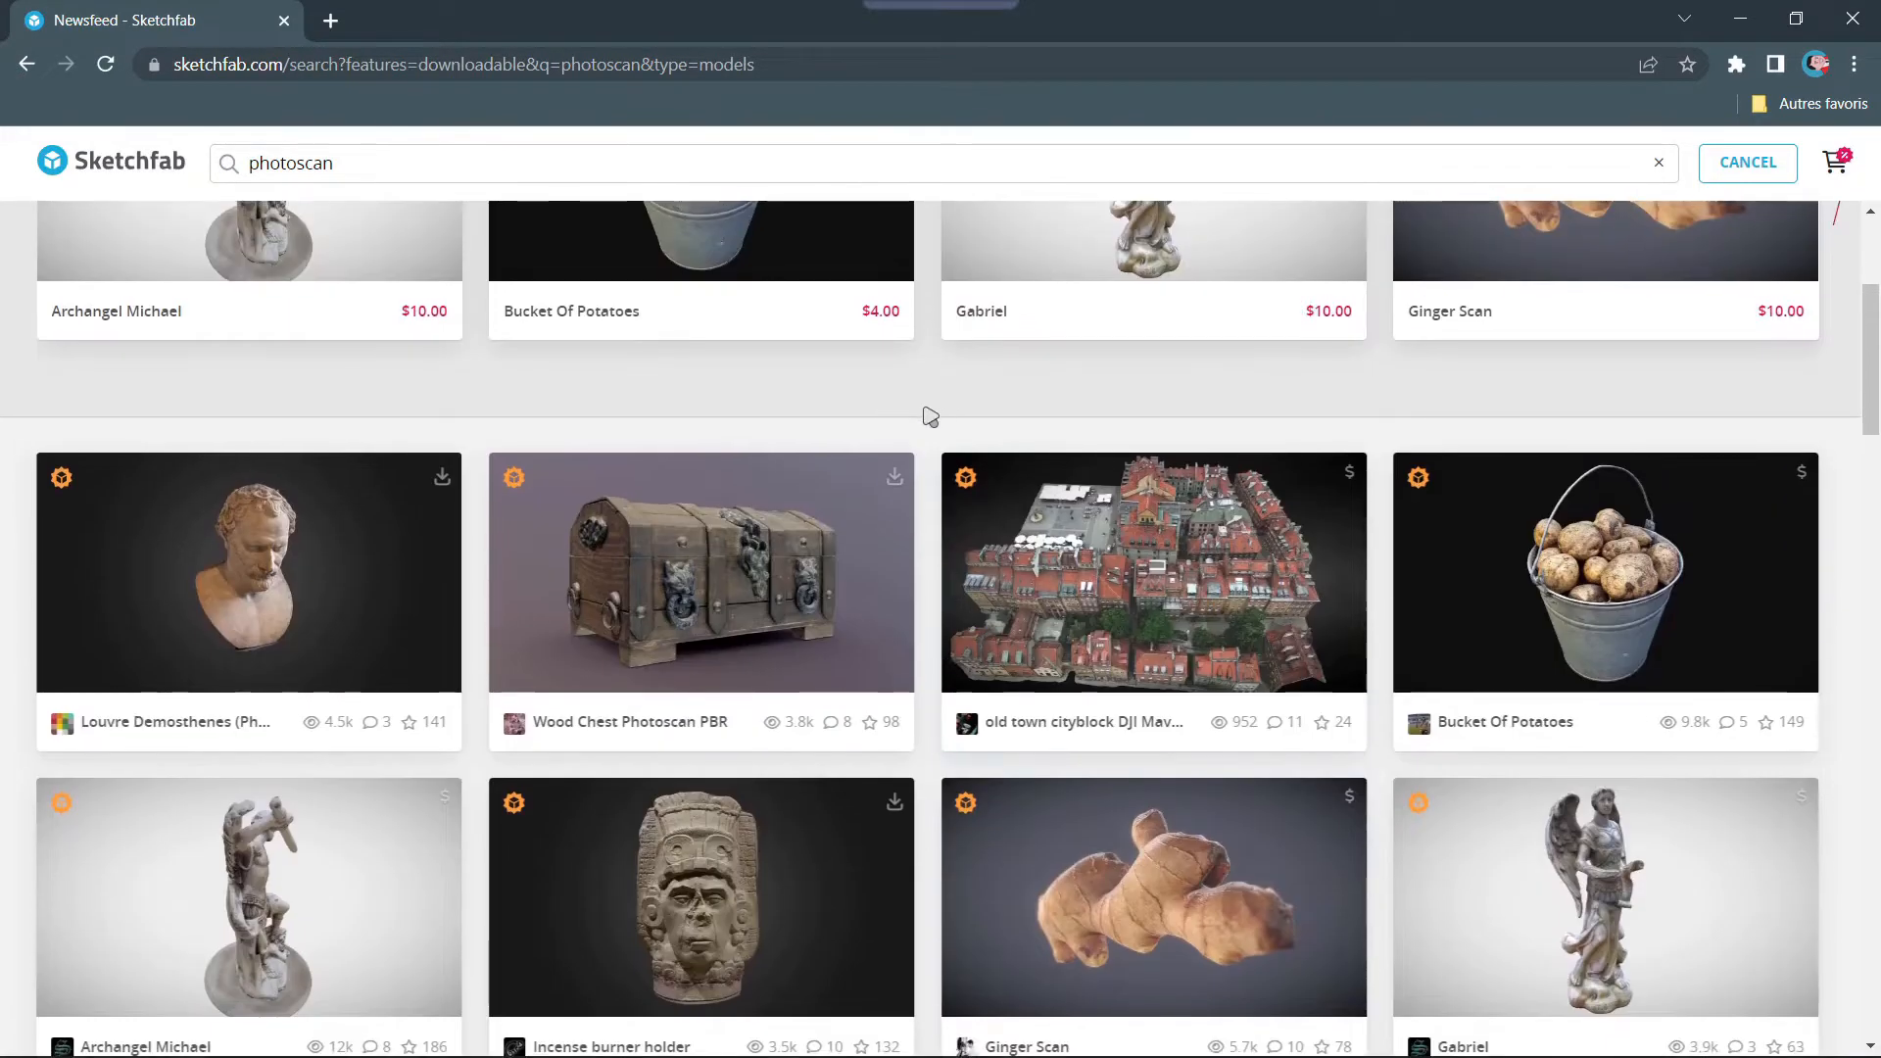
pyautogui.moveTo(430, 482)
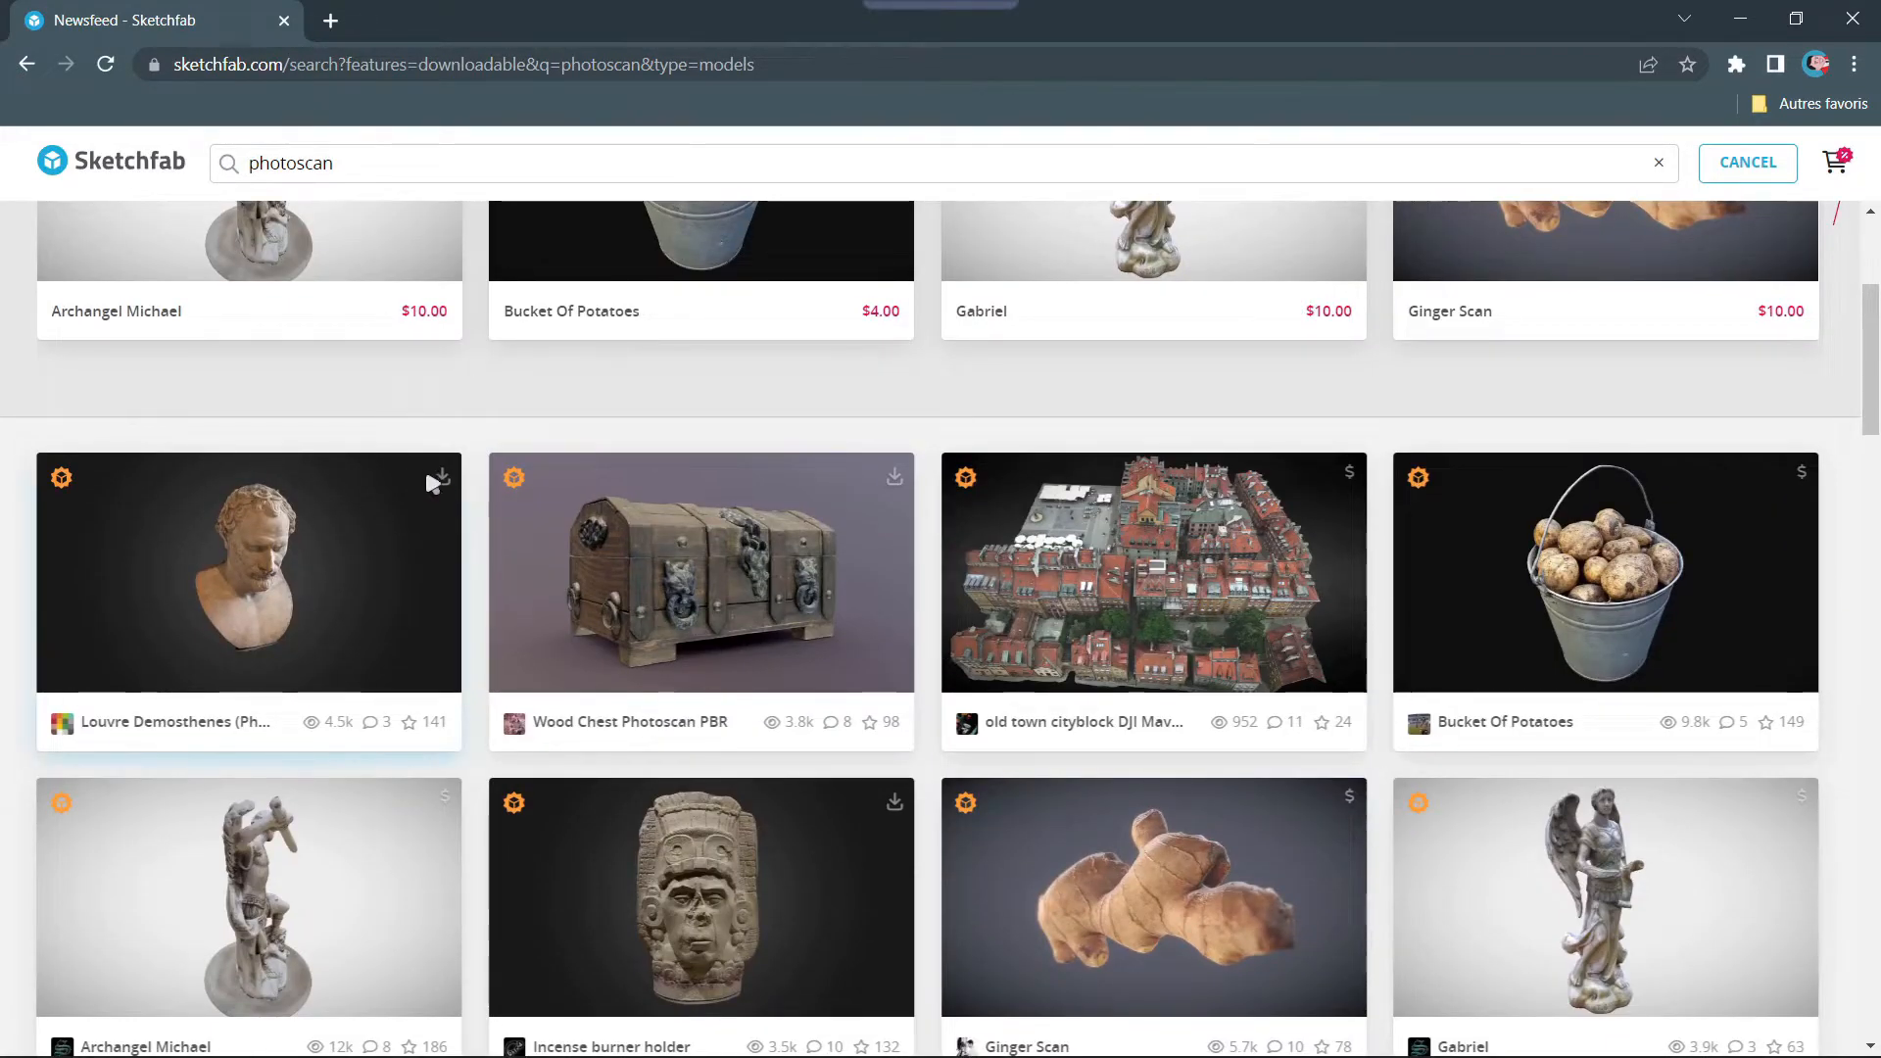
pyautogui.moveTo(437, 482)
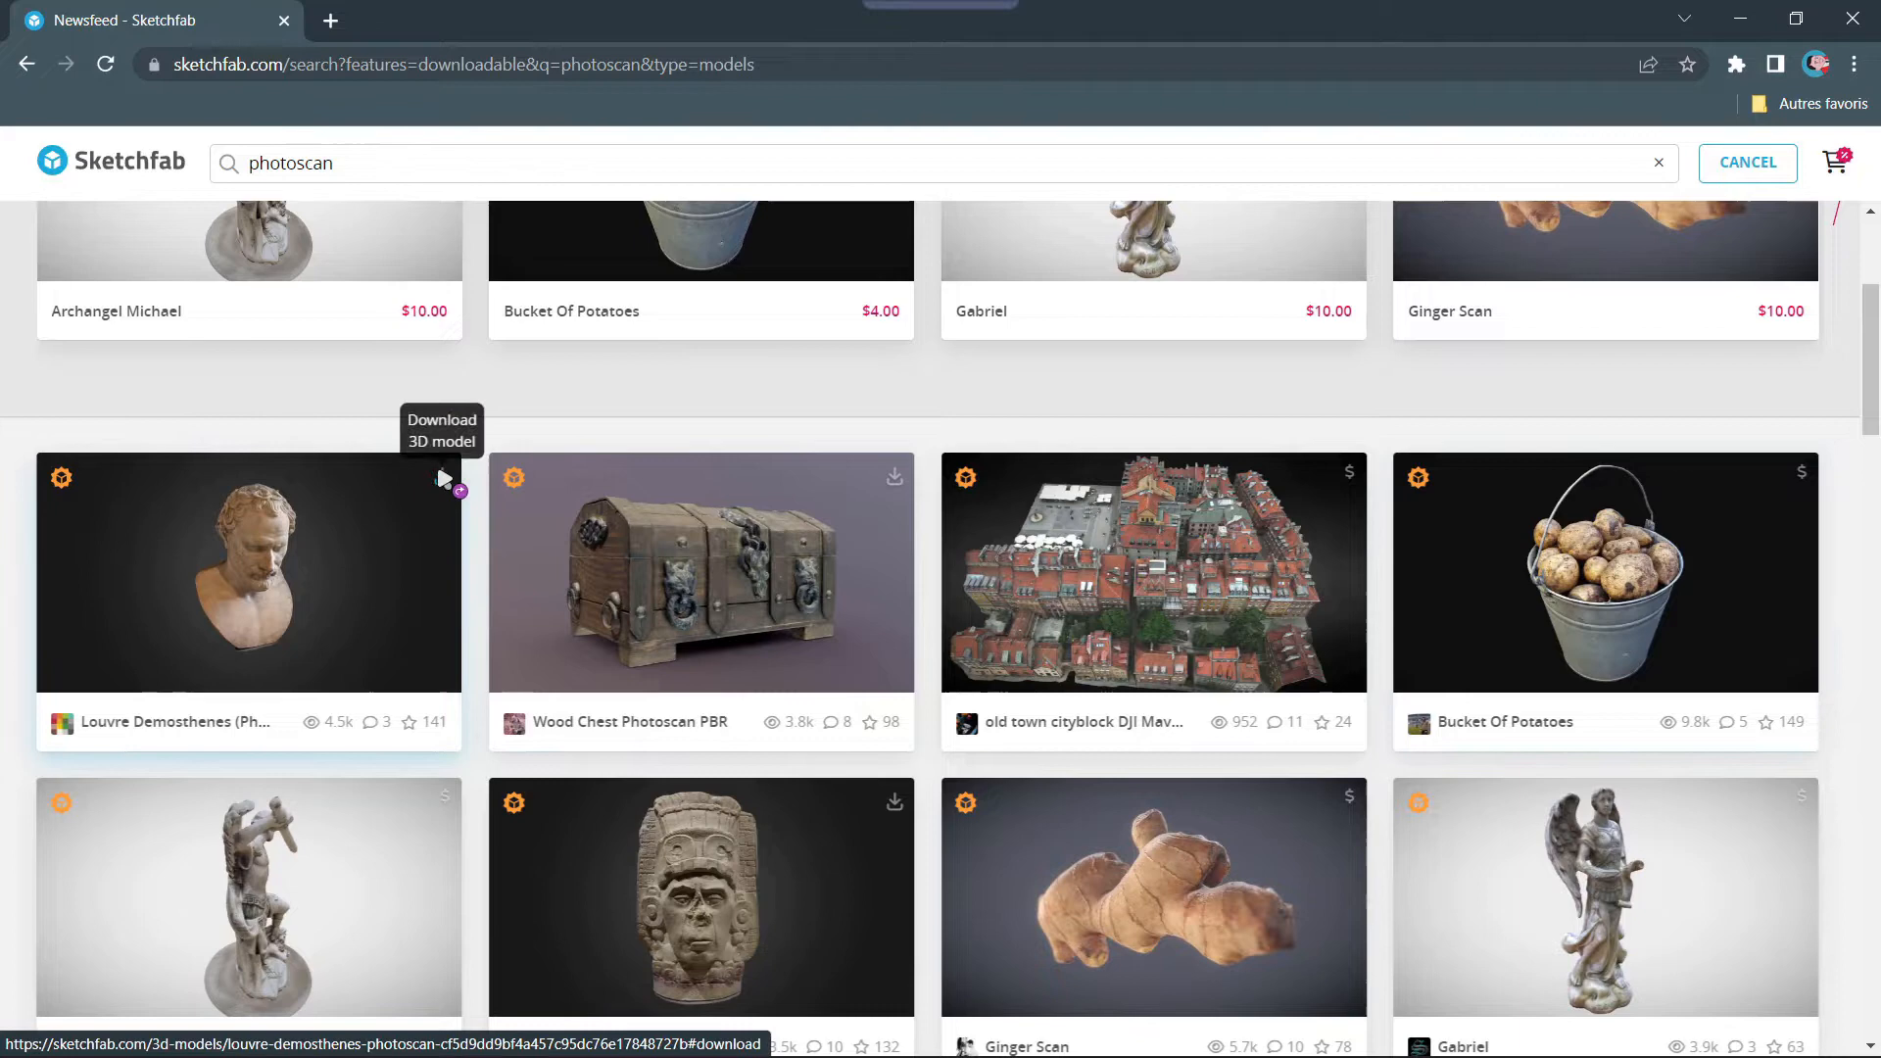
pyautogui.moveTo(1345, 482)
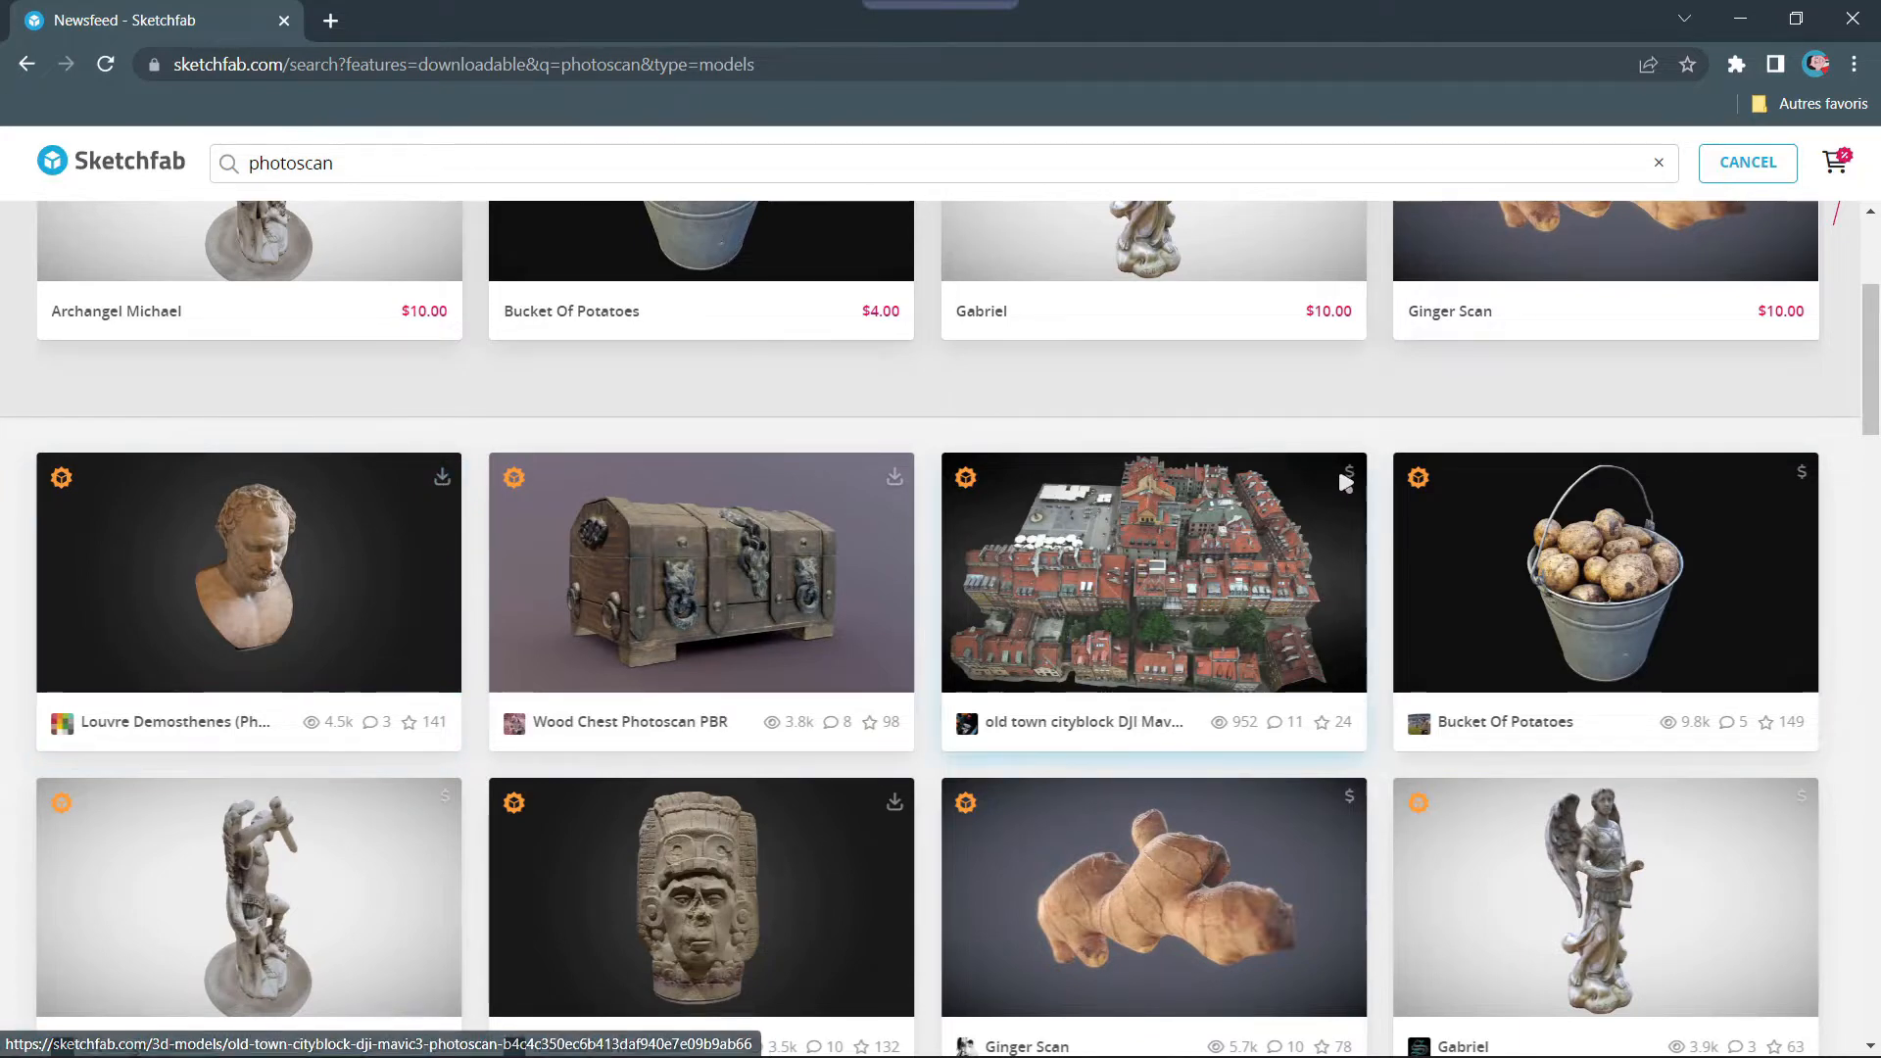
pyautogui.moveTo(909, 402)
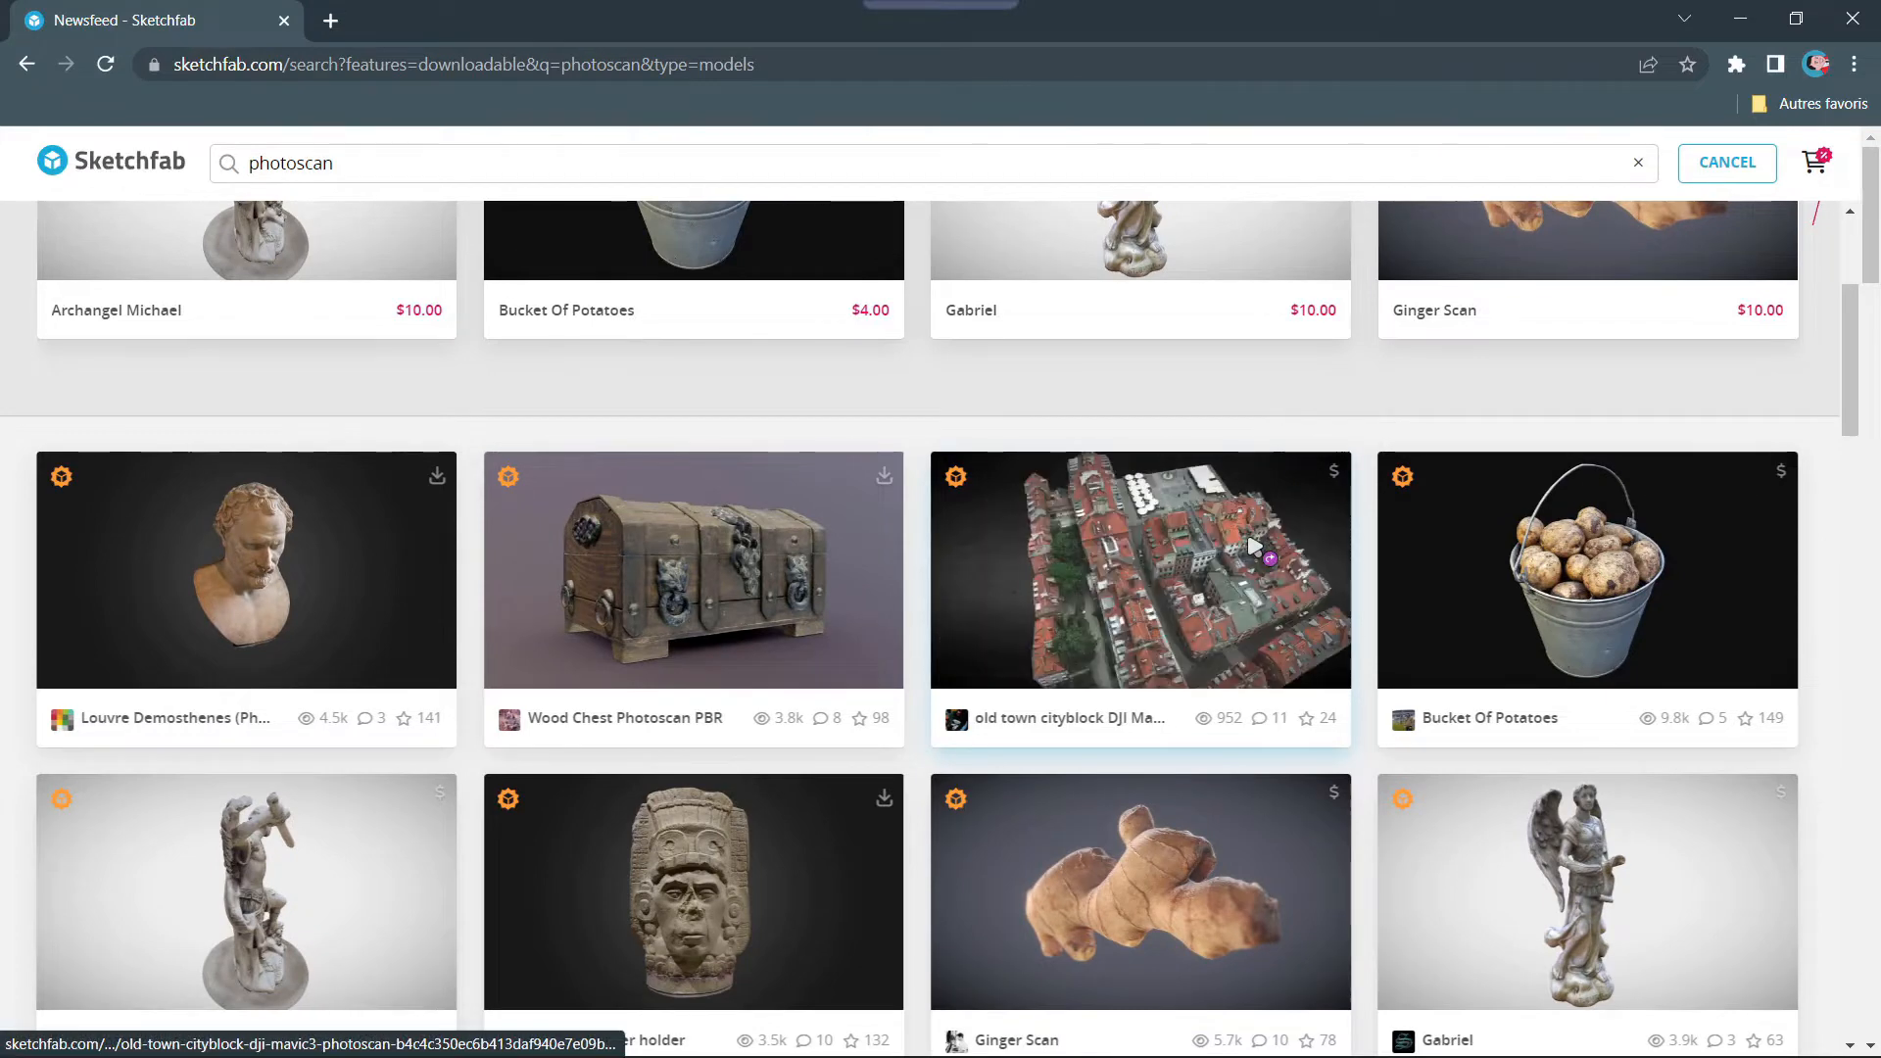
# Step: Preview the old town cityblock model and look over its page
pyautogui.click(1140, 569)
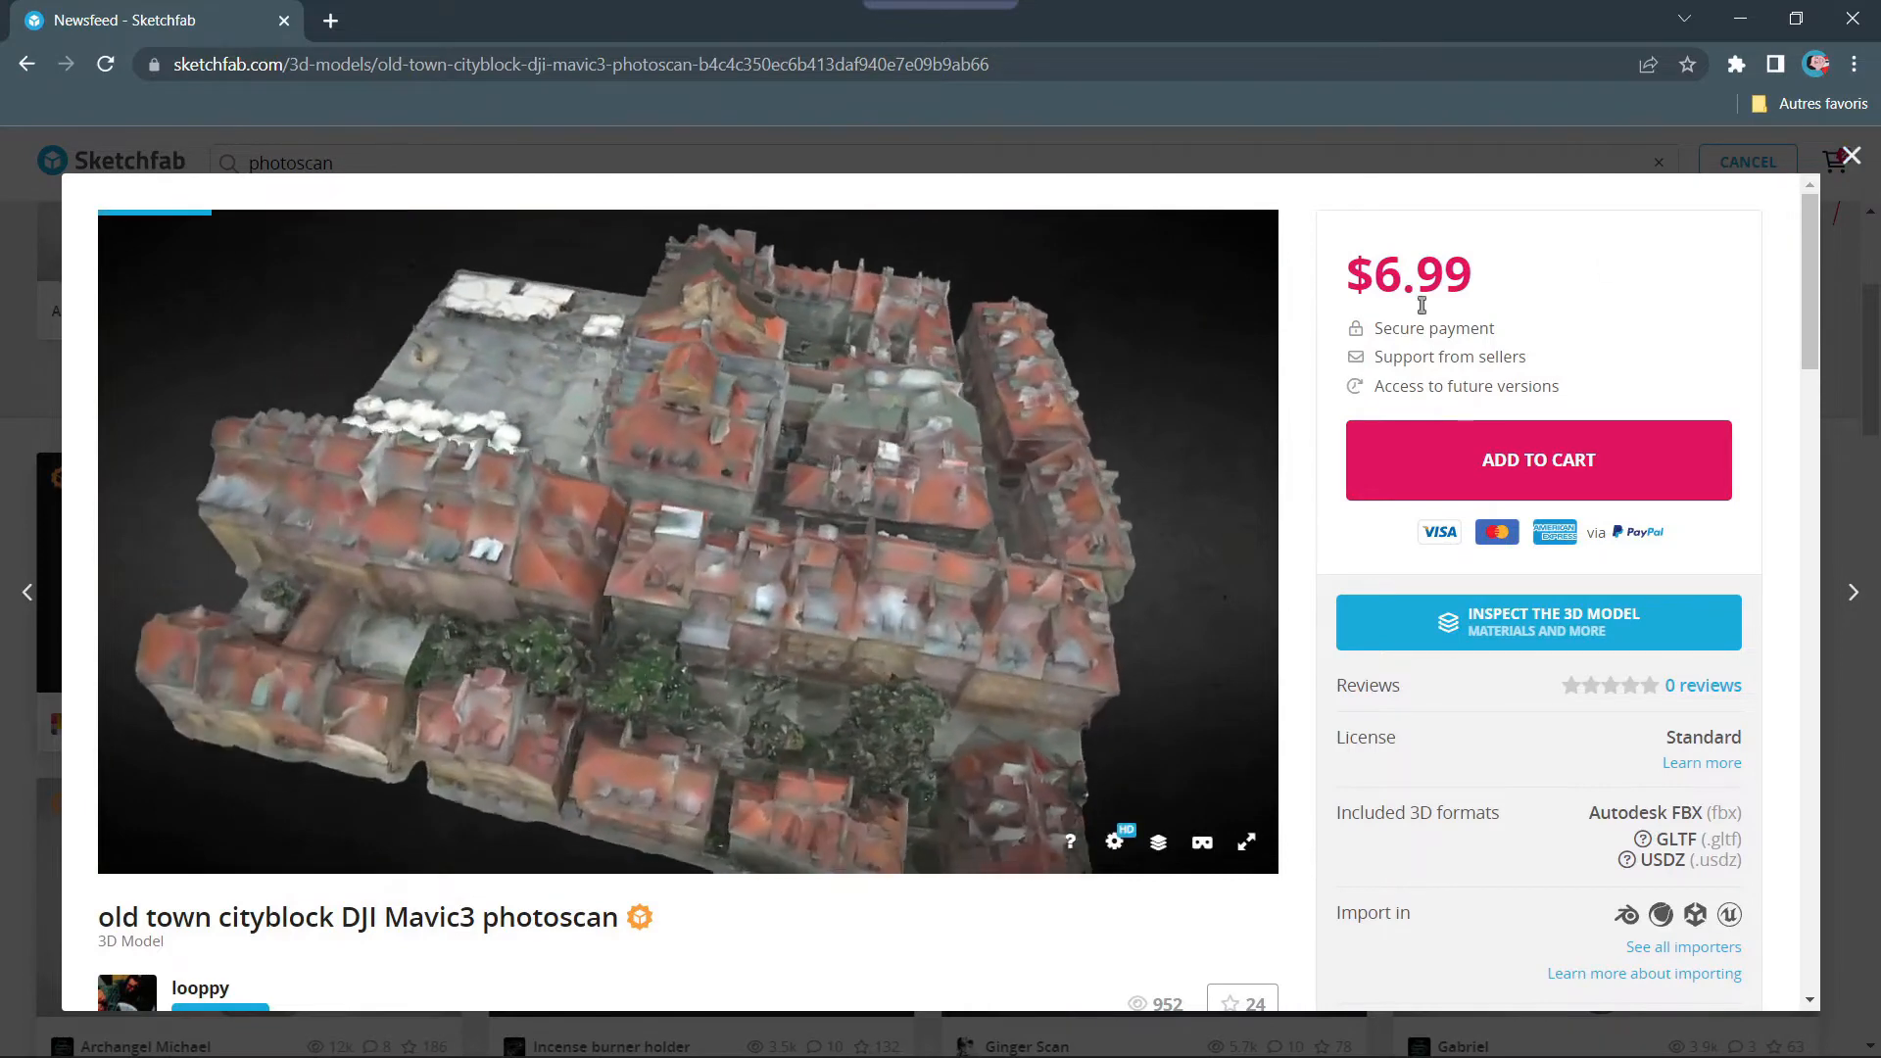
pyautogui.scroll(-3)
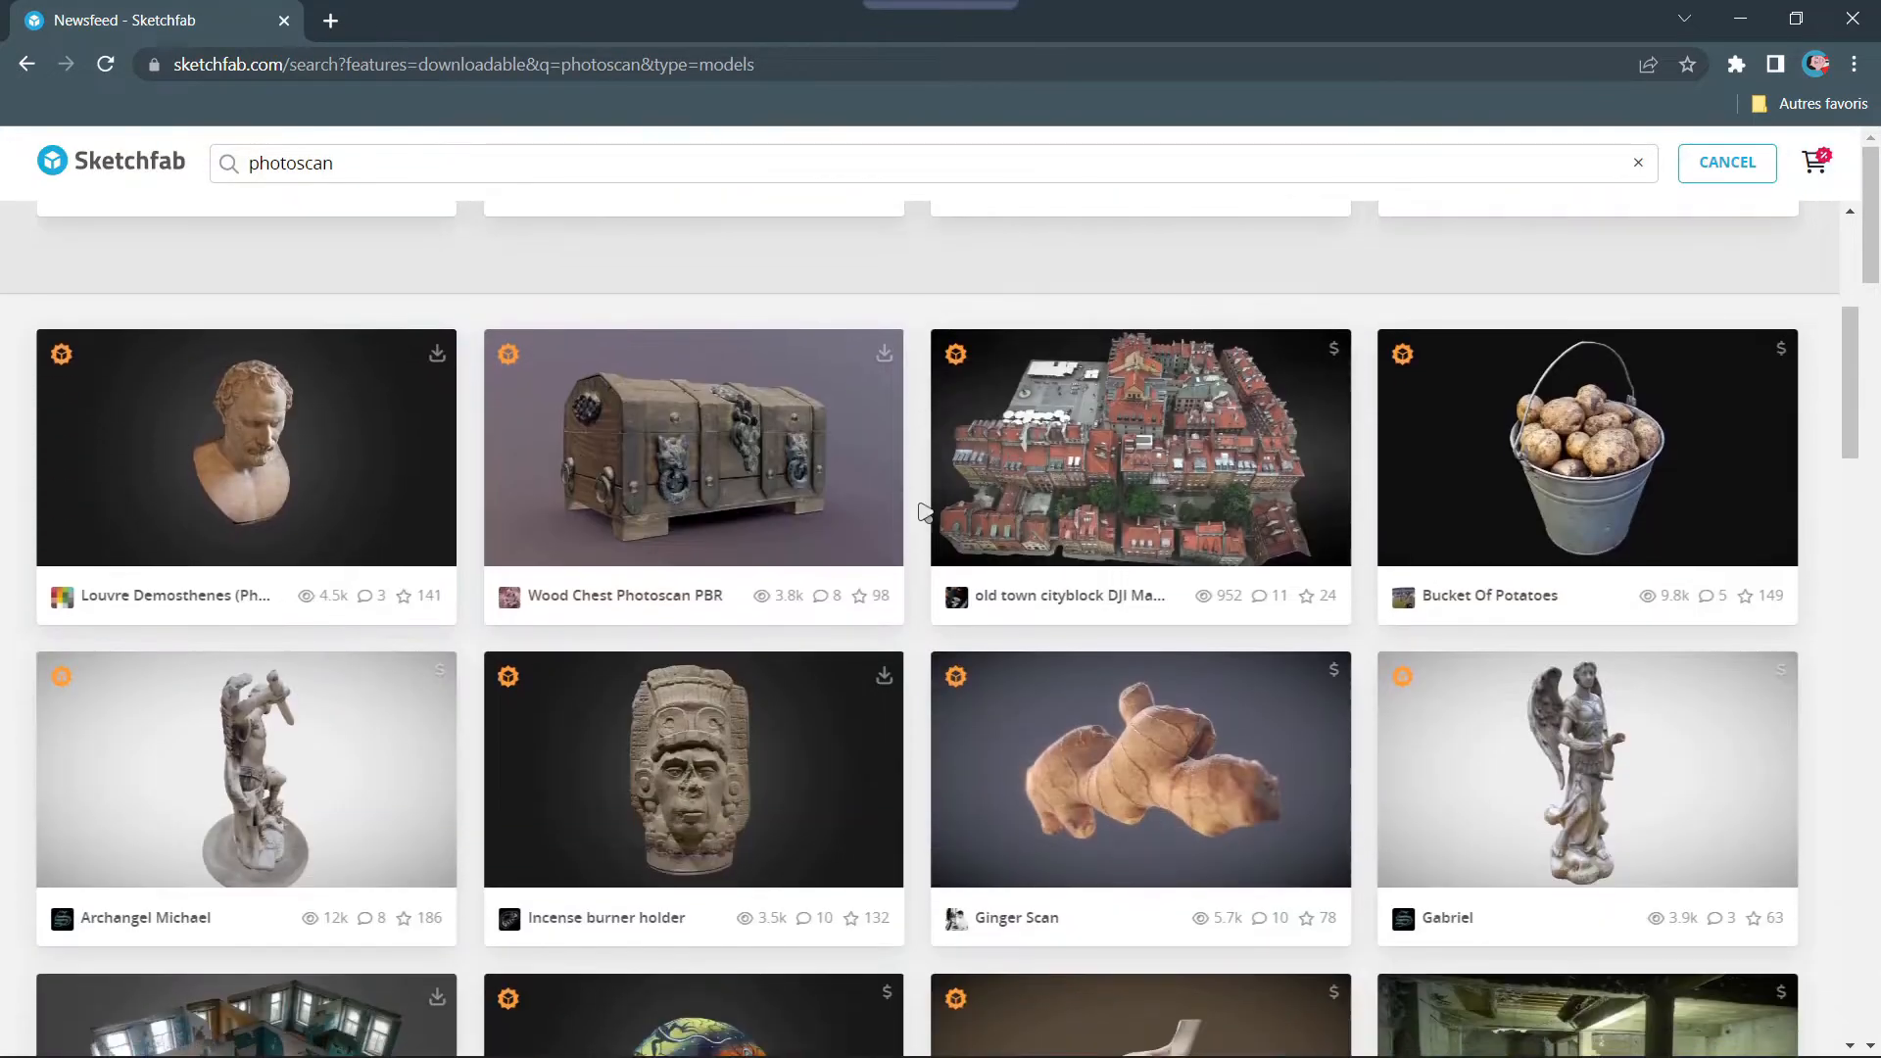
pyautogui.moveTo(823, 370)
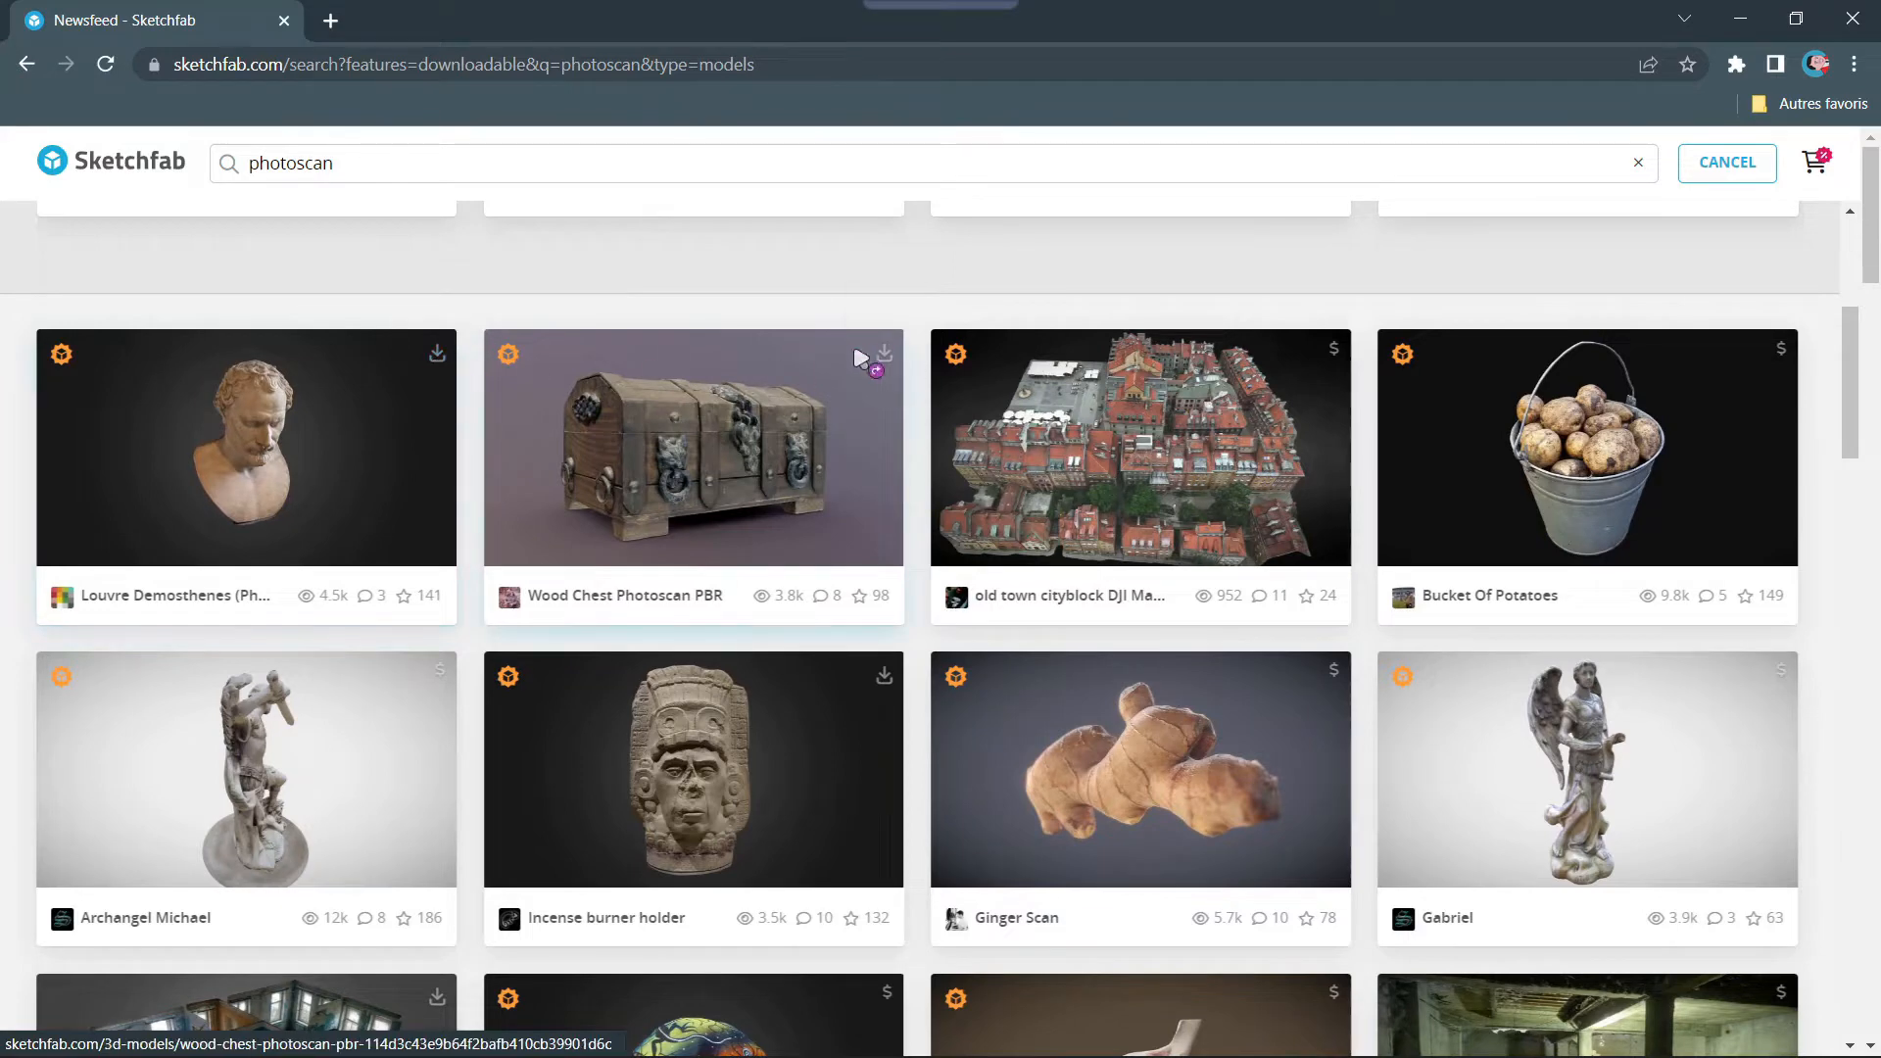
# Step: Browse further photoscan results and preview the Skull Model photoscan, then return
pyautogui.scroll(-3)
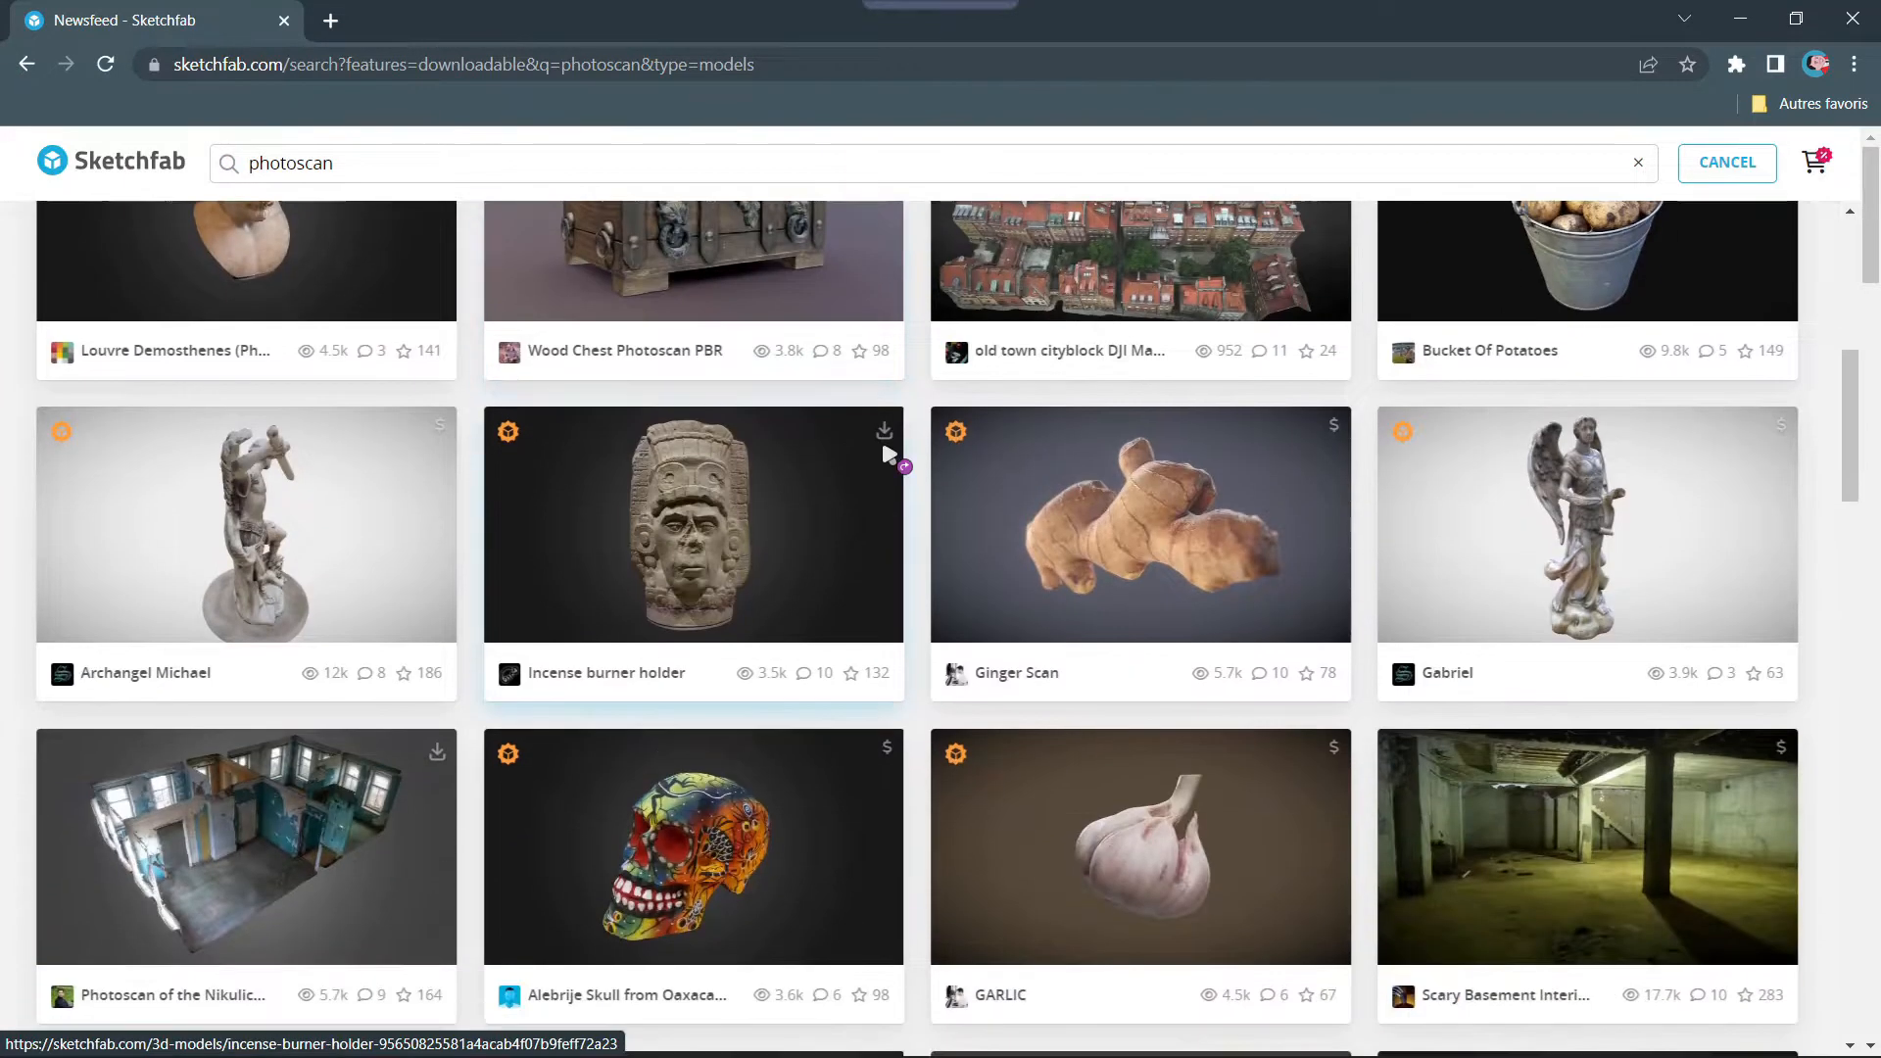
pyautogui.moveTo(1448, 504)
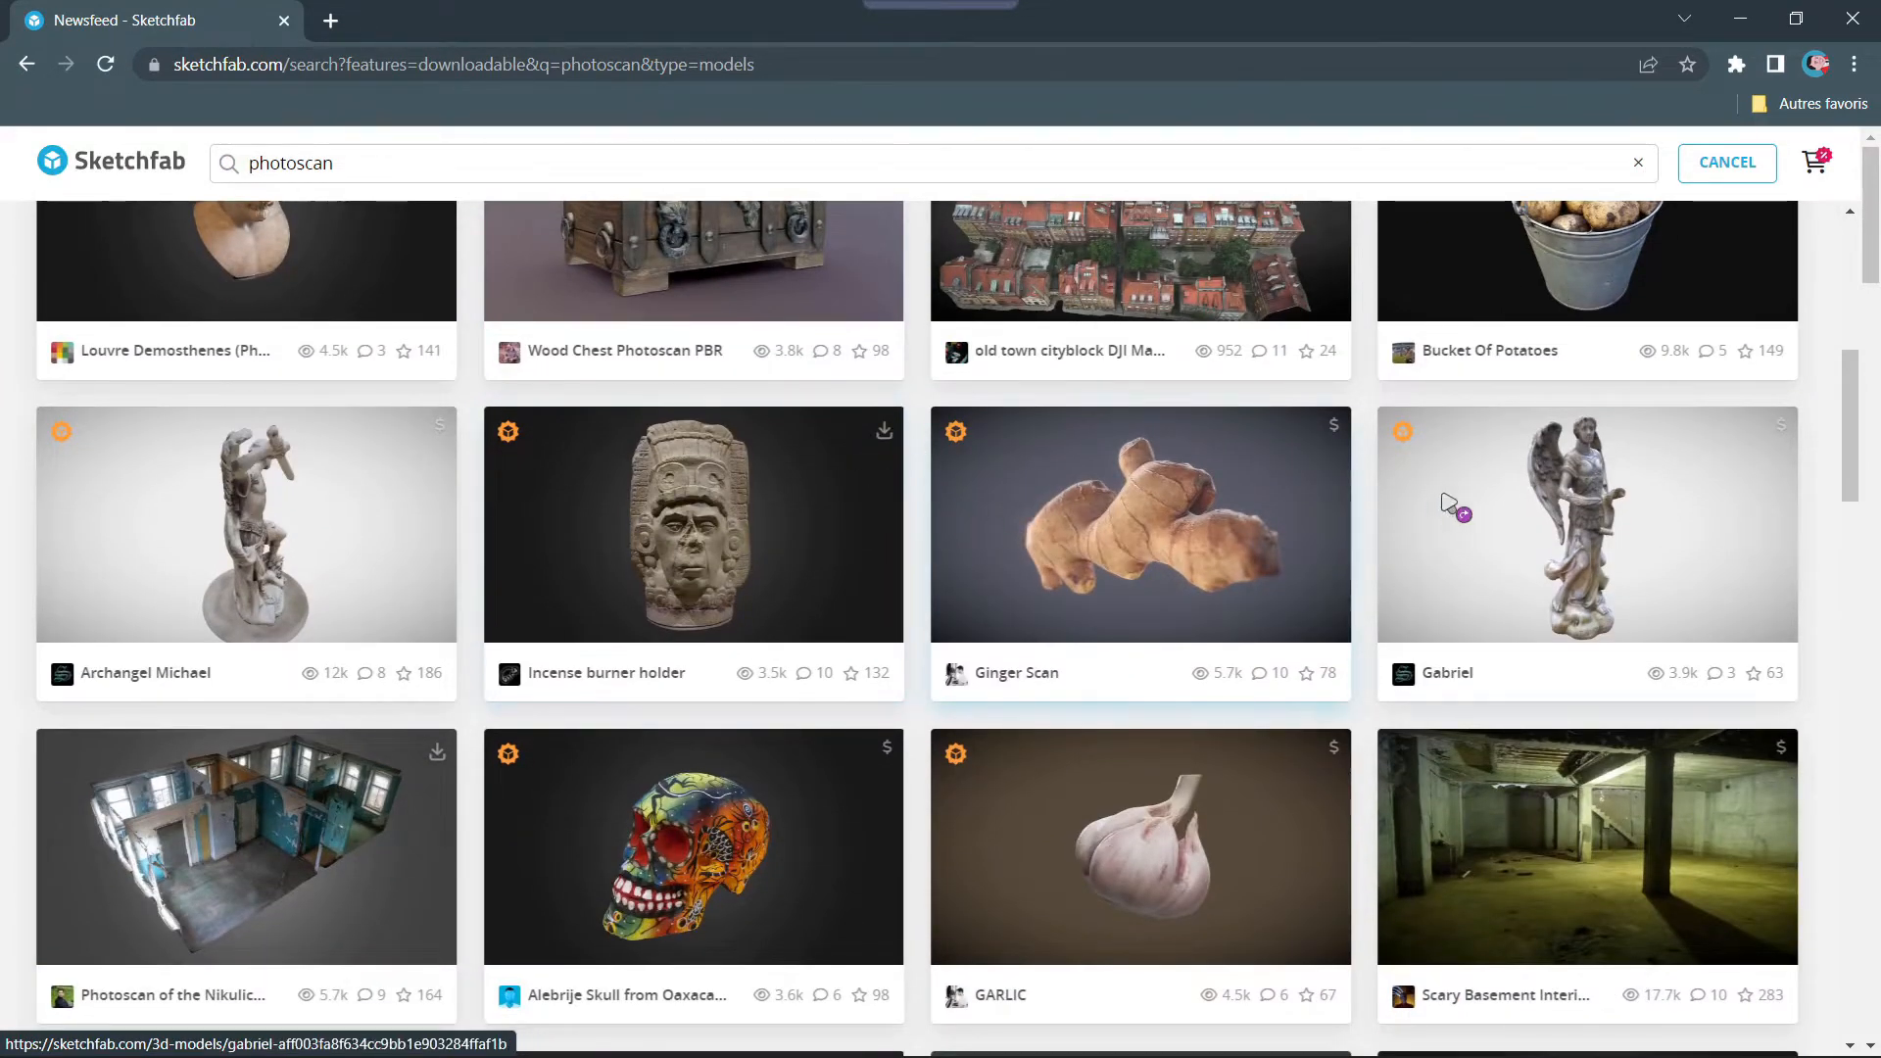
pyautogui.scroll(-3)
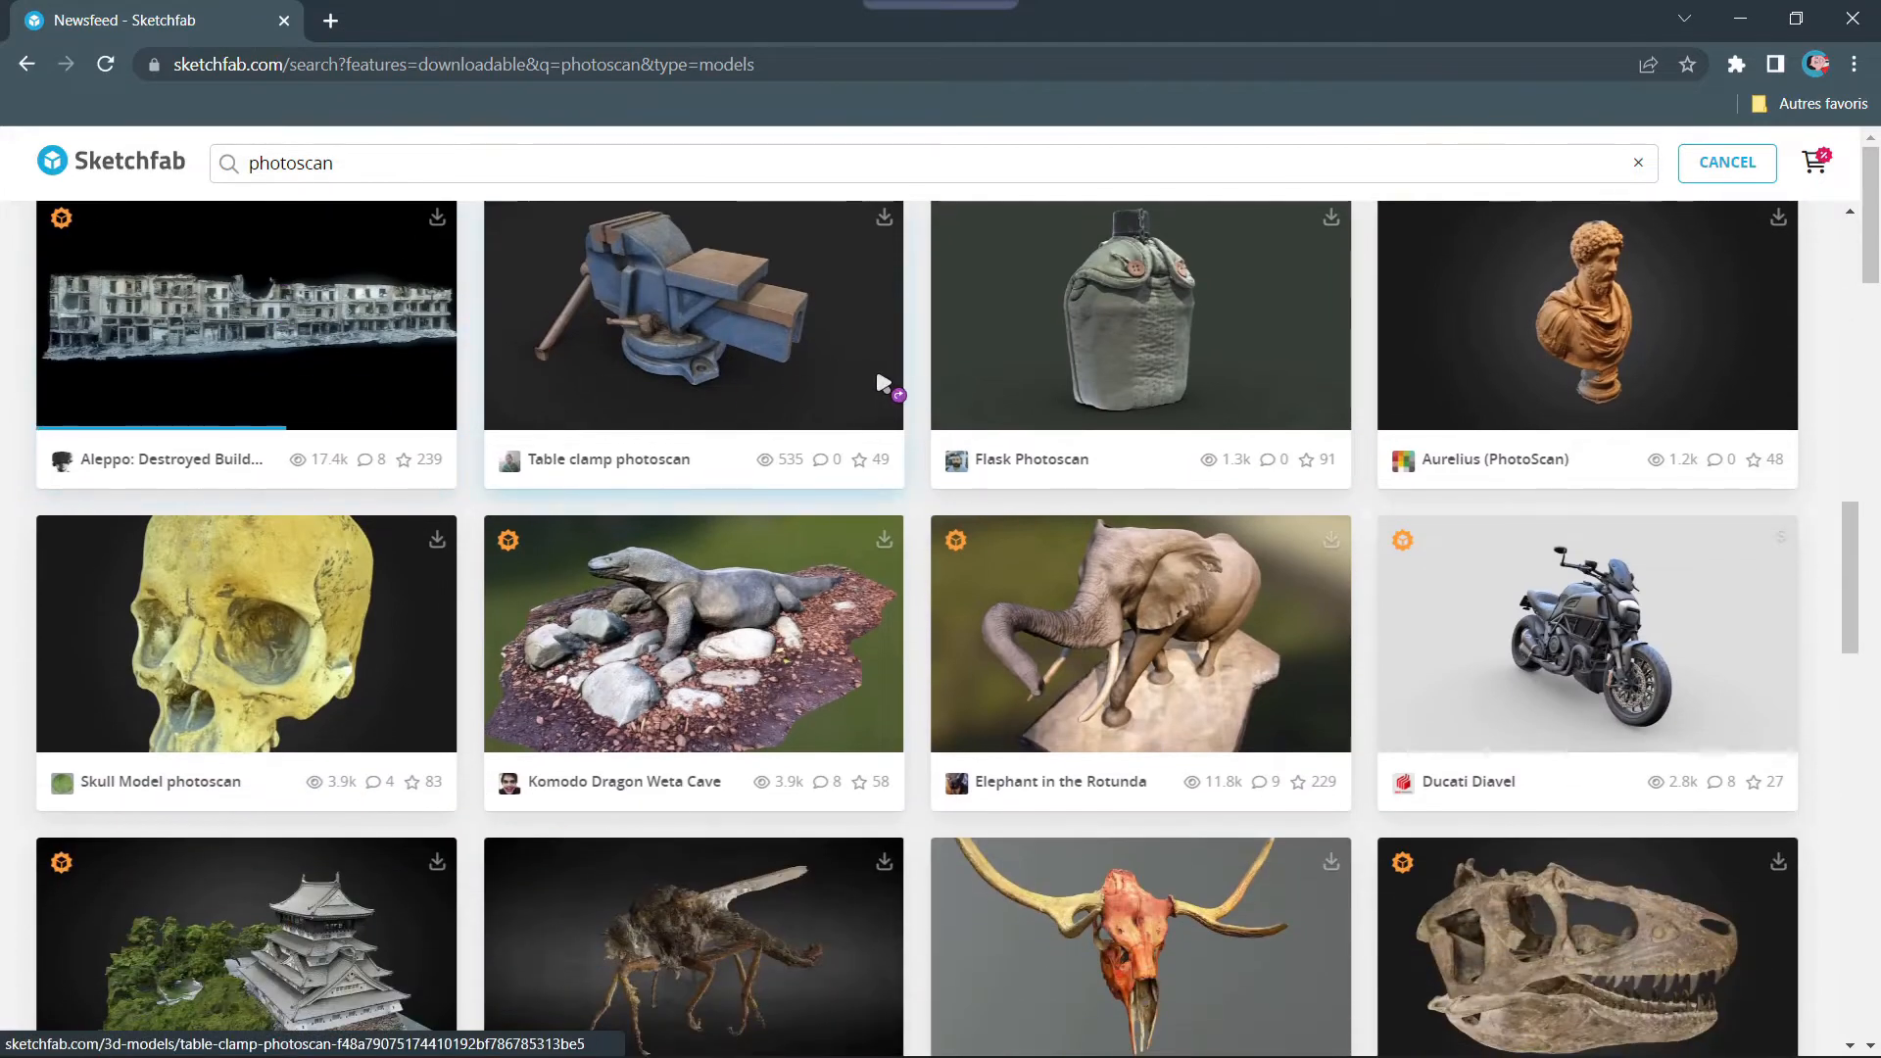
pyautogui.moveTo(192, 651)
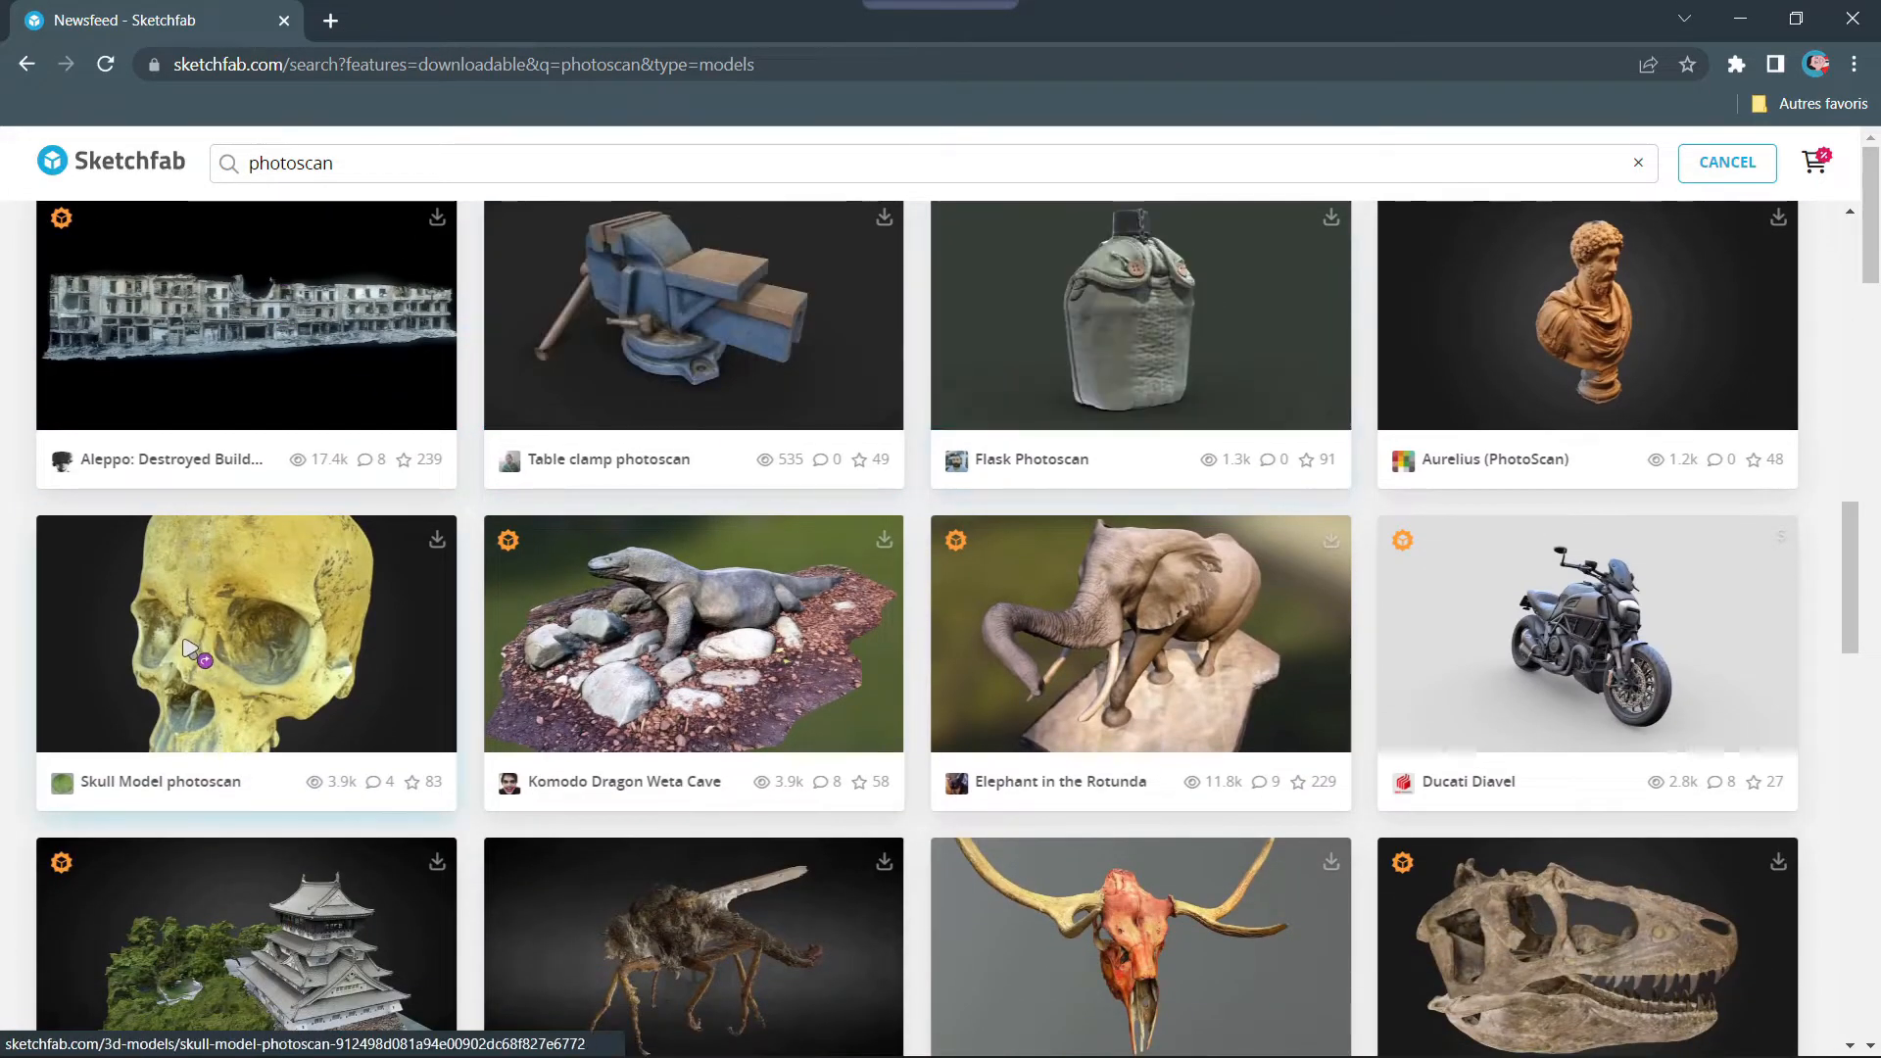
pyautogui.click(245, 633)
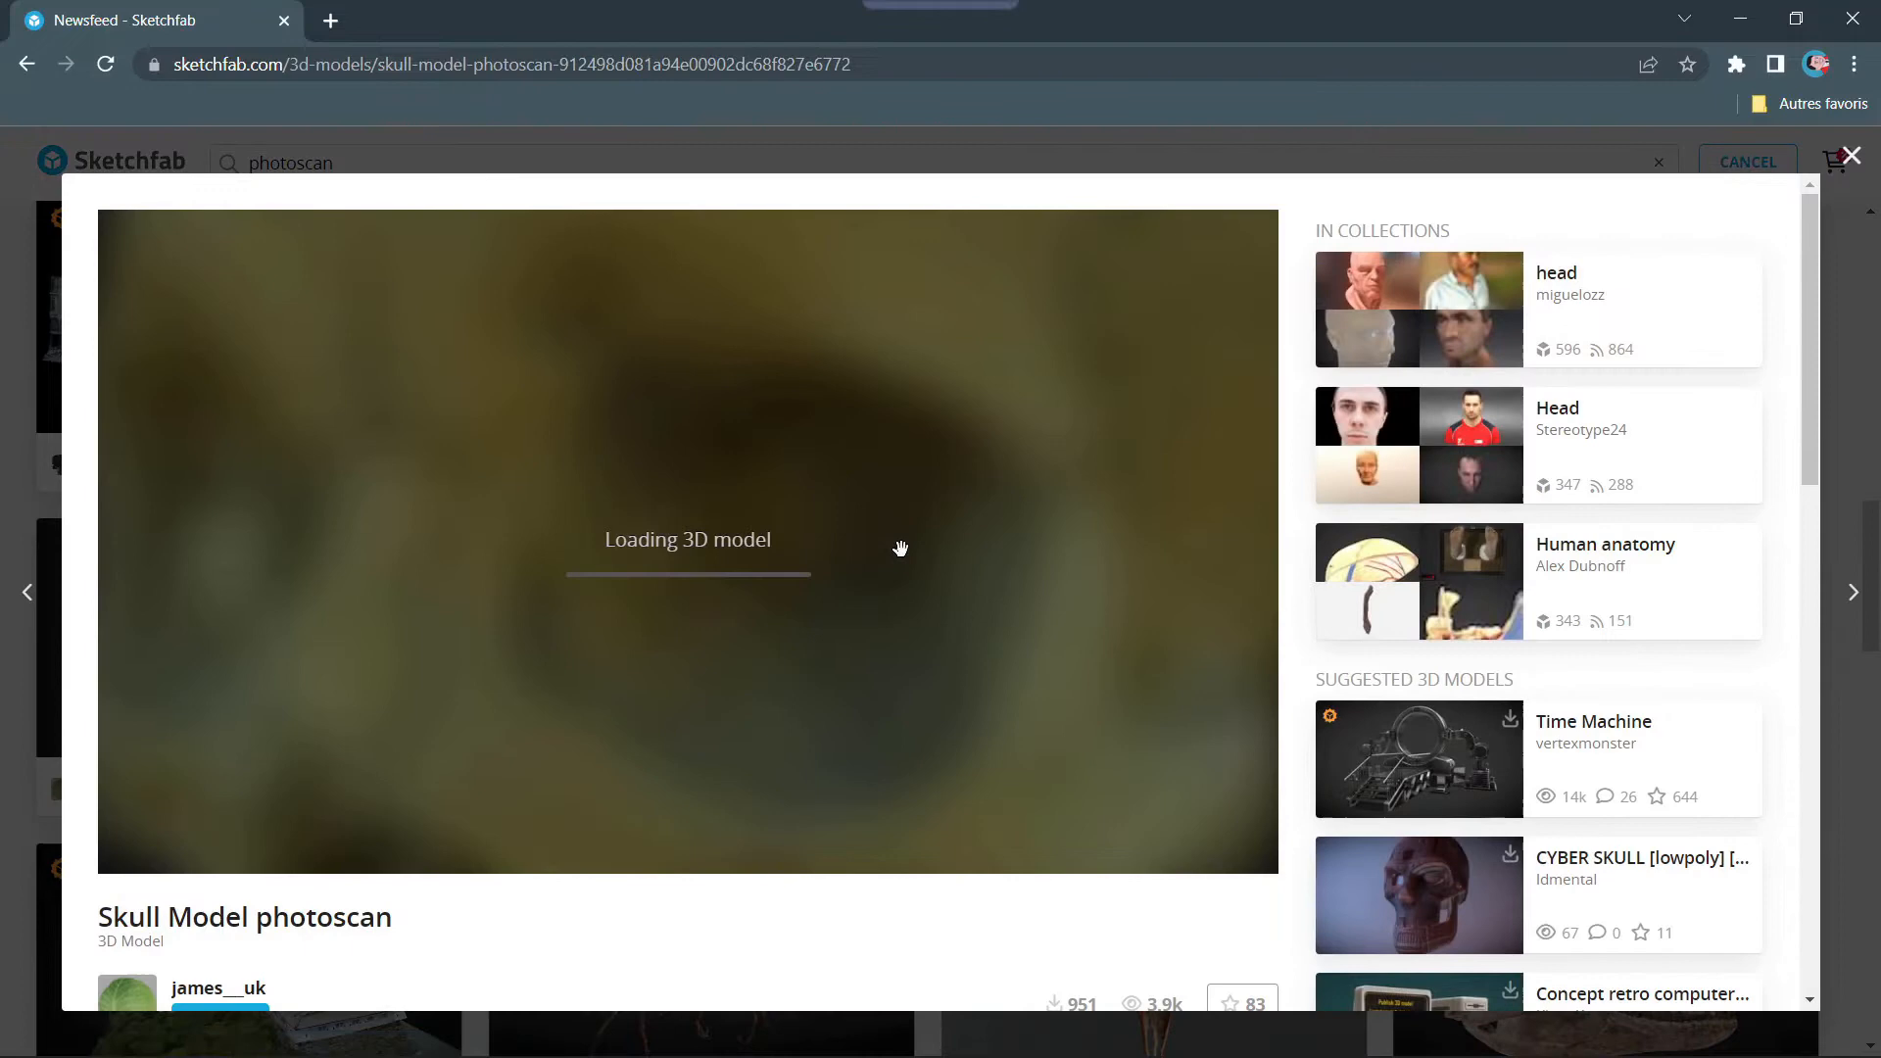
pyautogui.click(1852, 157)
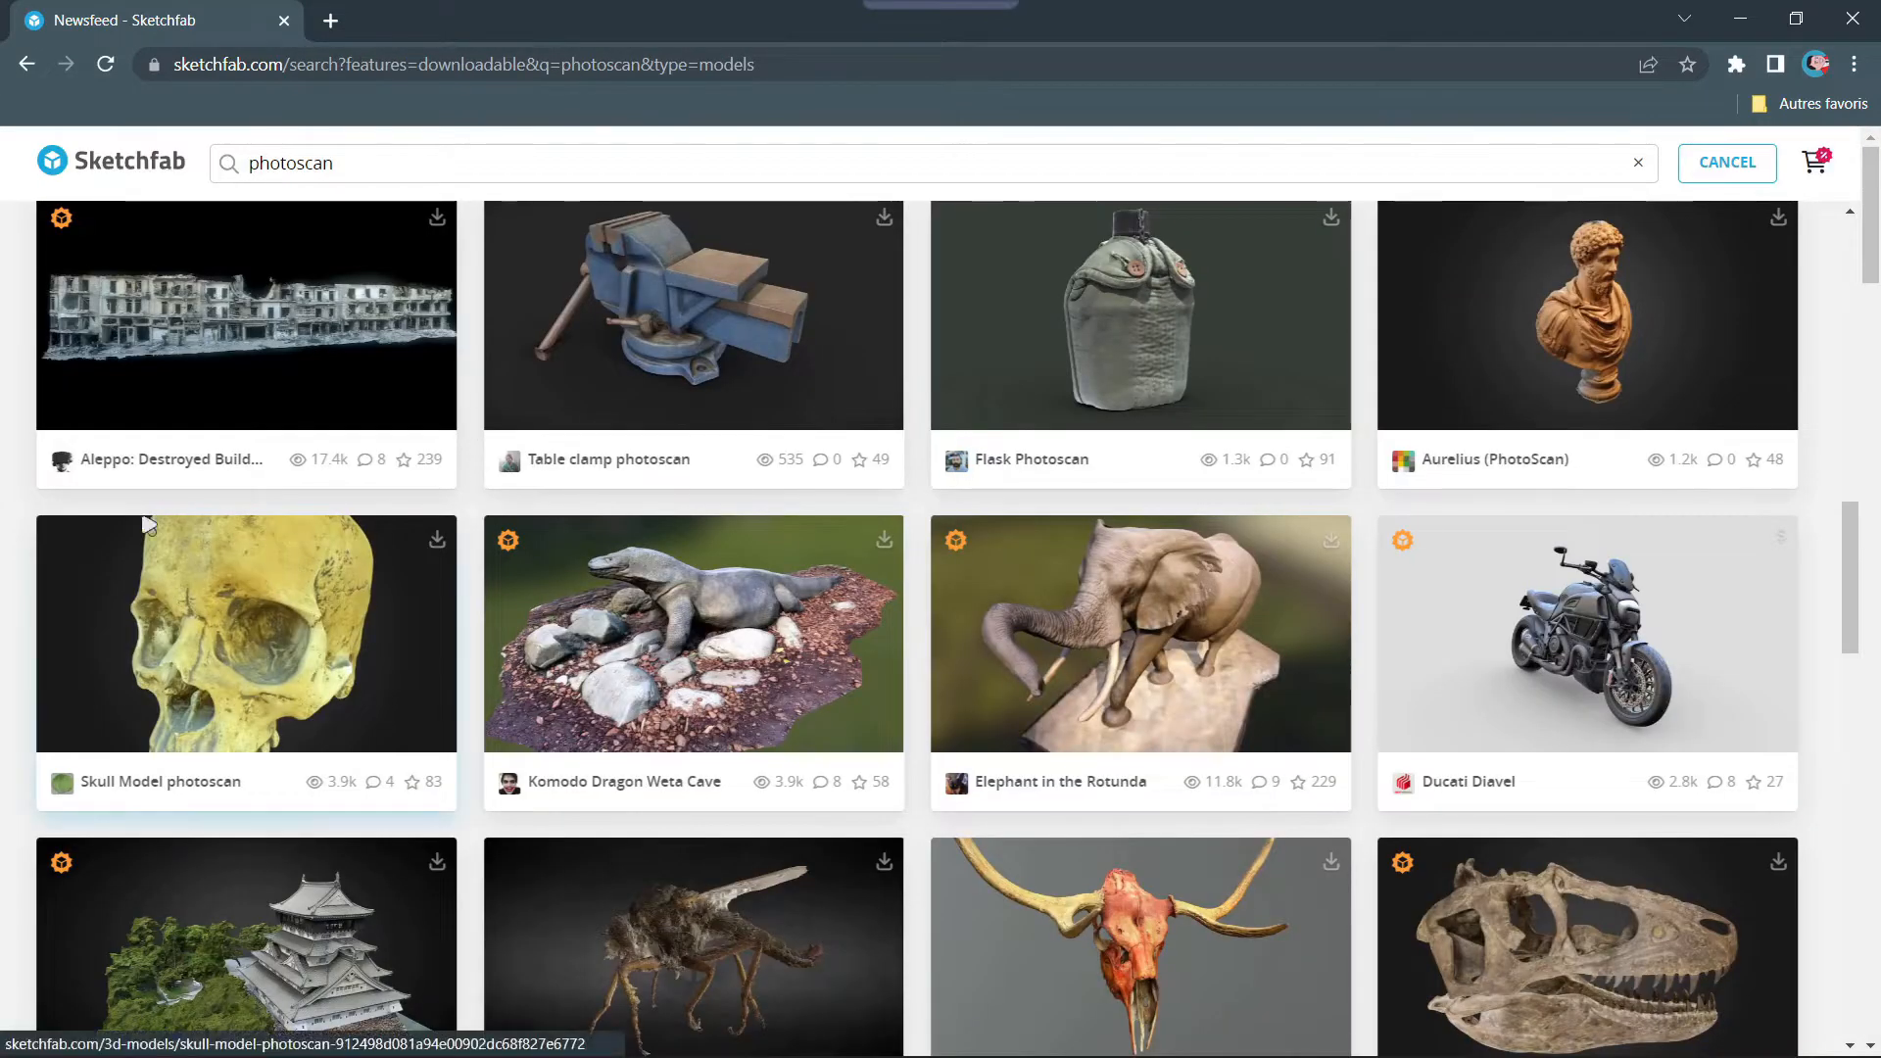
# Step: Scroll down the results to the Aurelius (PhotoScan) bust model
pyautogui.scroll(-3)
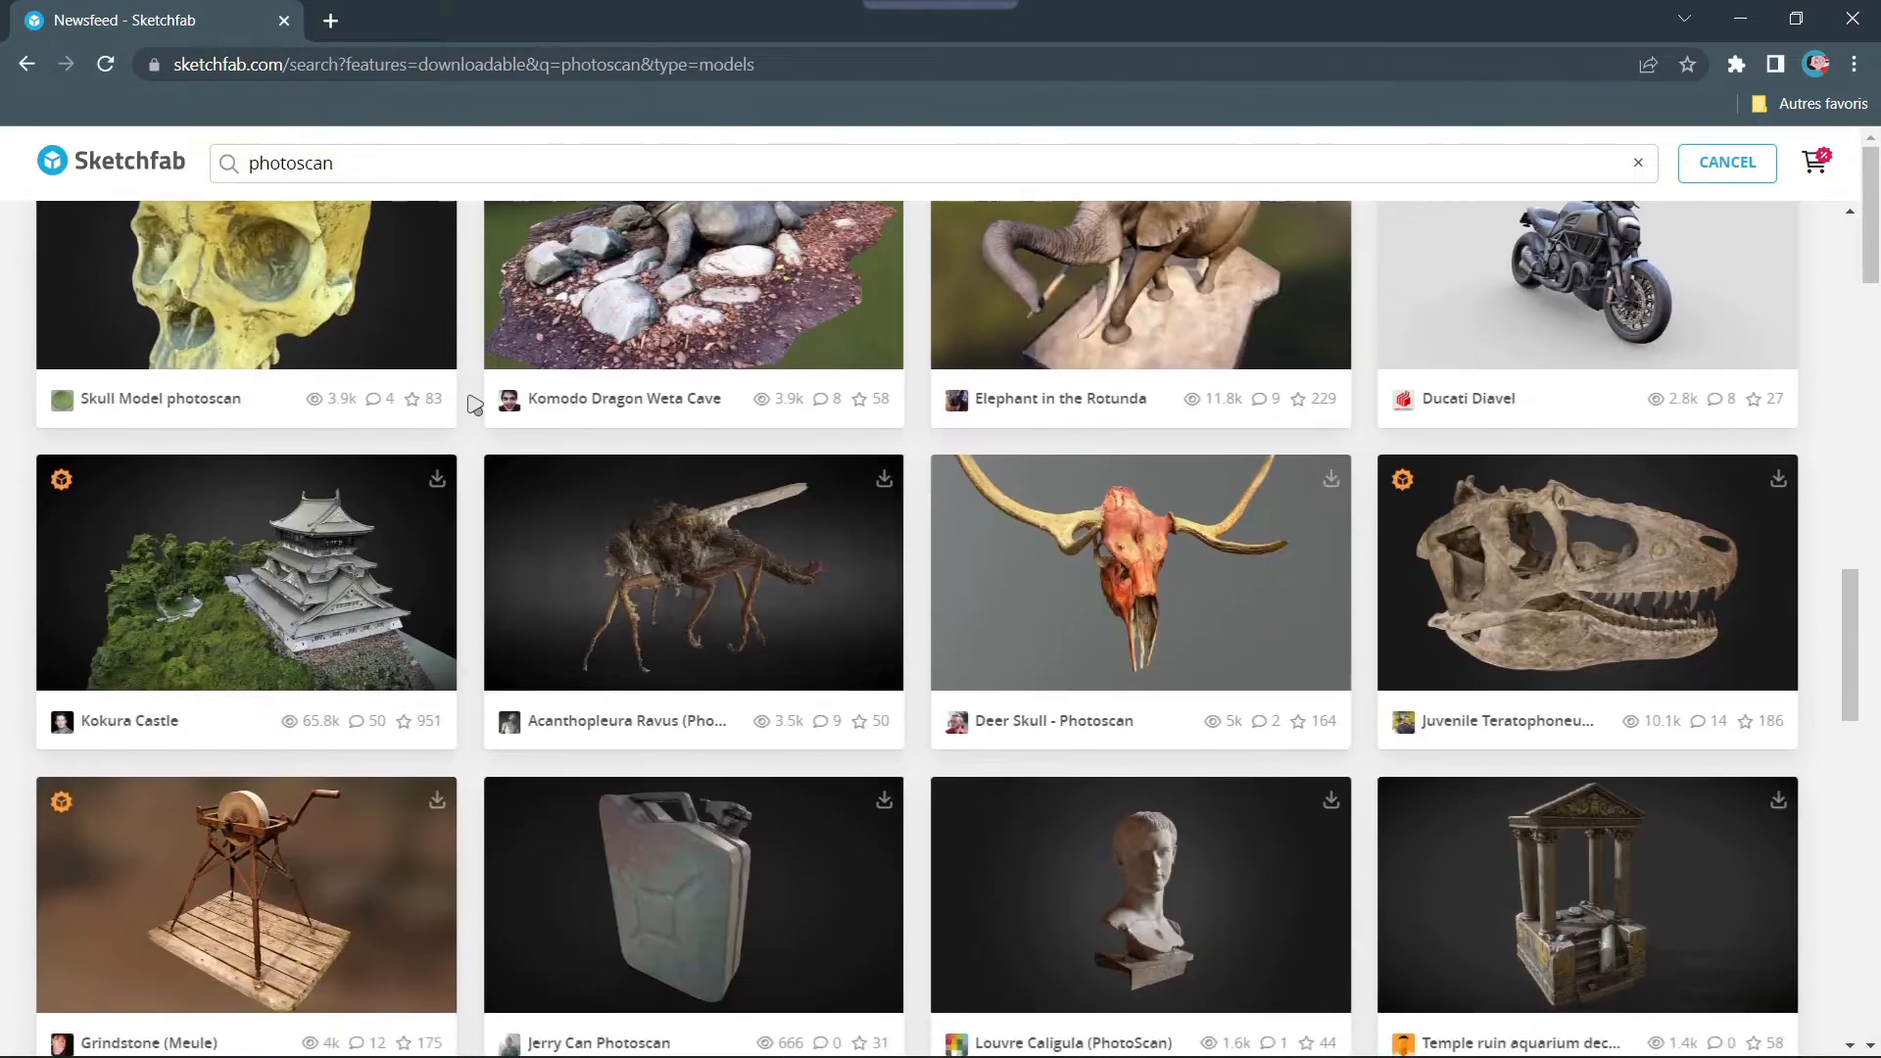
pyautogui.scroll(-3)
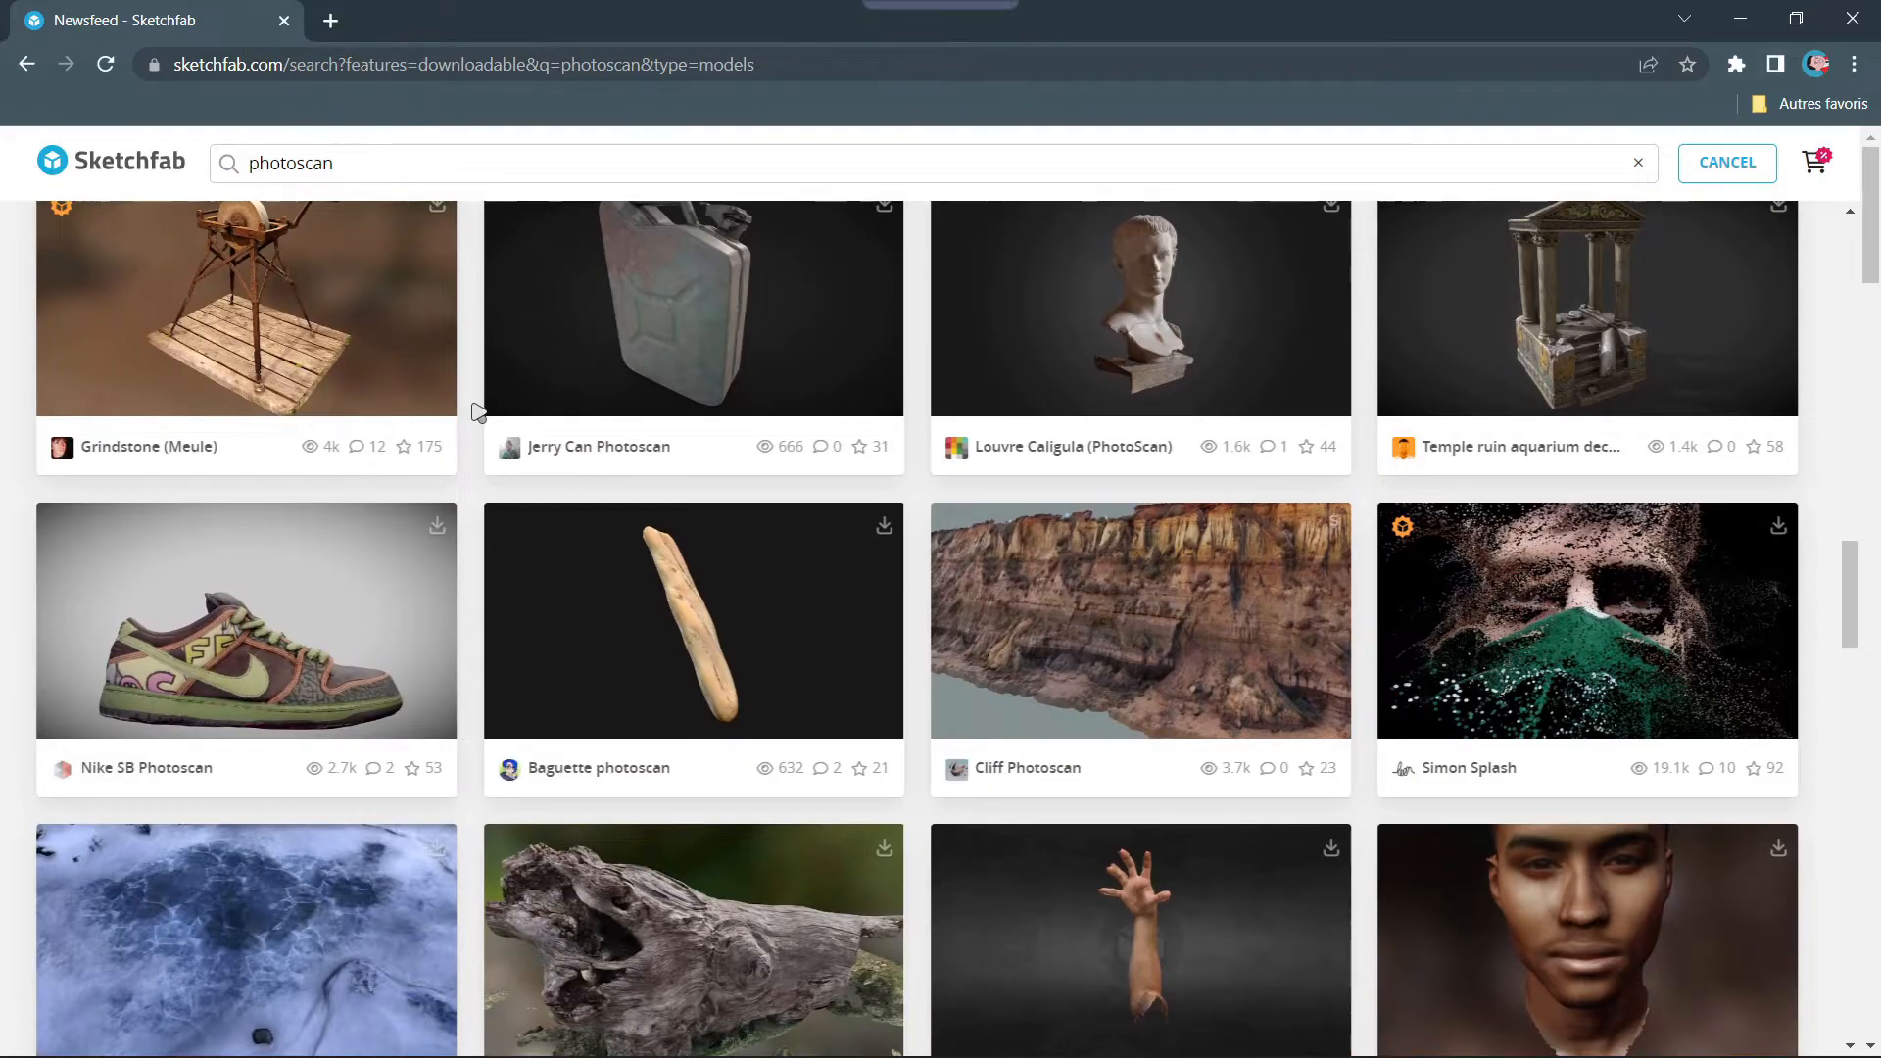
pyautogui.scroll(-3)
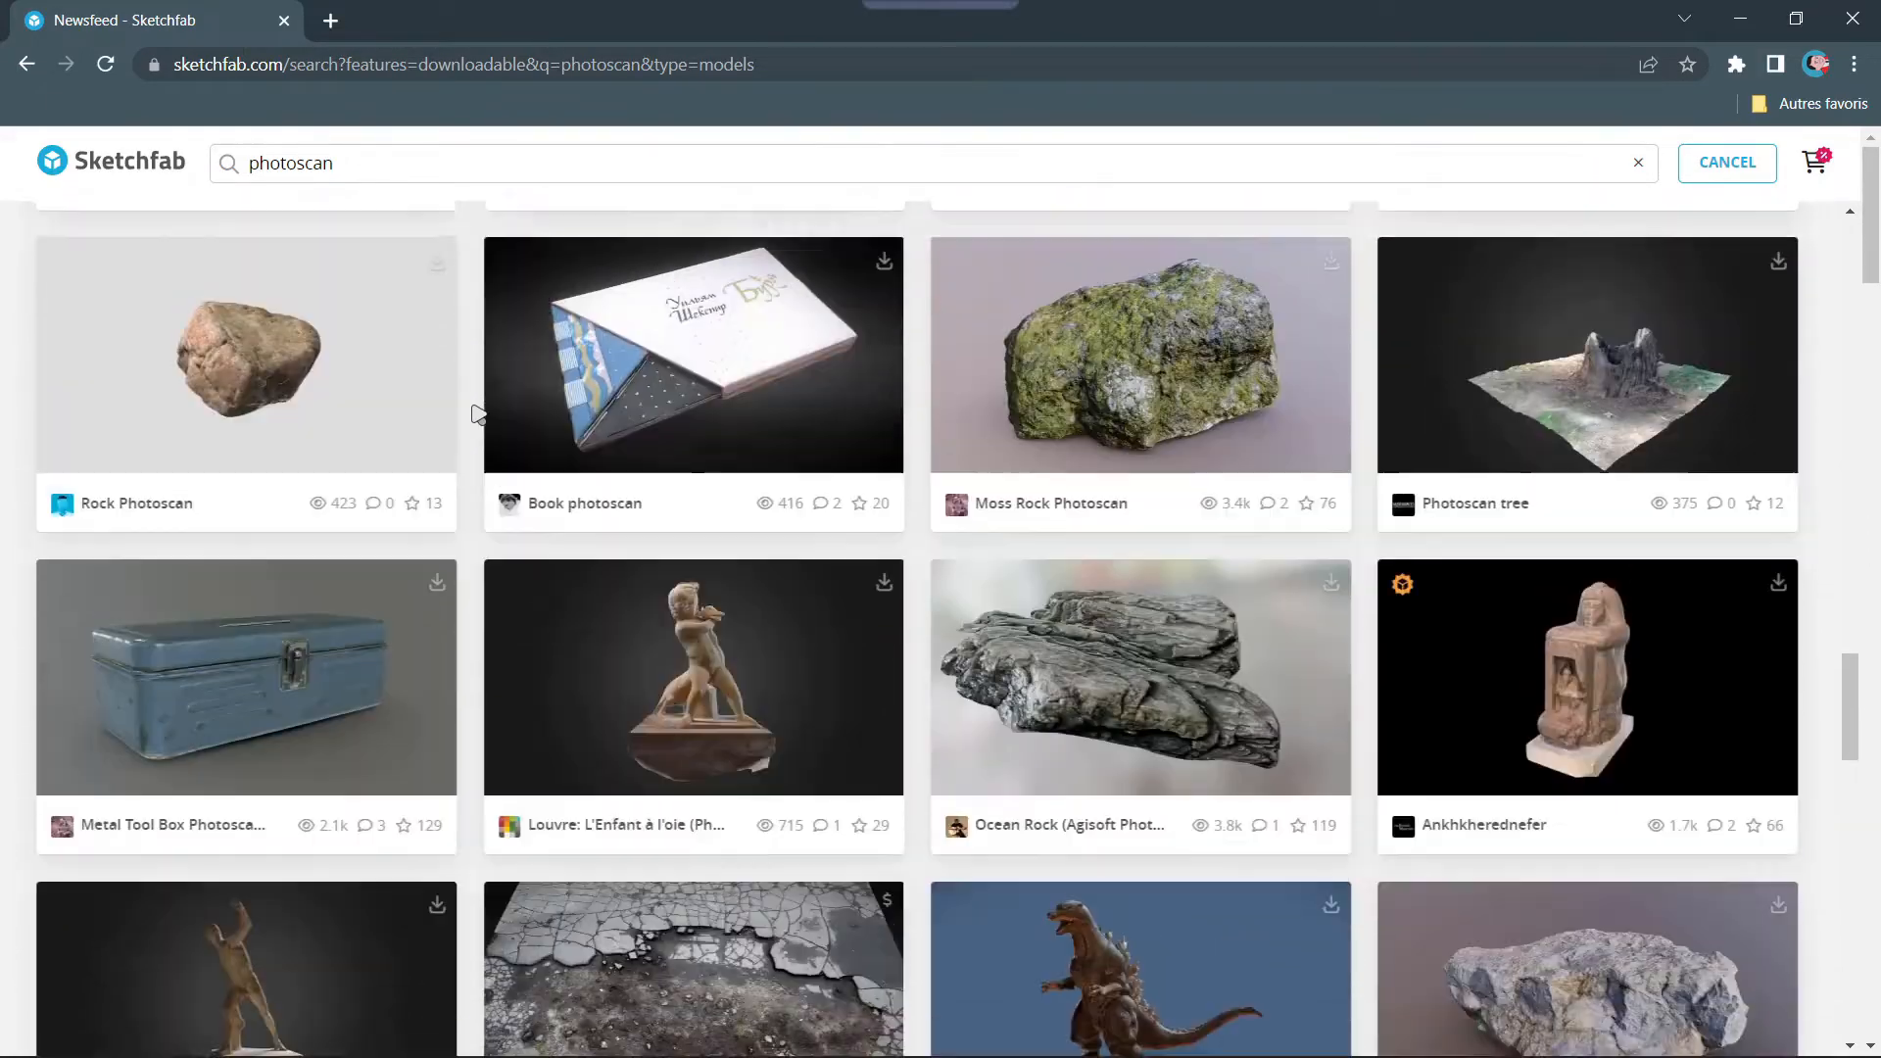
pyautogui.scroll(-3)
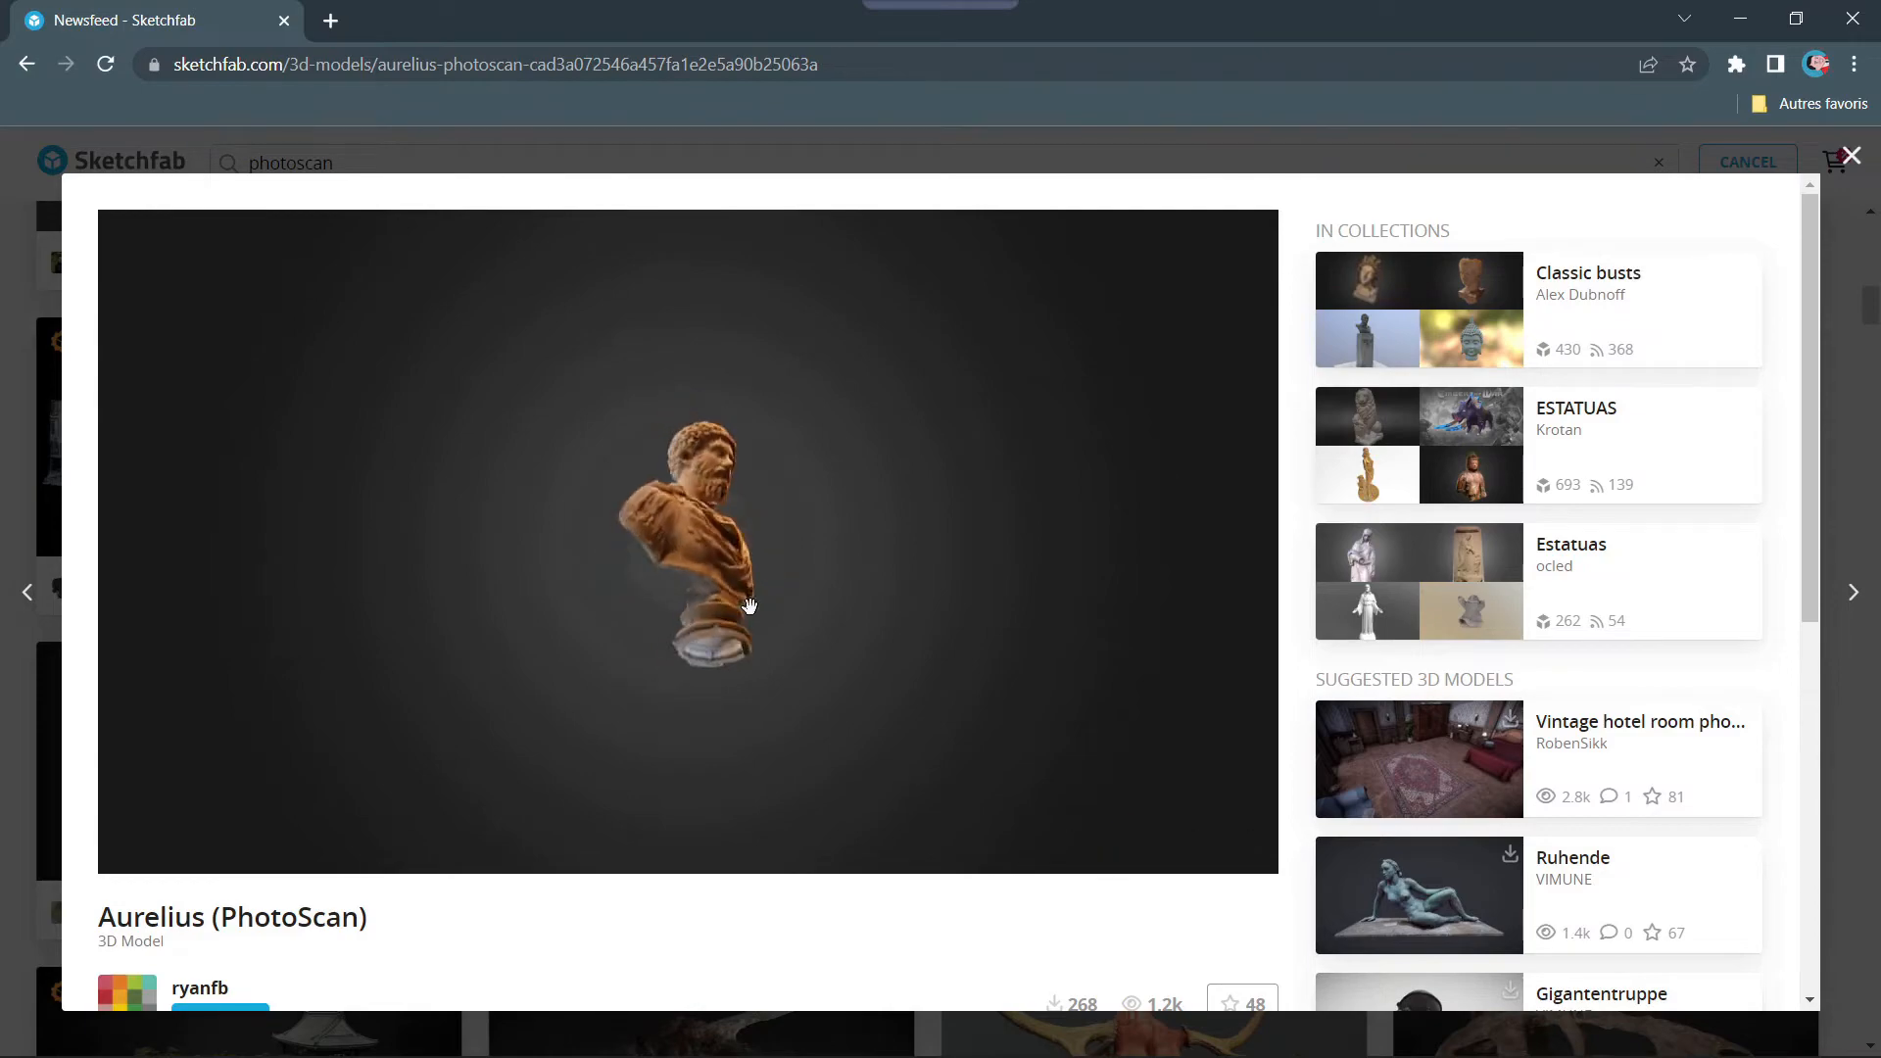
pyautogui.scroll(-3)
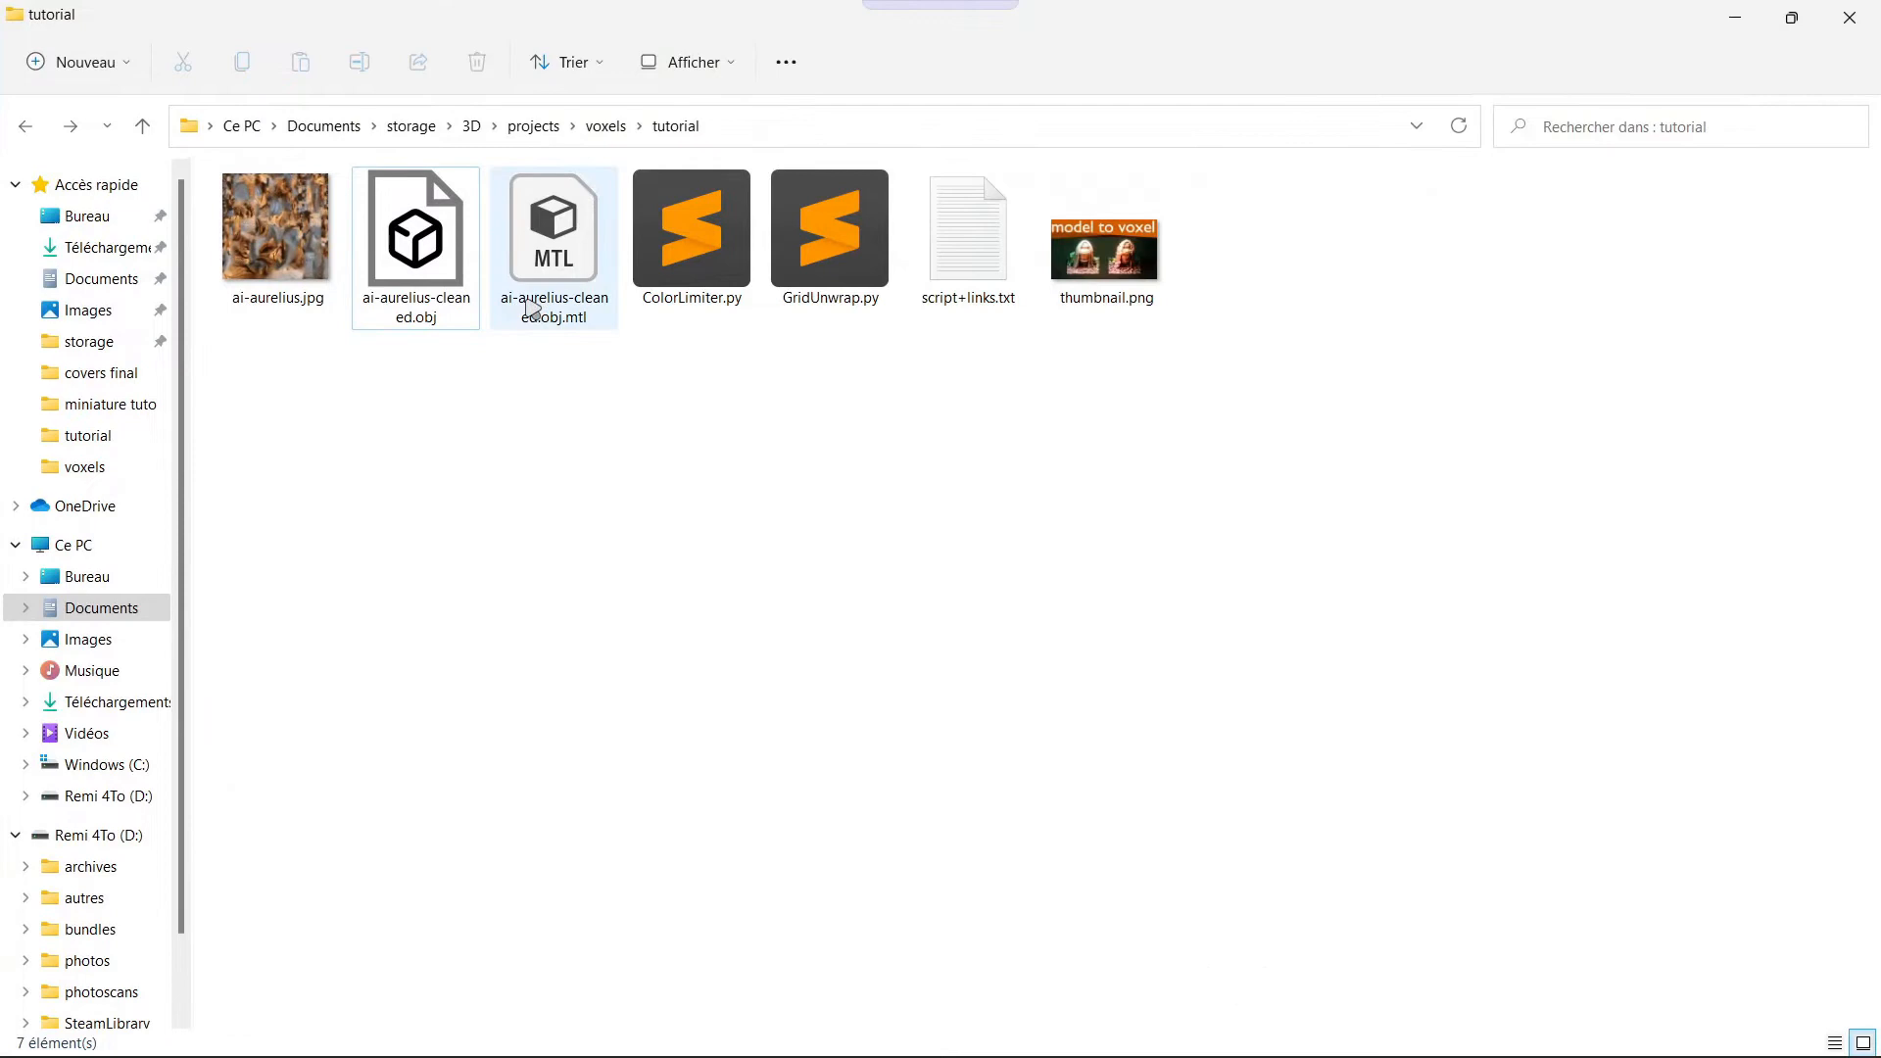
# Step: Review the ai-aurelius OBJ, MTL and texture files in the tutorial folder, then switch to Blender
pyautogui.click(552, 233)
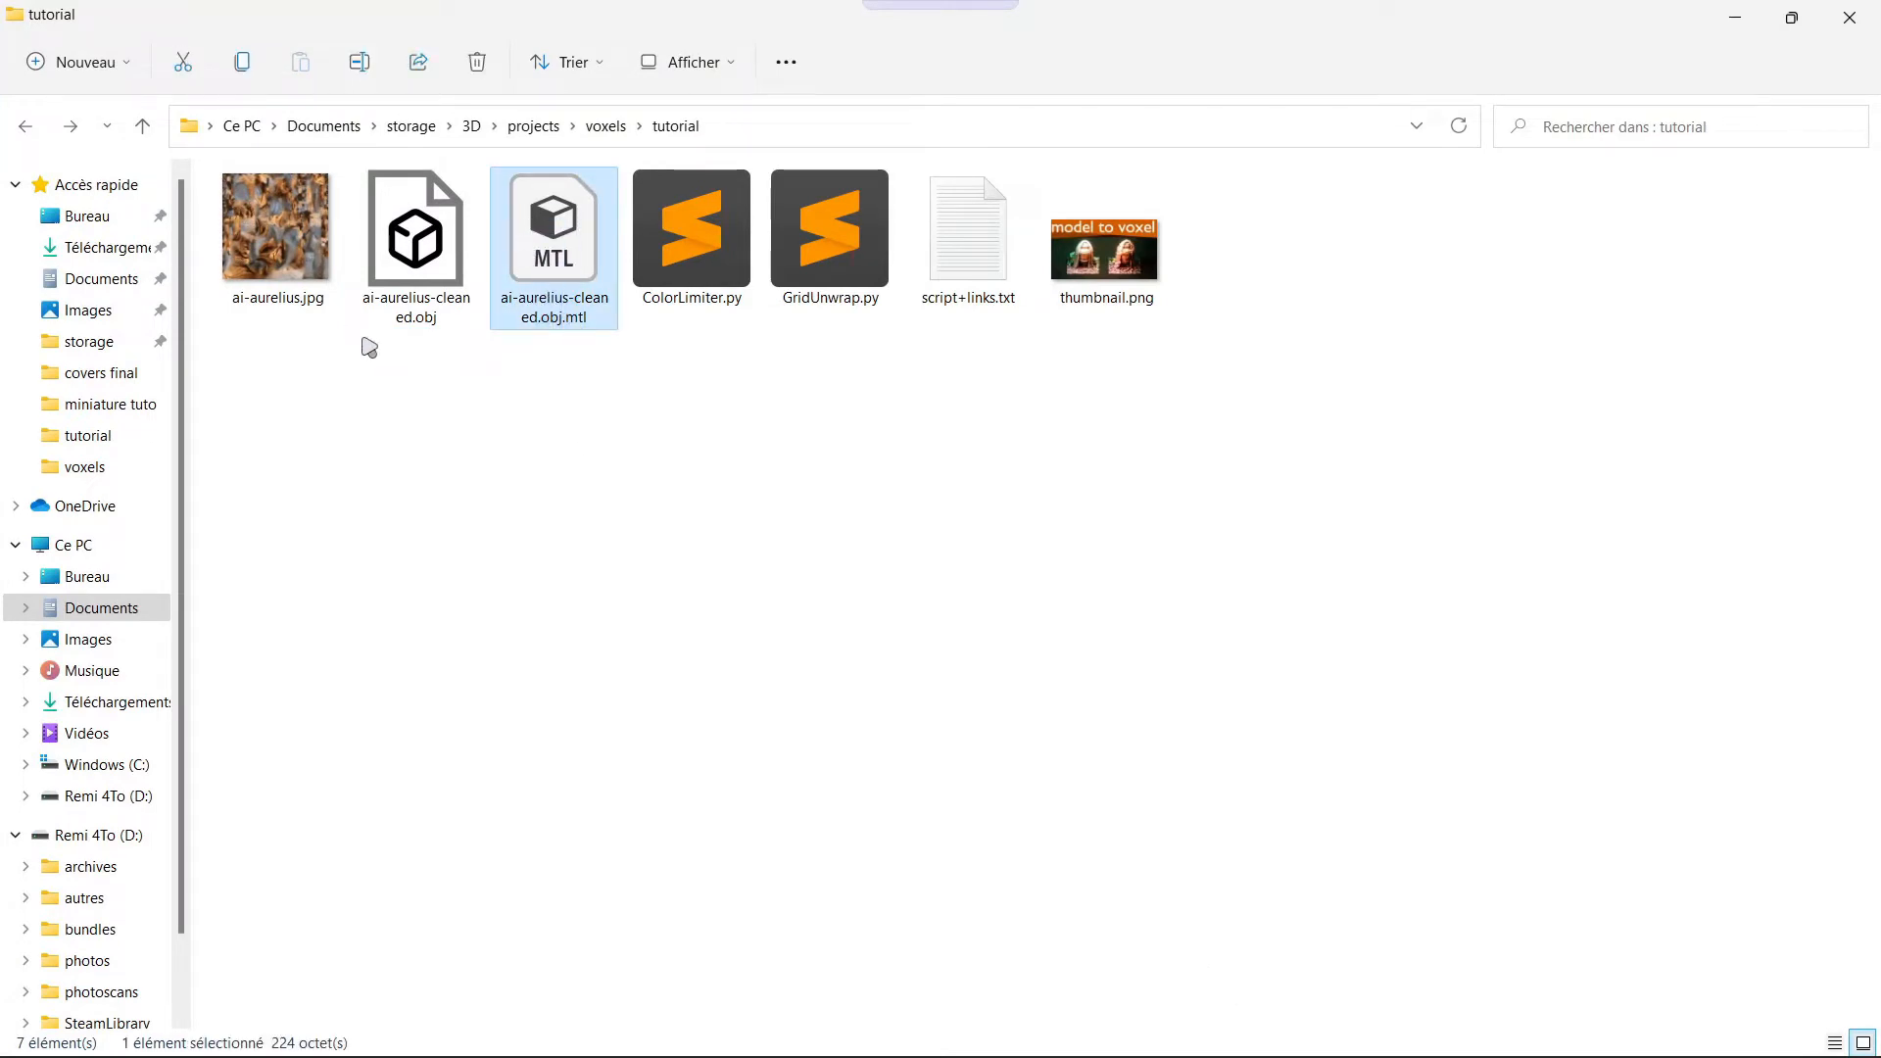
pyautogui.click(276, 227)
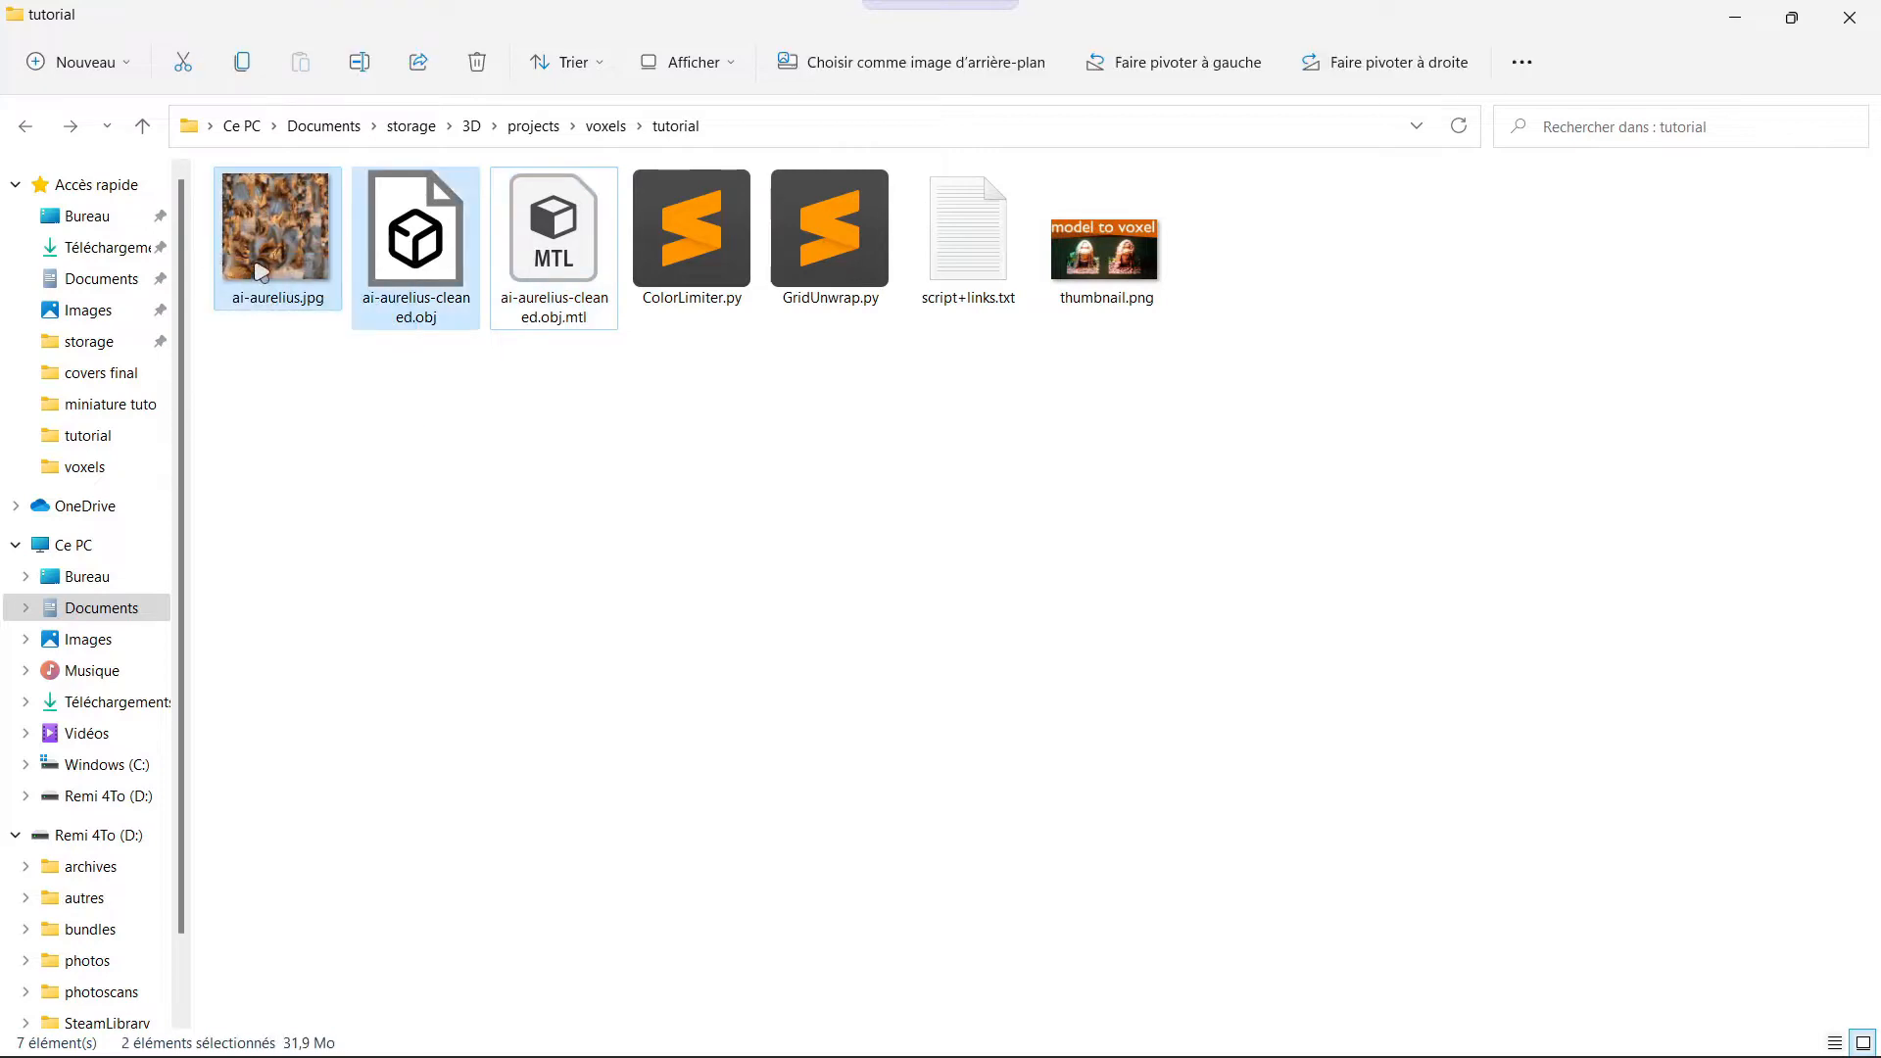
pyautogui.click(415, 230)
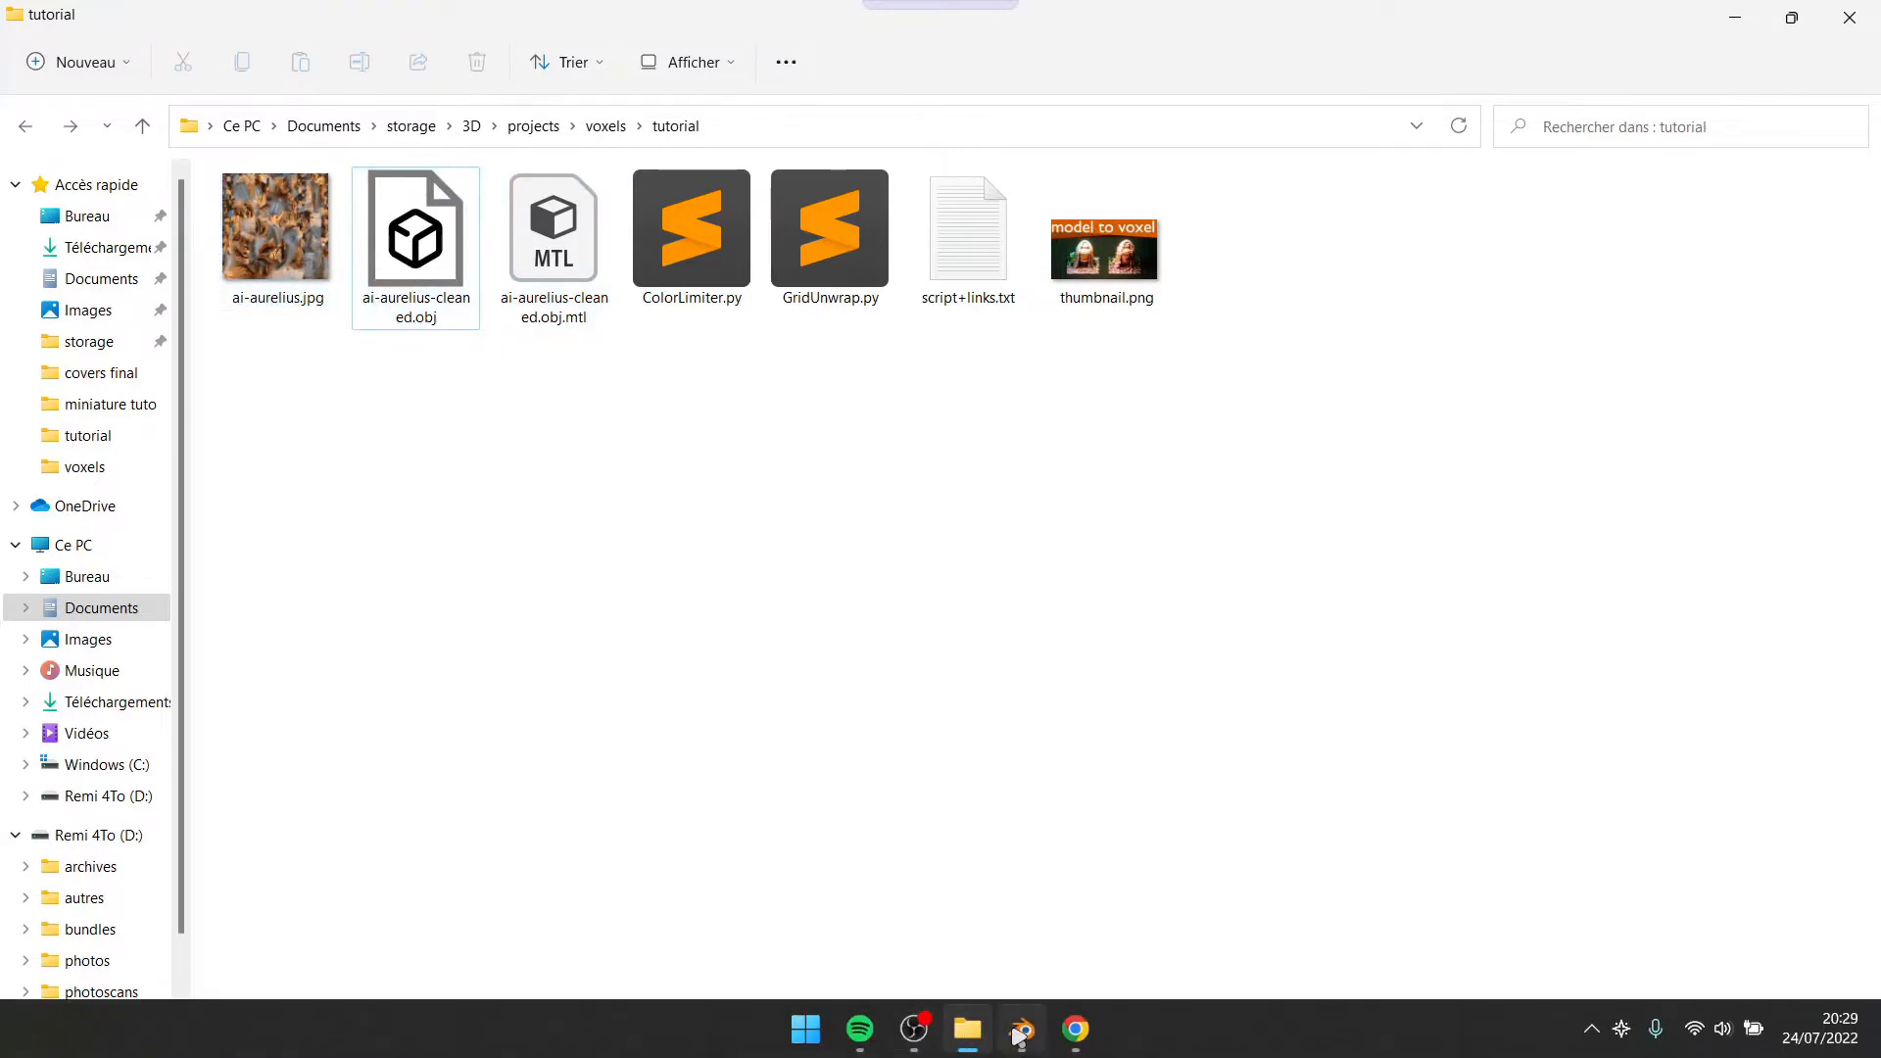
pyautogui.click(1019, 1029)
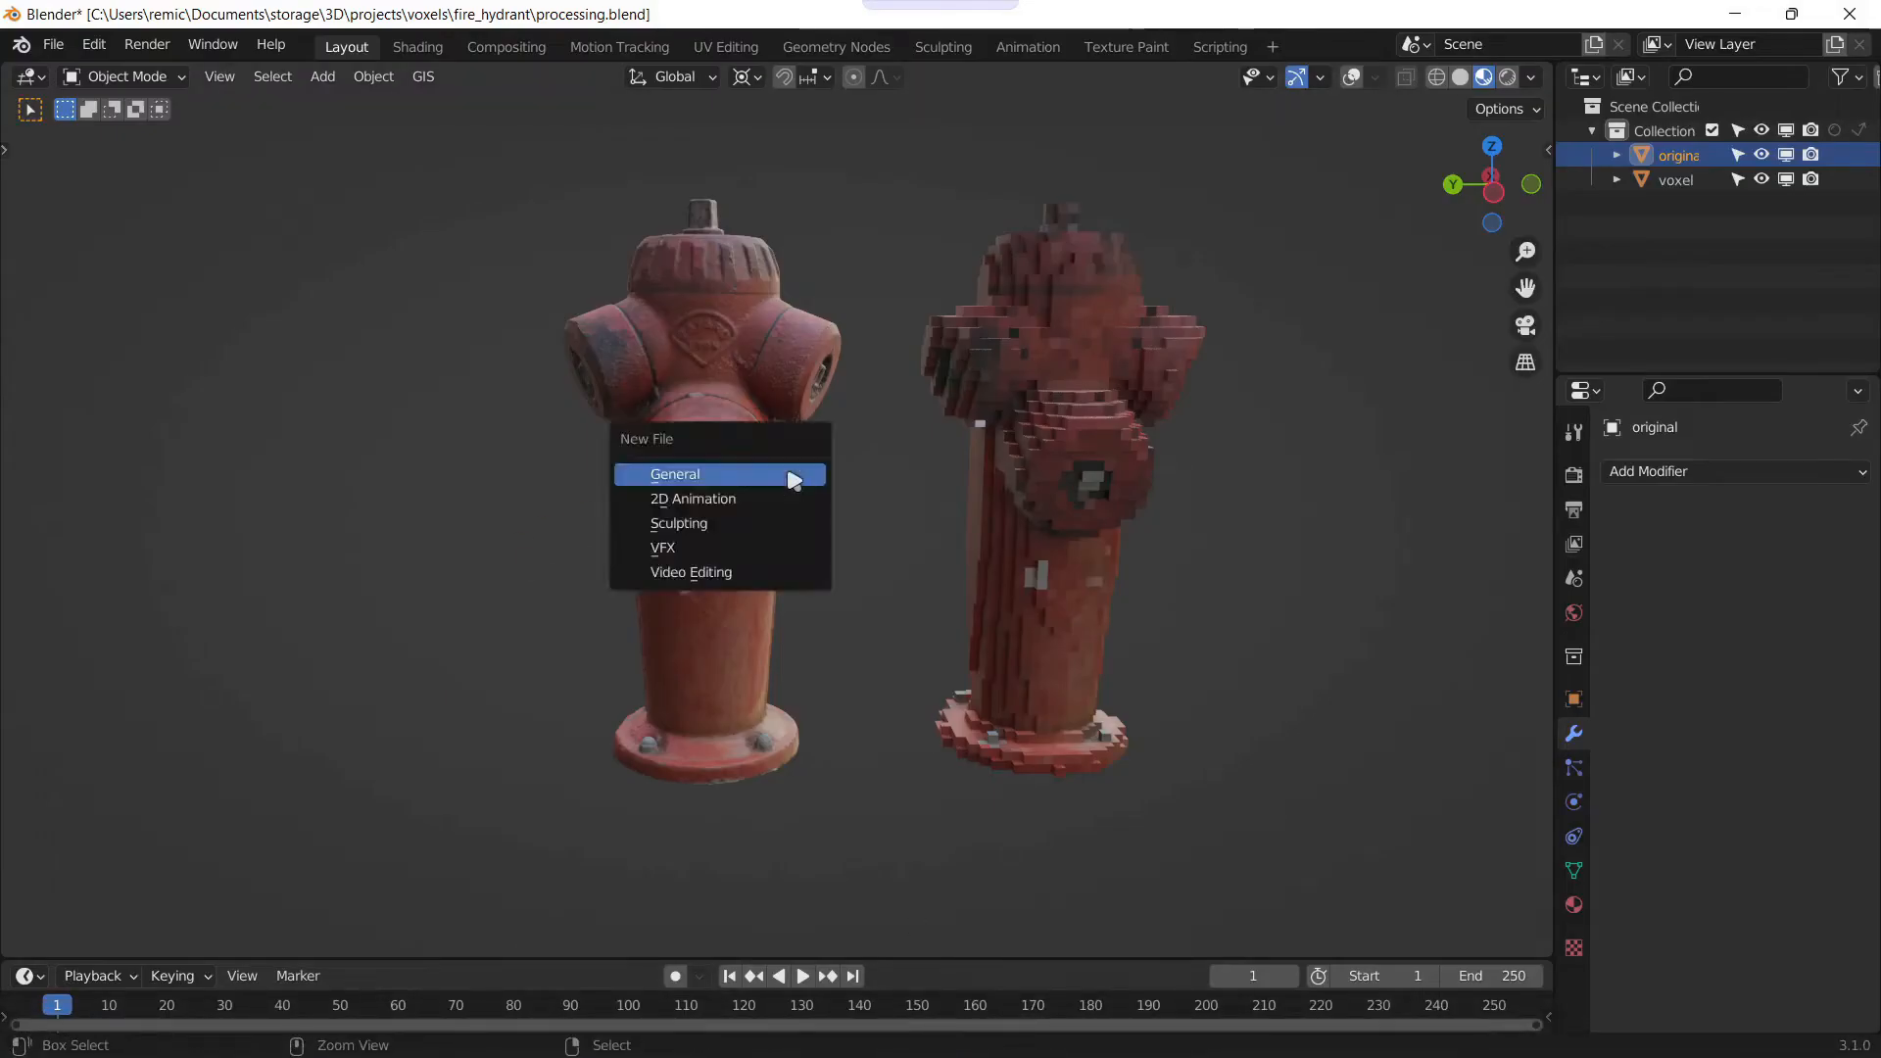
# Step: Start a new General scene and begin a Wavefront OBJ import from the tutorial folder
pyautogui.click(53, 45)
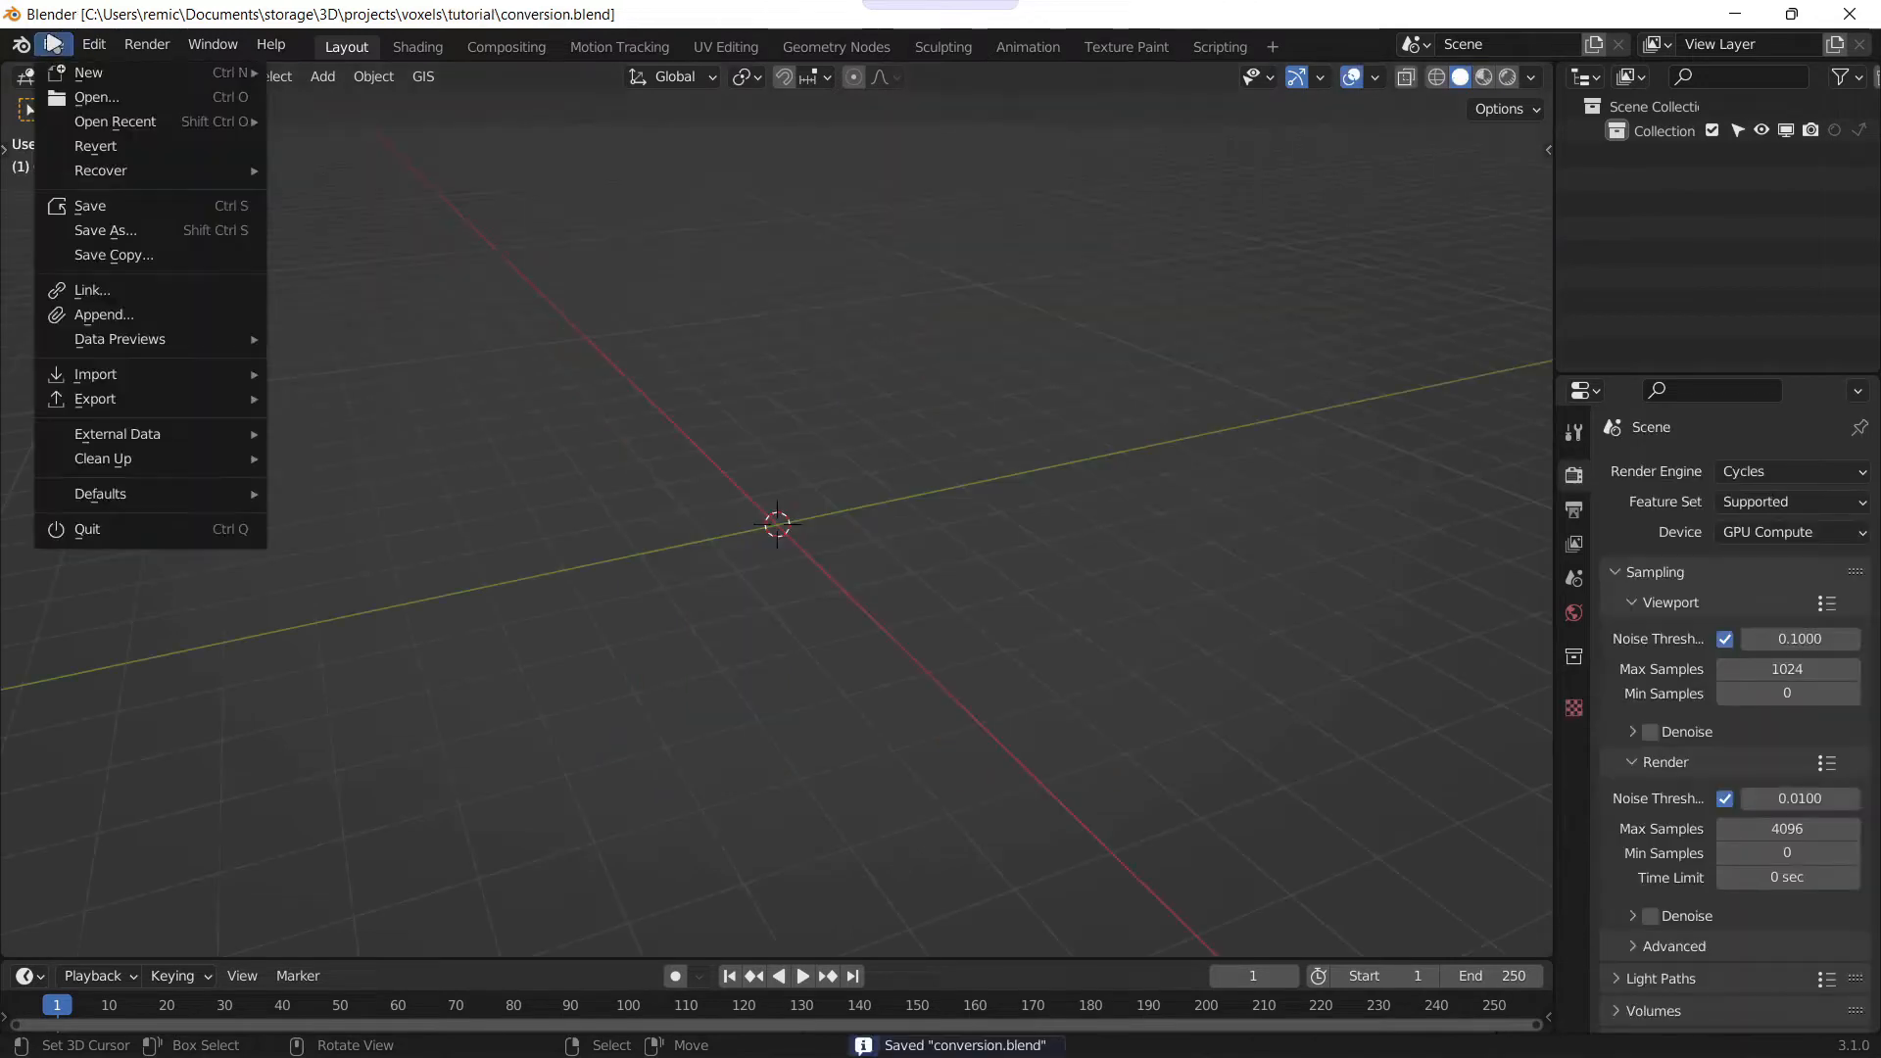
pyautogui.moveTo(96, 373)
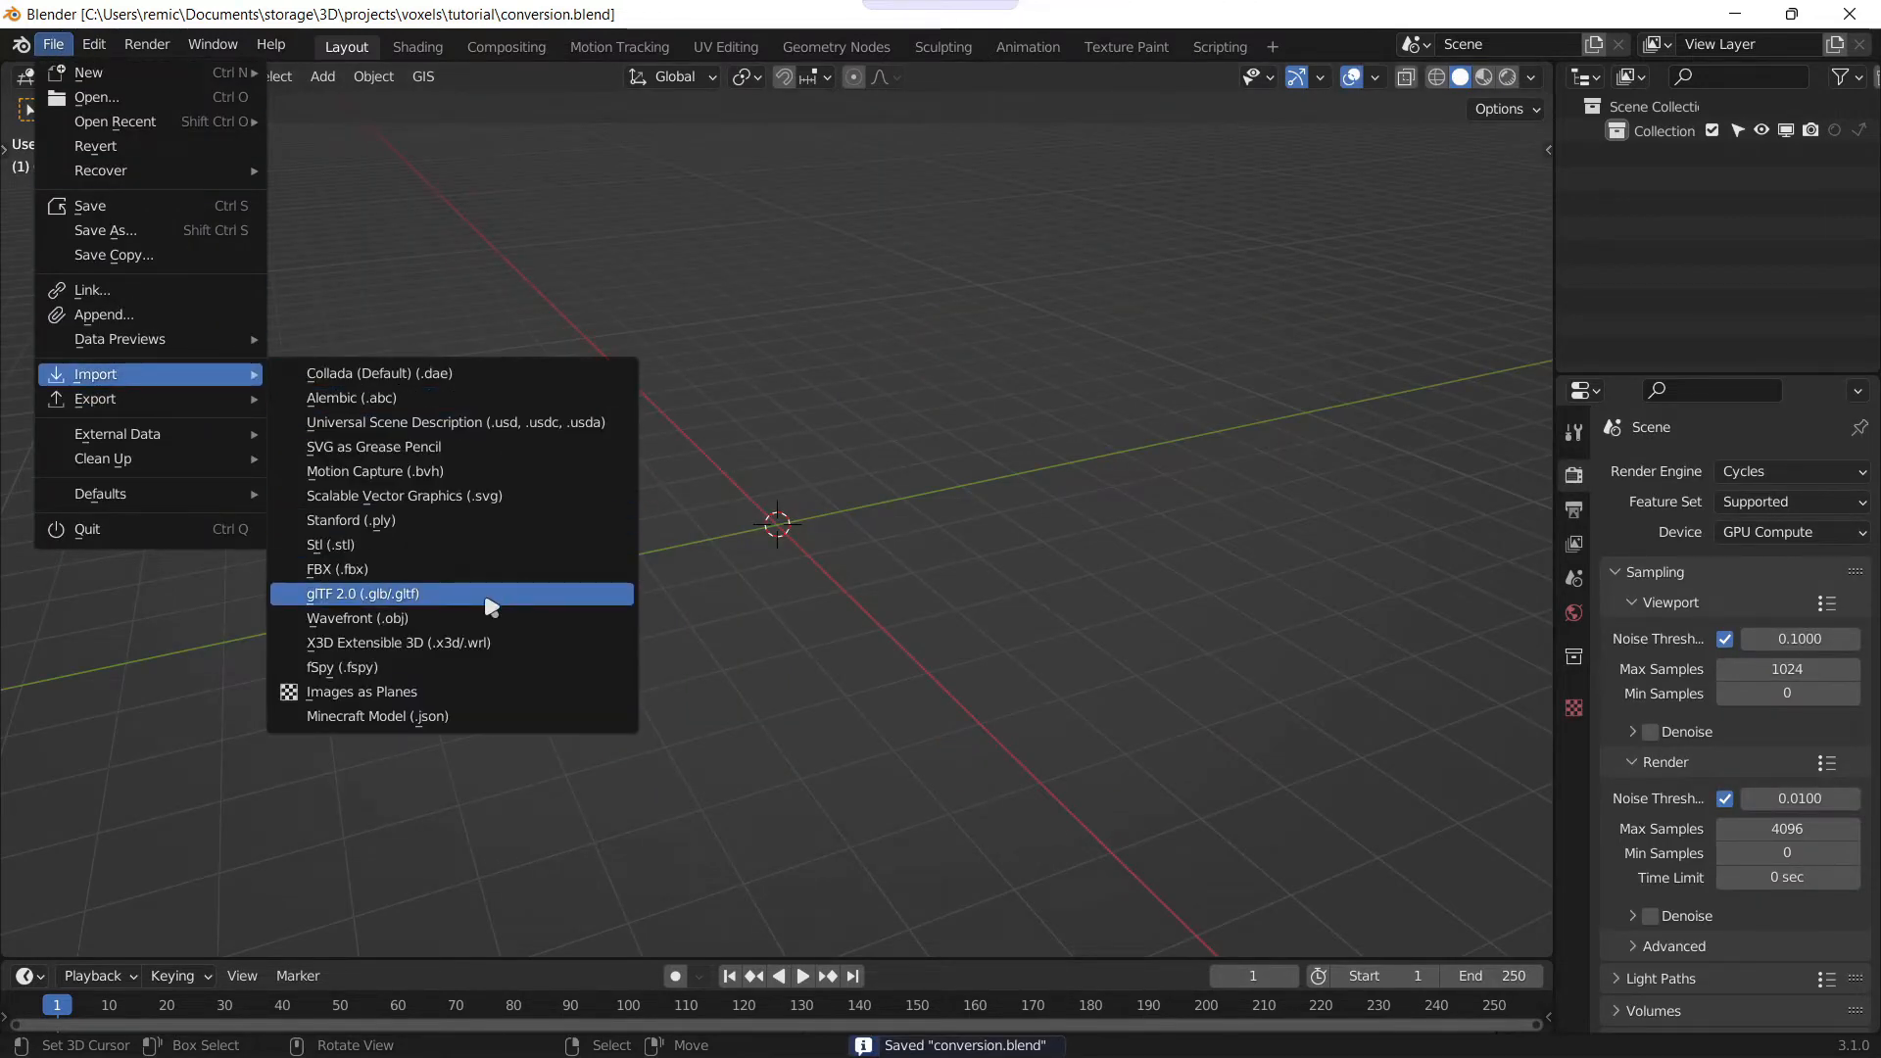
pyautogui.click(356, 618)
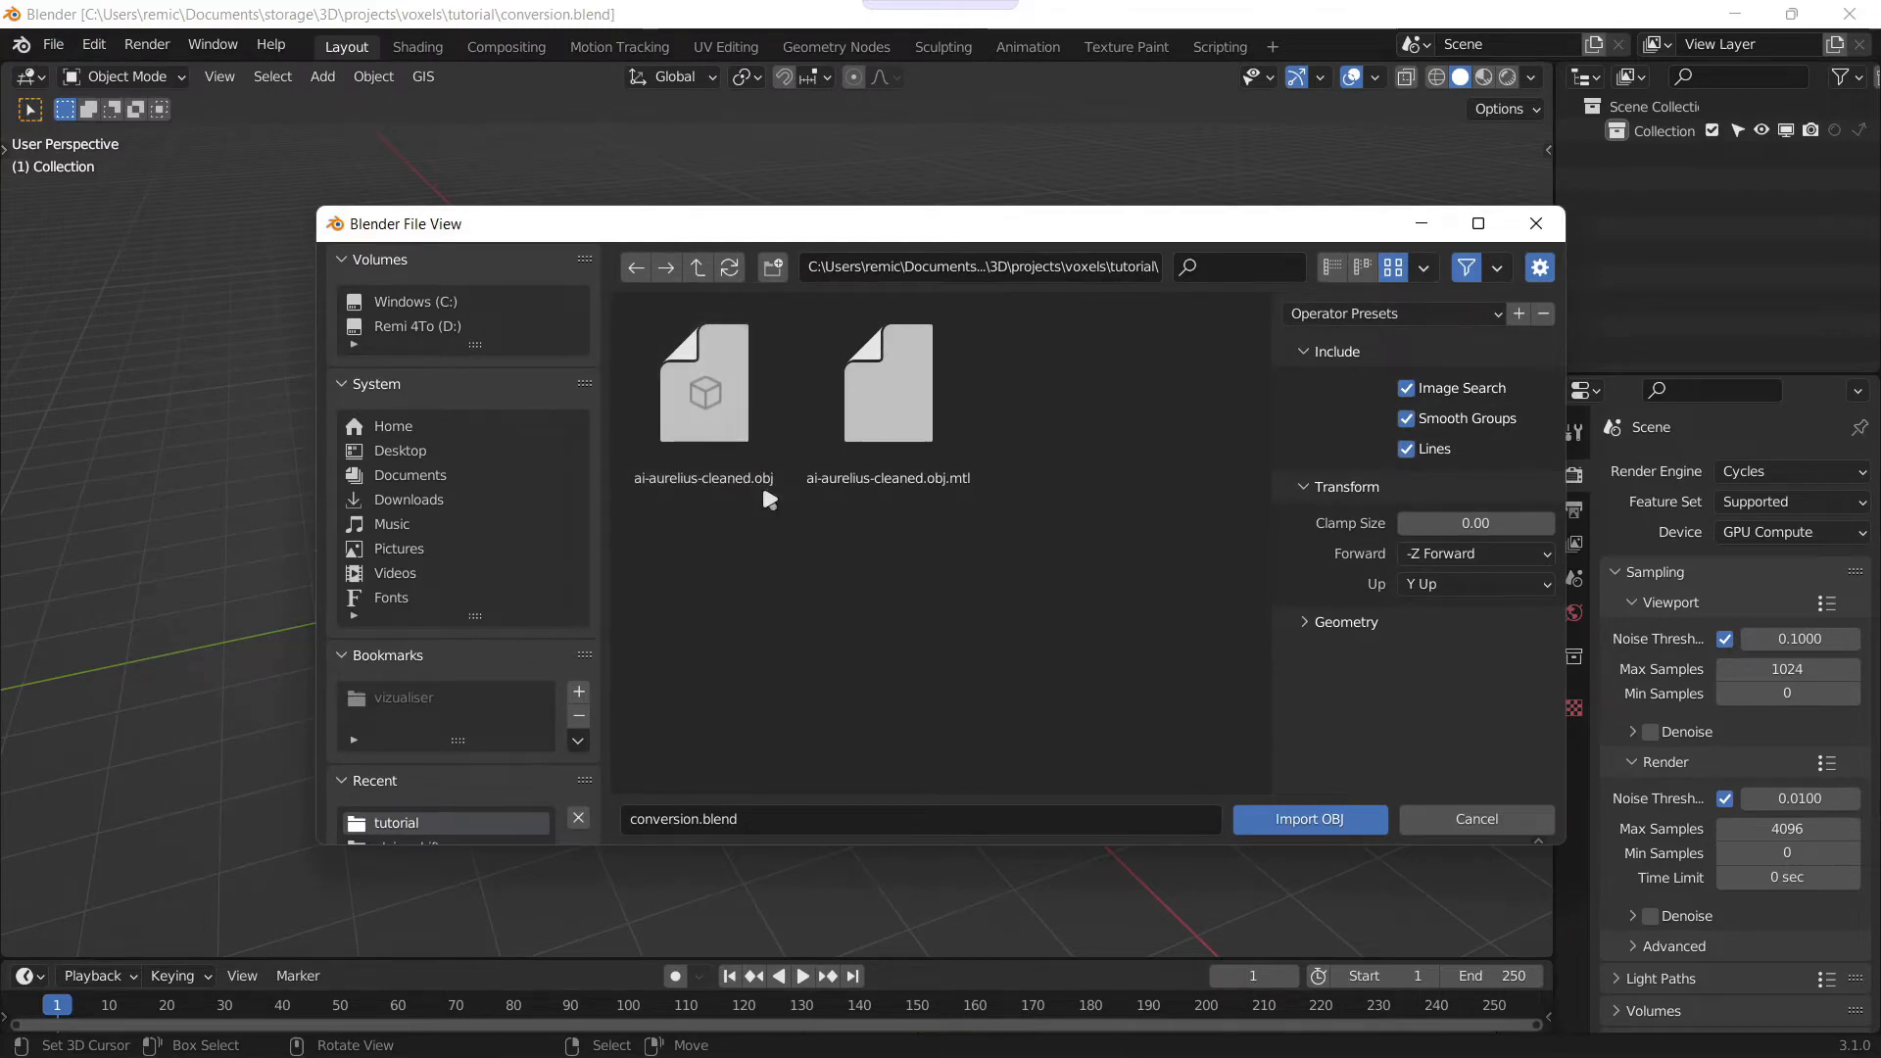
pyautogui.click(1309, 819)
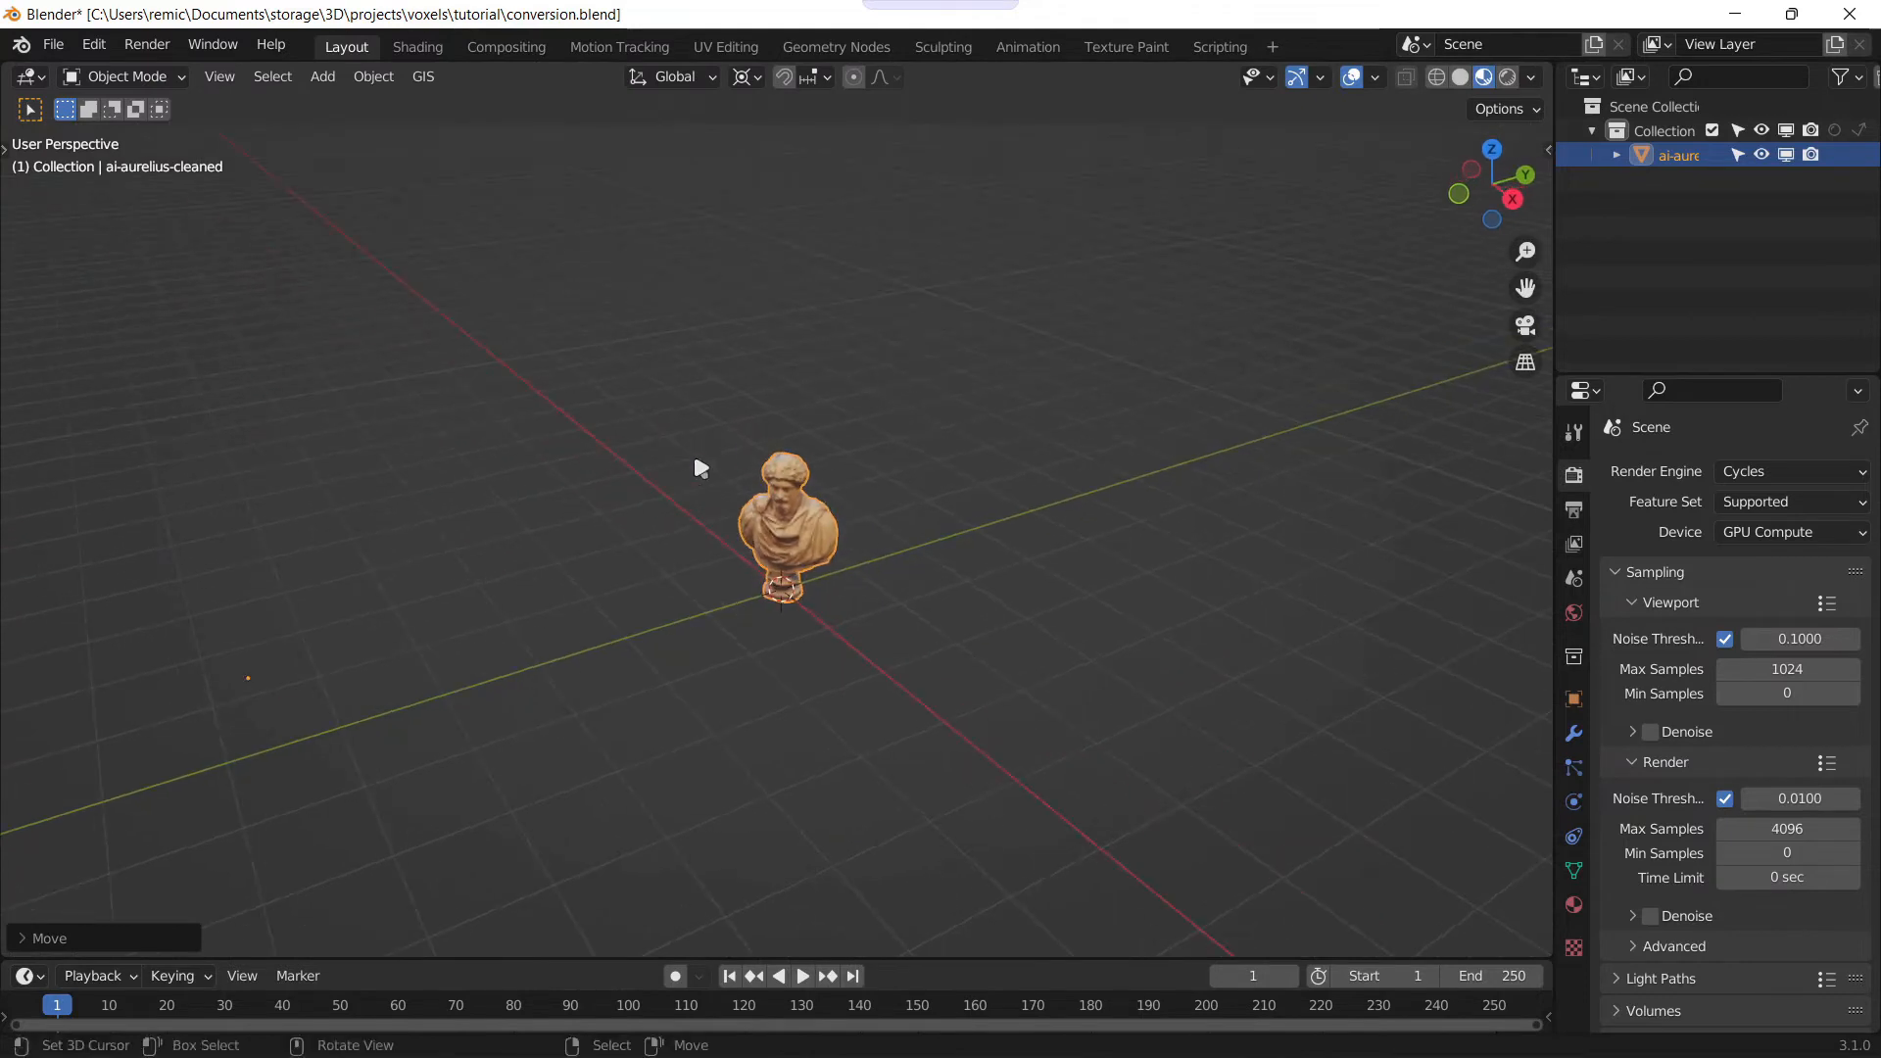
pyautogui.moveTo(831, 560)
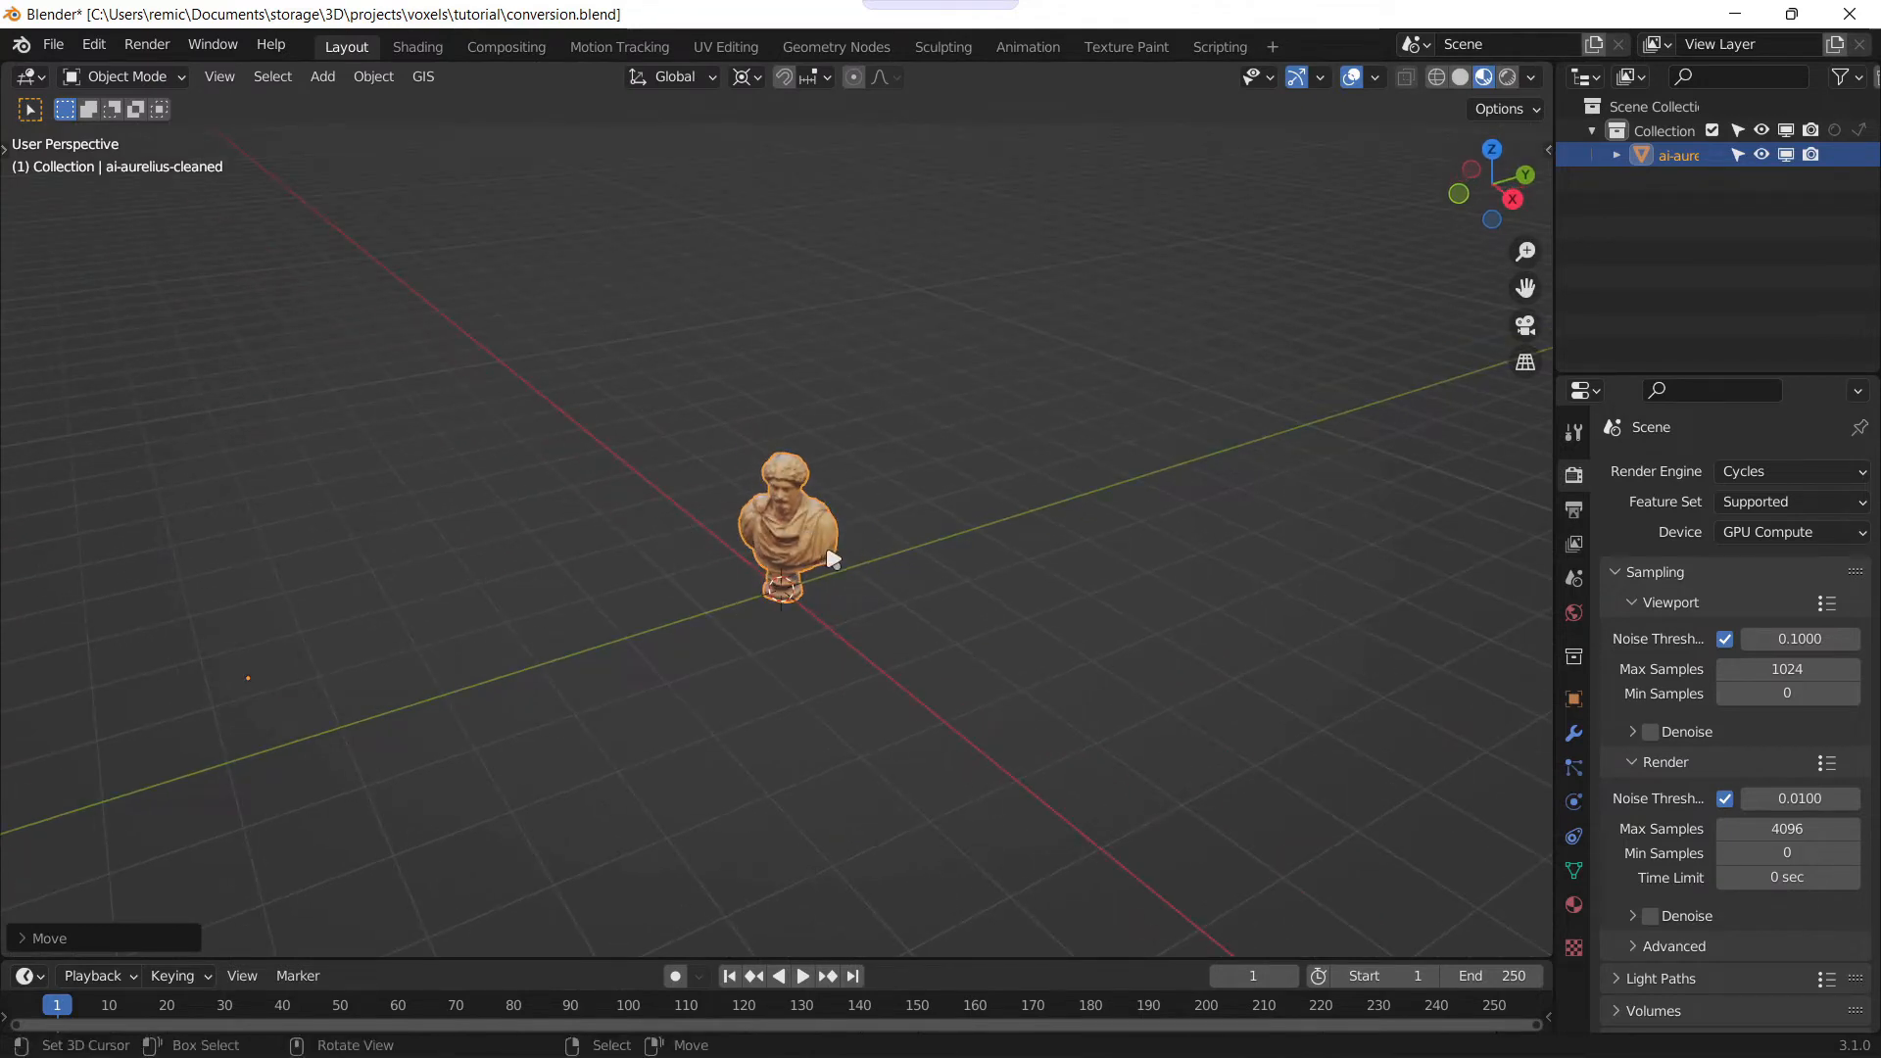
pyautogui.moveTo(907, 416)
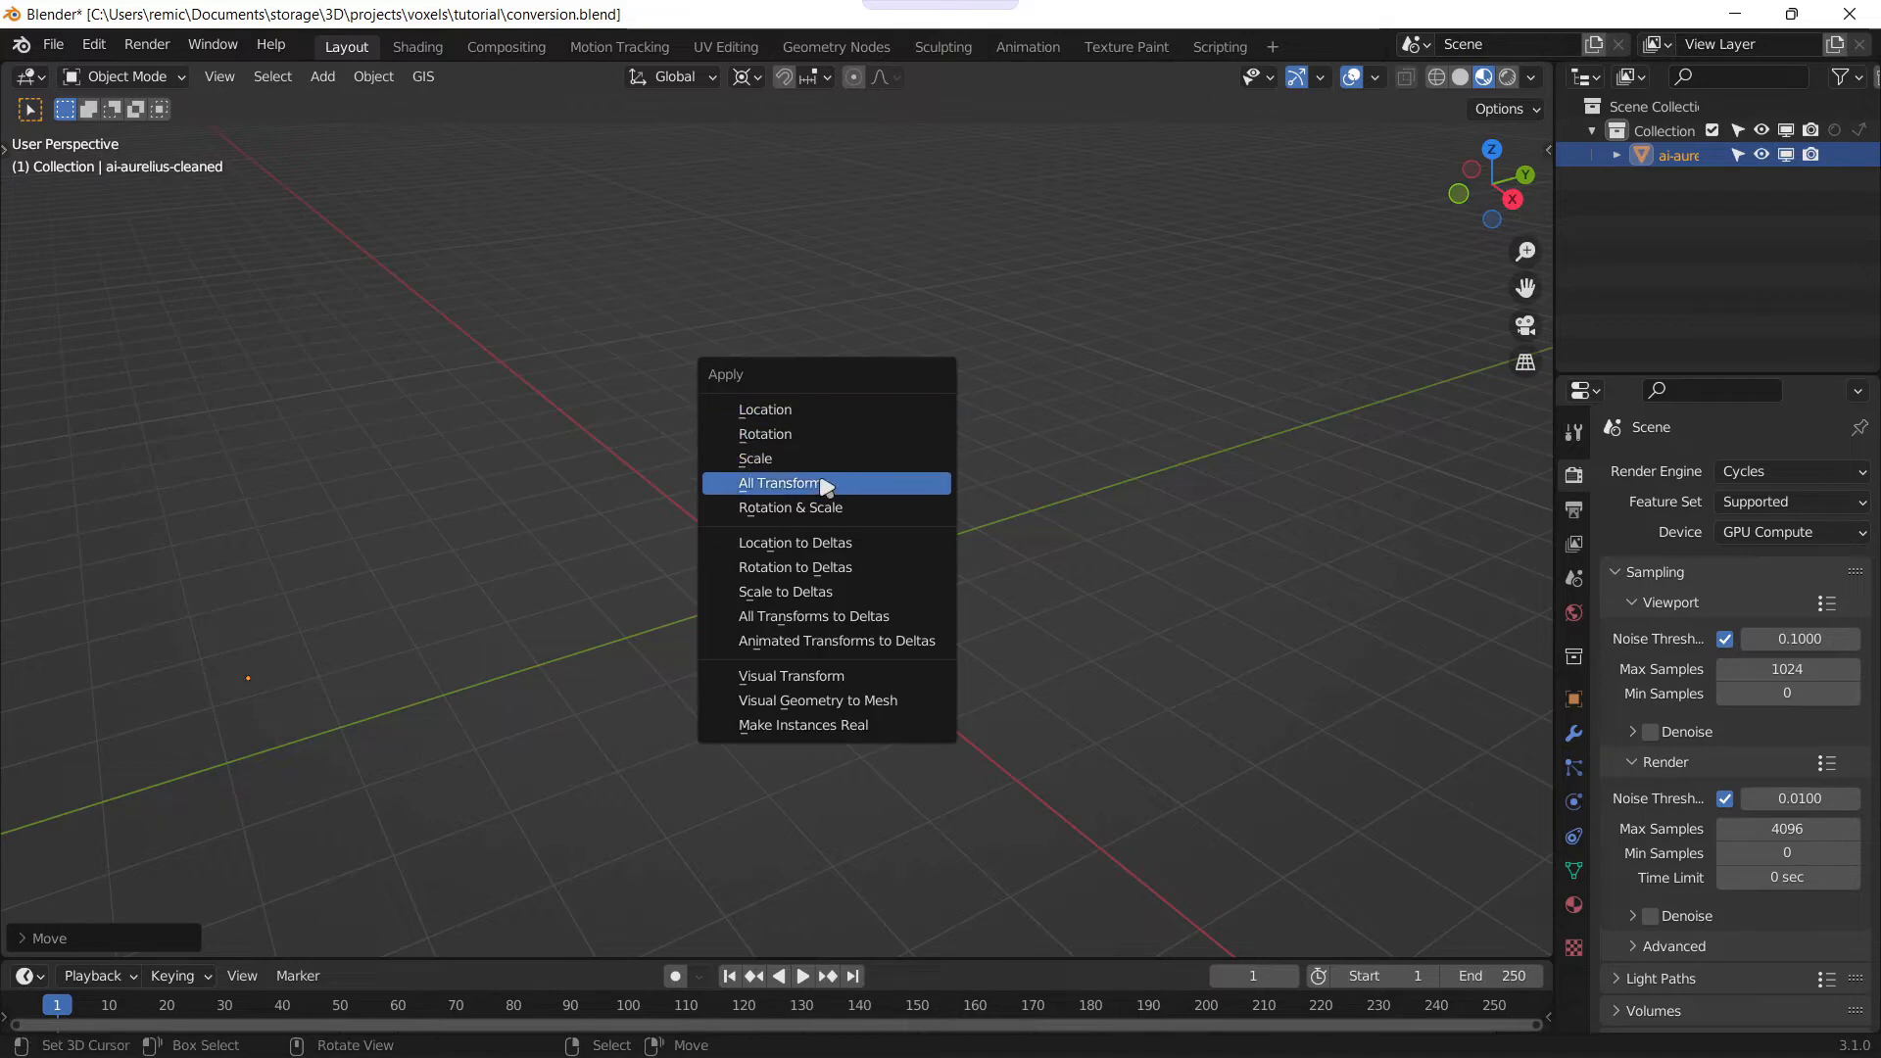
# Step: Apply all transforms to the bust, duplicate it as 'voxel' and hide the 'original' object
pyautogui.click(782, 482)
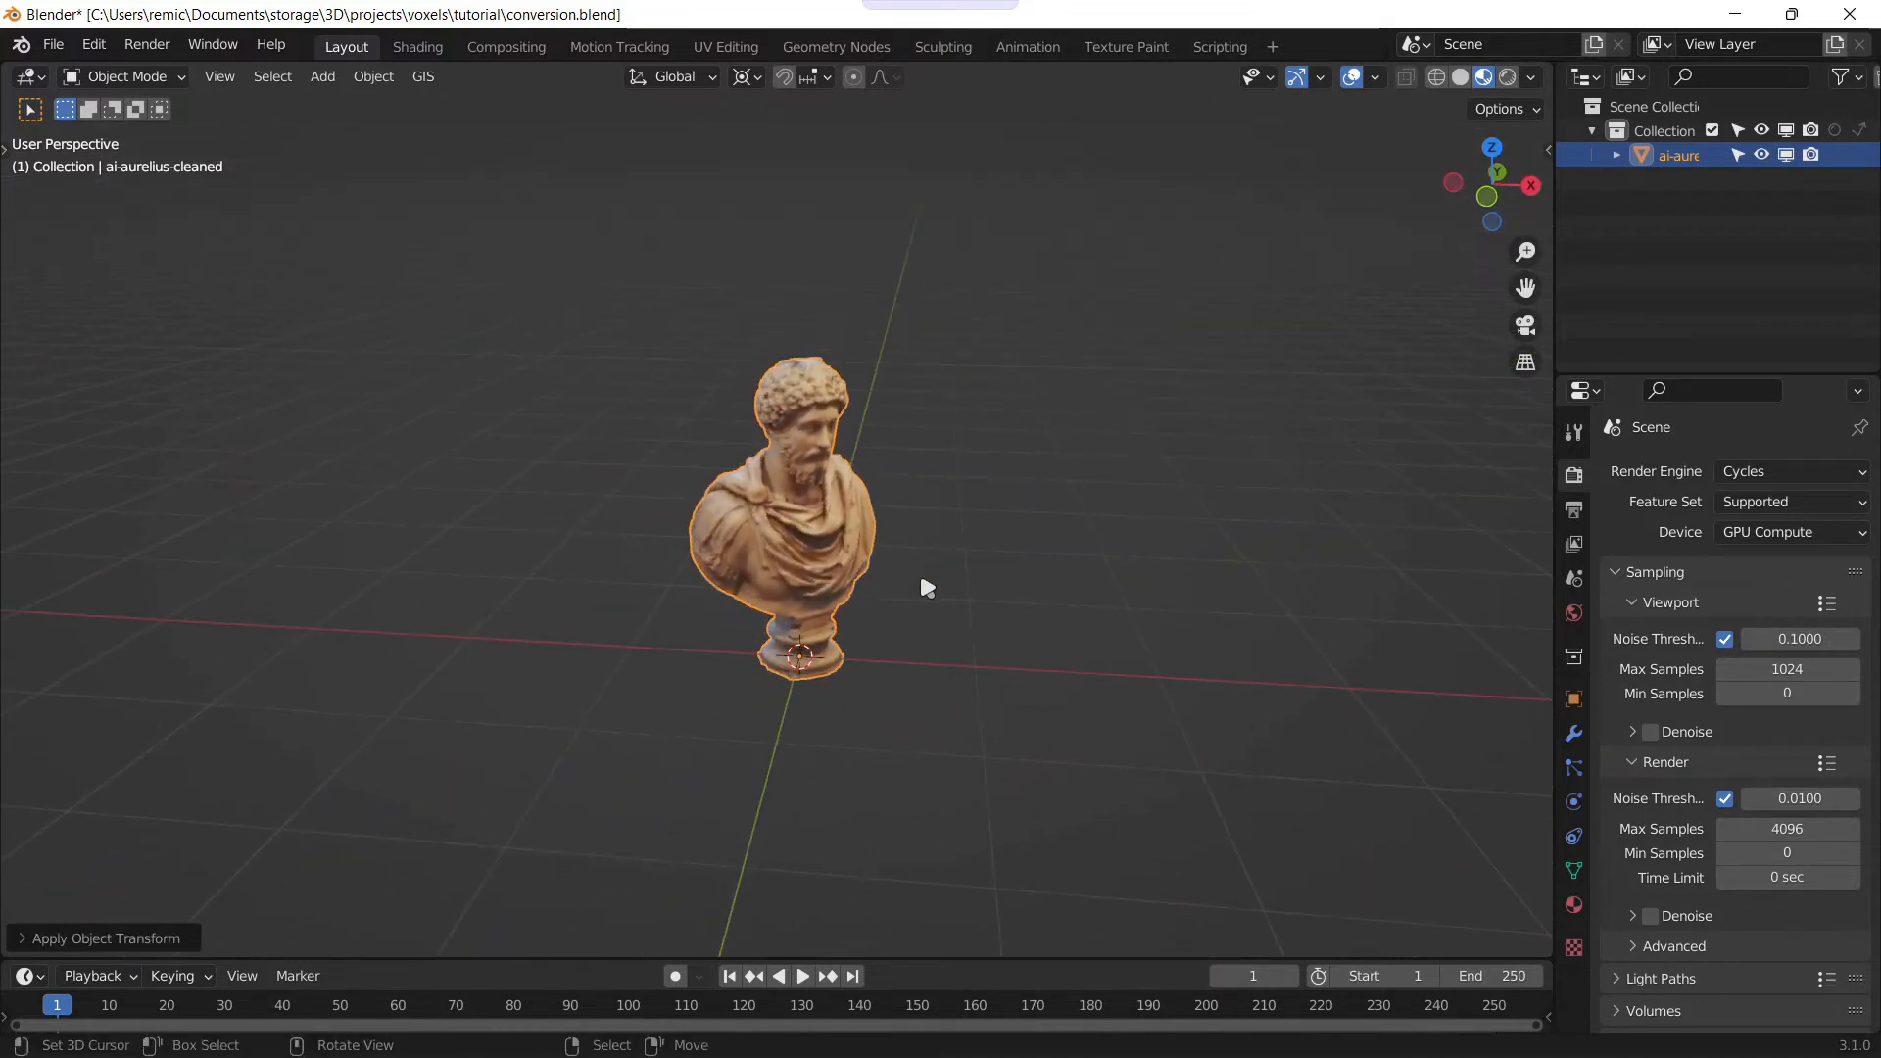
pyautogui.moveTo(937, 586)
pyautogui.write('original')
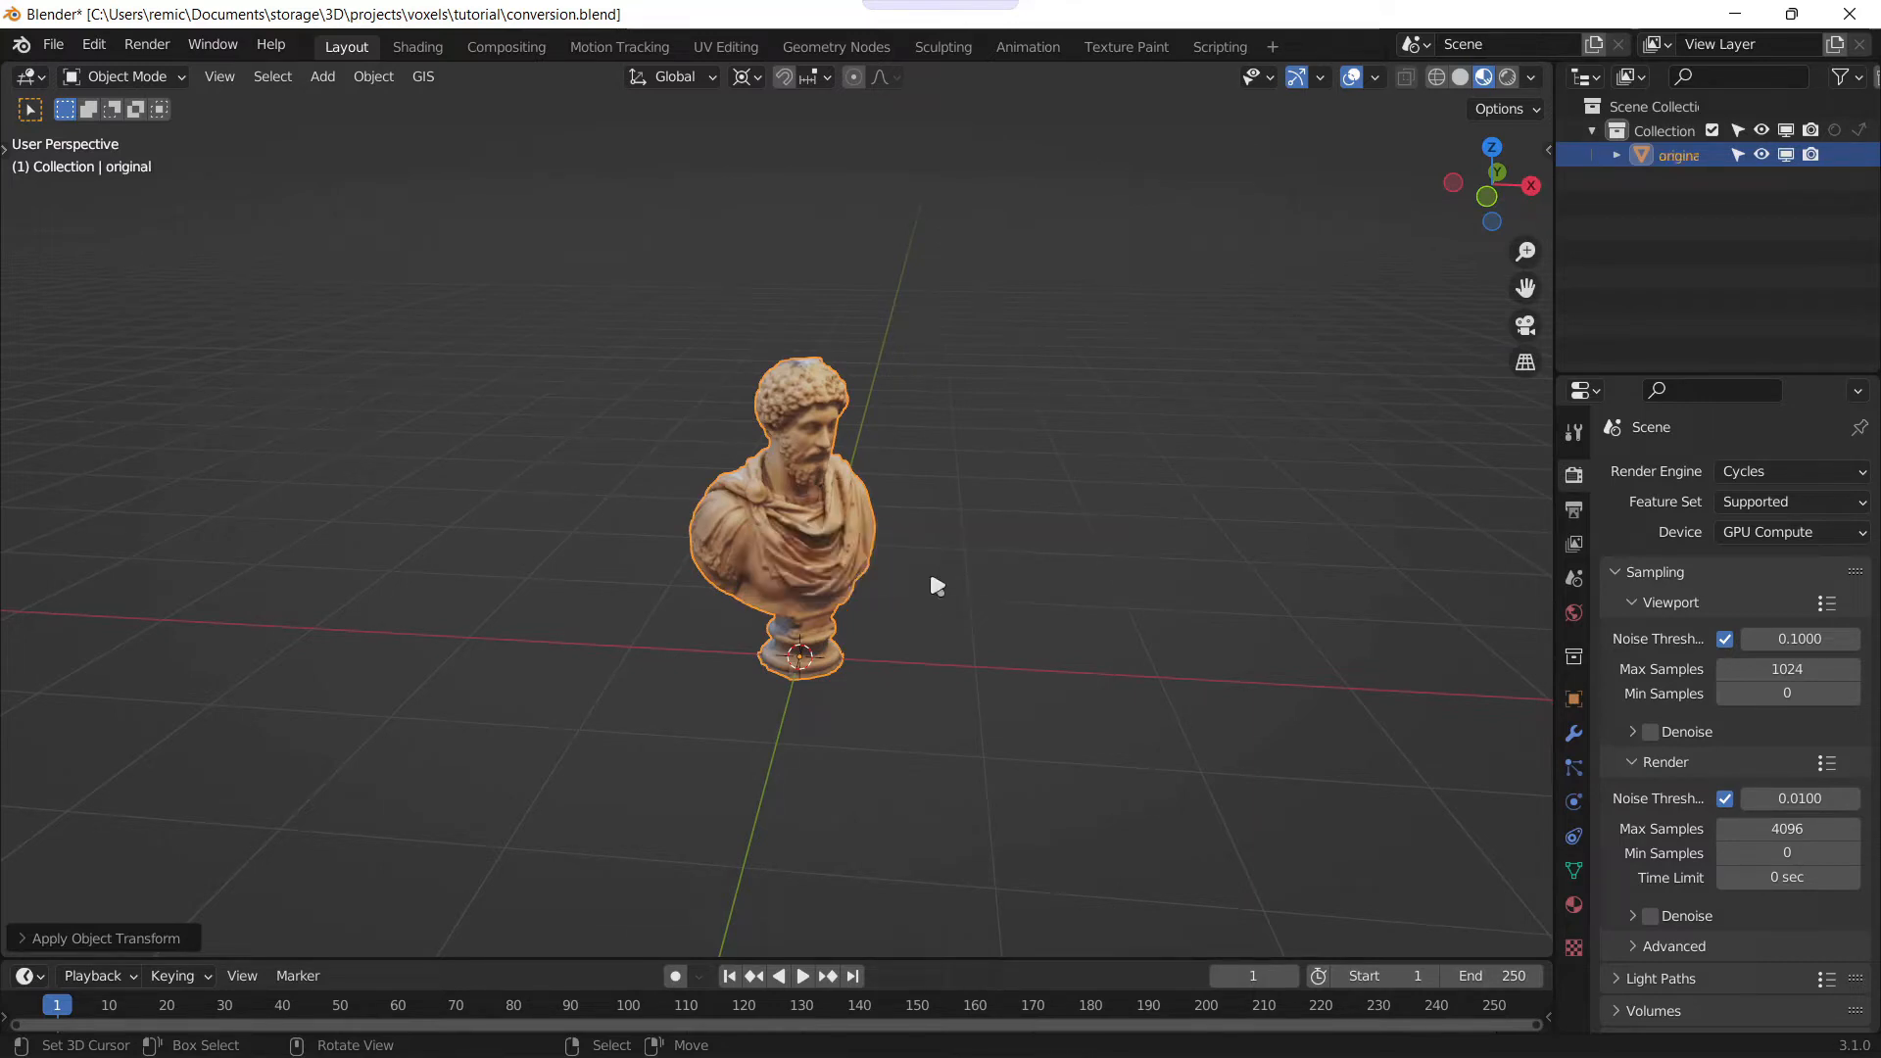
pyautogui.press('ctrl+s')
pyautogui.write('voxel')
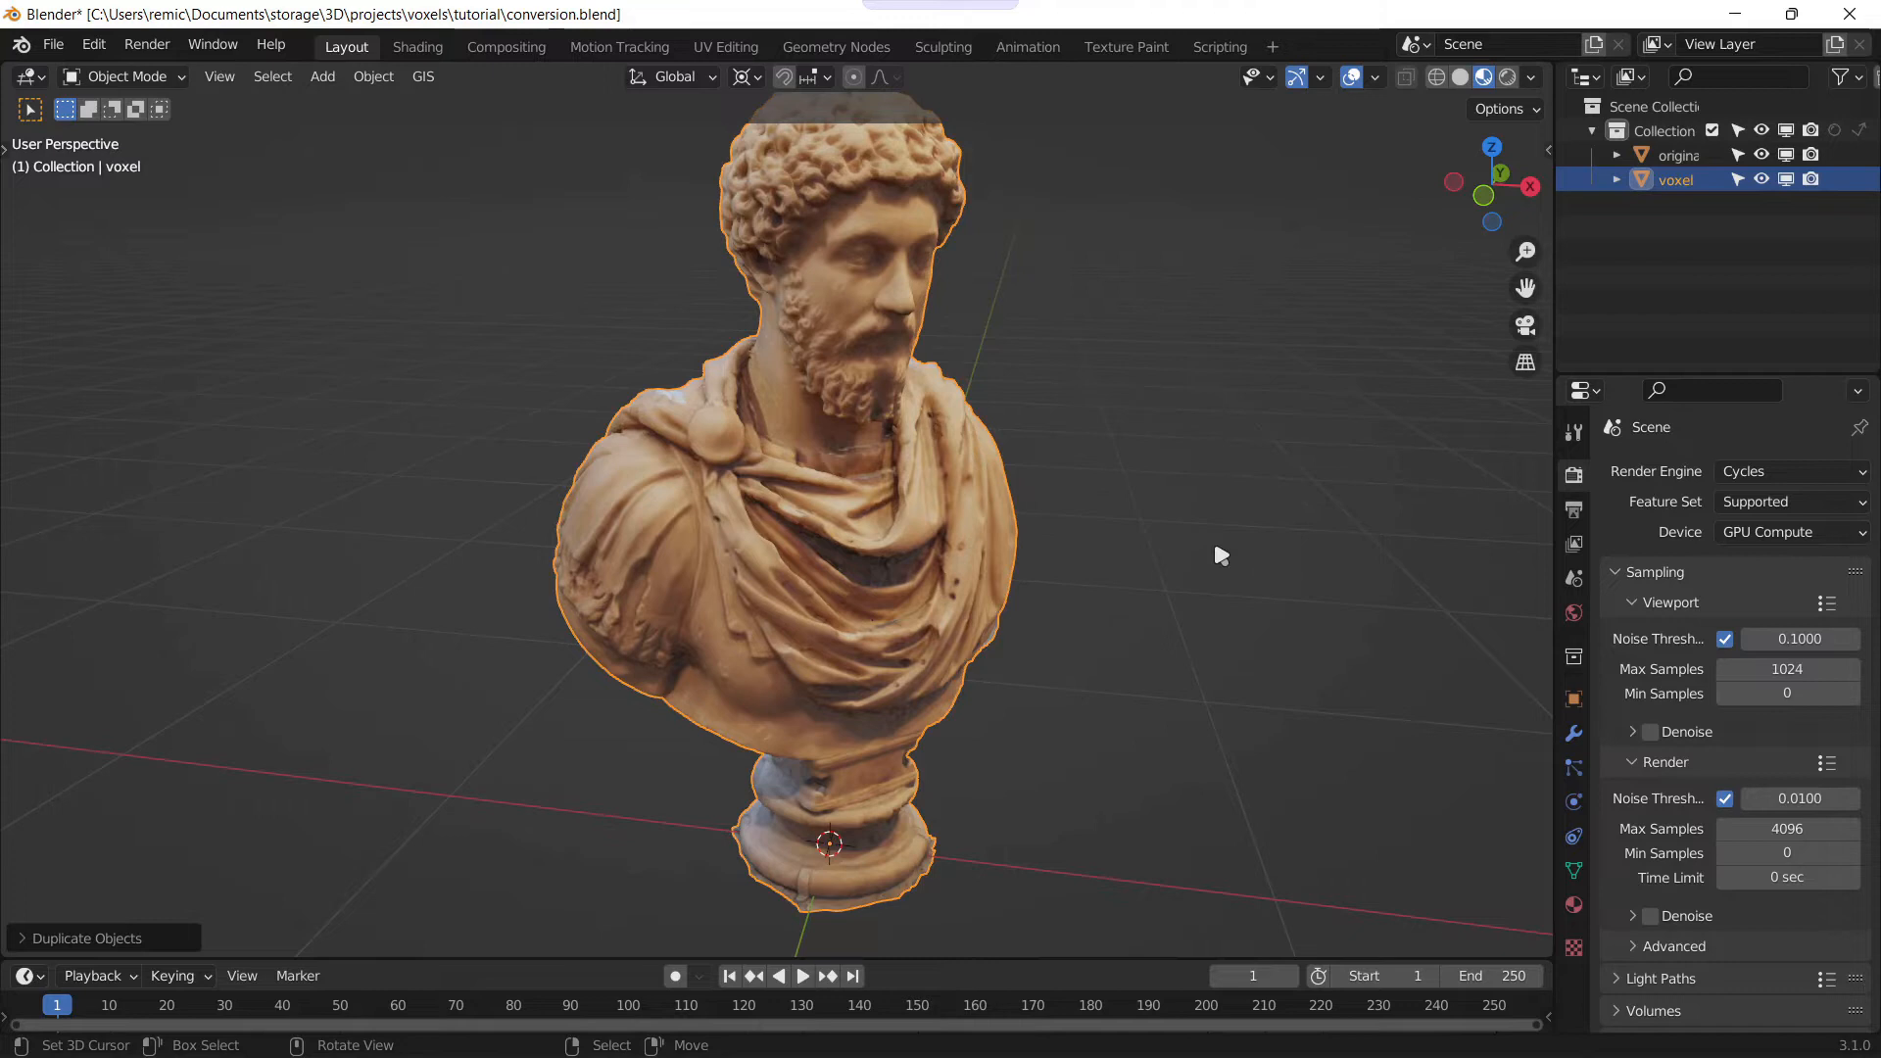
pyautogui.click(1680, 154)
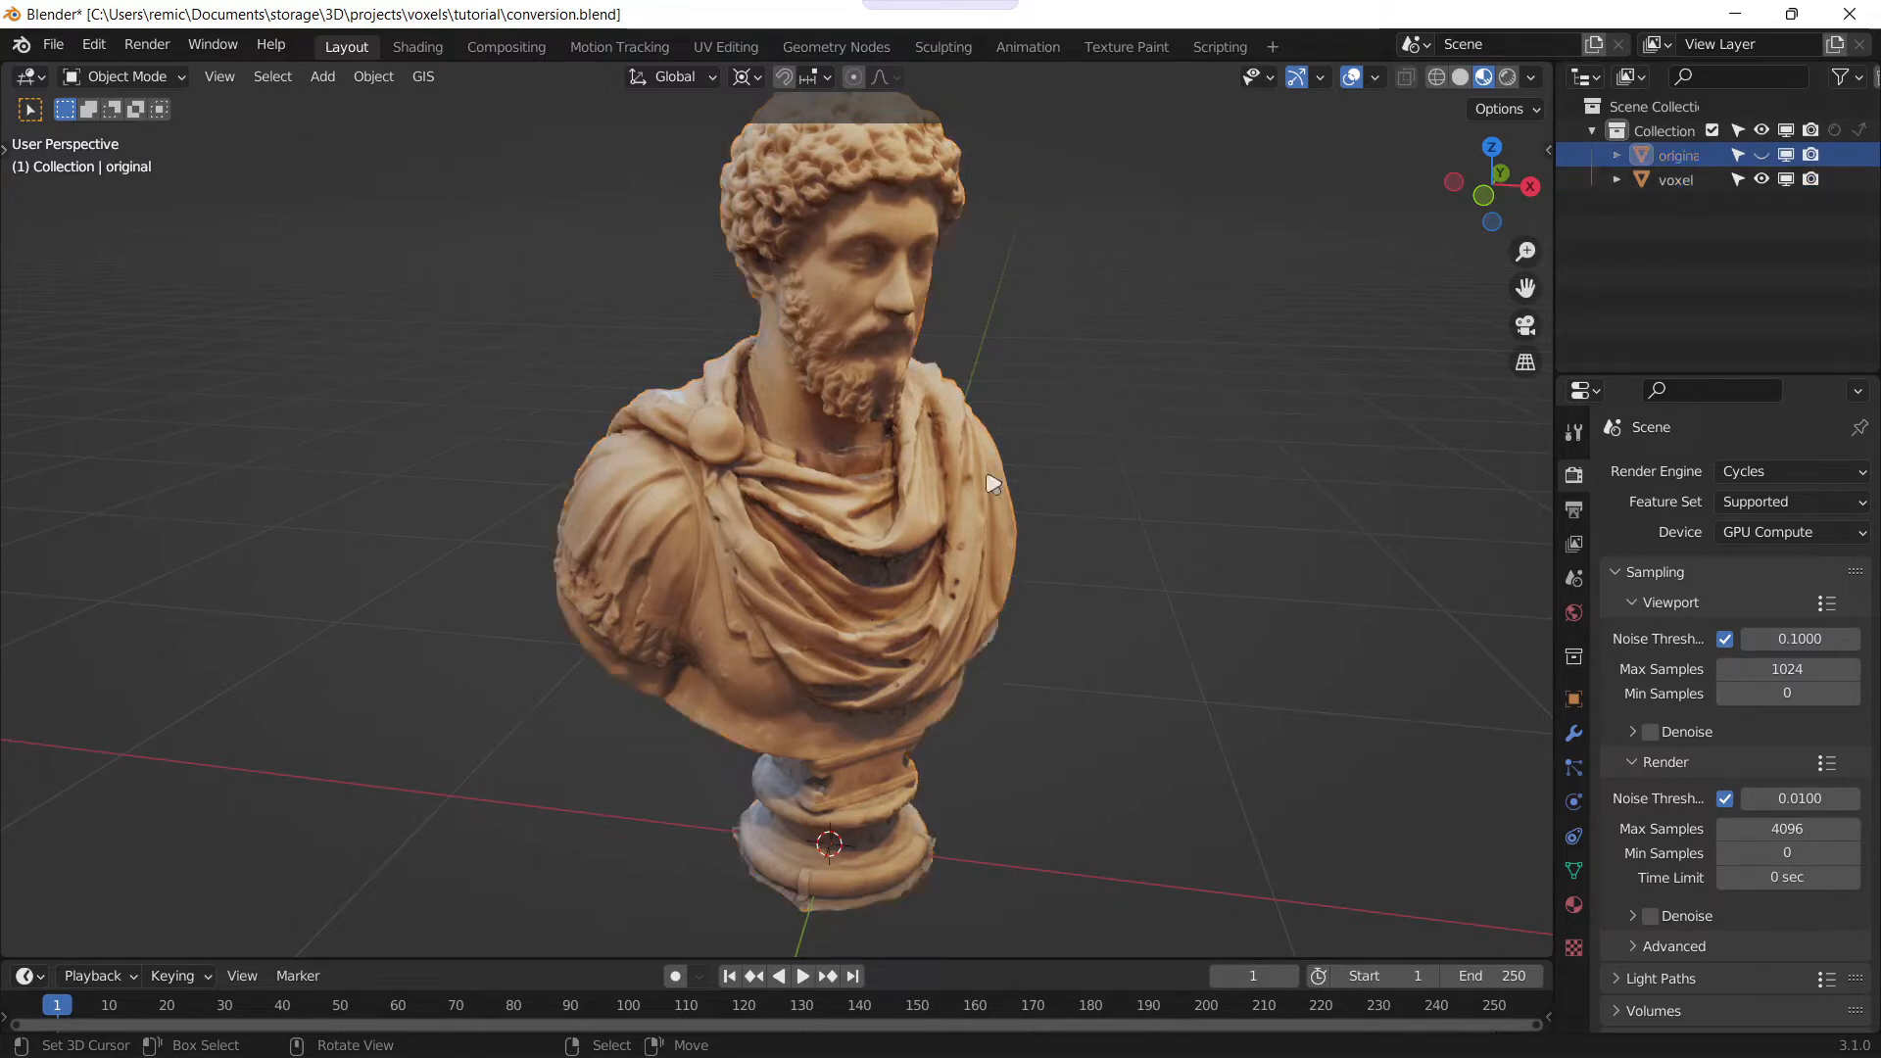
pyautogui.click(1676, 181)
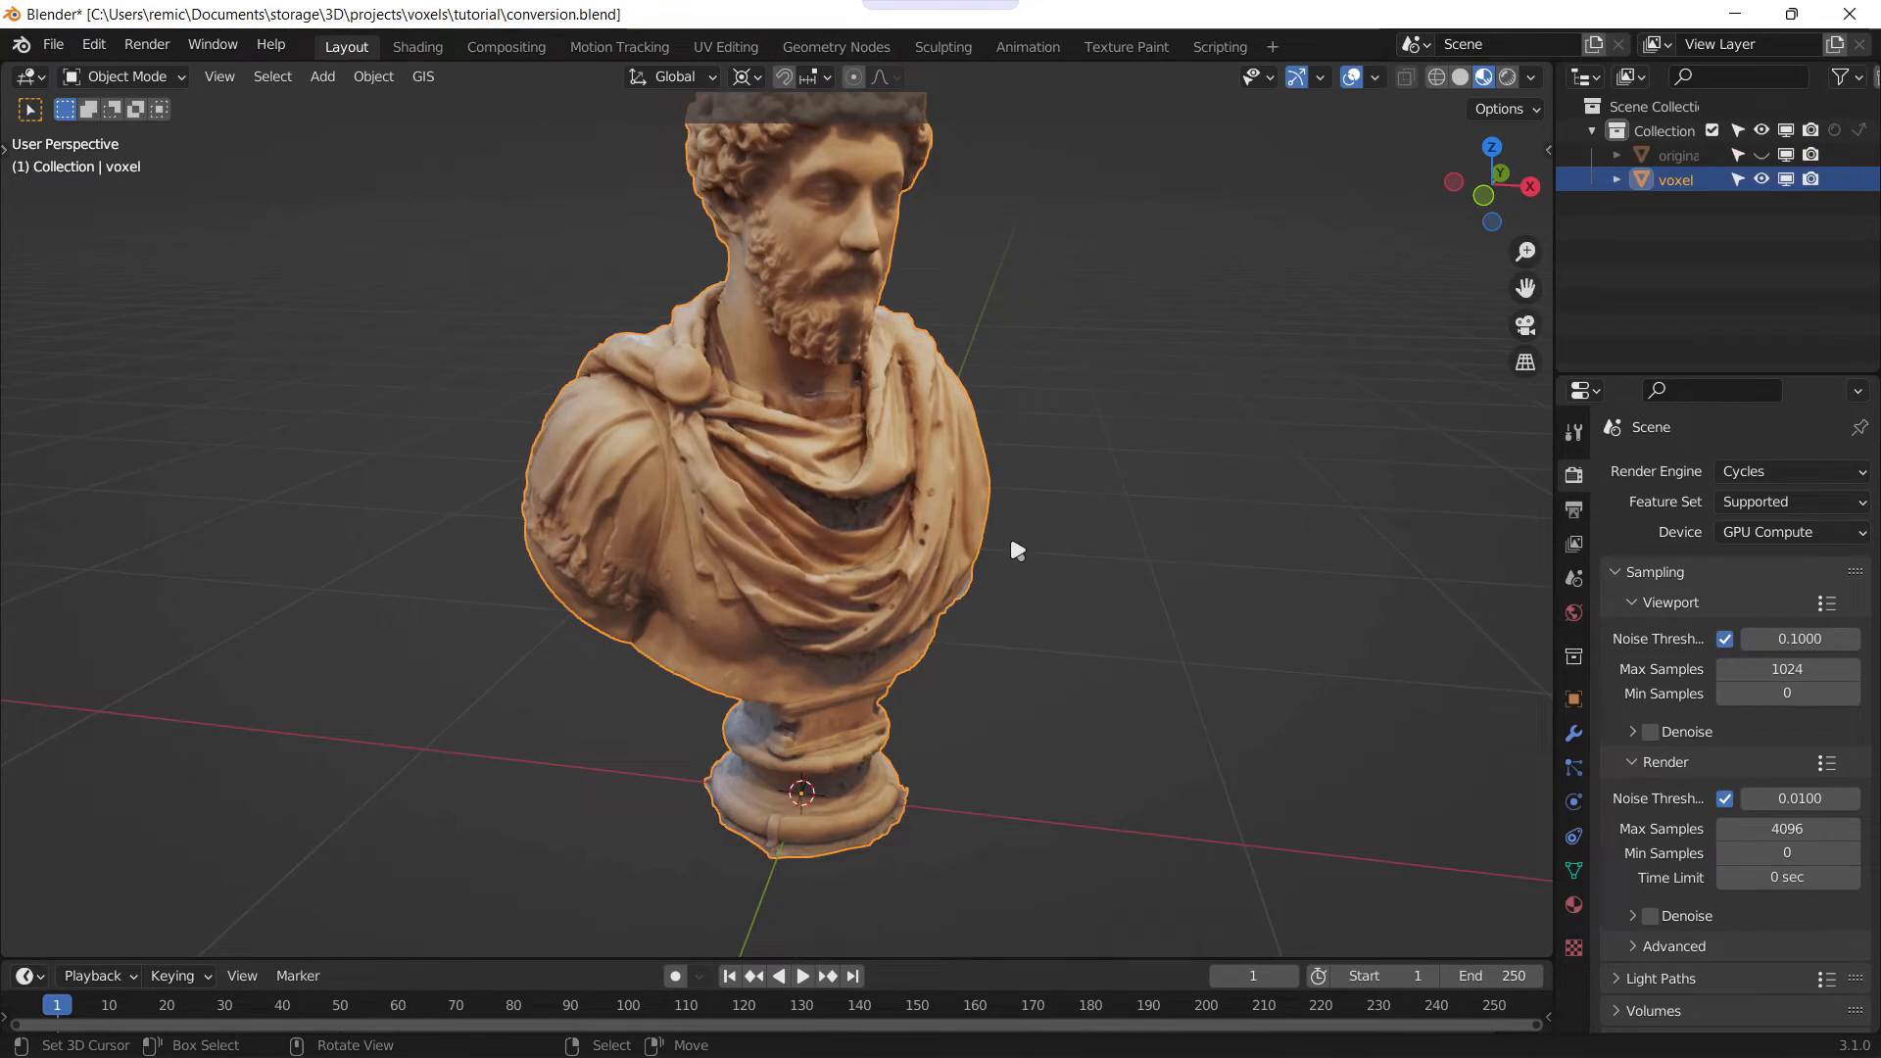
pyautogui.click(1574, 733)
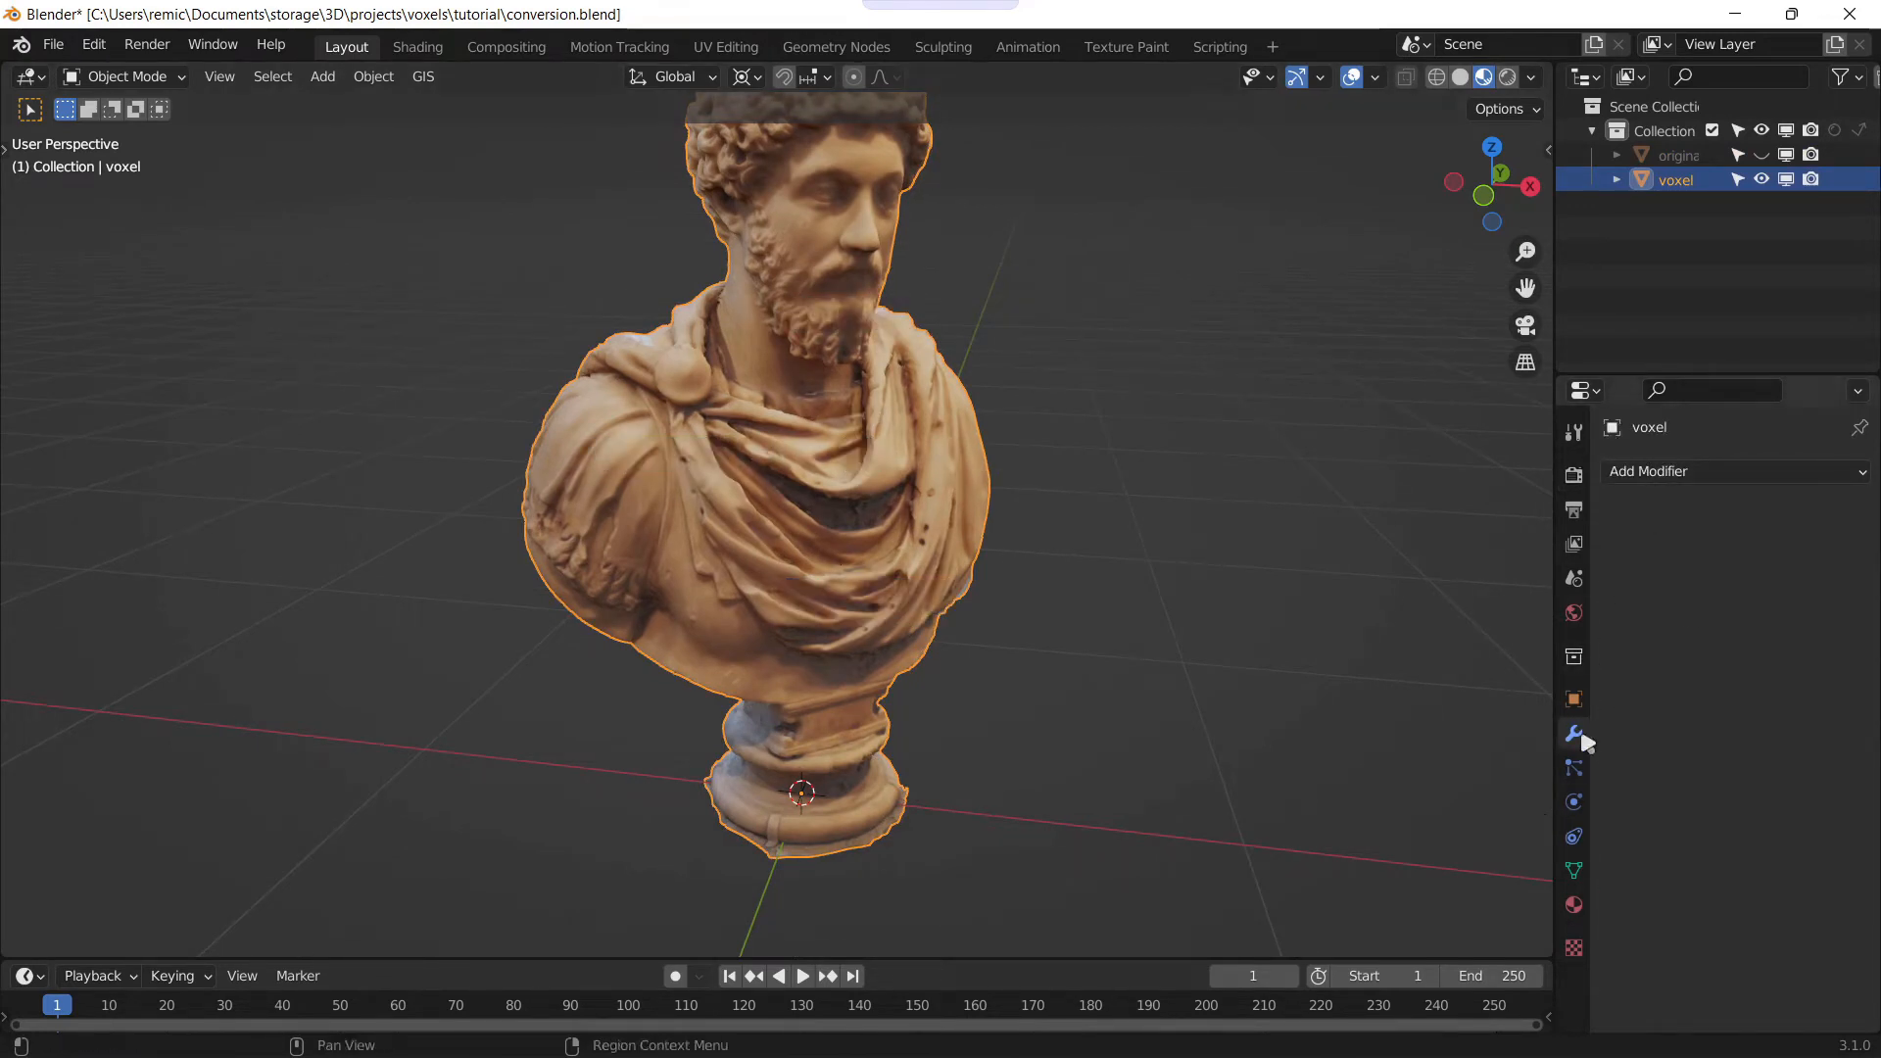
# Step: Add a Remesh modifier in Blocks mode at octree depth 6 and apply it to the voxel copy
pyautogui.click(1731, 470)
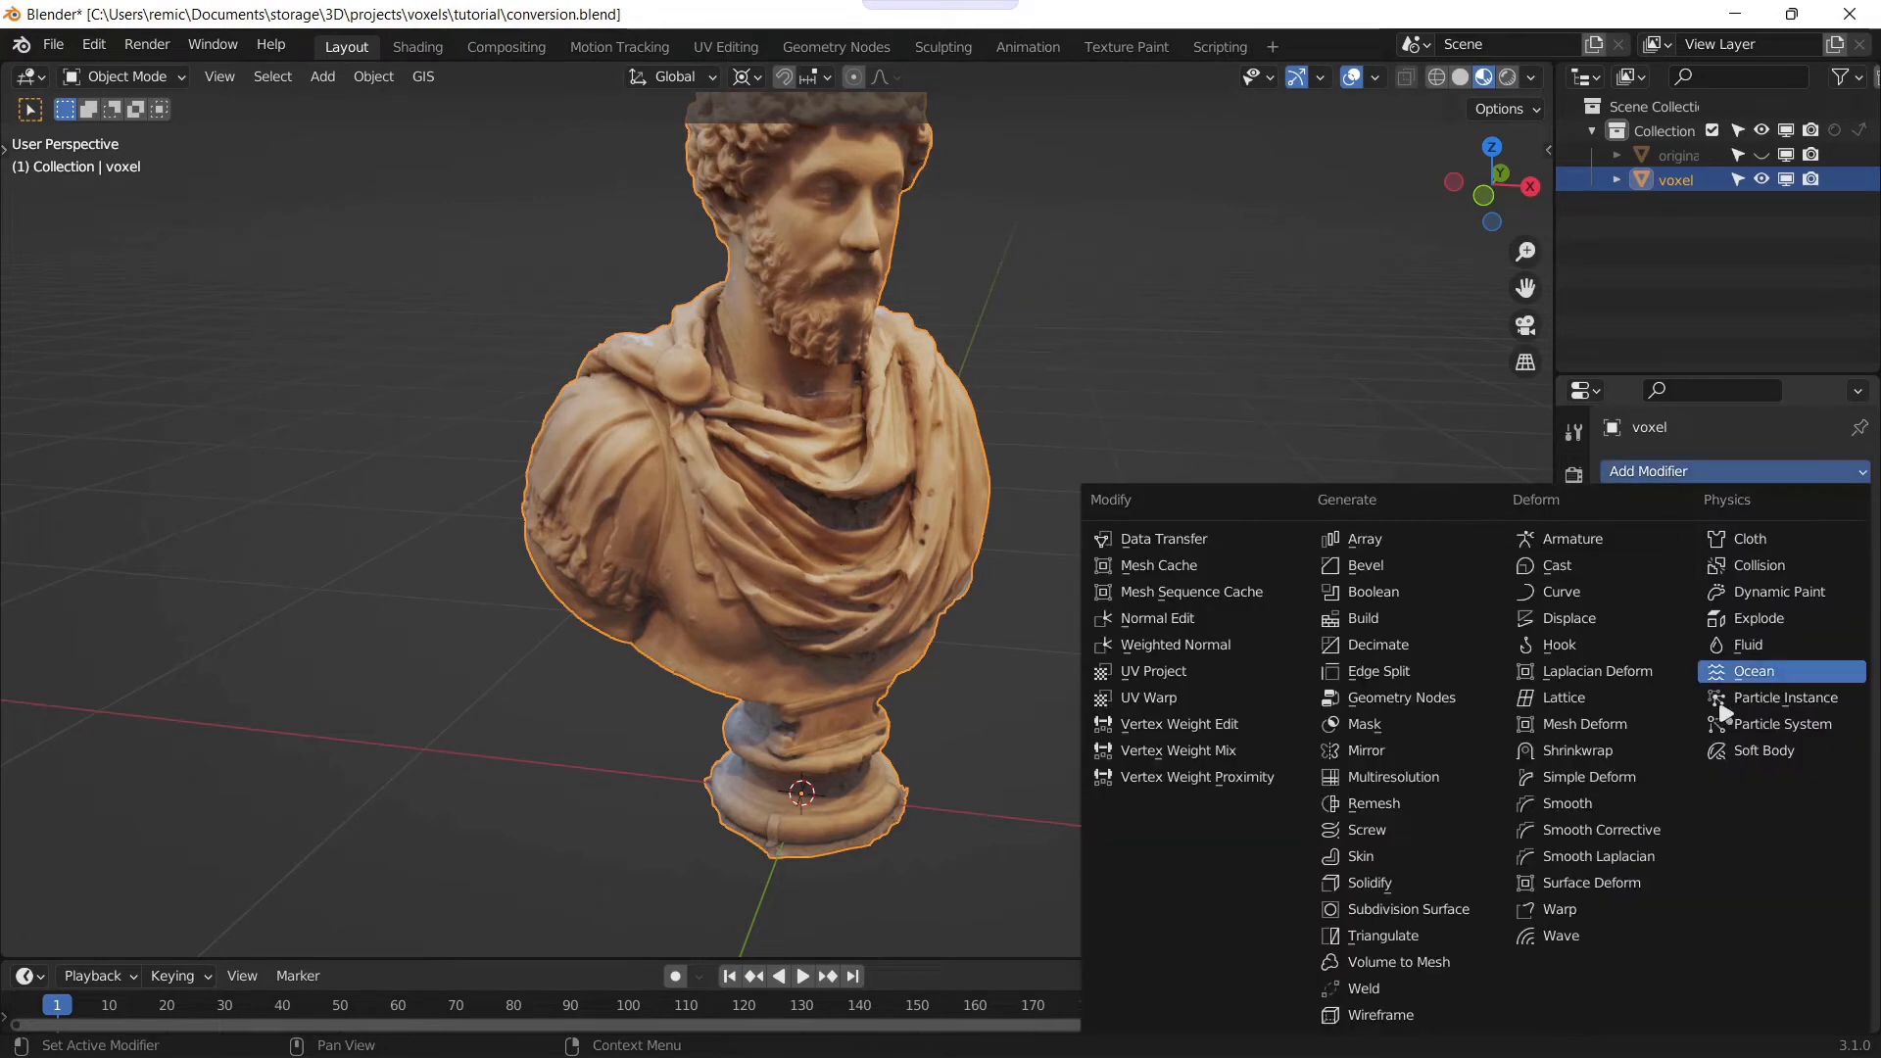
pyautogui.moveTo(1362, 857)
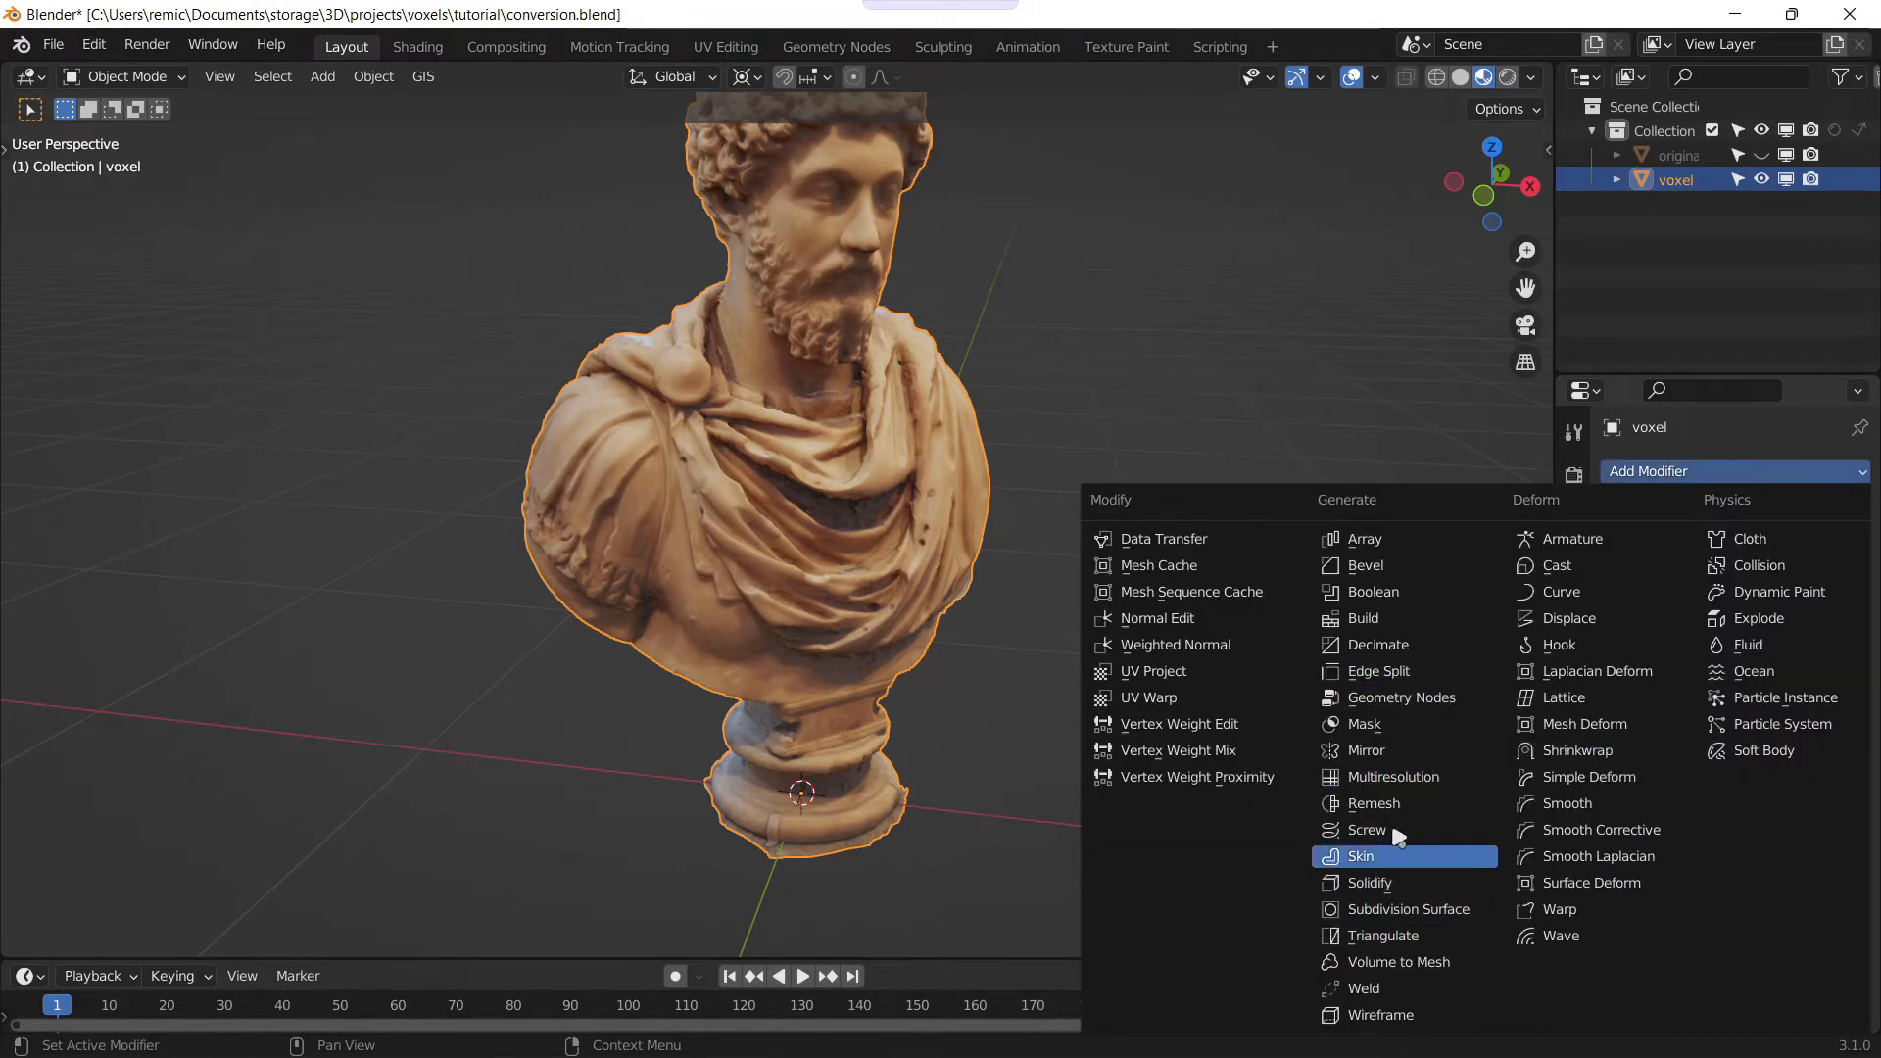
pyautogui.moveTo(1436, 813)
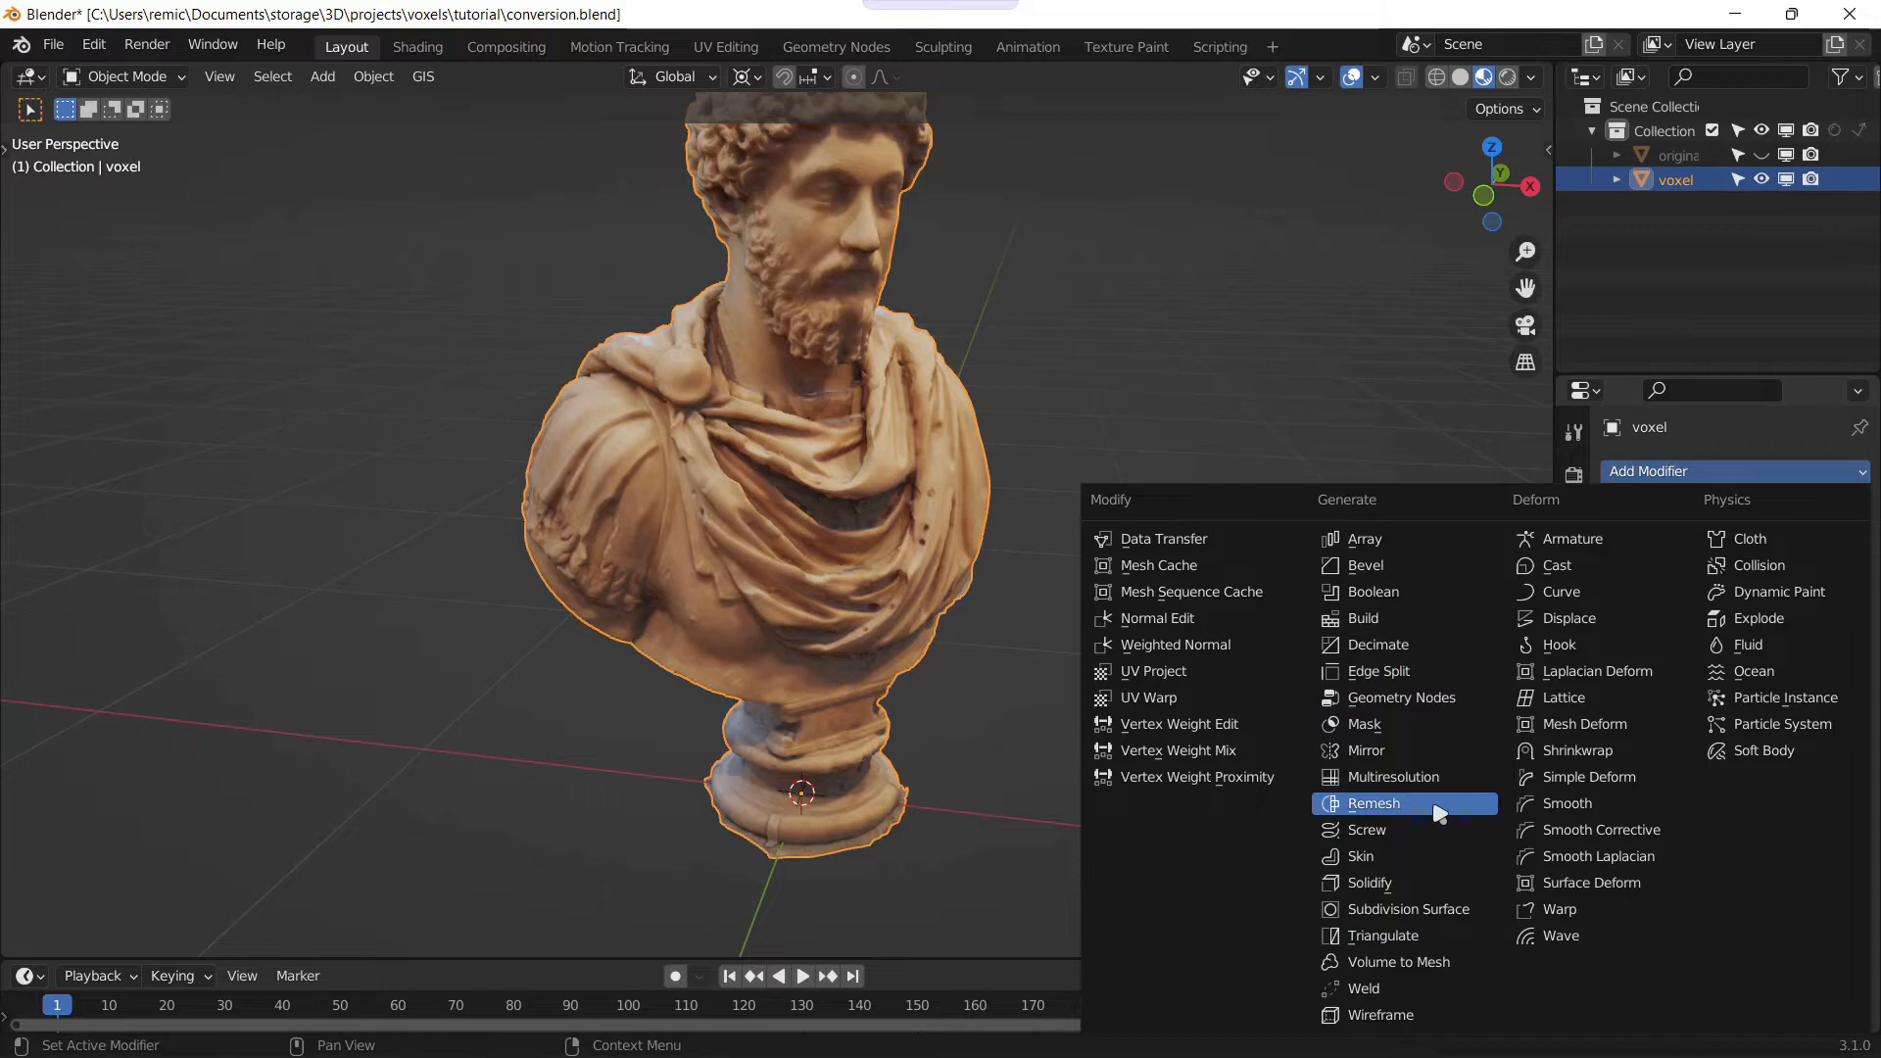
pyautogui.click(1373, 804)
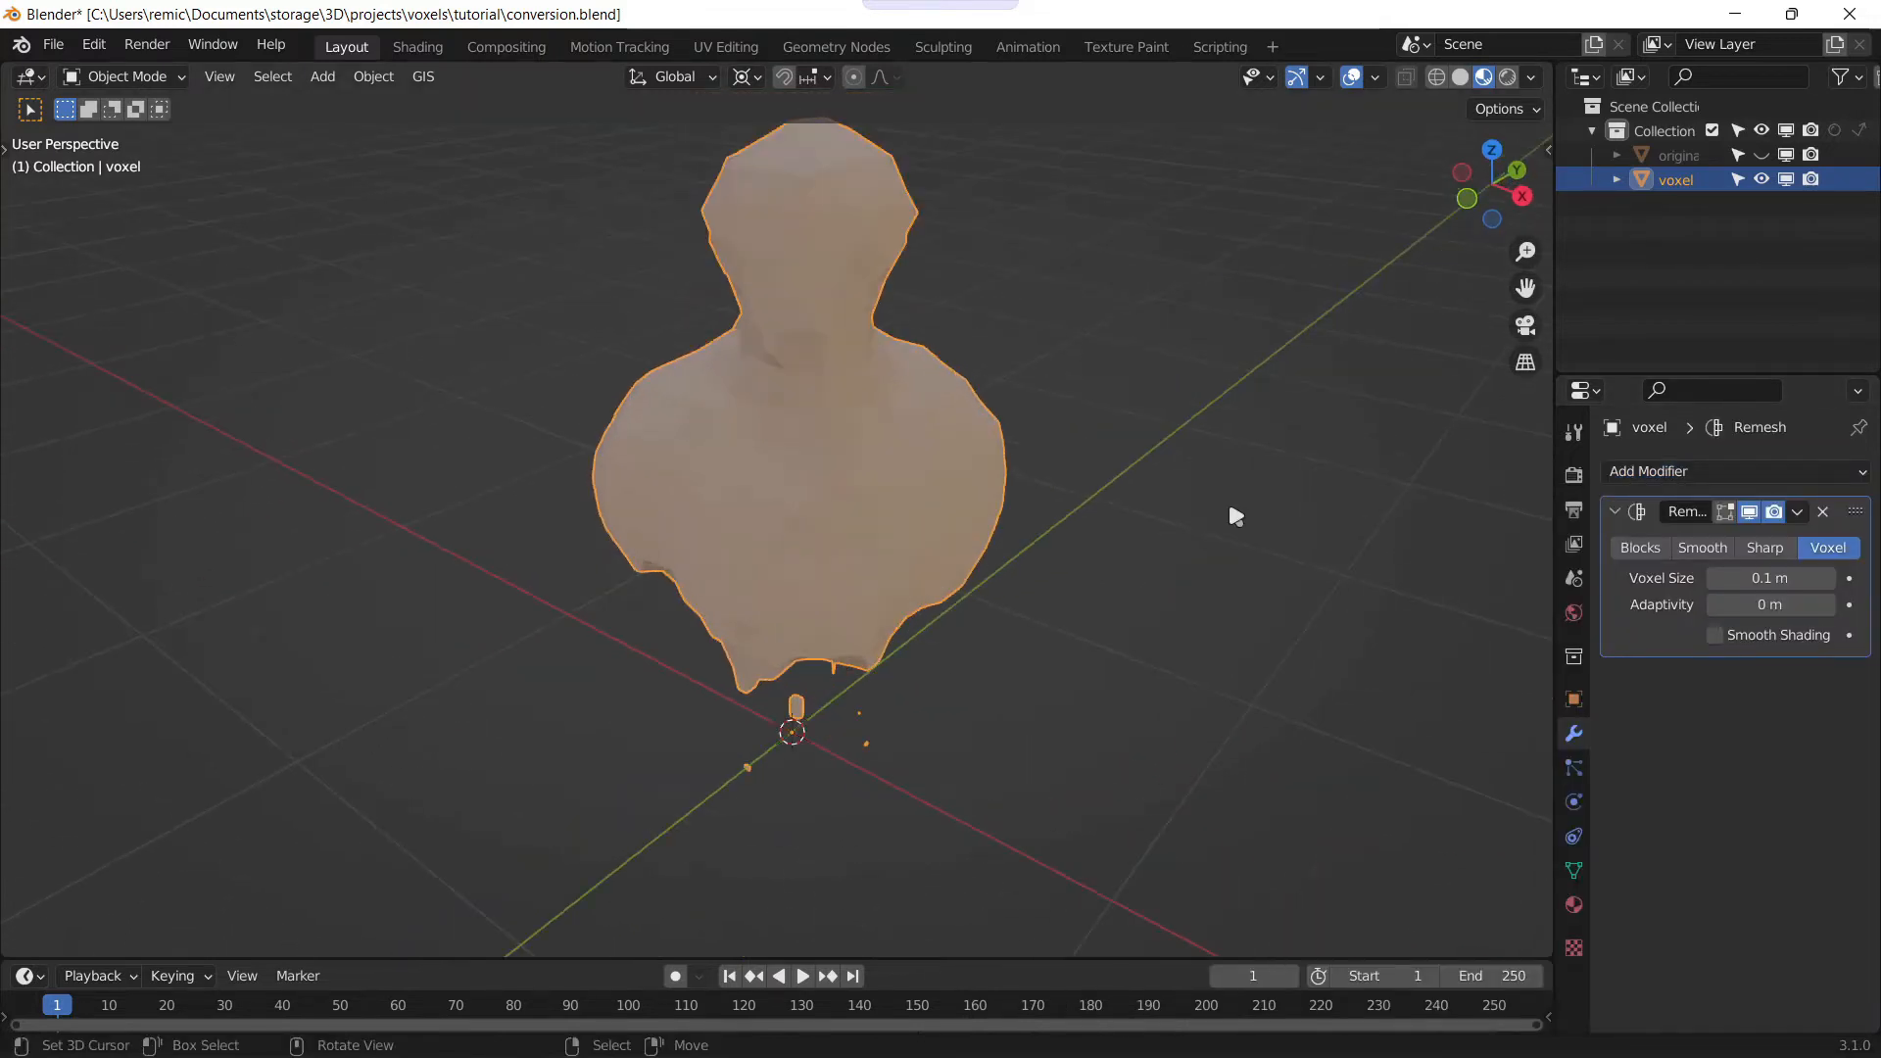
pyautogui.moveTo(1826, 553)
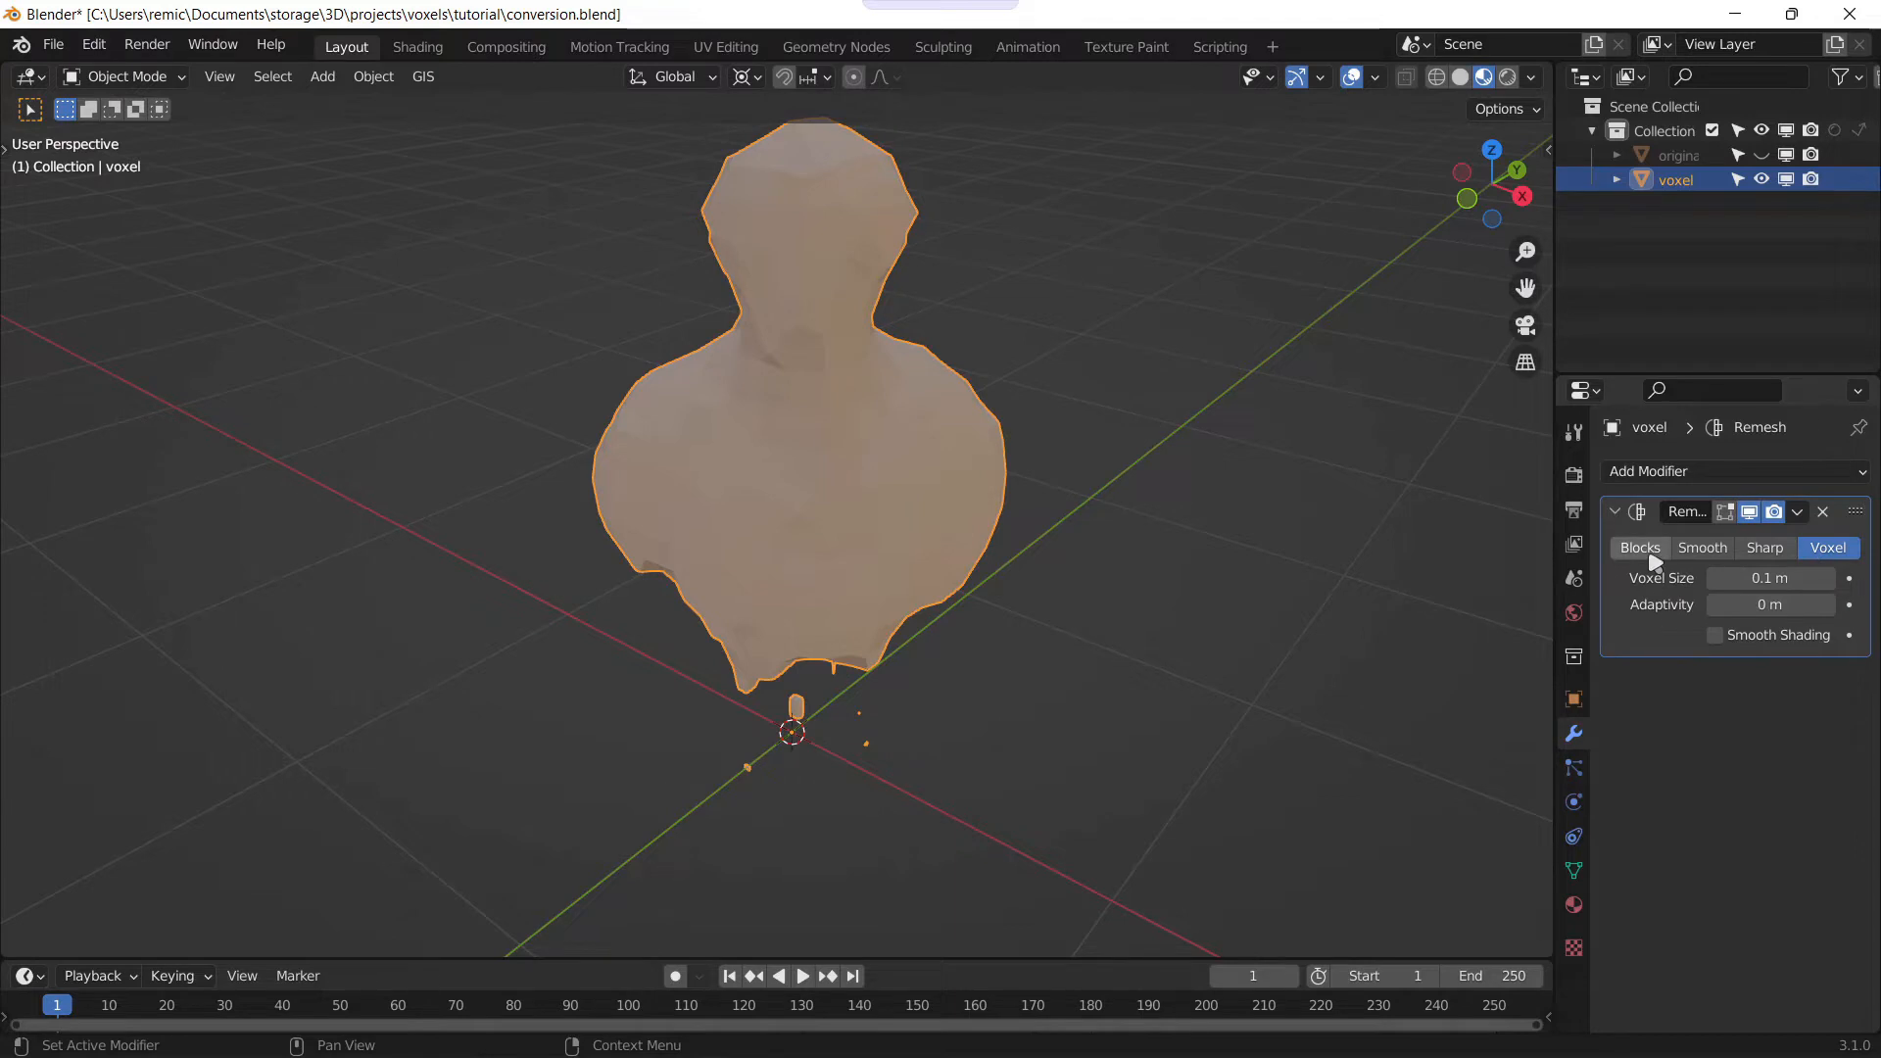
pyautogui.click(1638, 546)
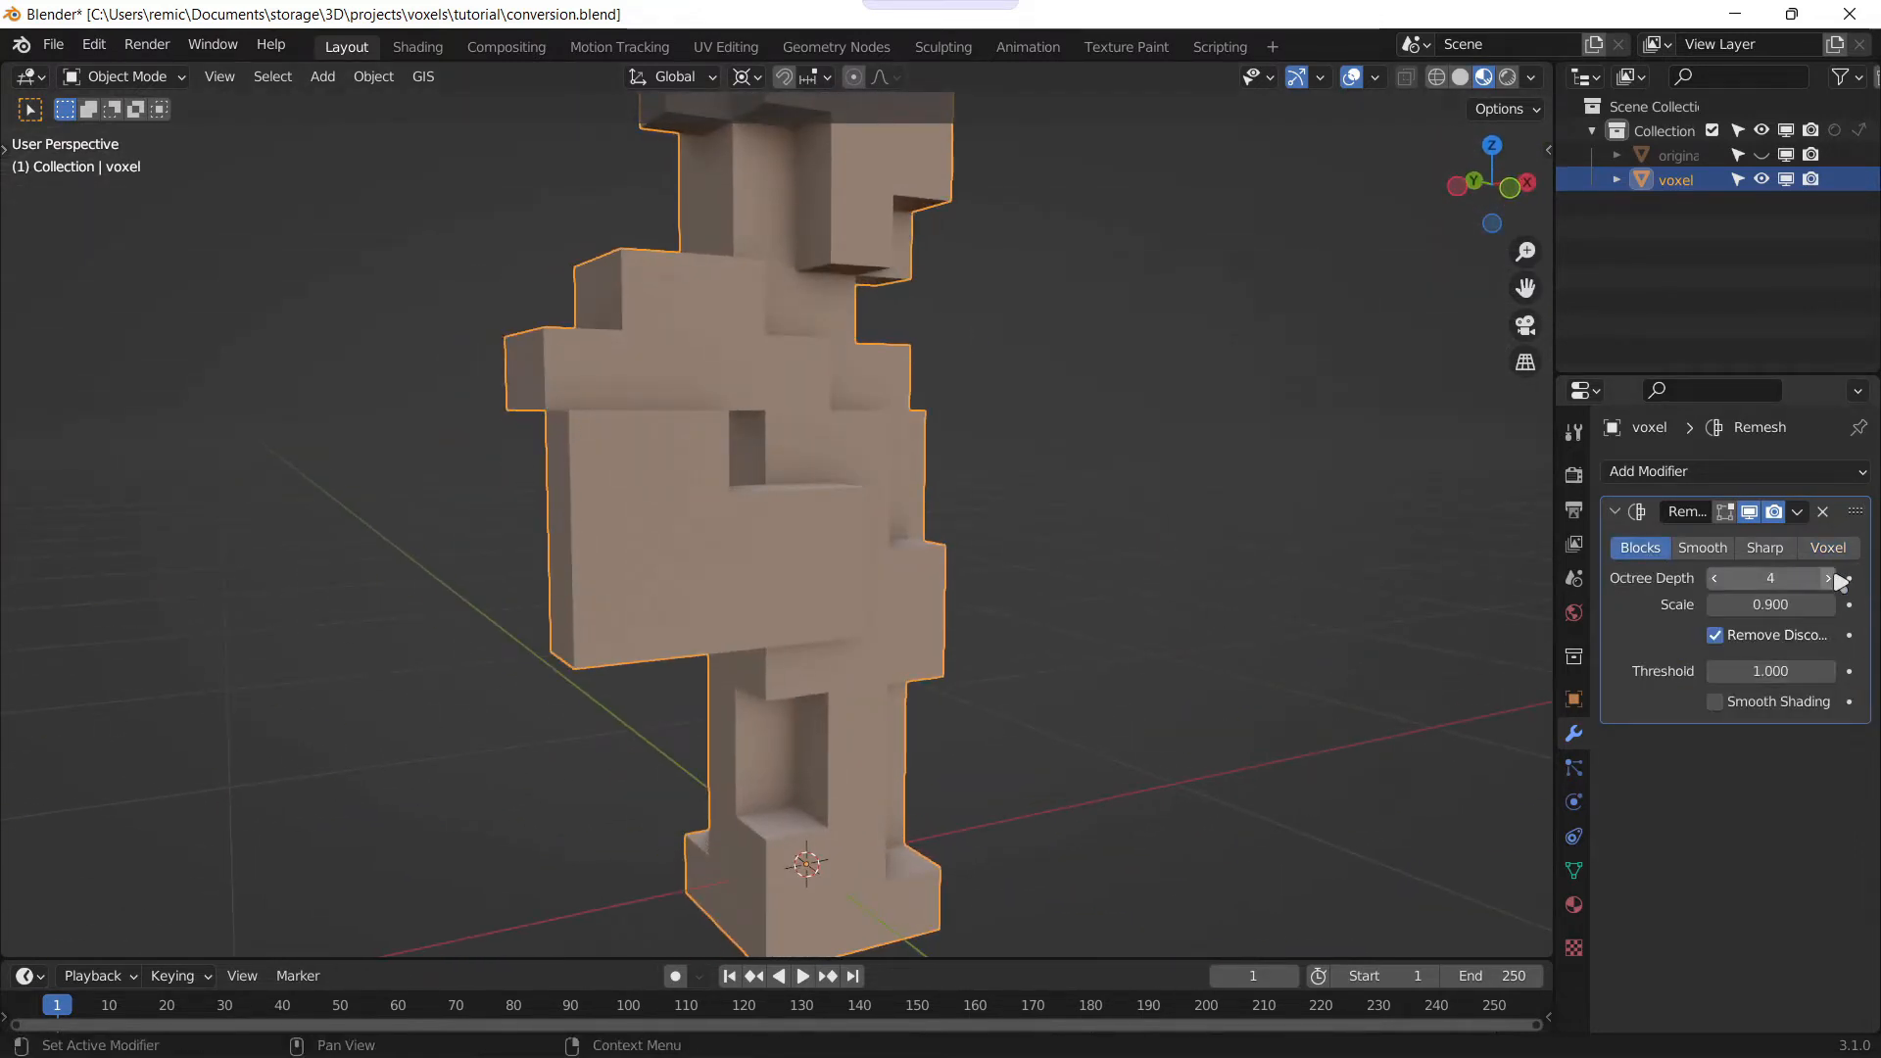
pyautogui.click(1828, 576)
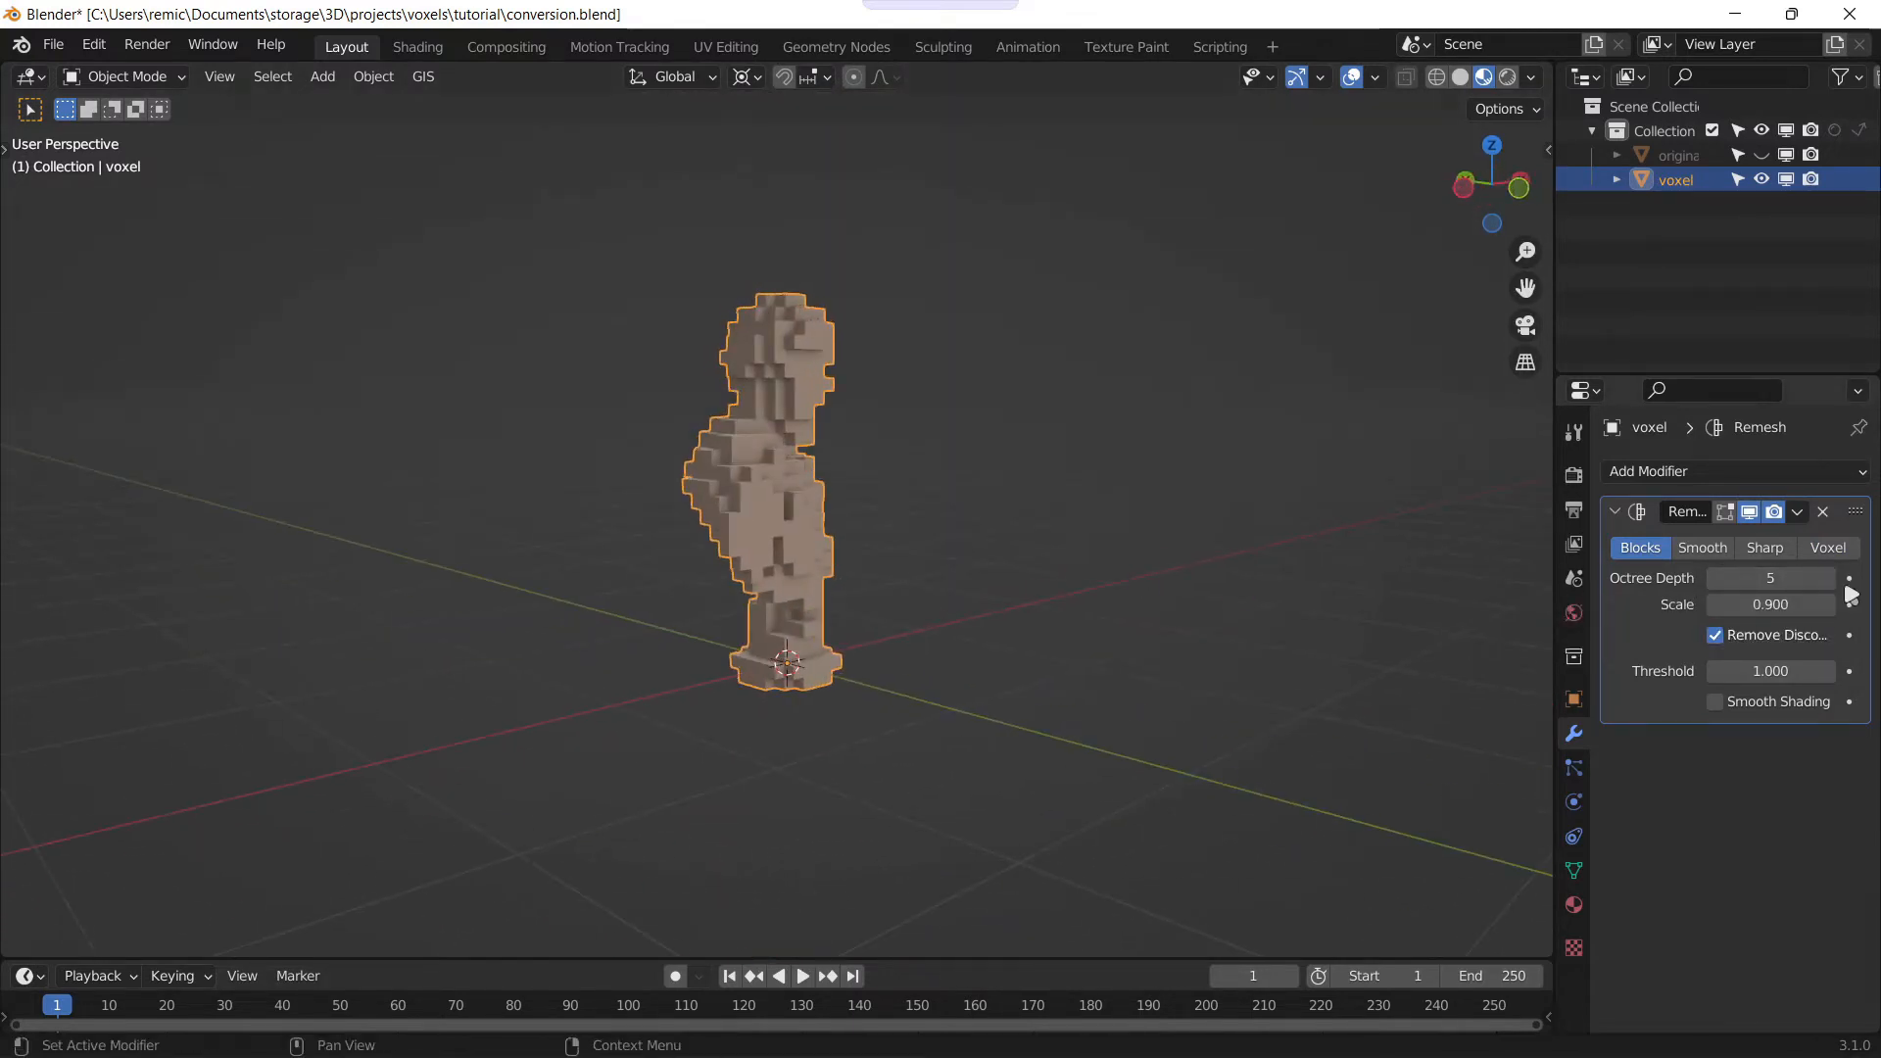
pyautogui.click(1847, 576)
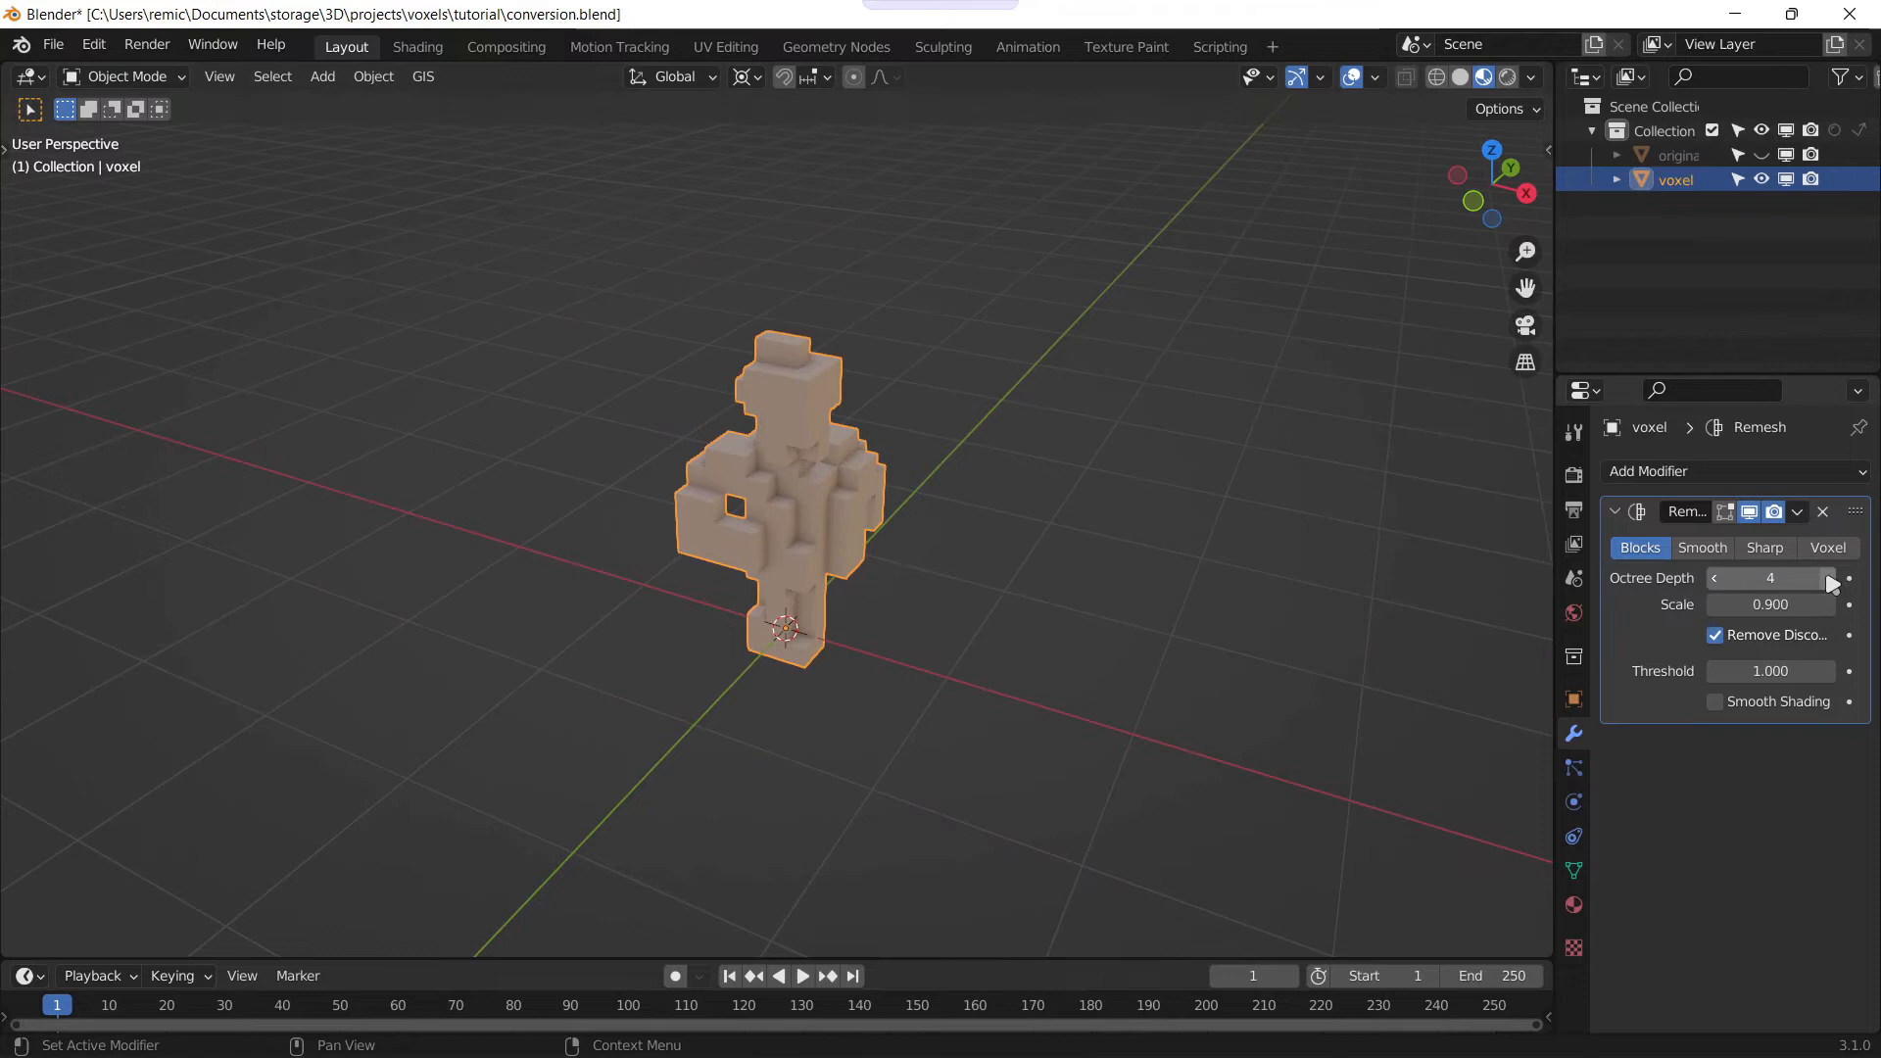
pyautogui.click(1828, 576)
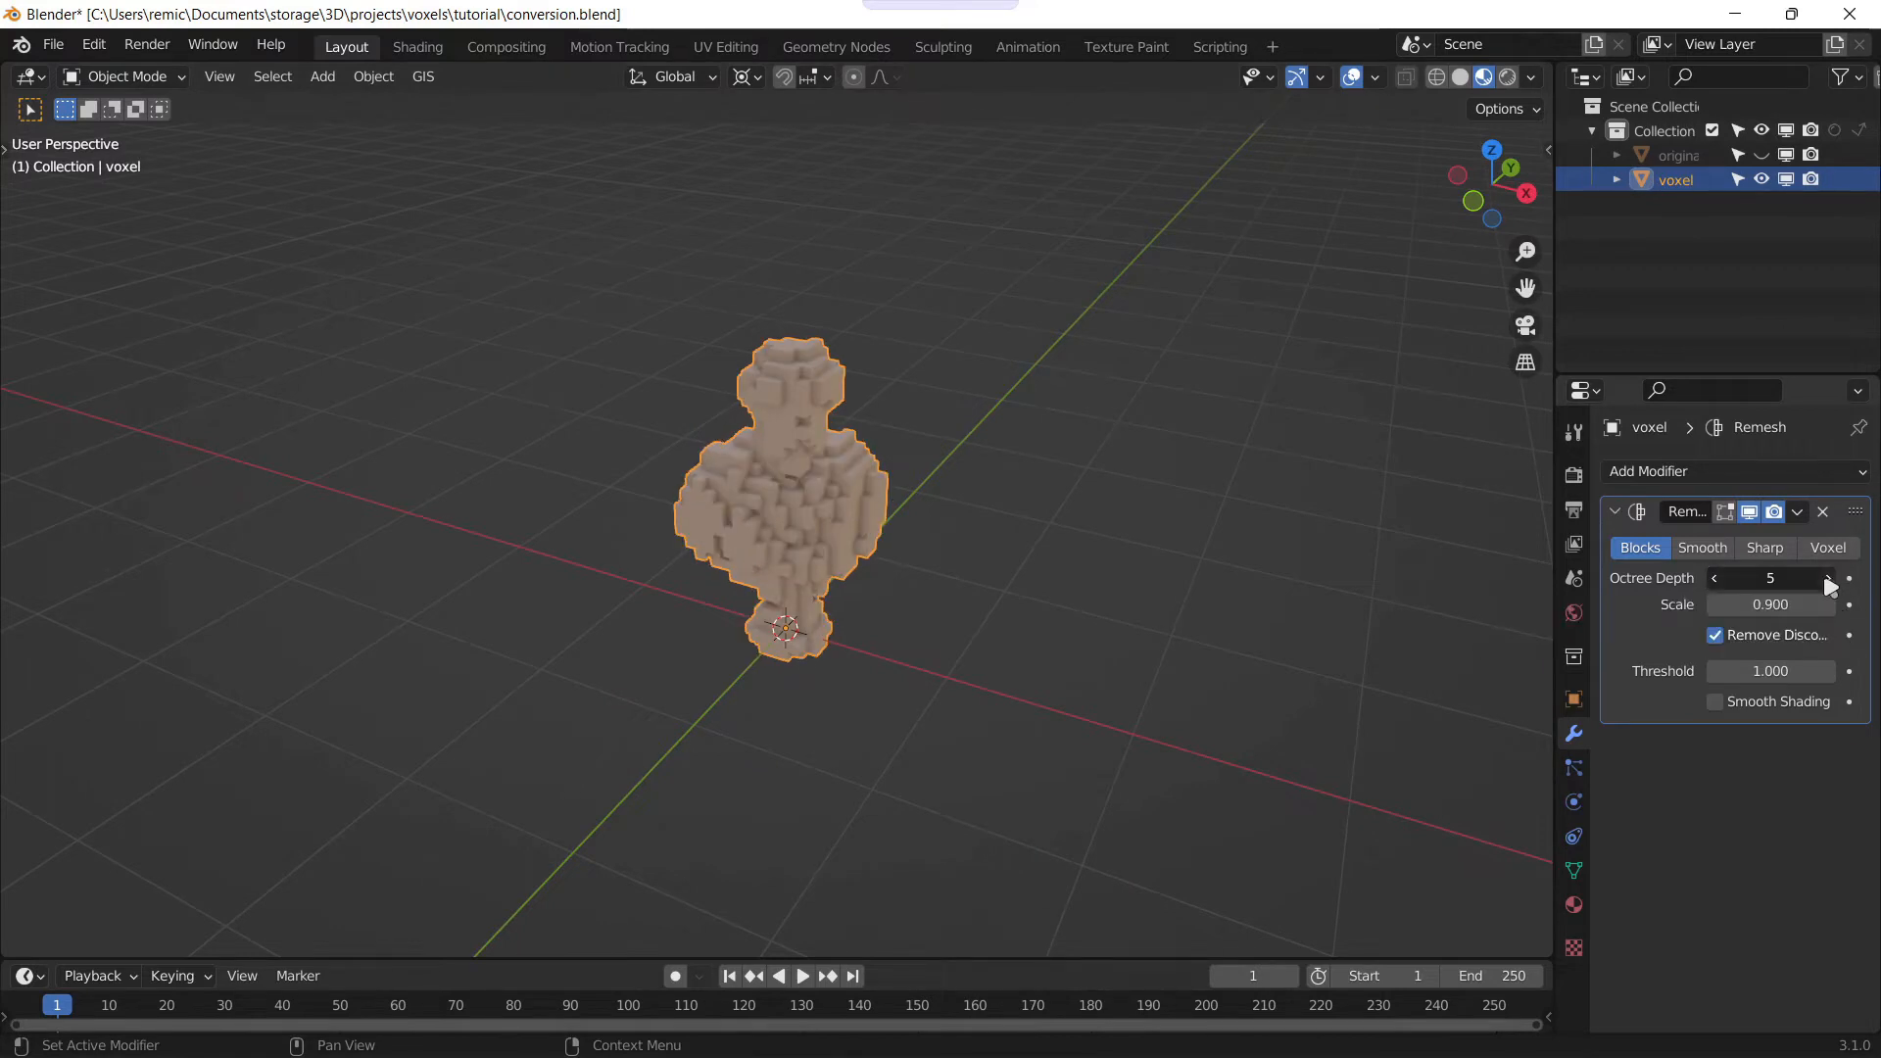
pyautogui.click(1848, 576)
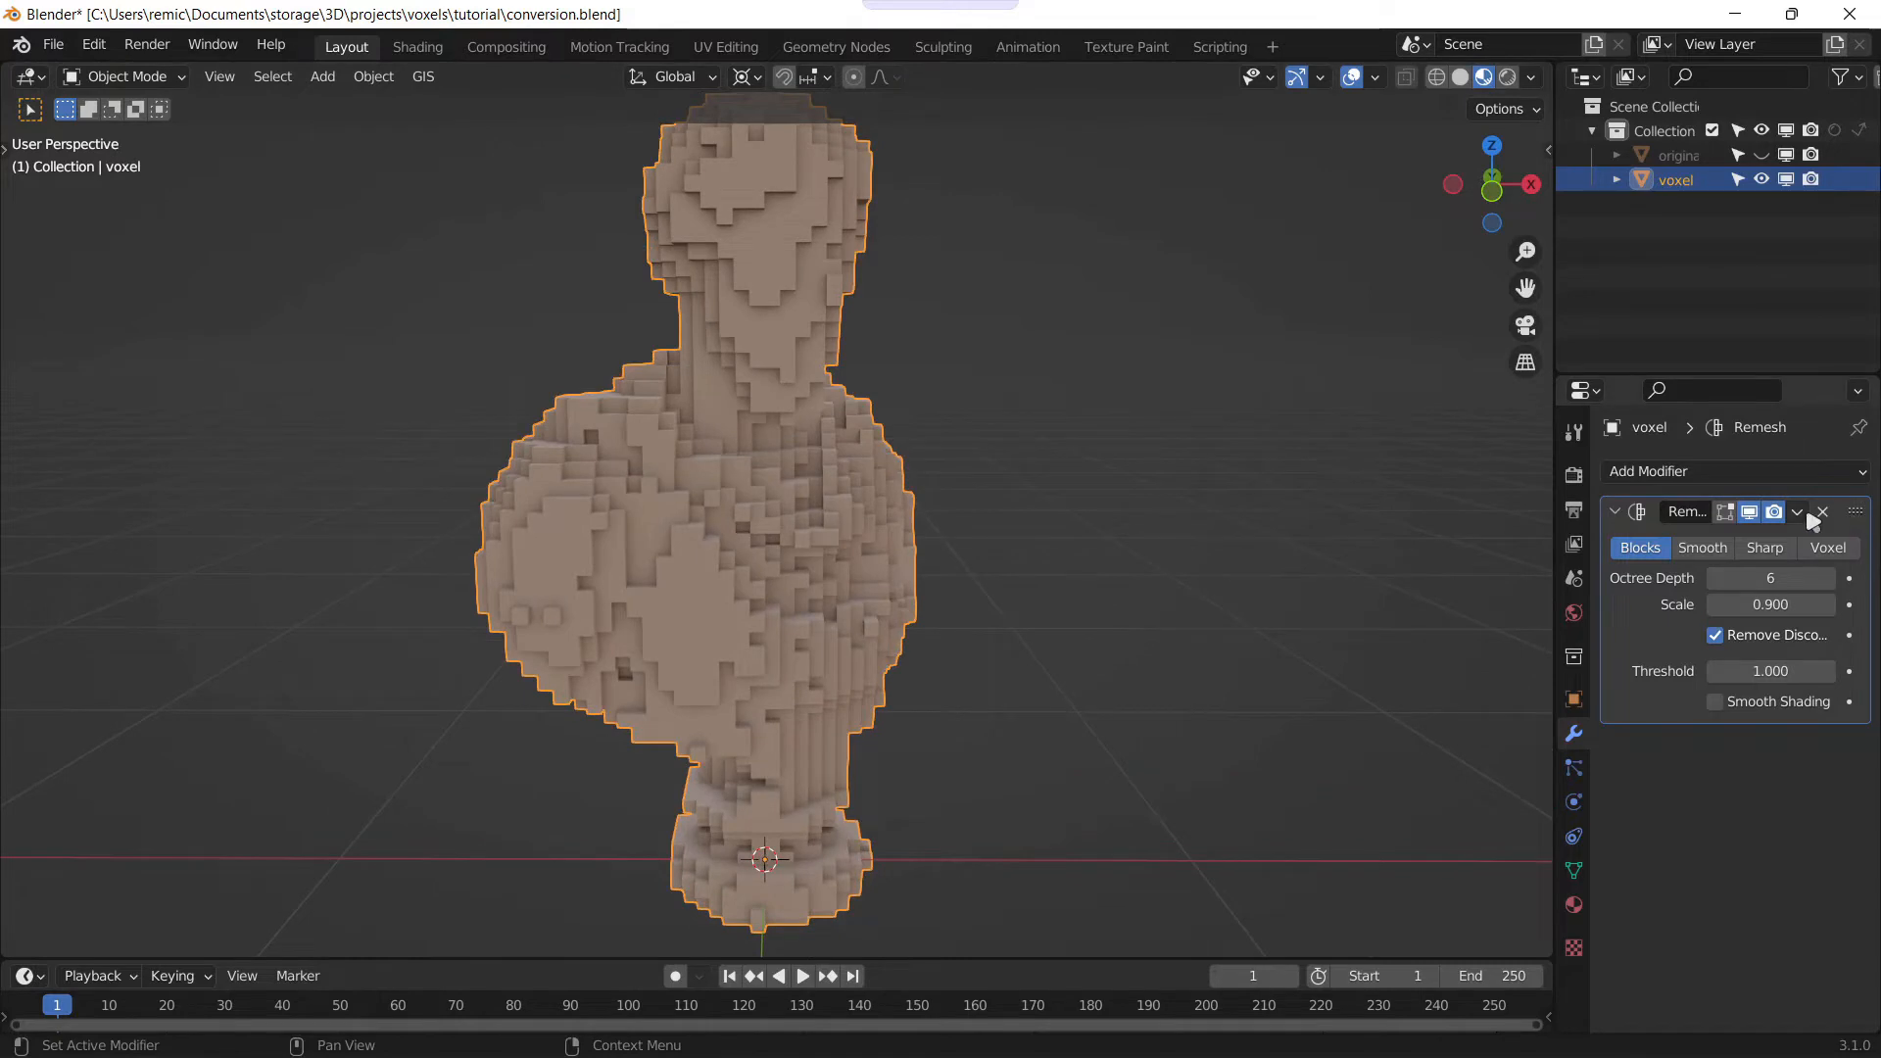
pyautogui.click(1820, 511)
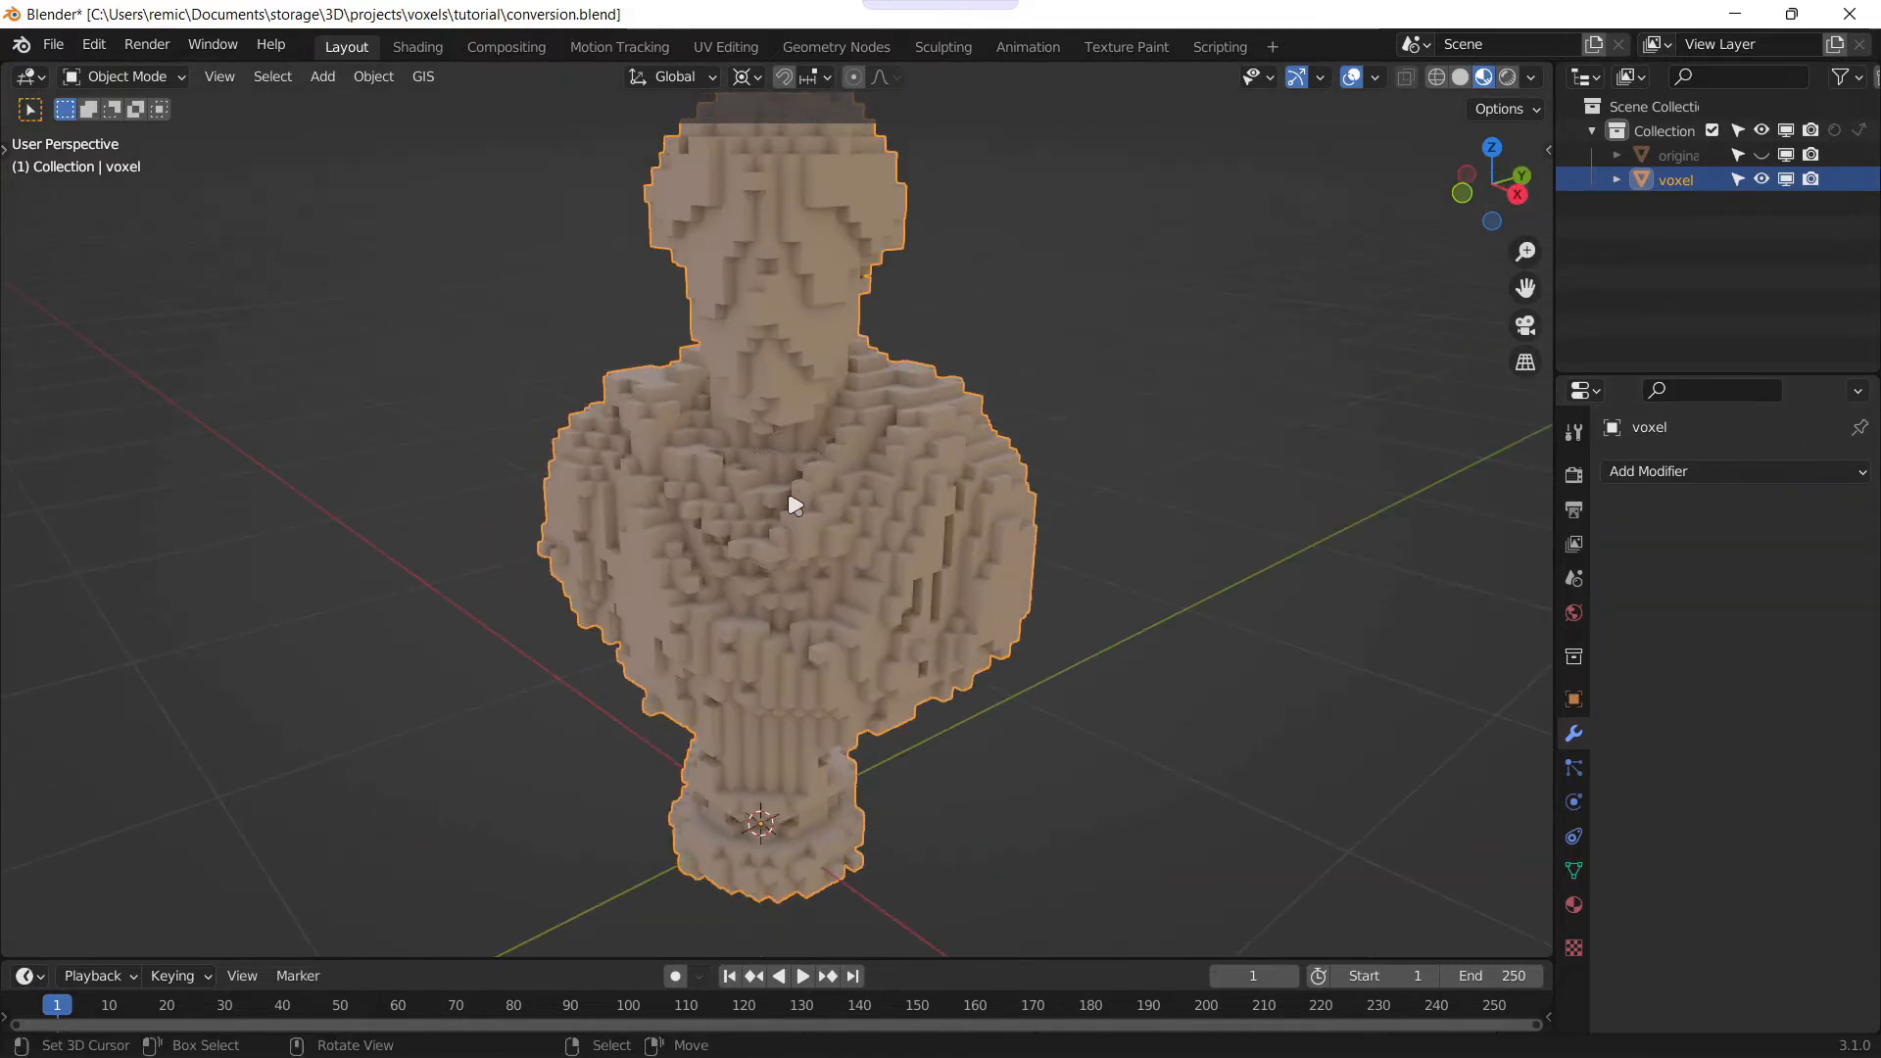
pyautogui.moveTo(531, 55)
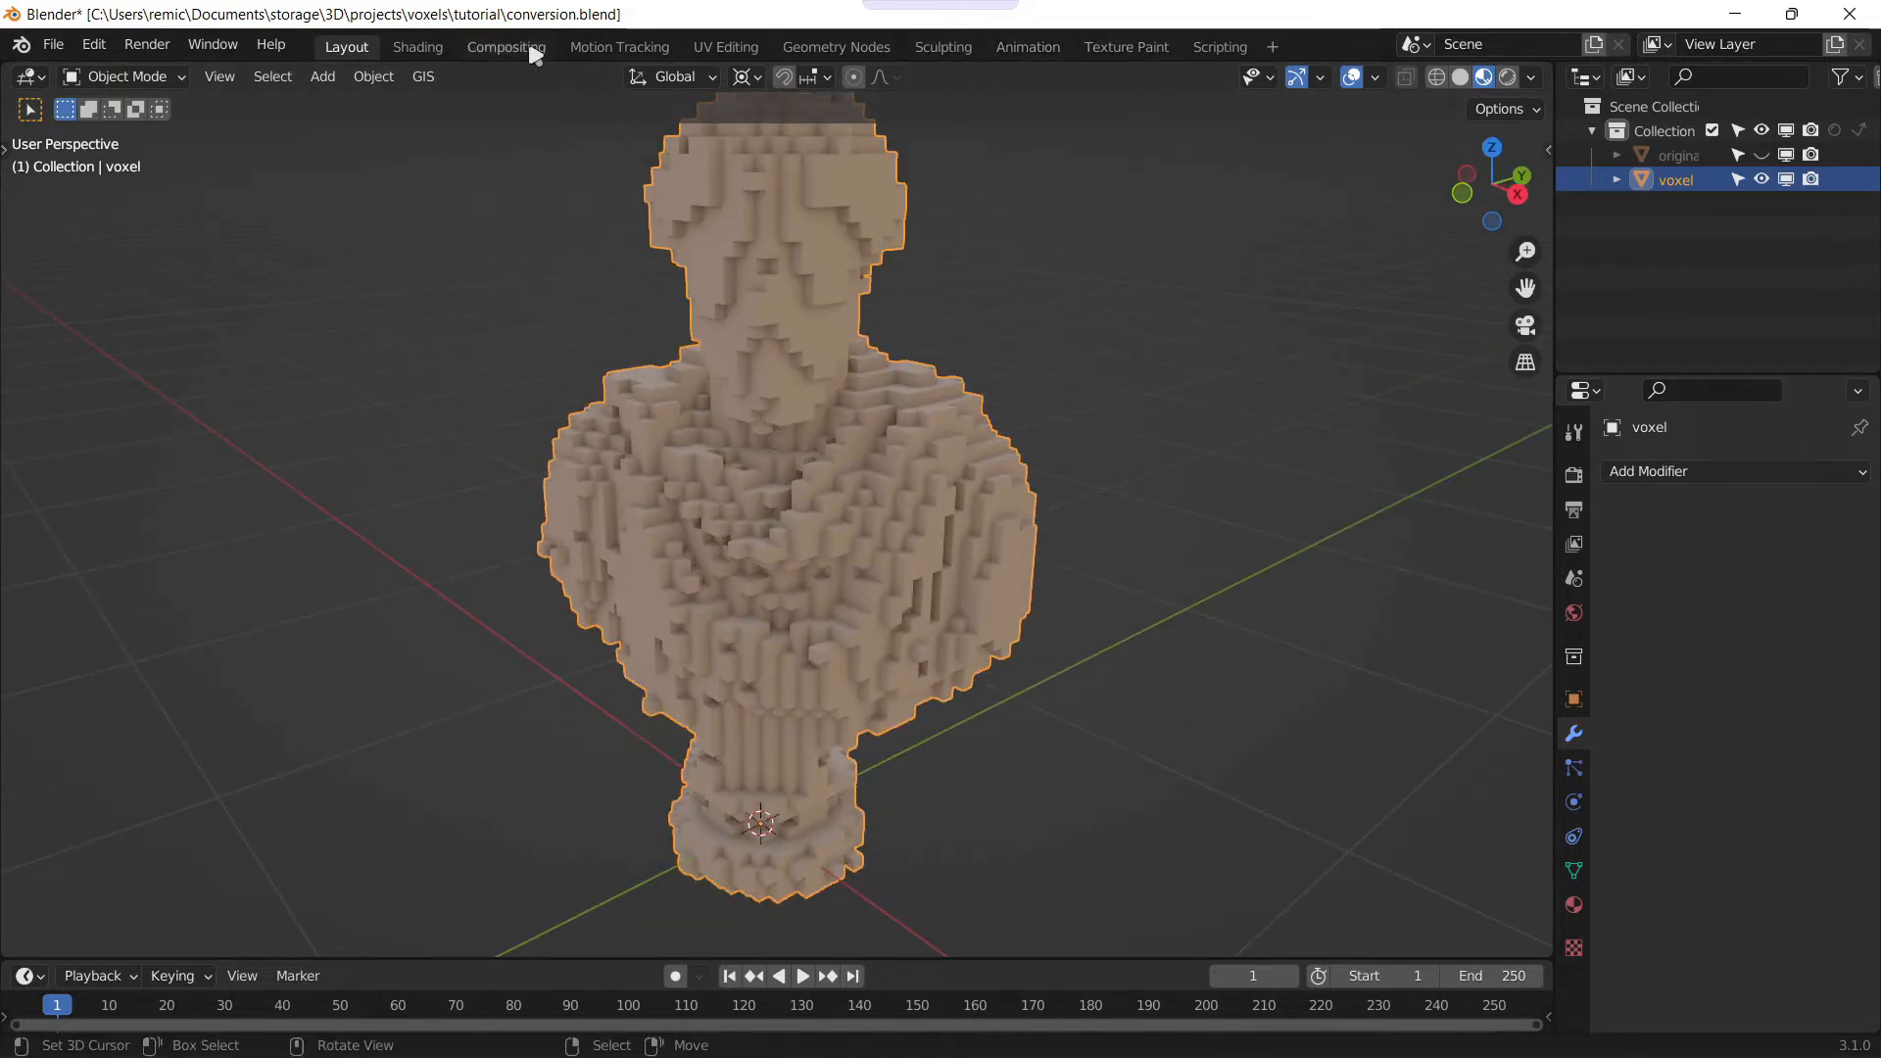
pyautogui.click(724, 47)
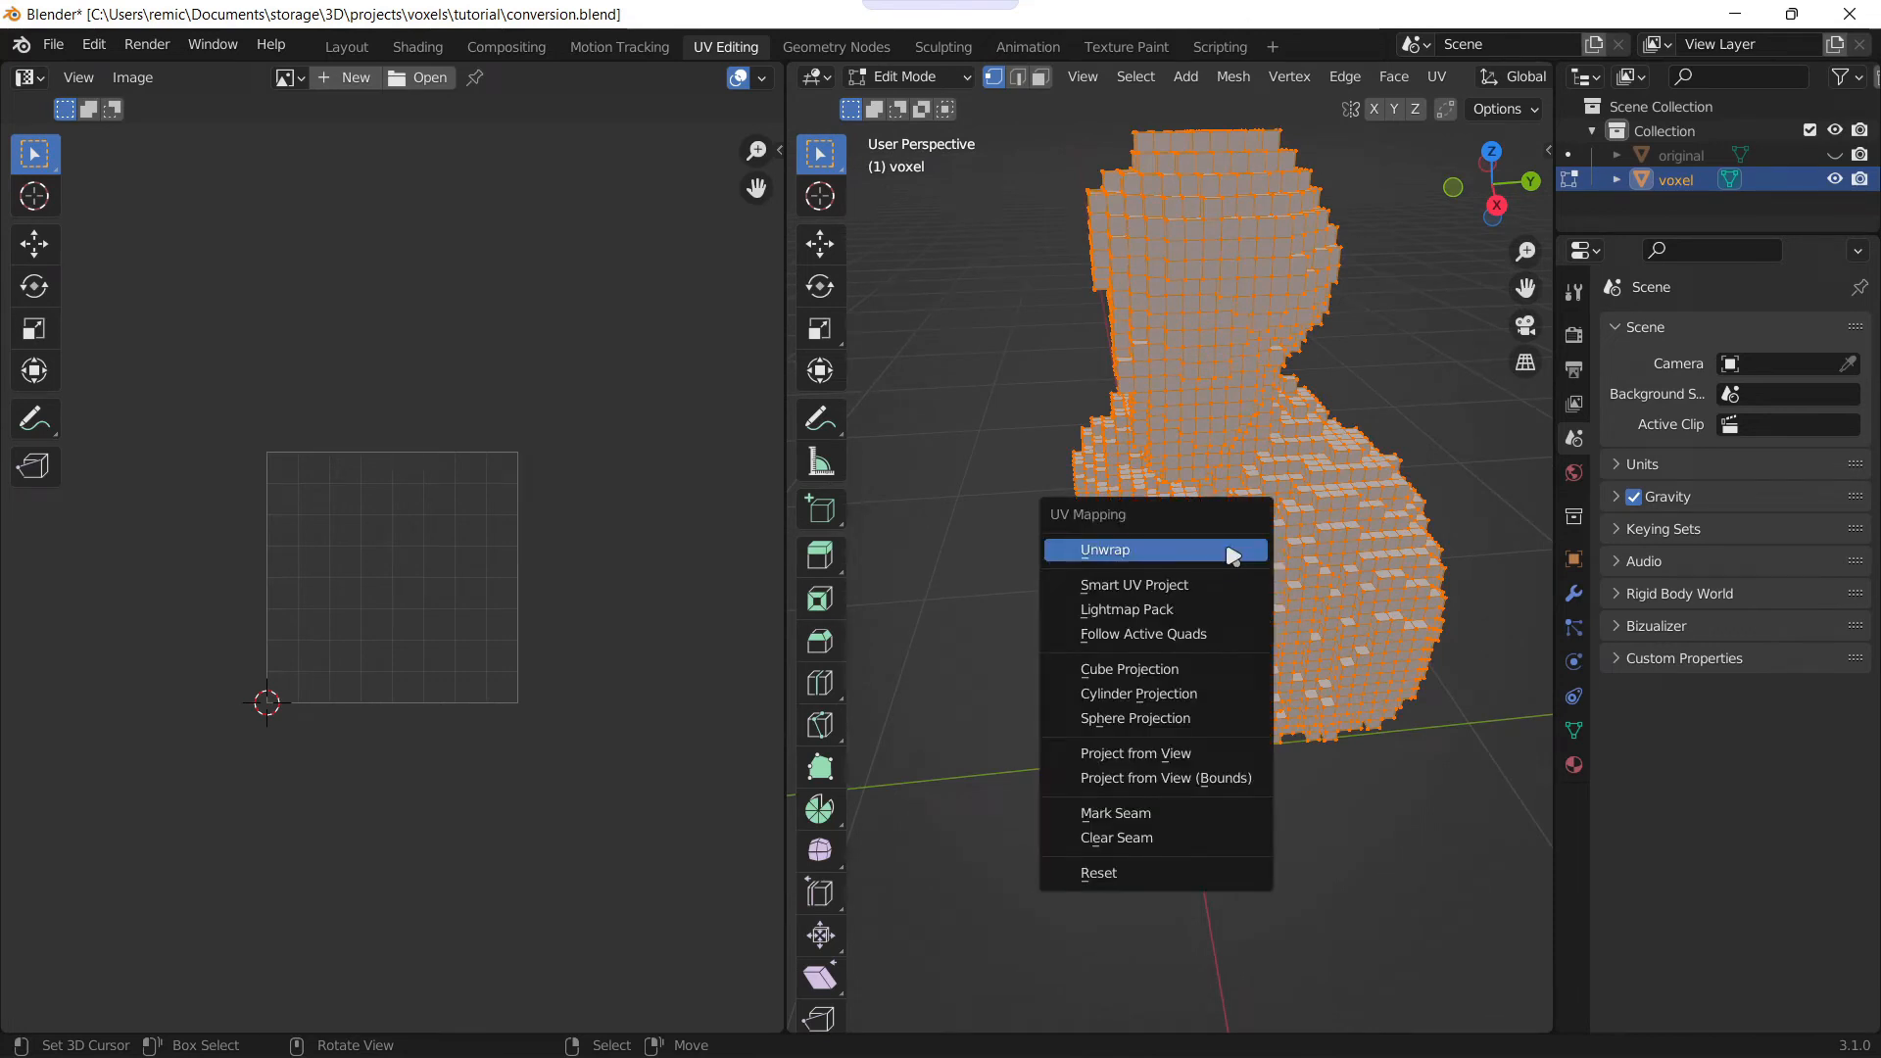
pyautogui.moveTo(1152, 814)
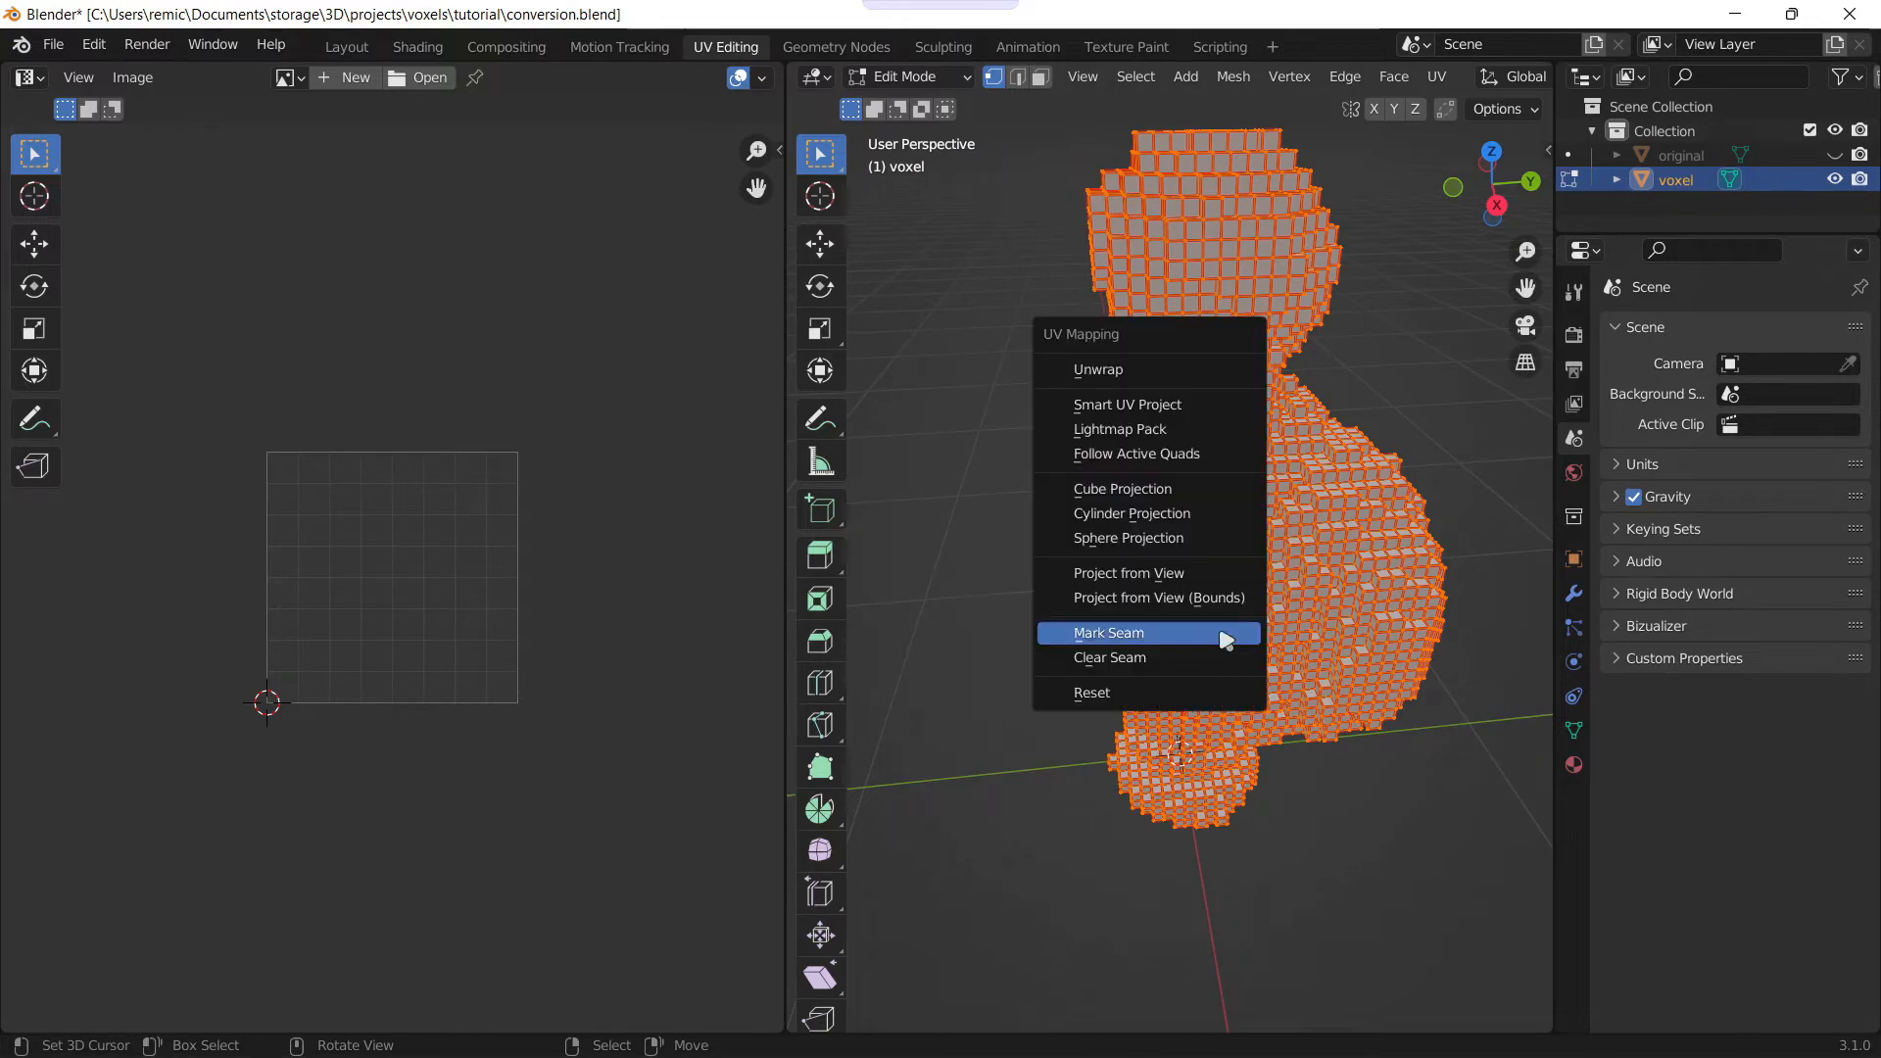
# Step: Unwrap the voxel mesh with Angle Based method and Margin 0 filling the UV square
pyautogui.click(1095, 368)
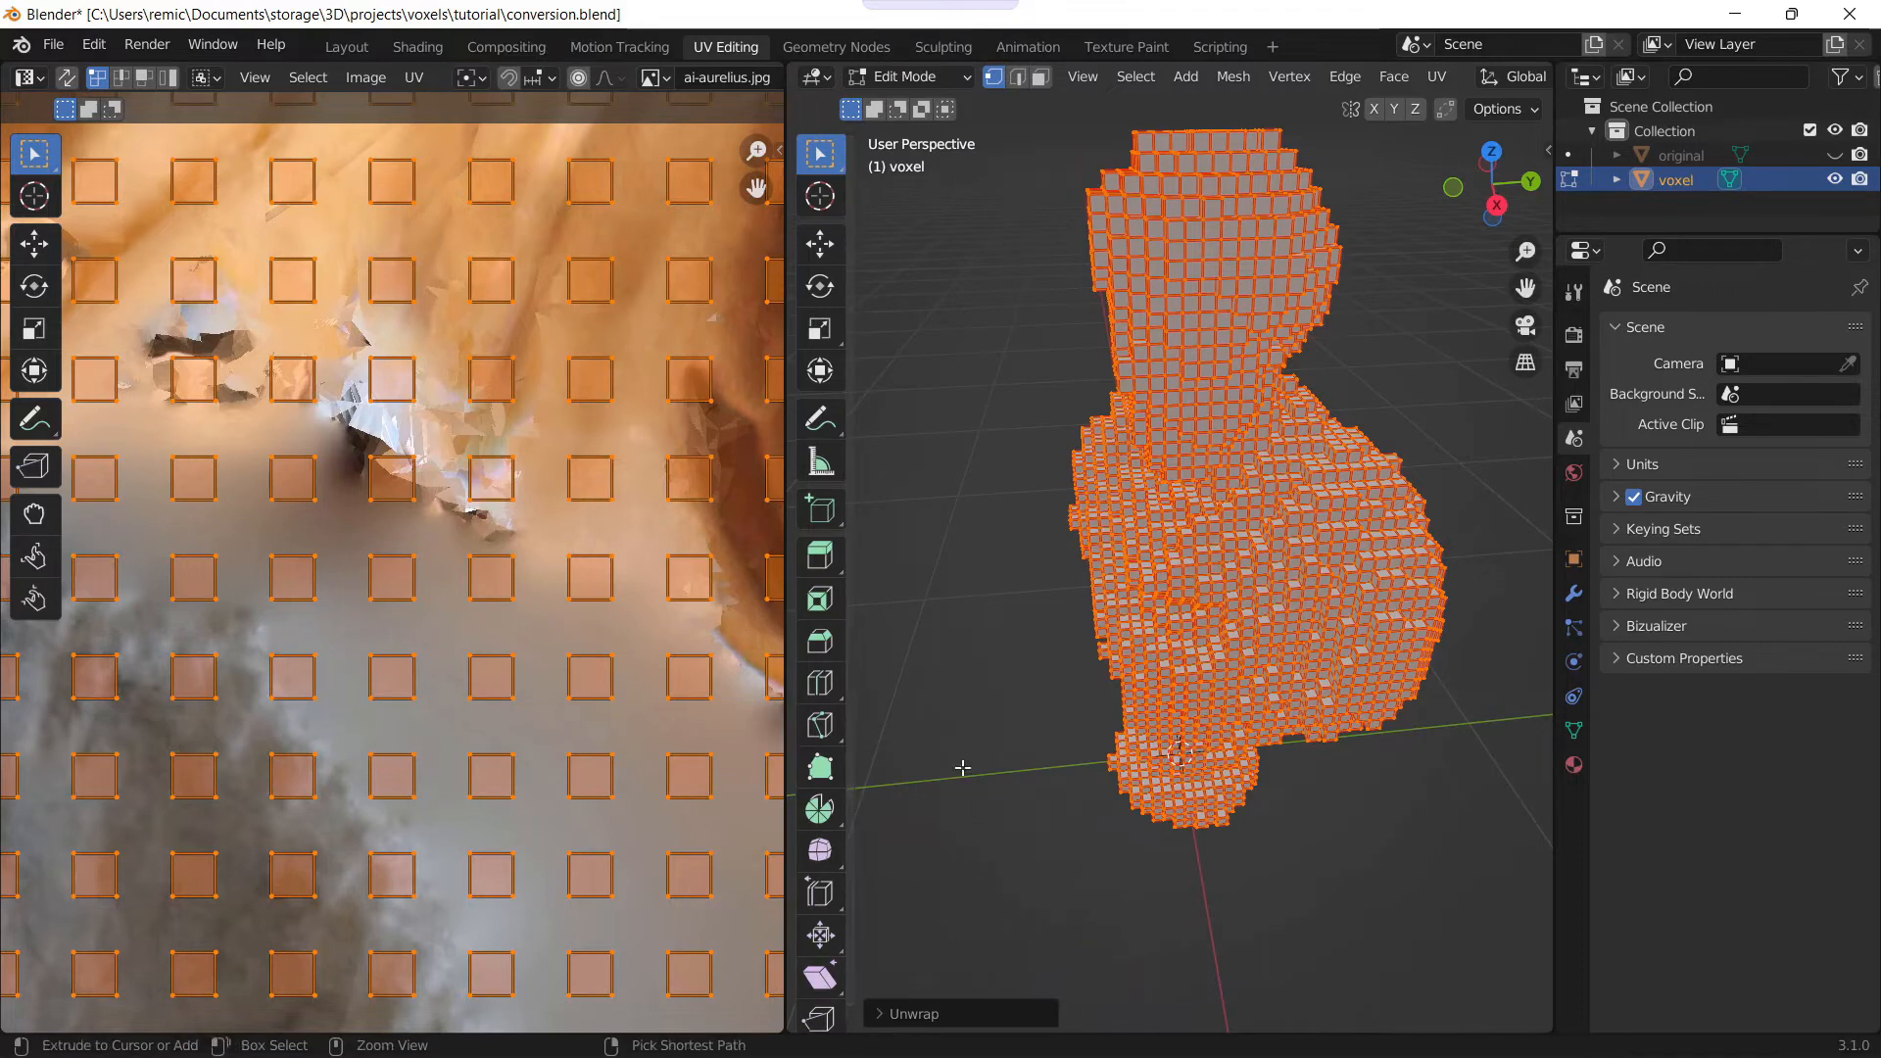
pyautogui.click(911, 1013)
pyautogui.write('0')
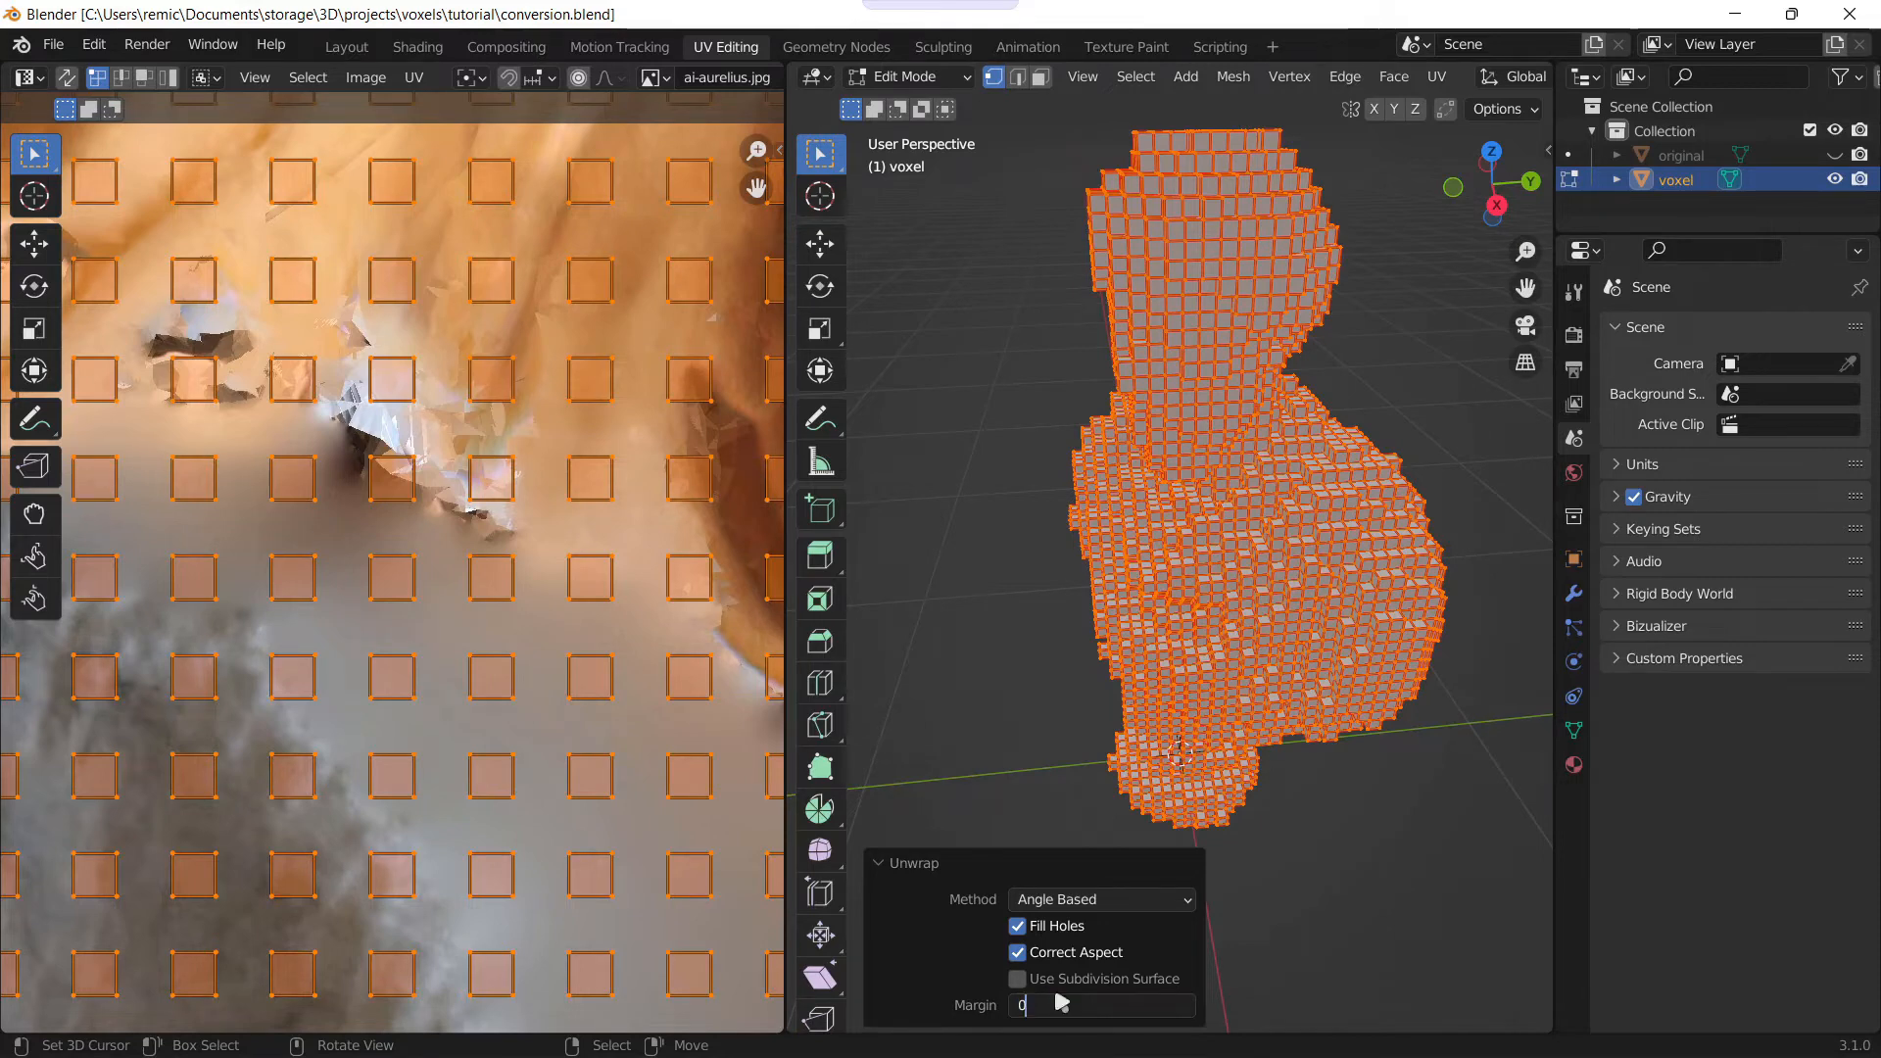
pyautogui.moveTo(1242, 670)
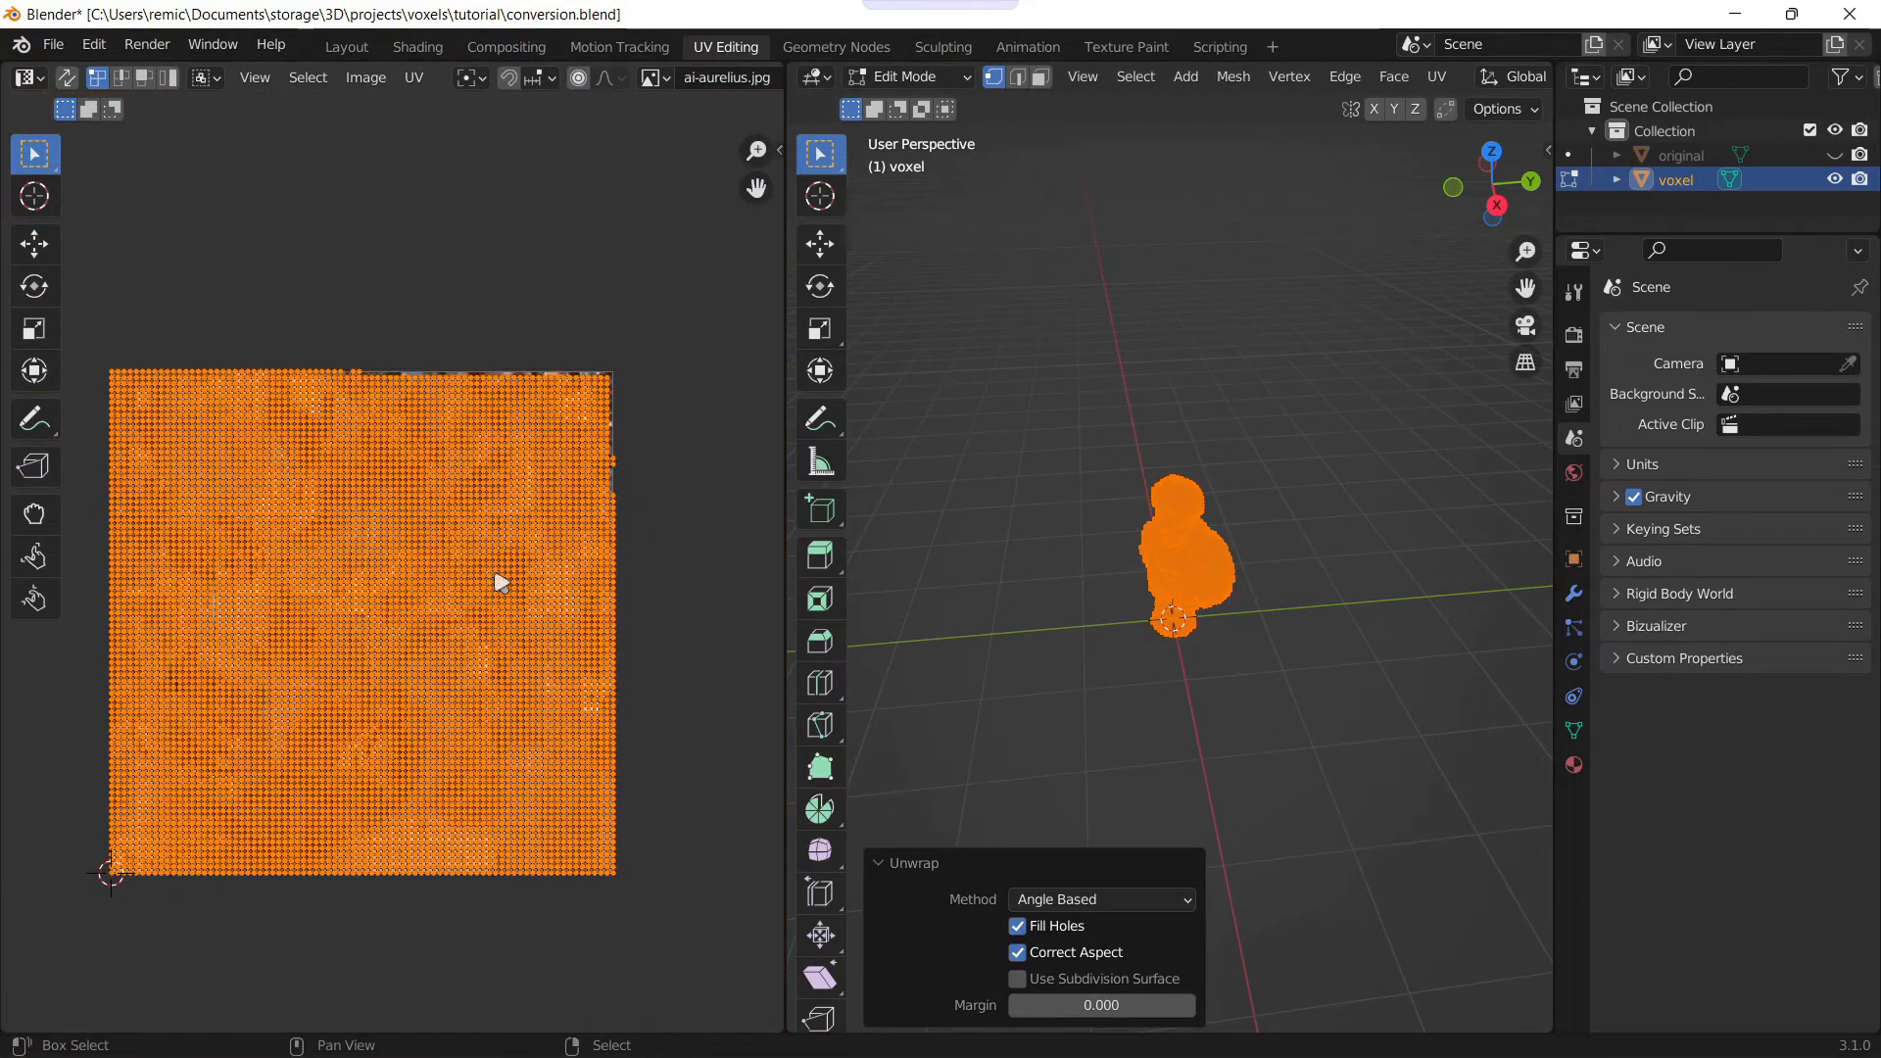
pyautogui.moveTo(1174, 691)
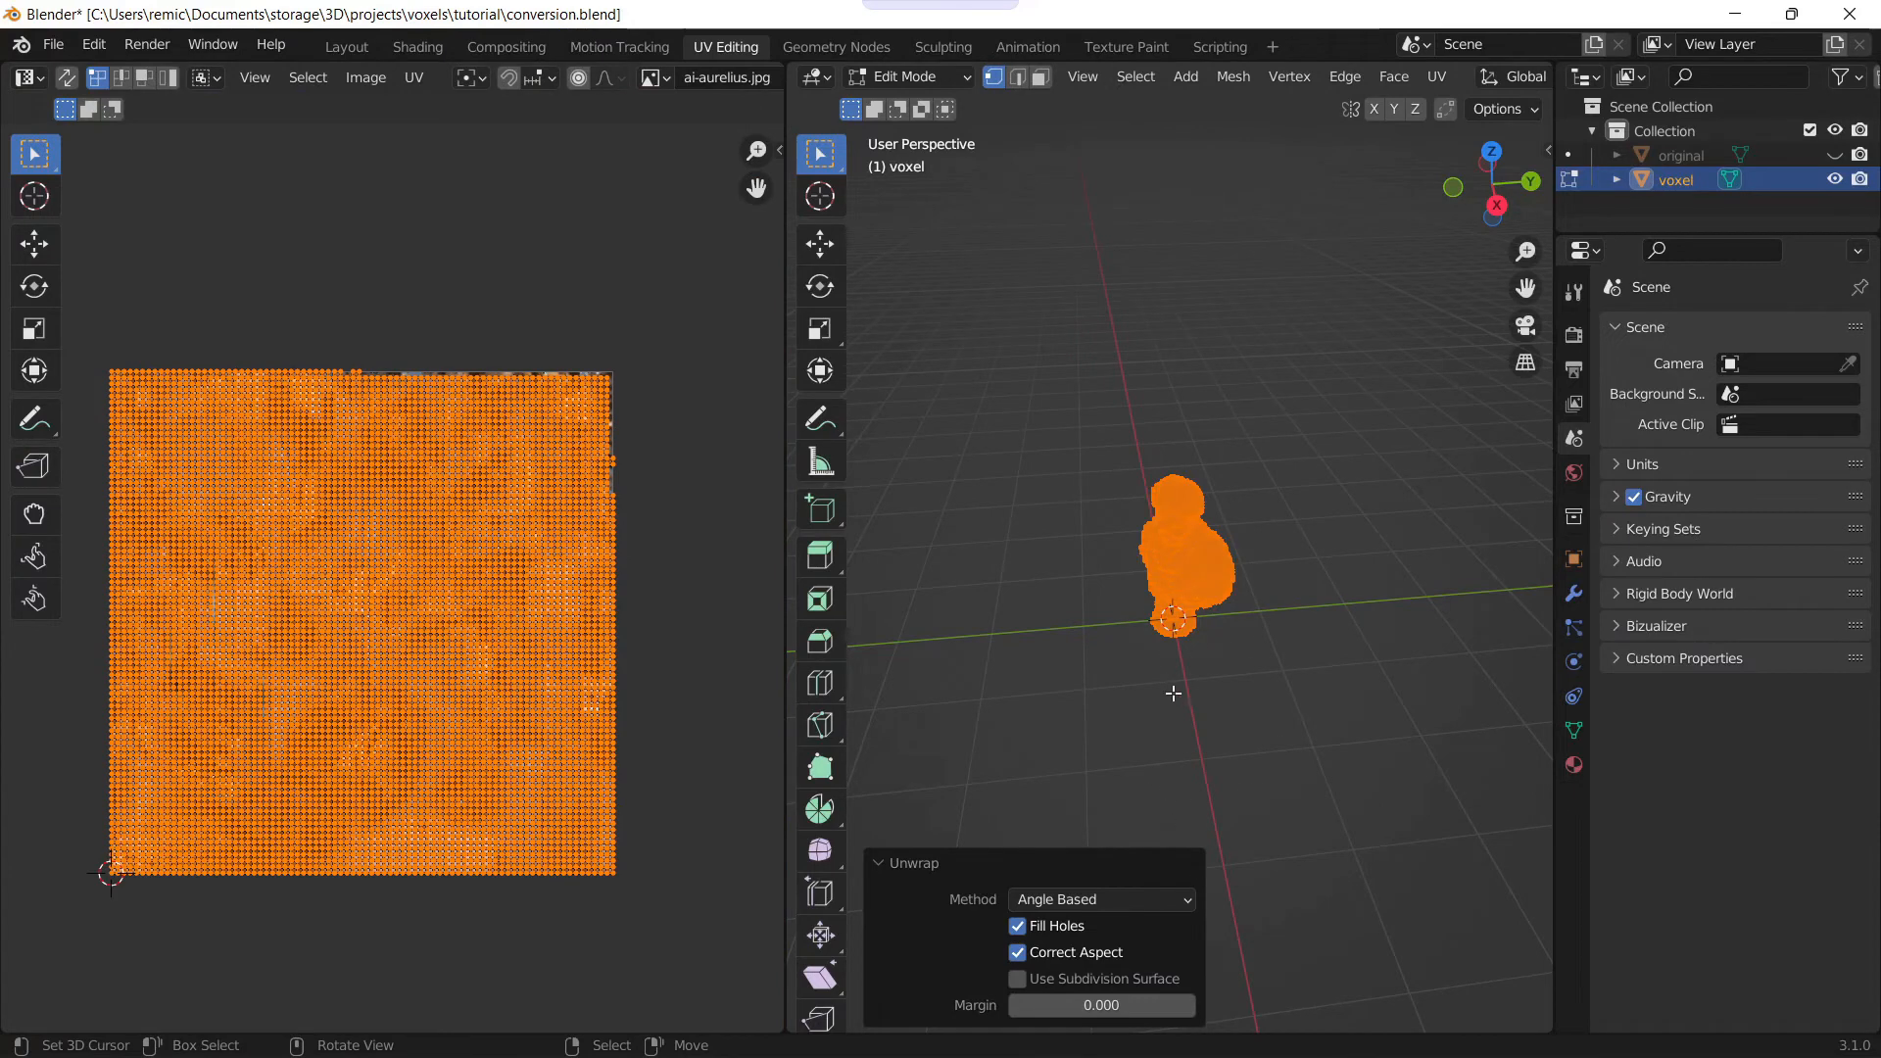
pyautogui.moveTo(1195, 568)
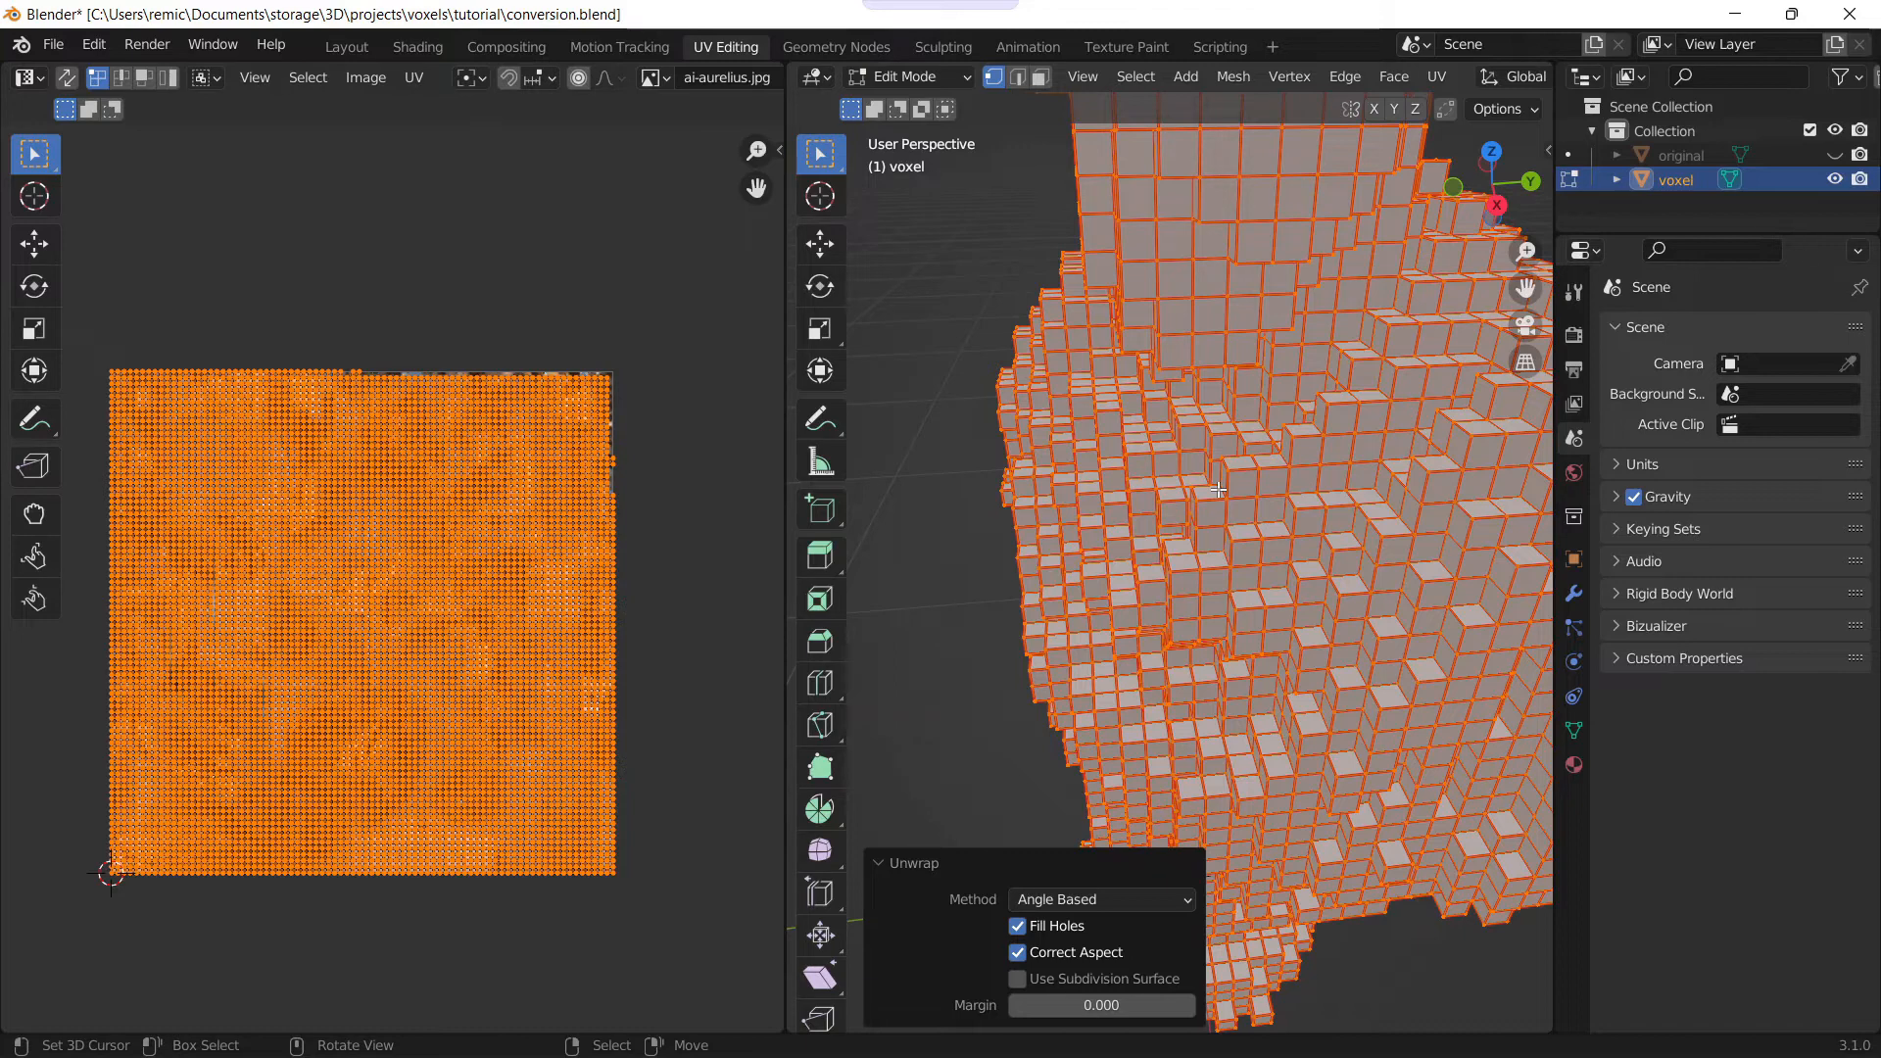
pyautogui.moveTo(505, 551)
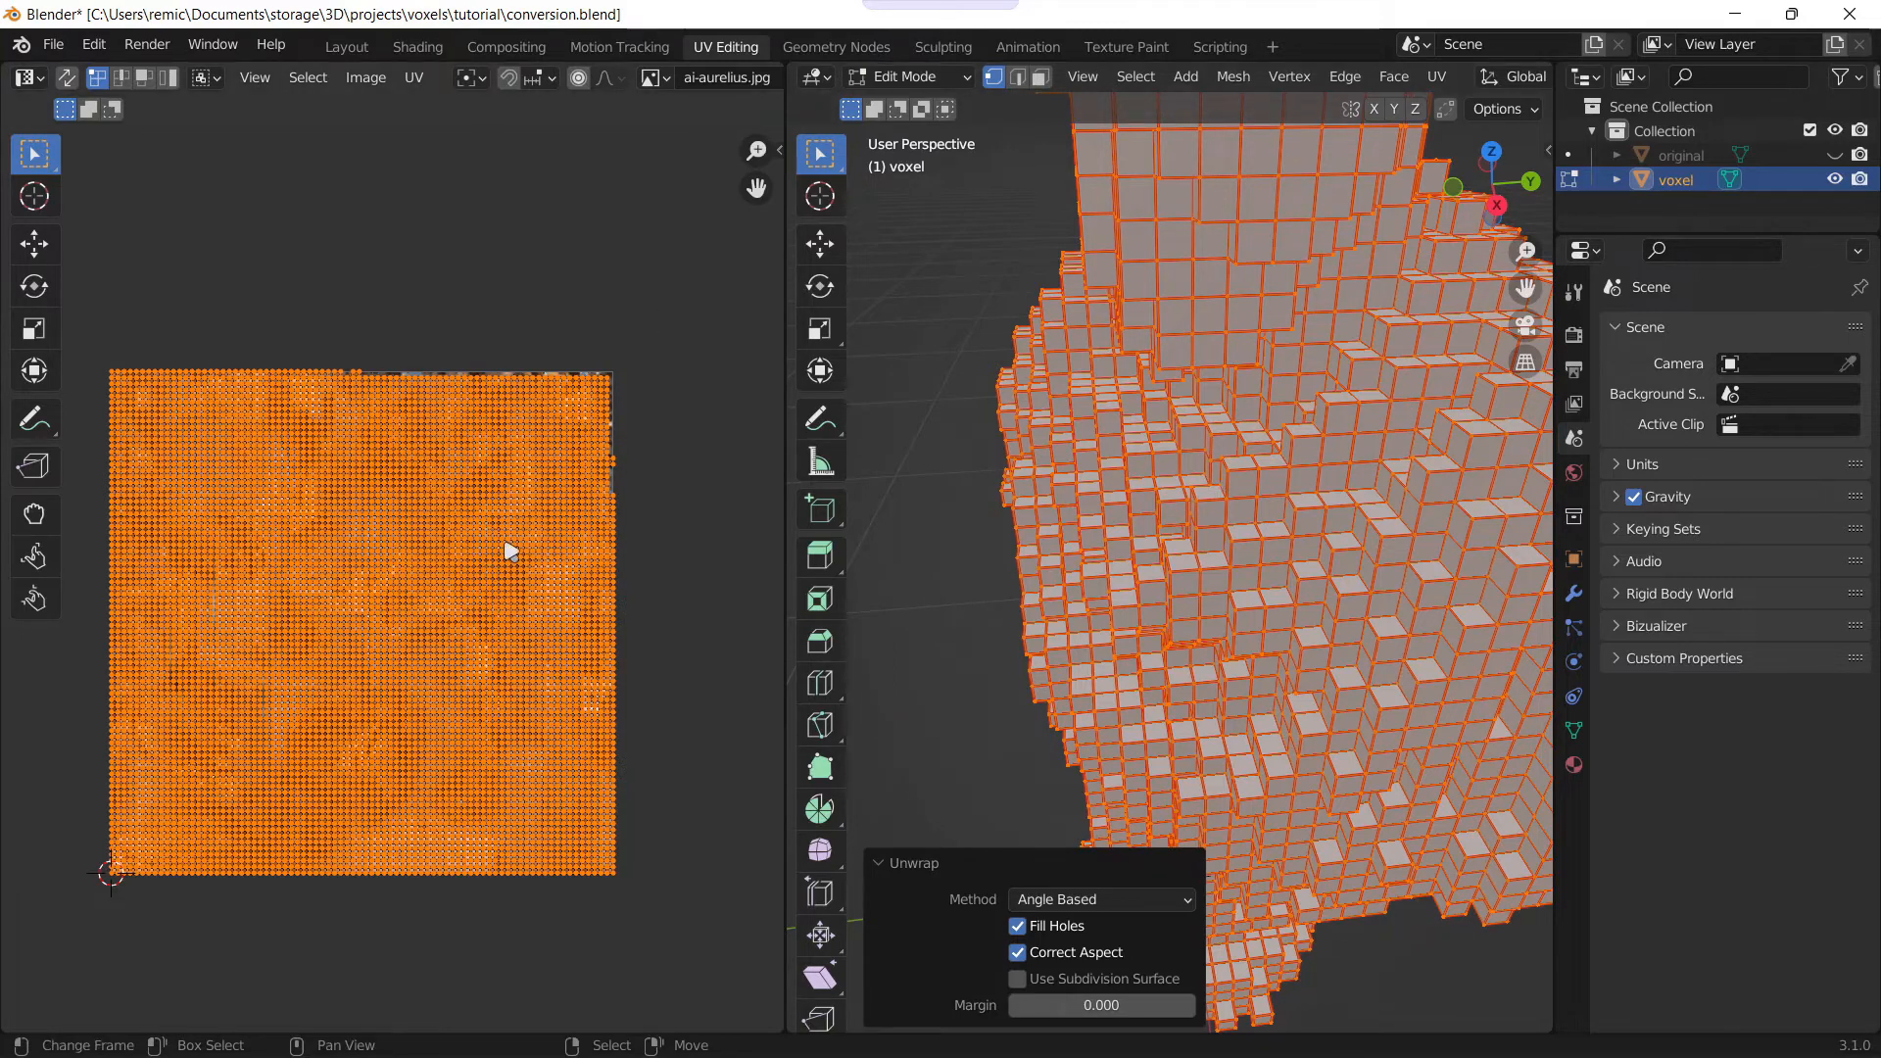
pyautogui.moveTo(1173, 456)
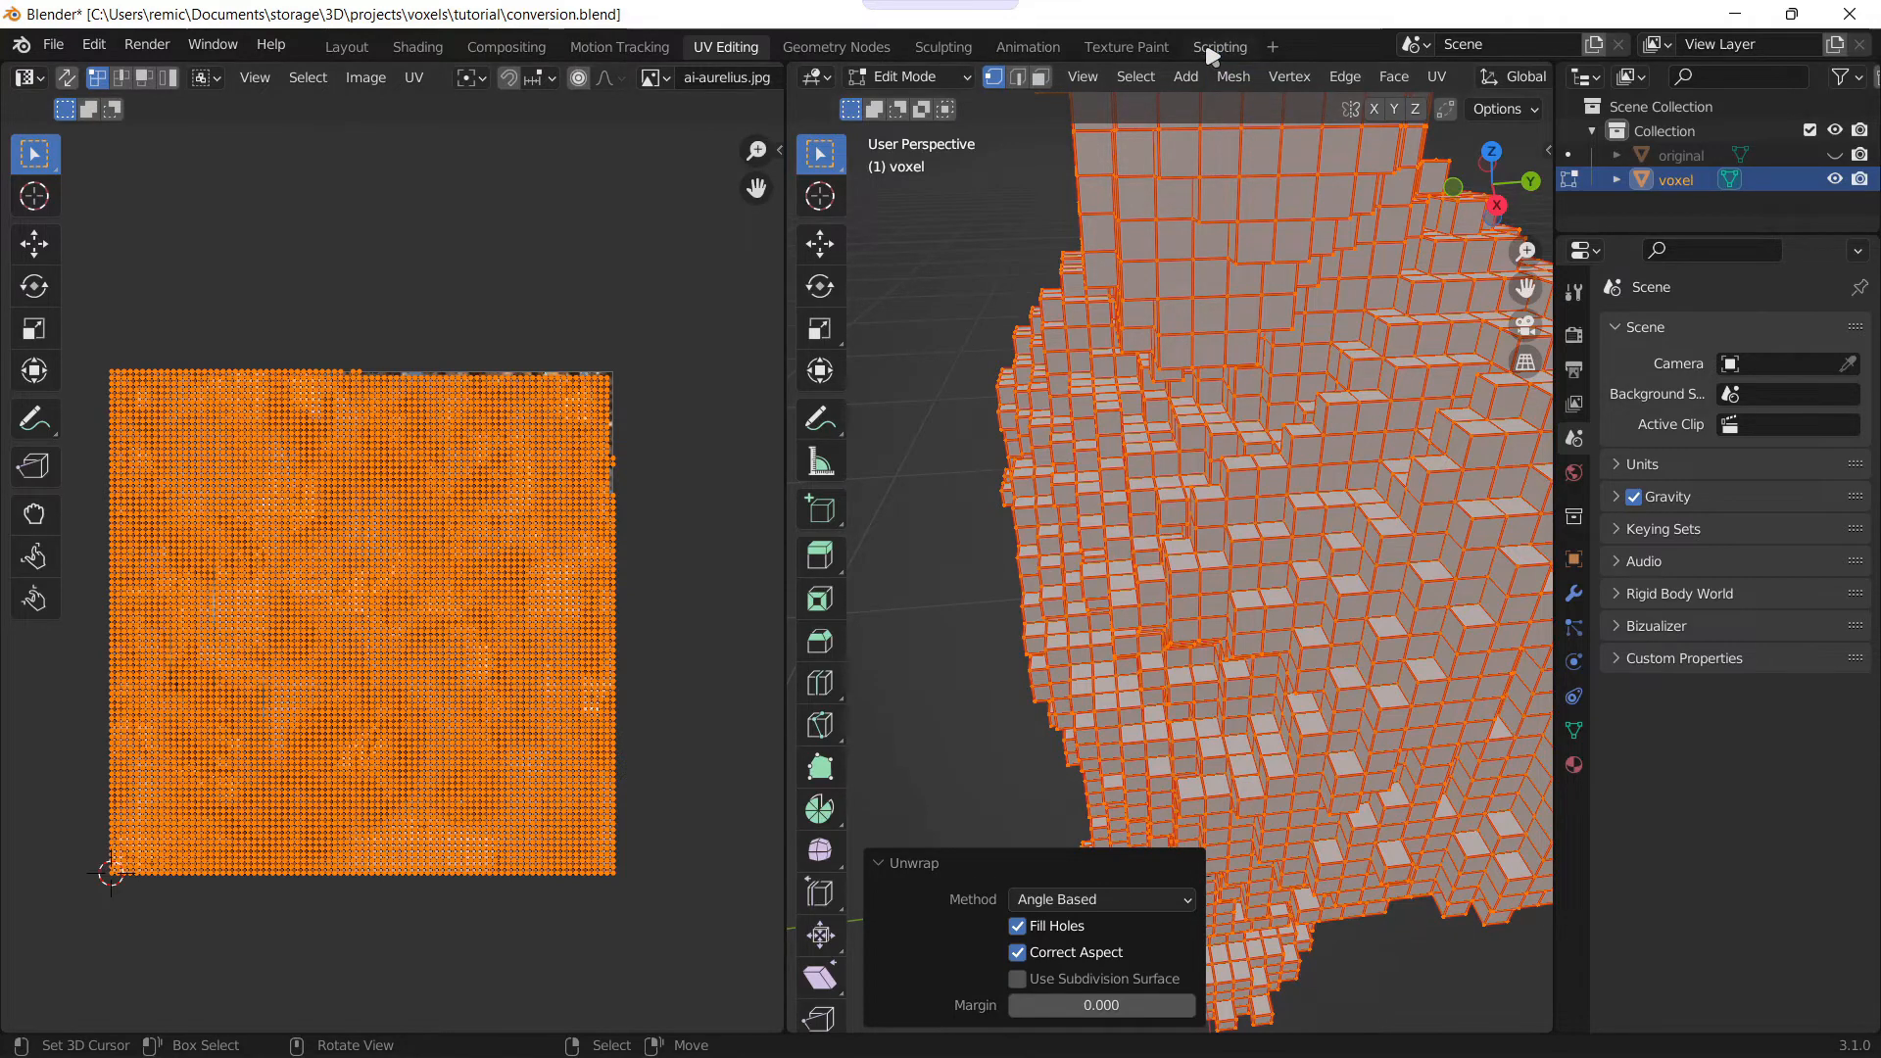
pyautogui.click(1219, 47)
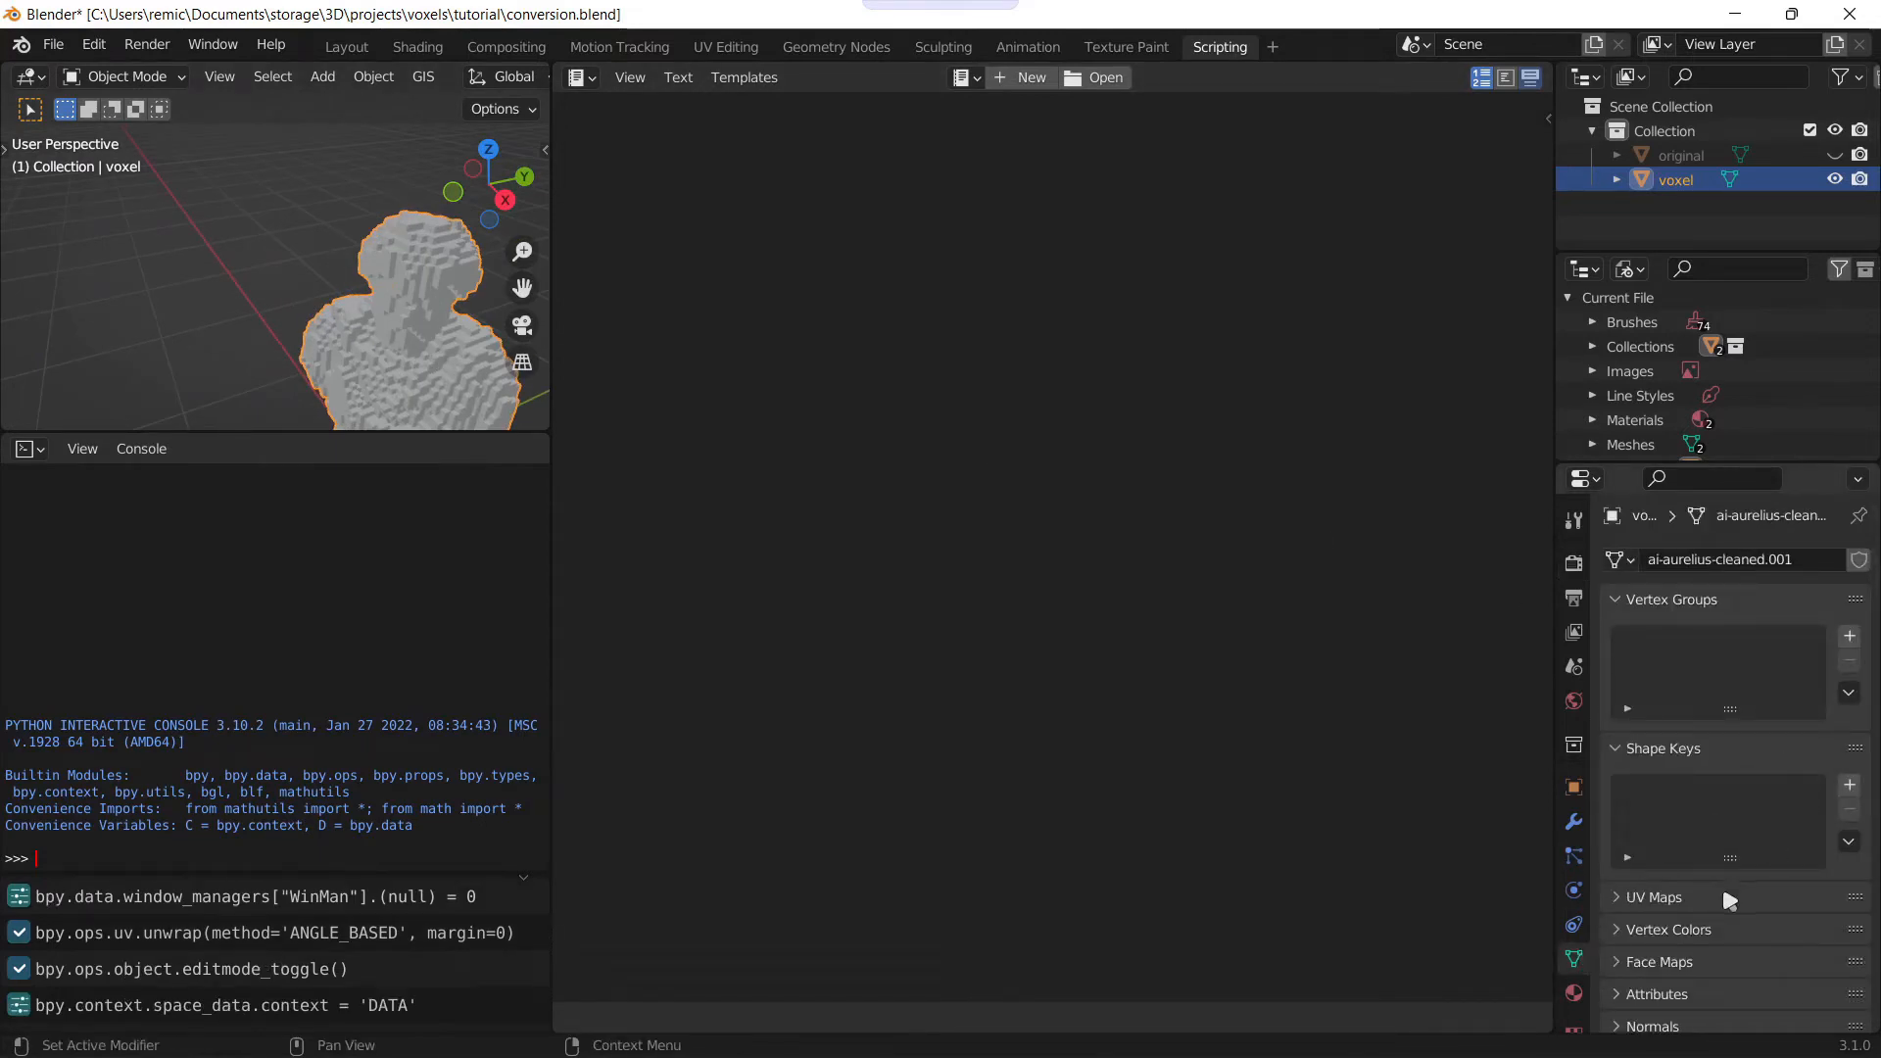
# Step: Remove the voxel mesh's UVMap and load the GridUnwrap.py script in the Text Editor
pyautogui.scroll(-3)
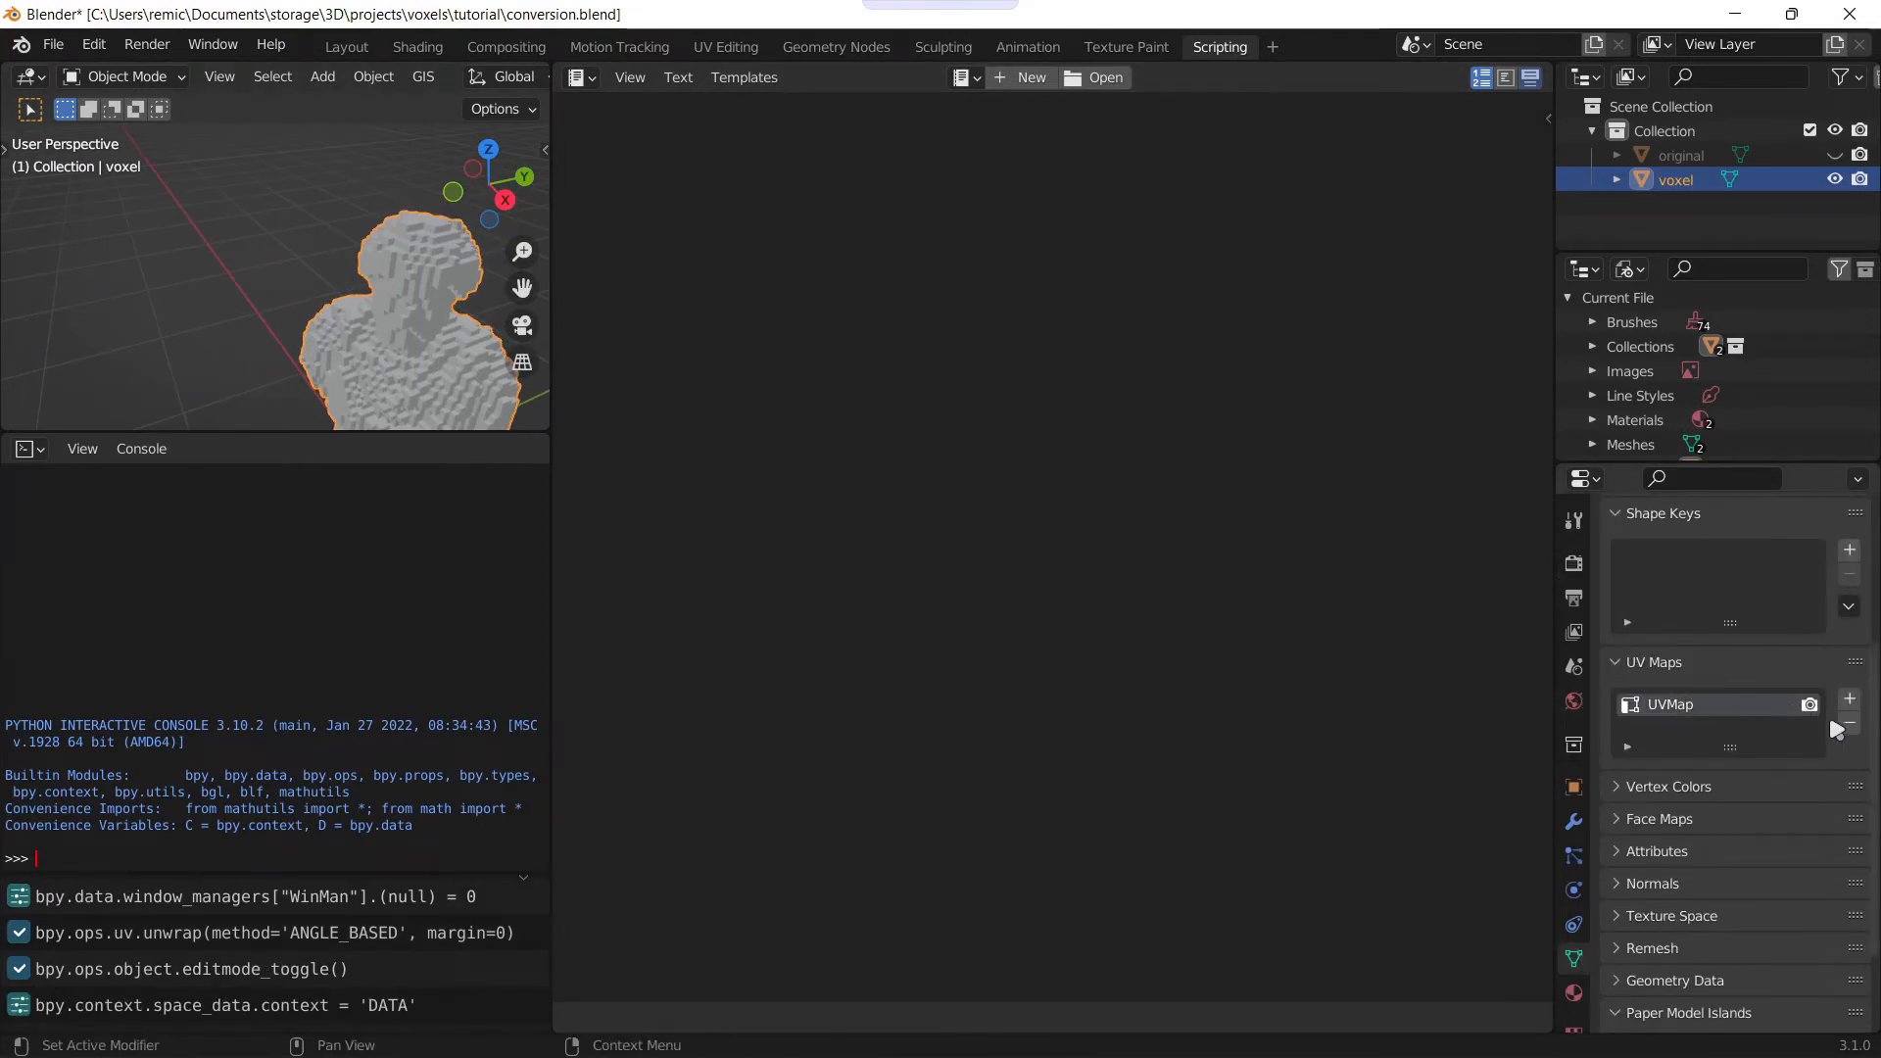
pyautogui.click(1847, 725)
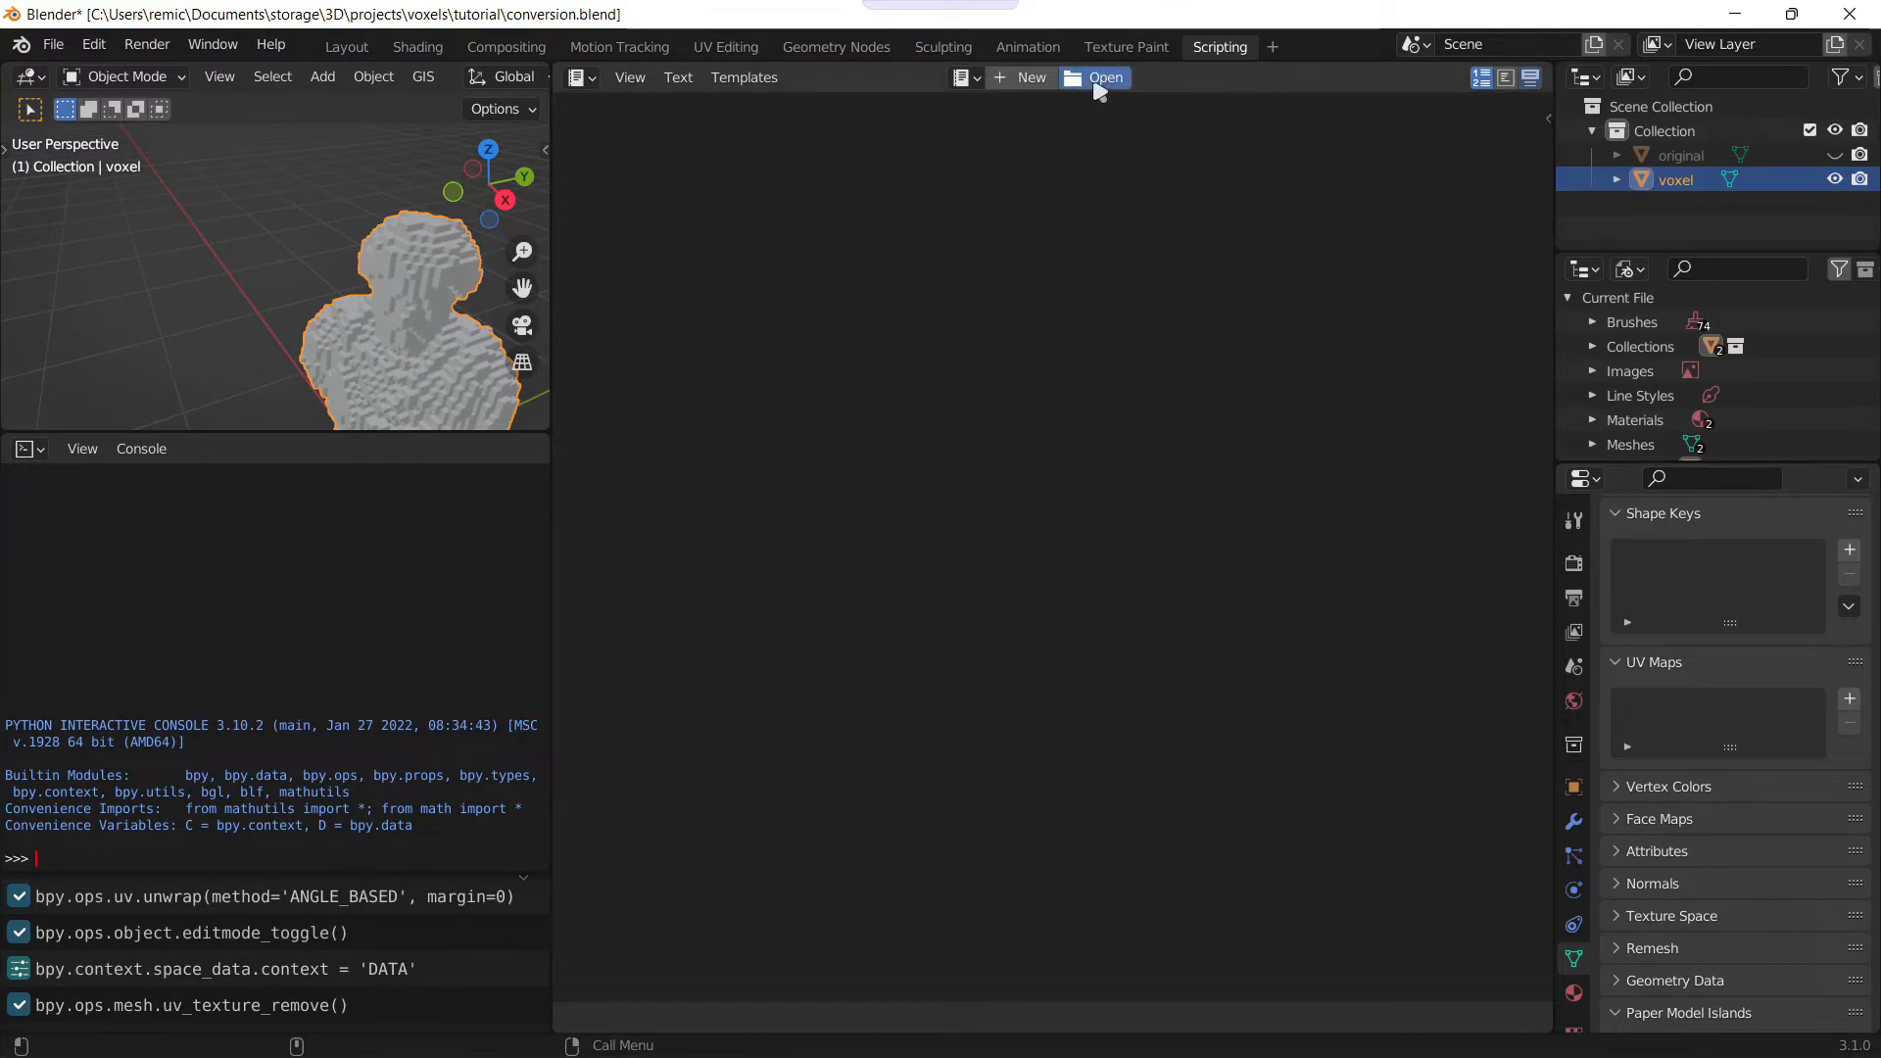
pyautogui.click(1103, 76)
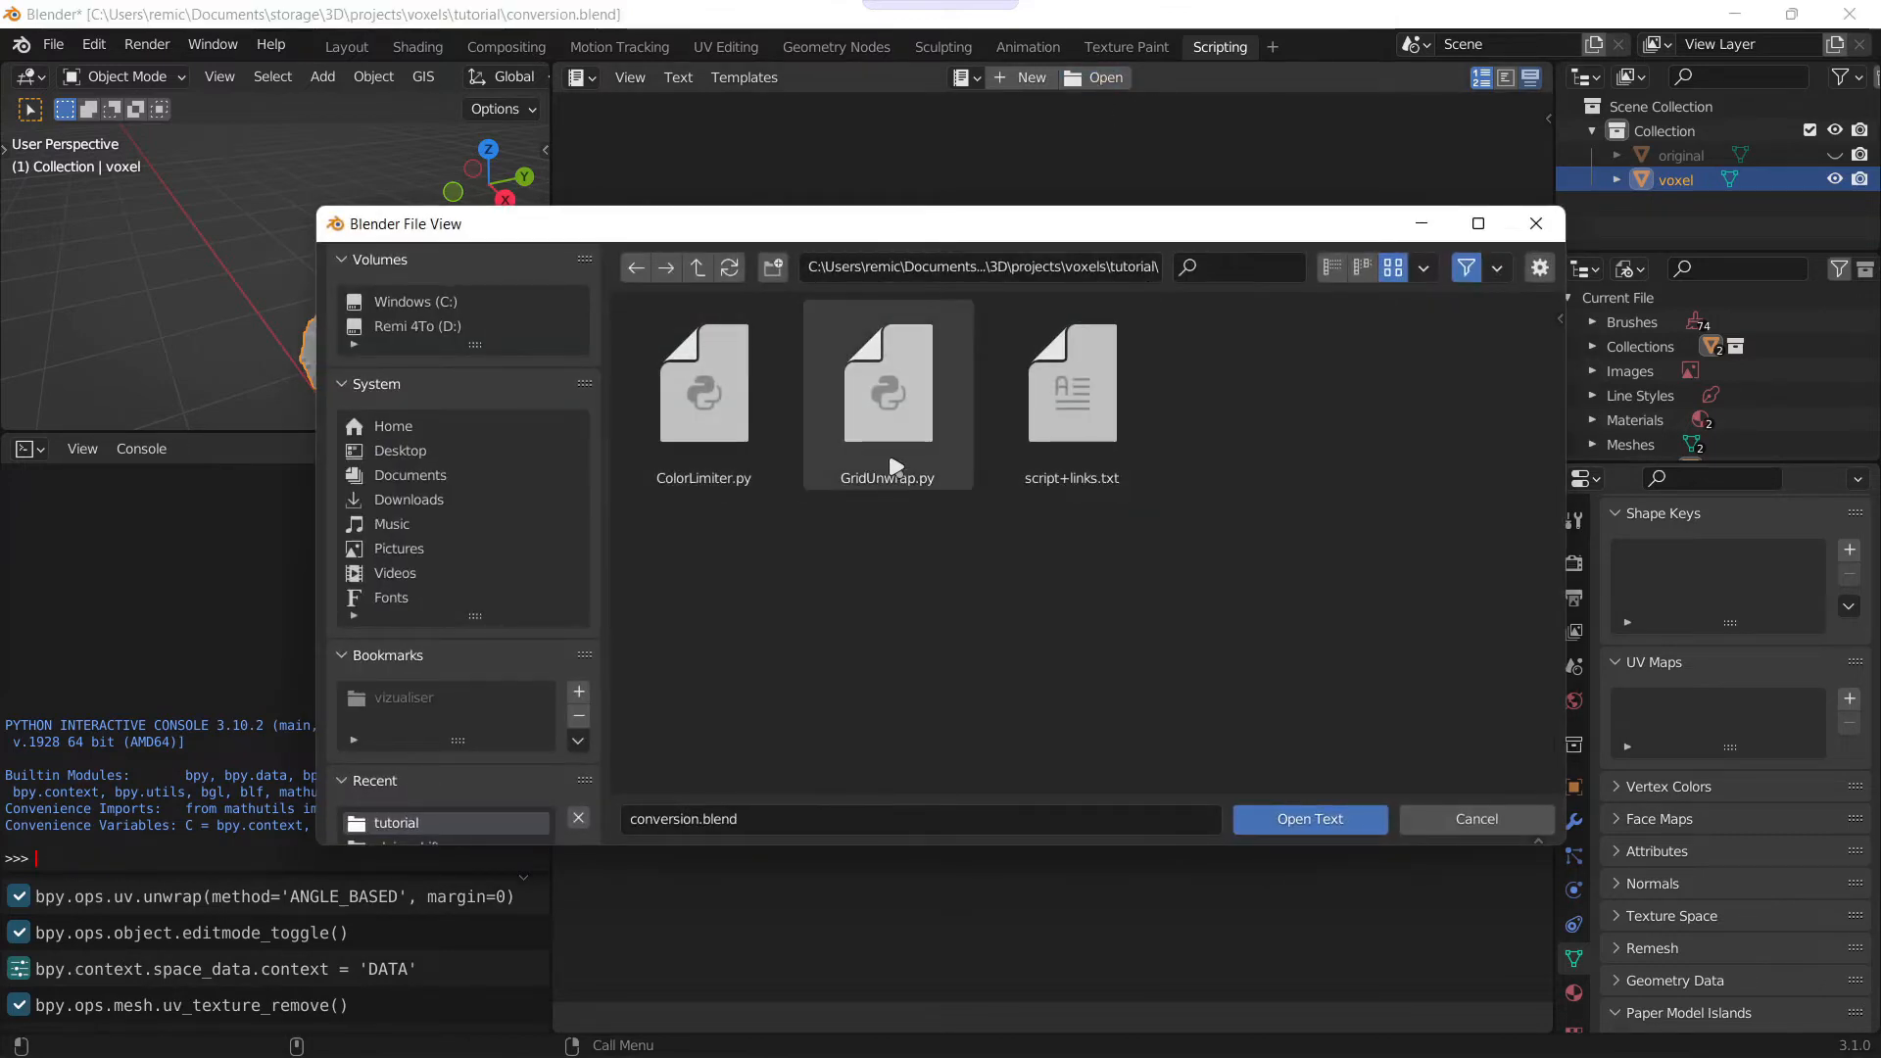
pyautogui.doubleClick(886, 384)
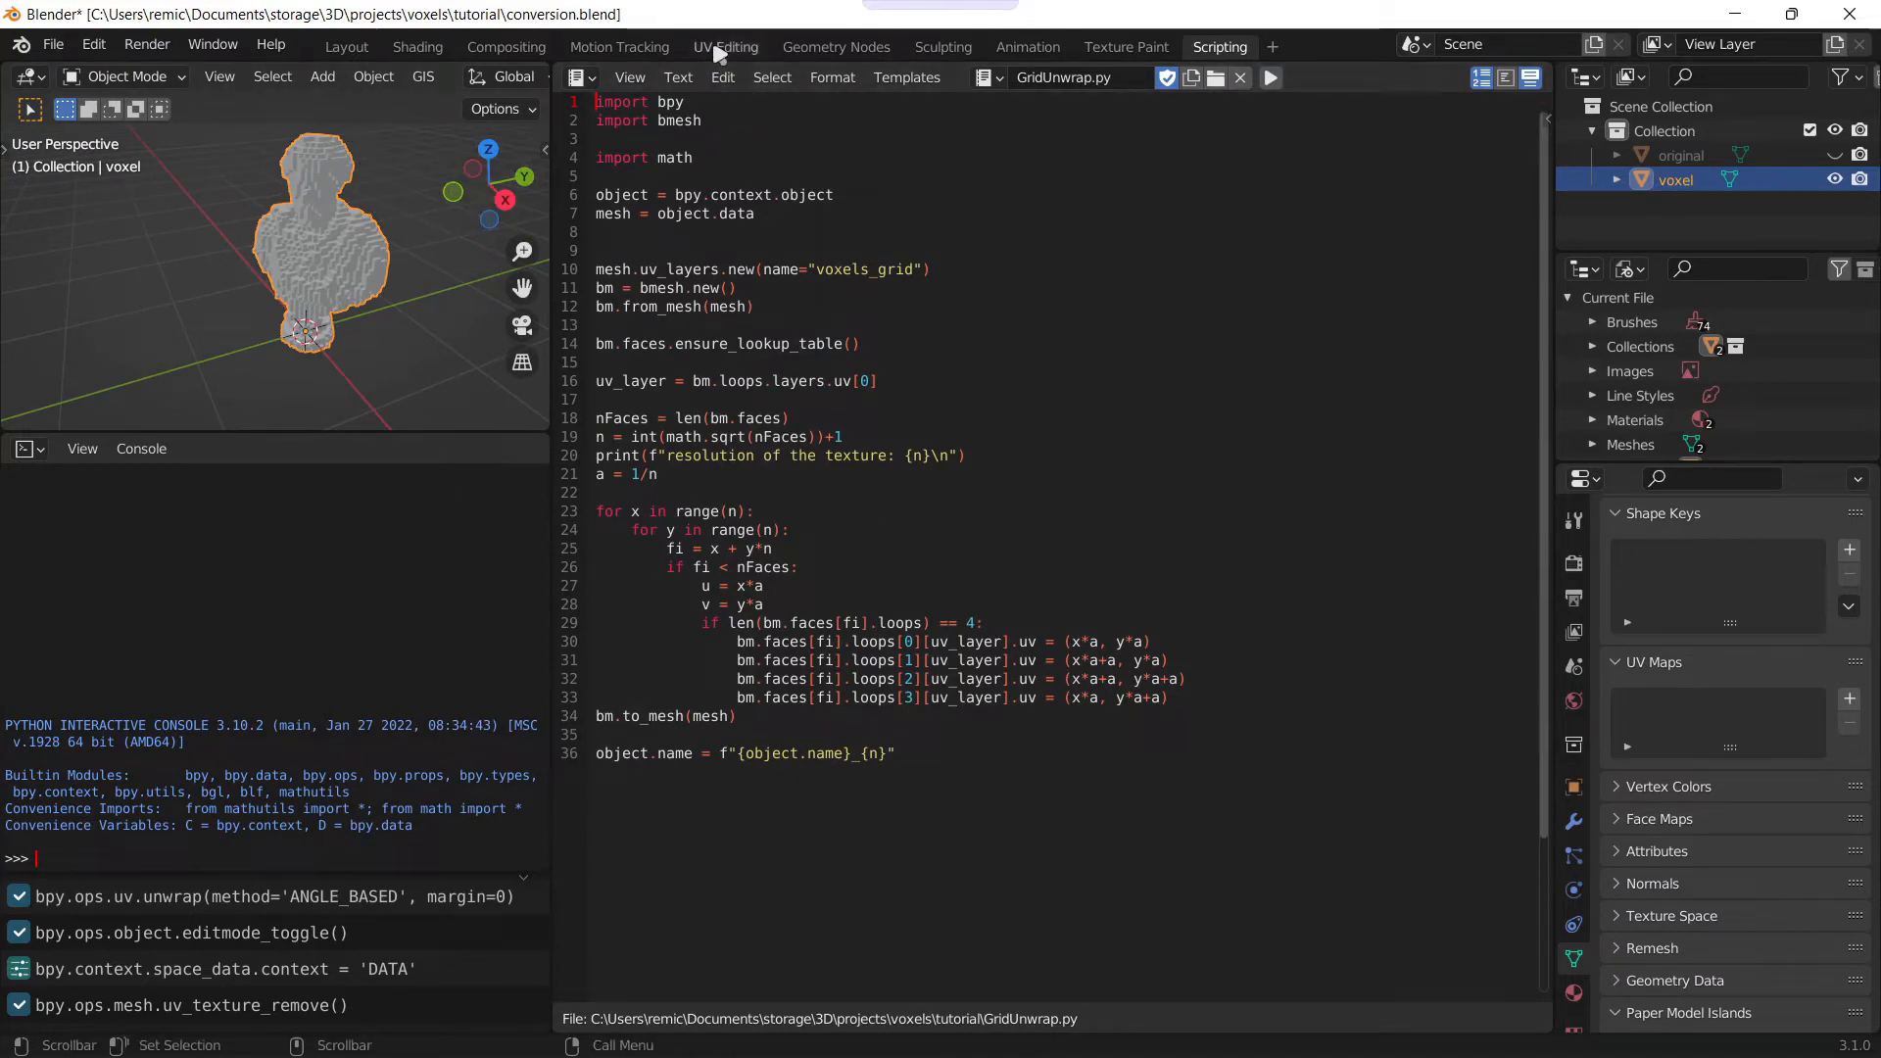
pyautogui.click(725, 45)
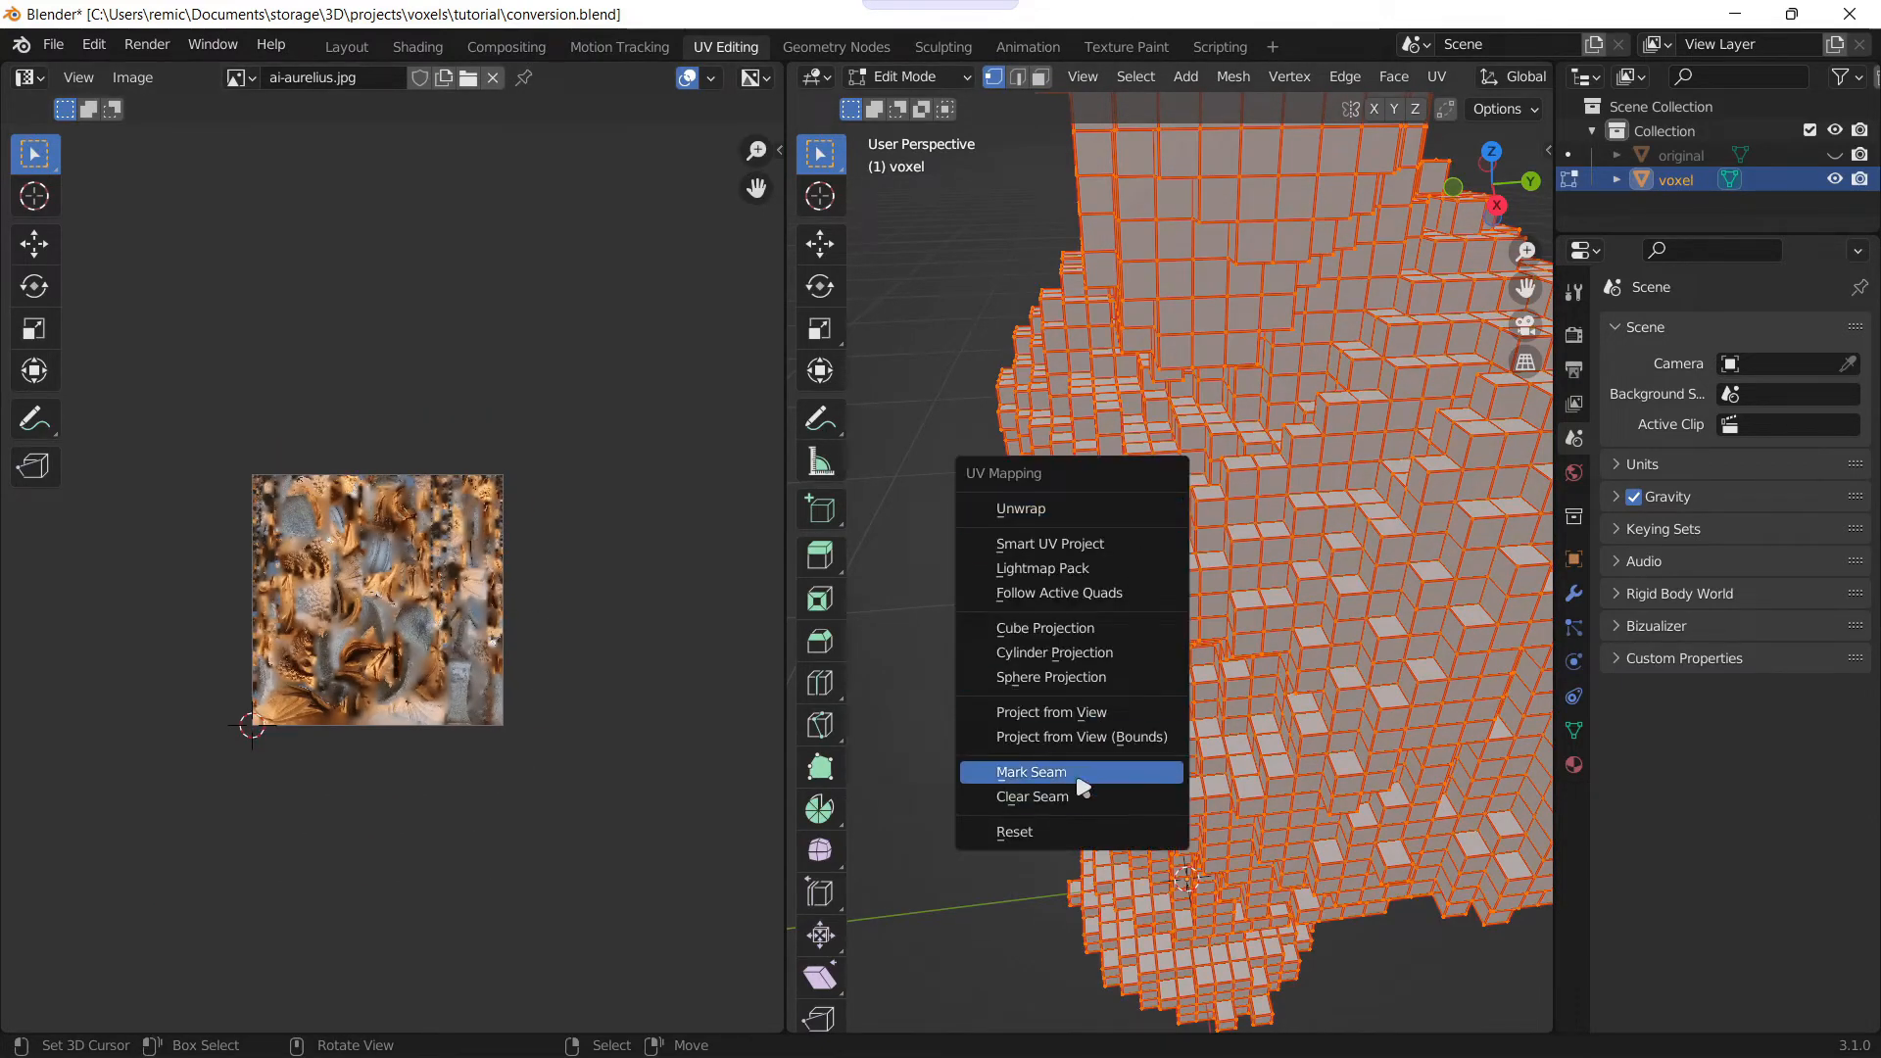
# Step: Clear all seams on the voxel mesh and return to the GridUnwrap script
pyautogui.click(1033, 772)
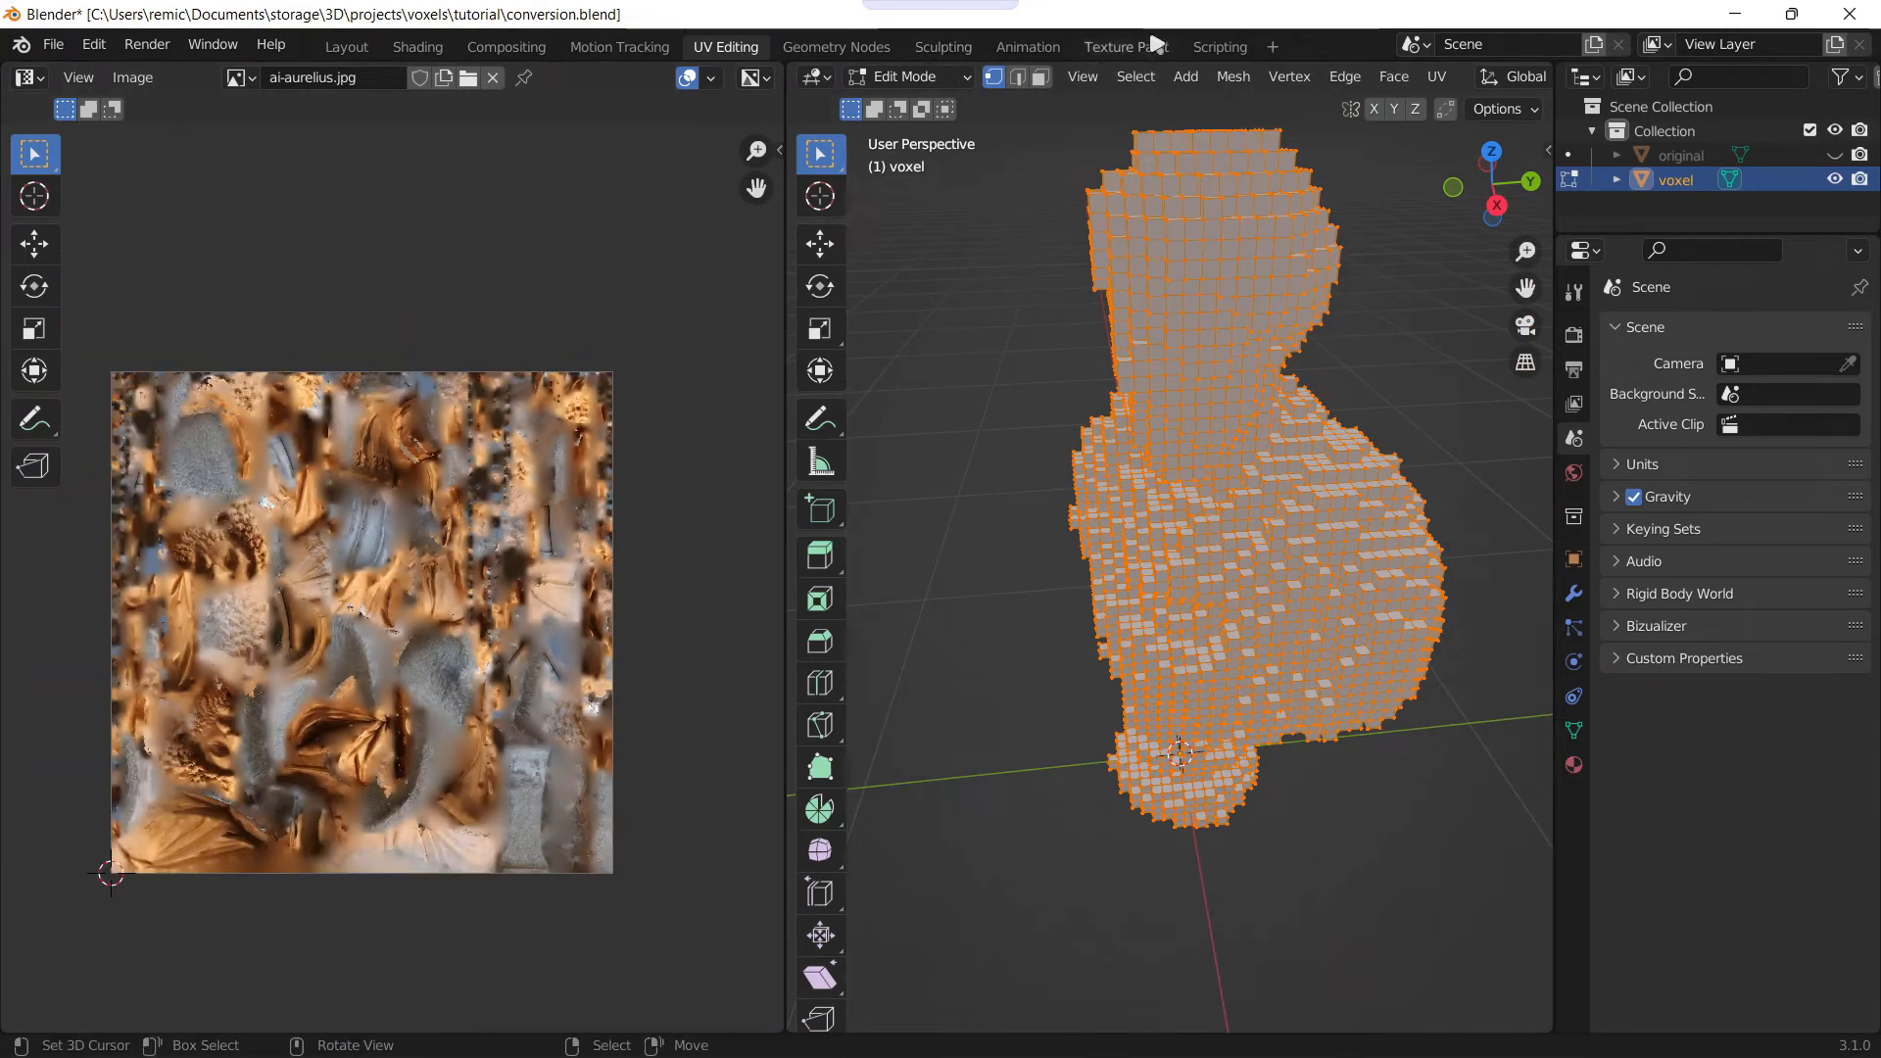
pyautogui.click(1218, 45)
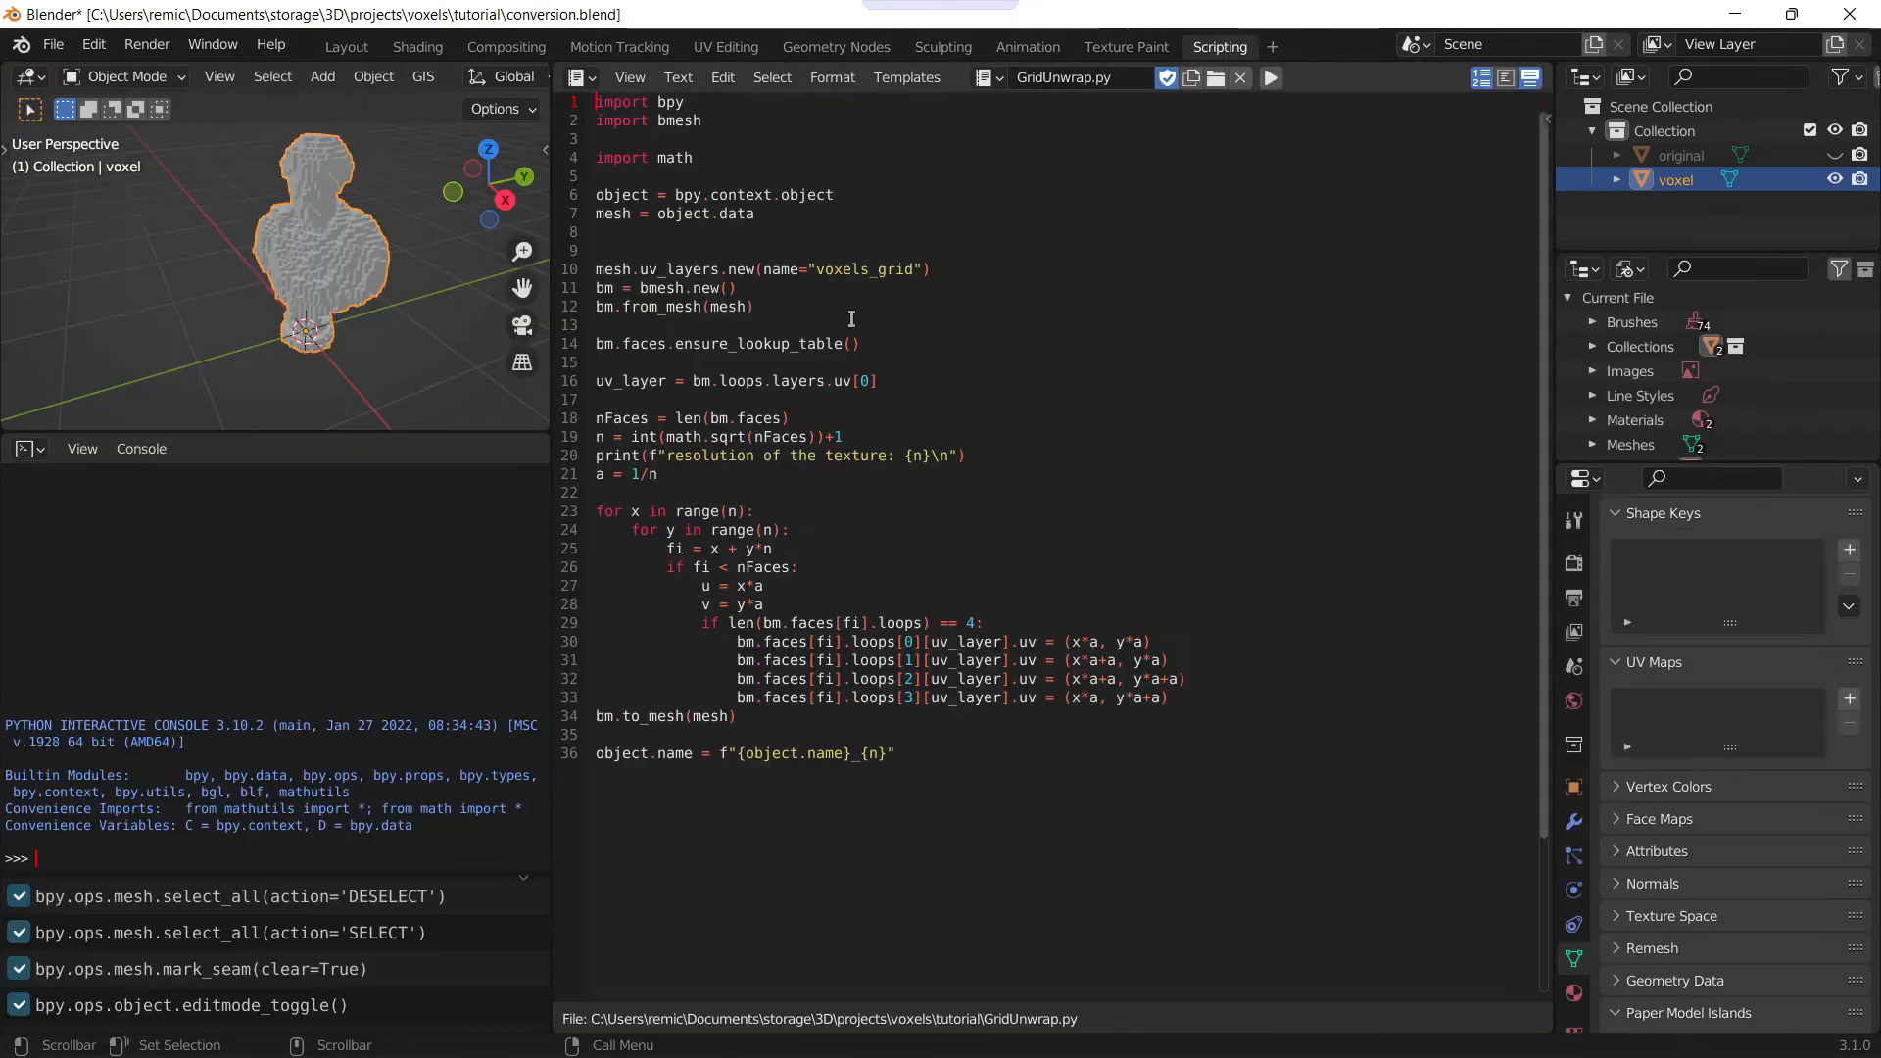
pyautogui.moveTo(400, 202)
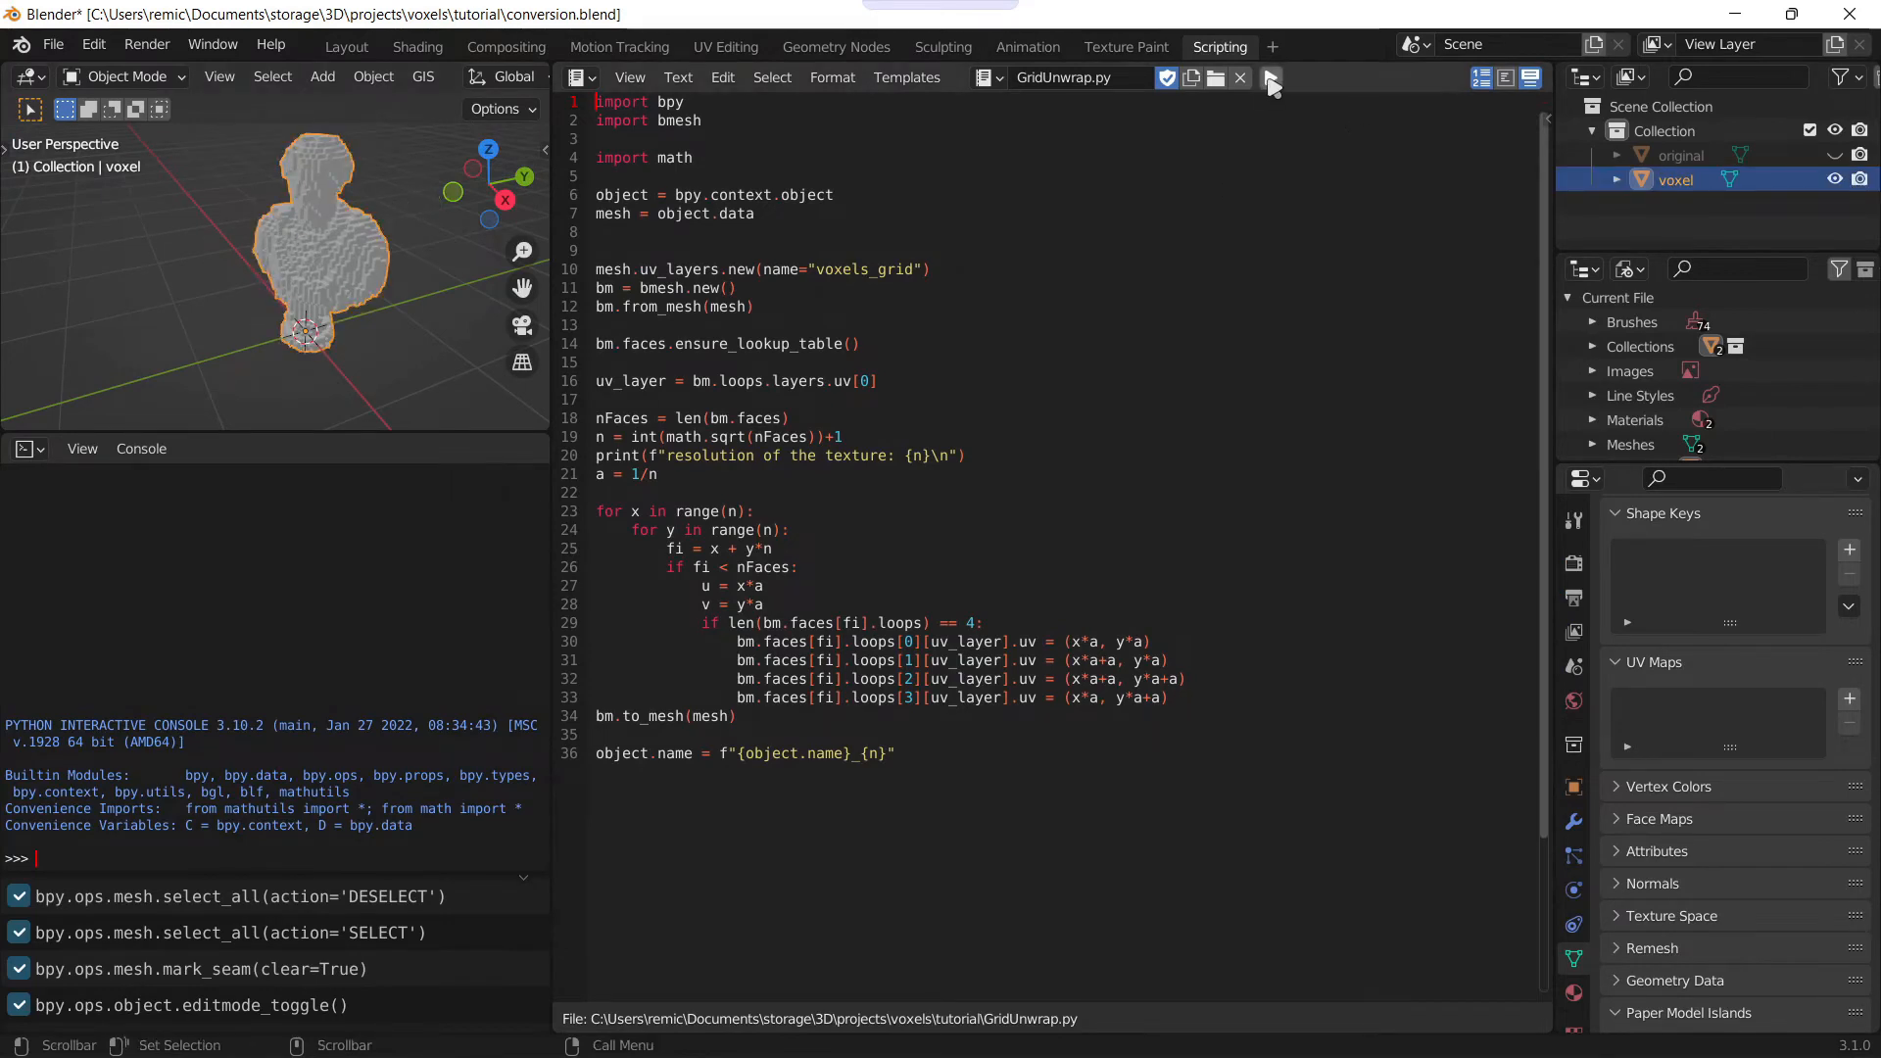
# Step: Run the GridUnwrap script, producing voxel_81 with the voxels_grid UV square layout
pyautogui.click(1270, 76)
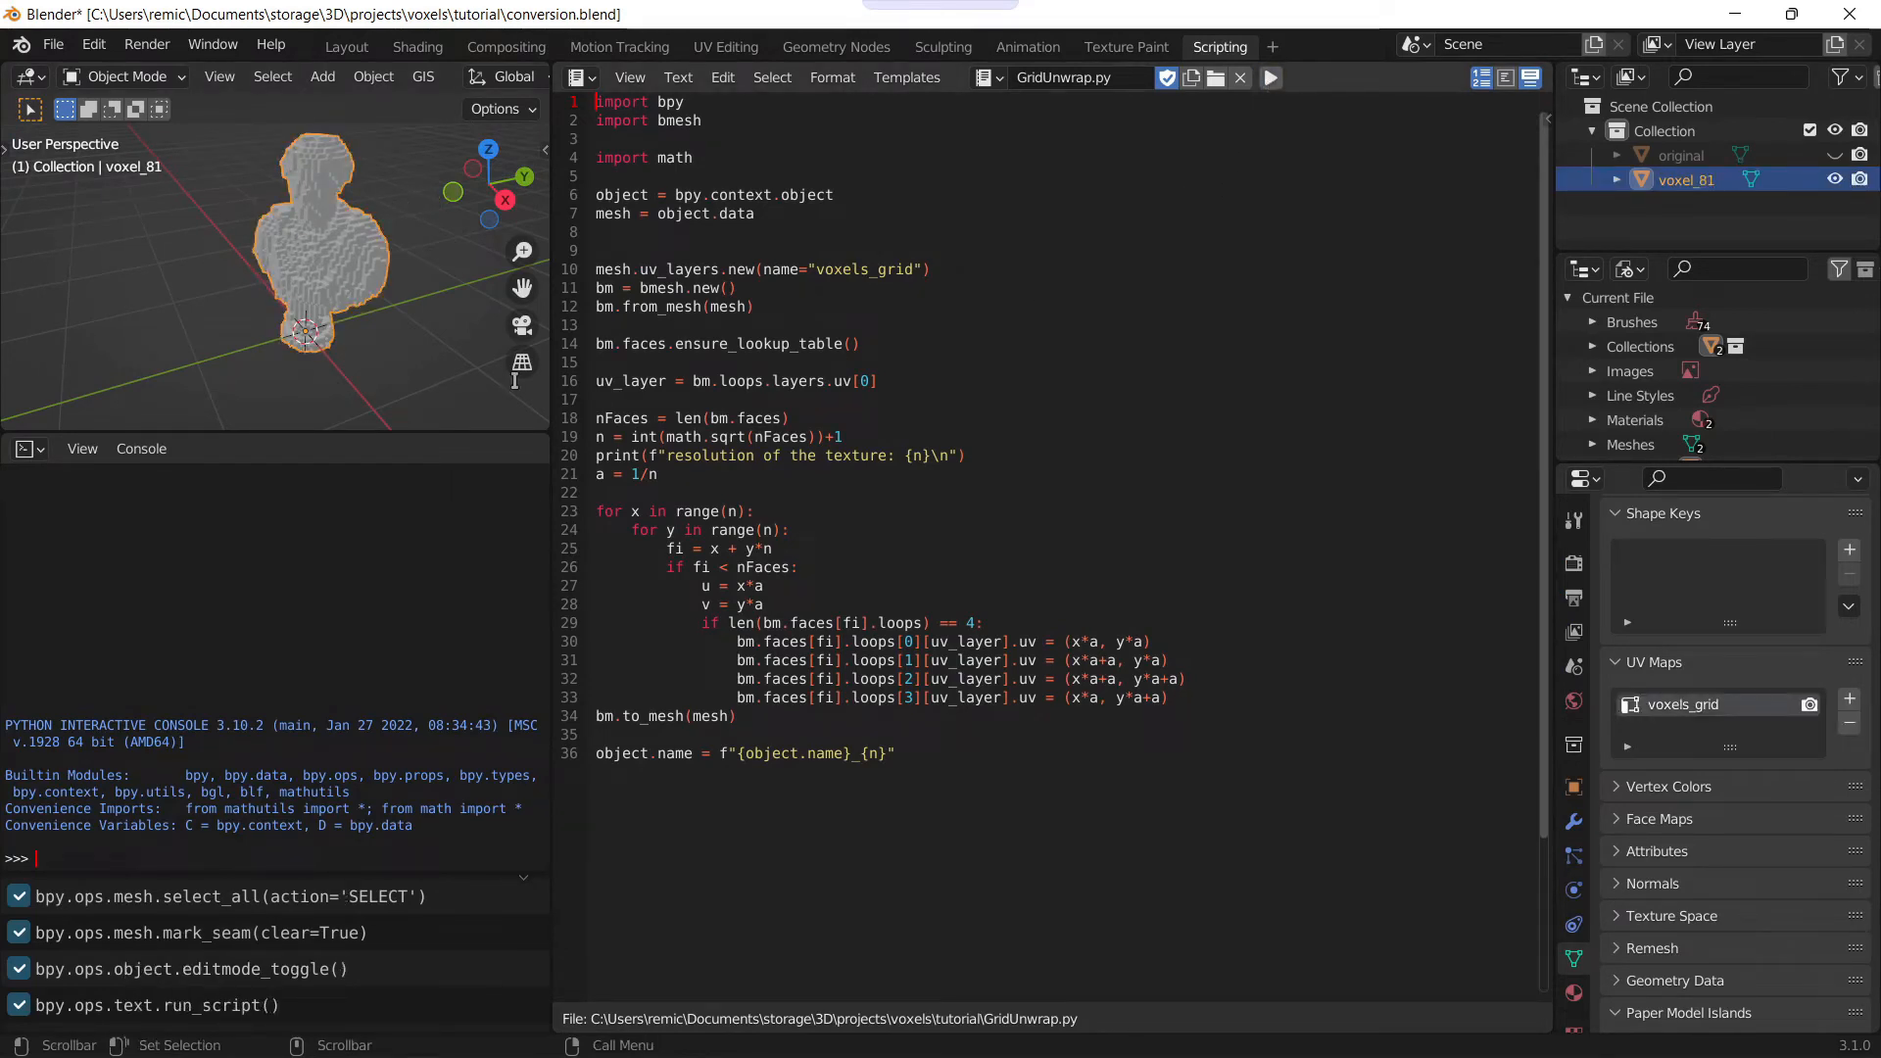
pyautogui.click(725, 45)
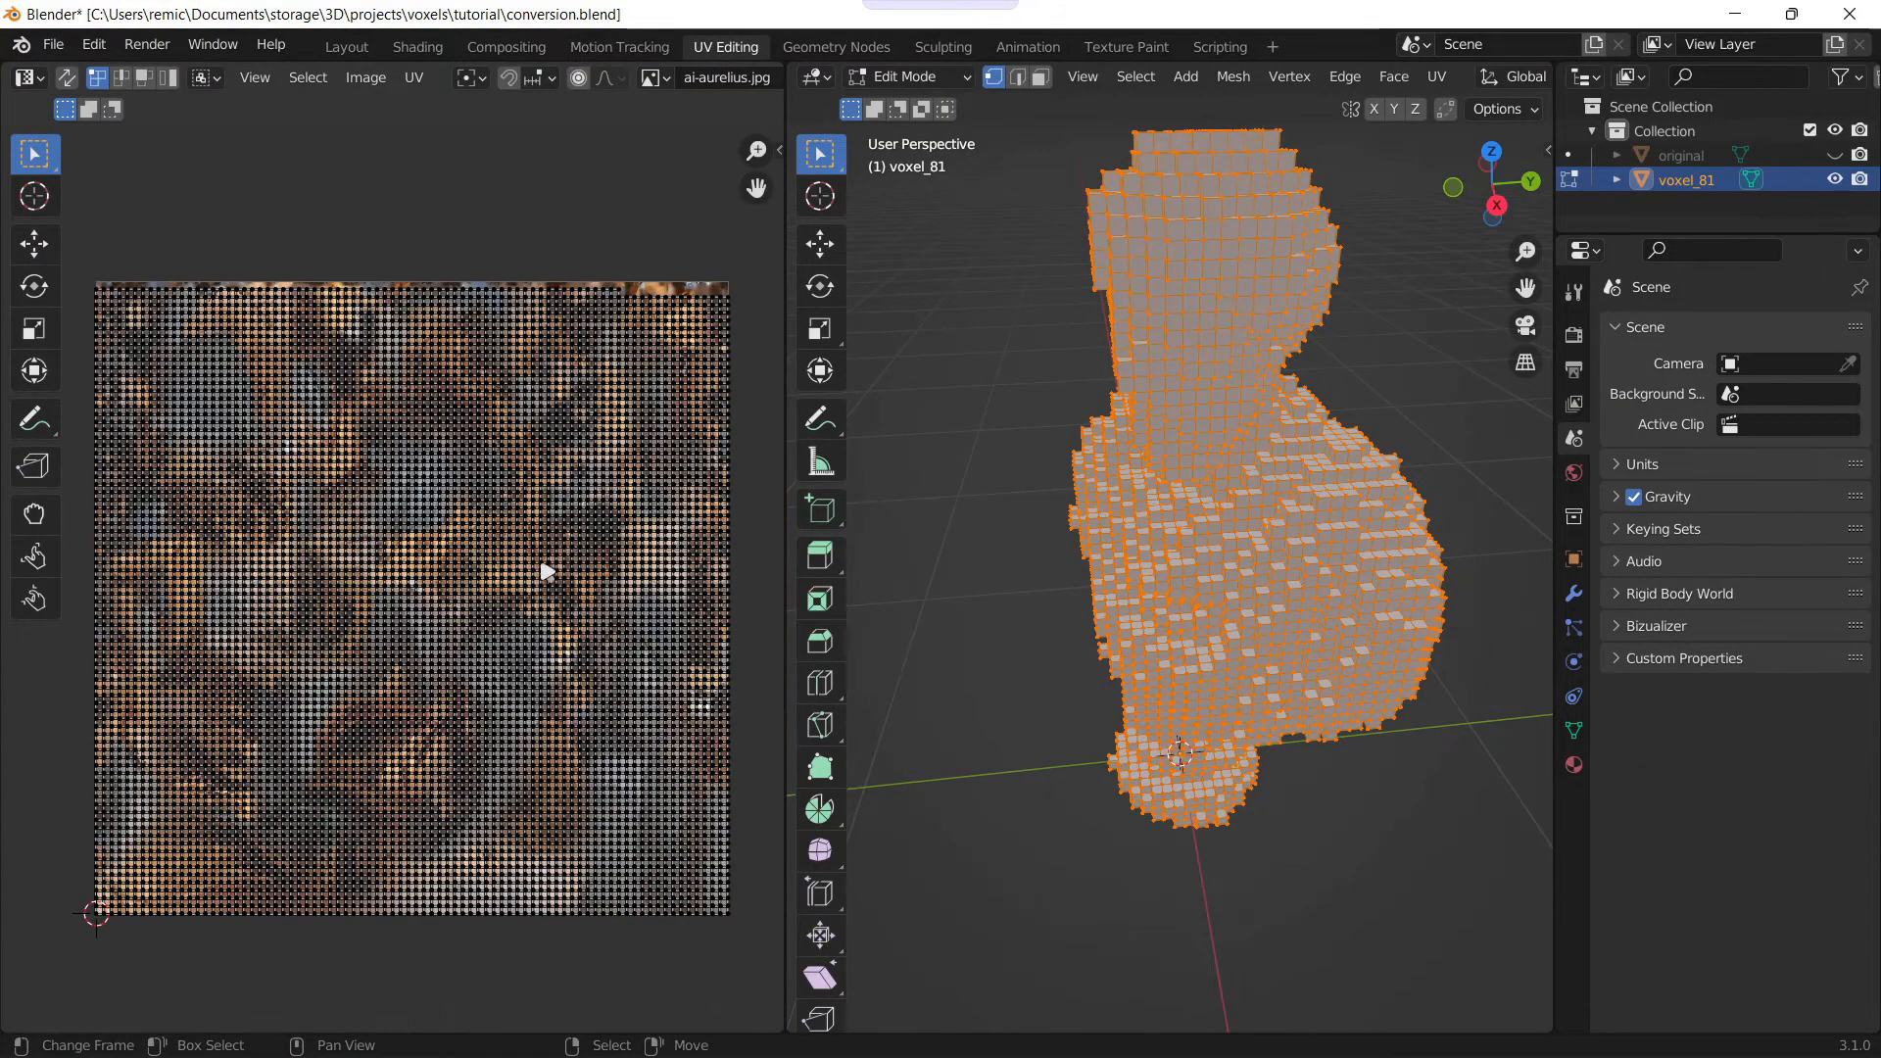
pyautogui.moveTo(1086, 188)
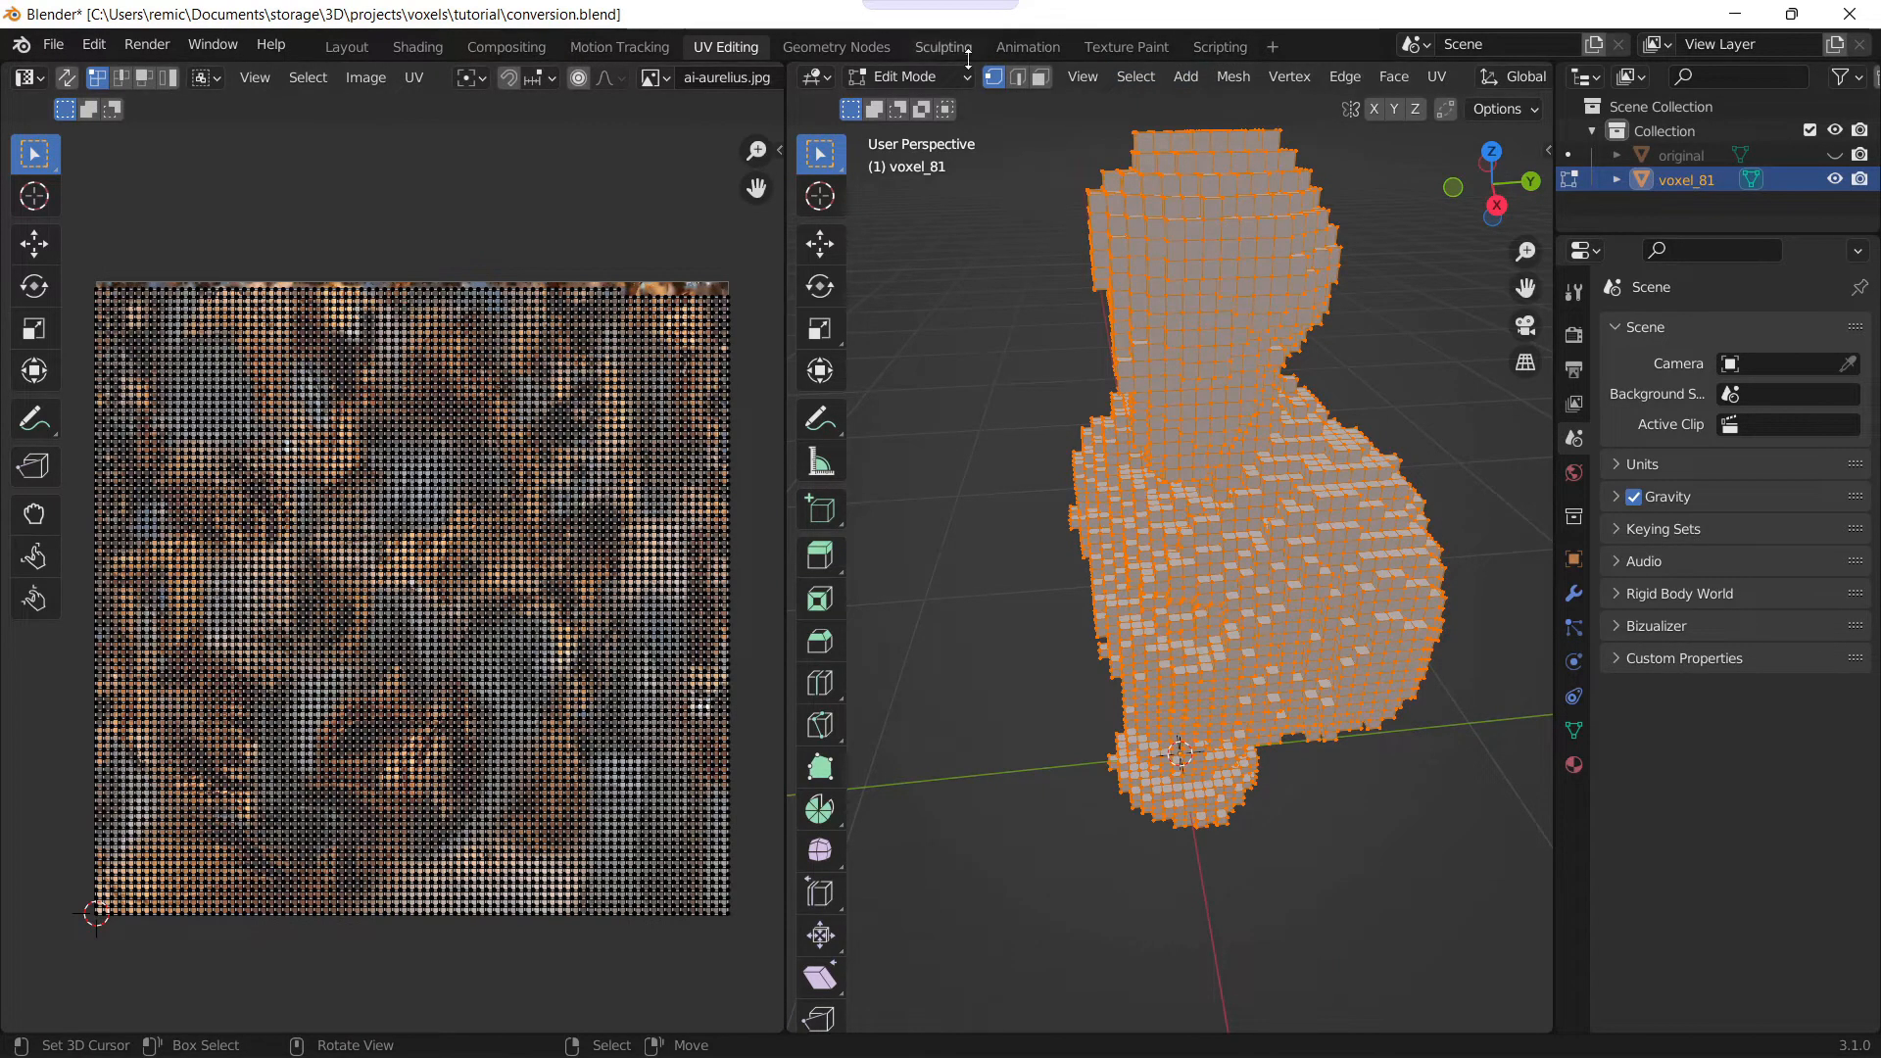
pyautogui.click(1219, 45)
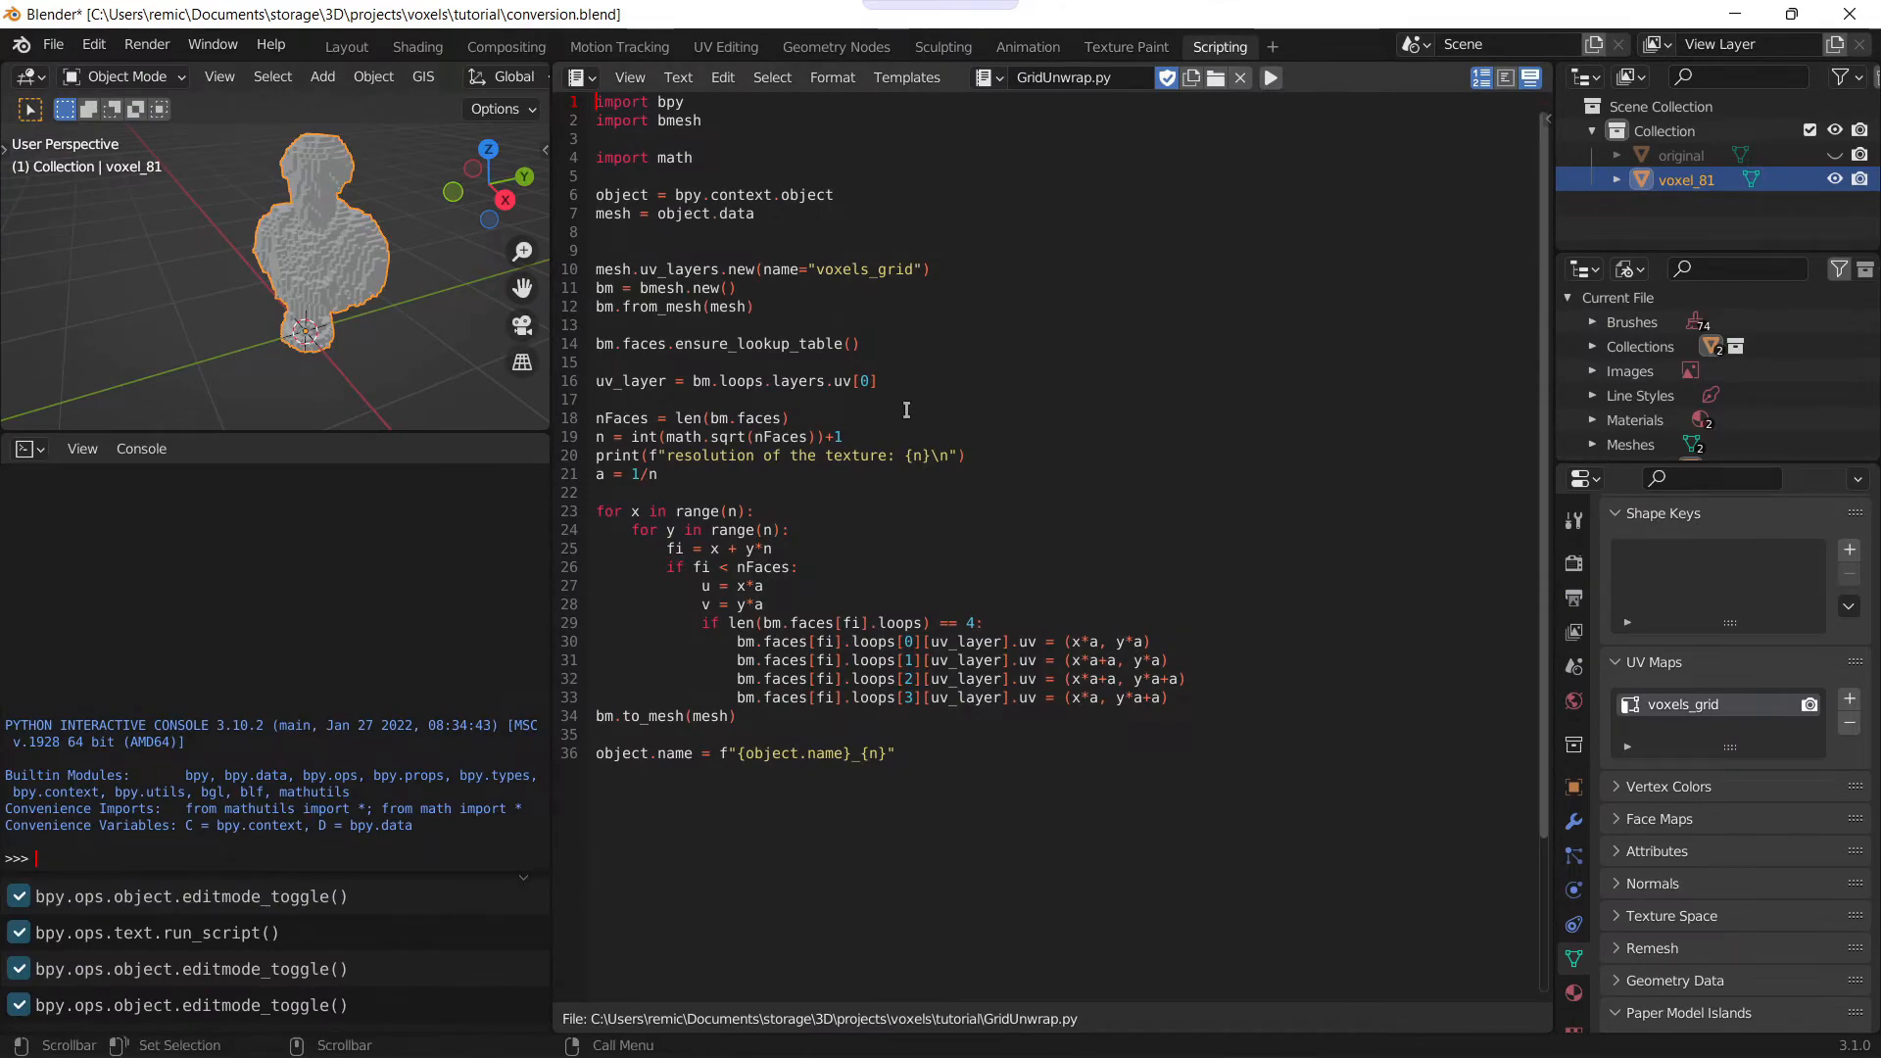
pyautogui.moveTo(348, 45)
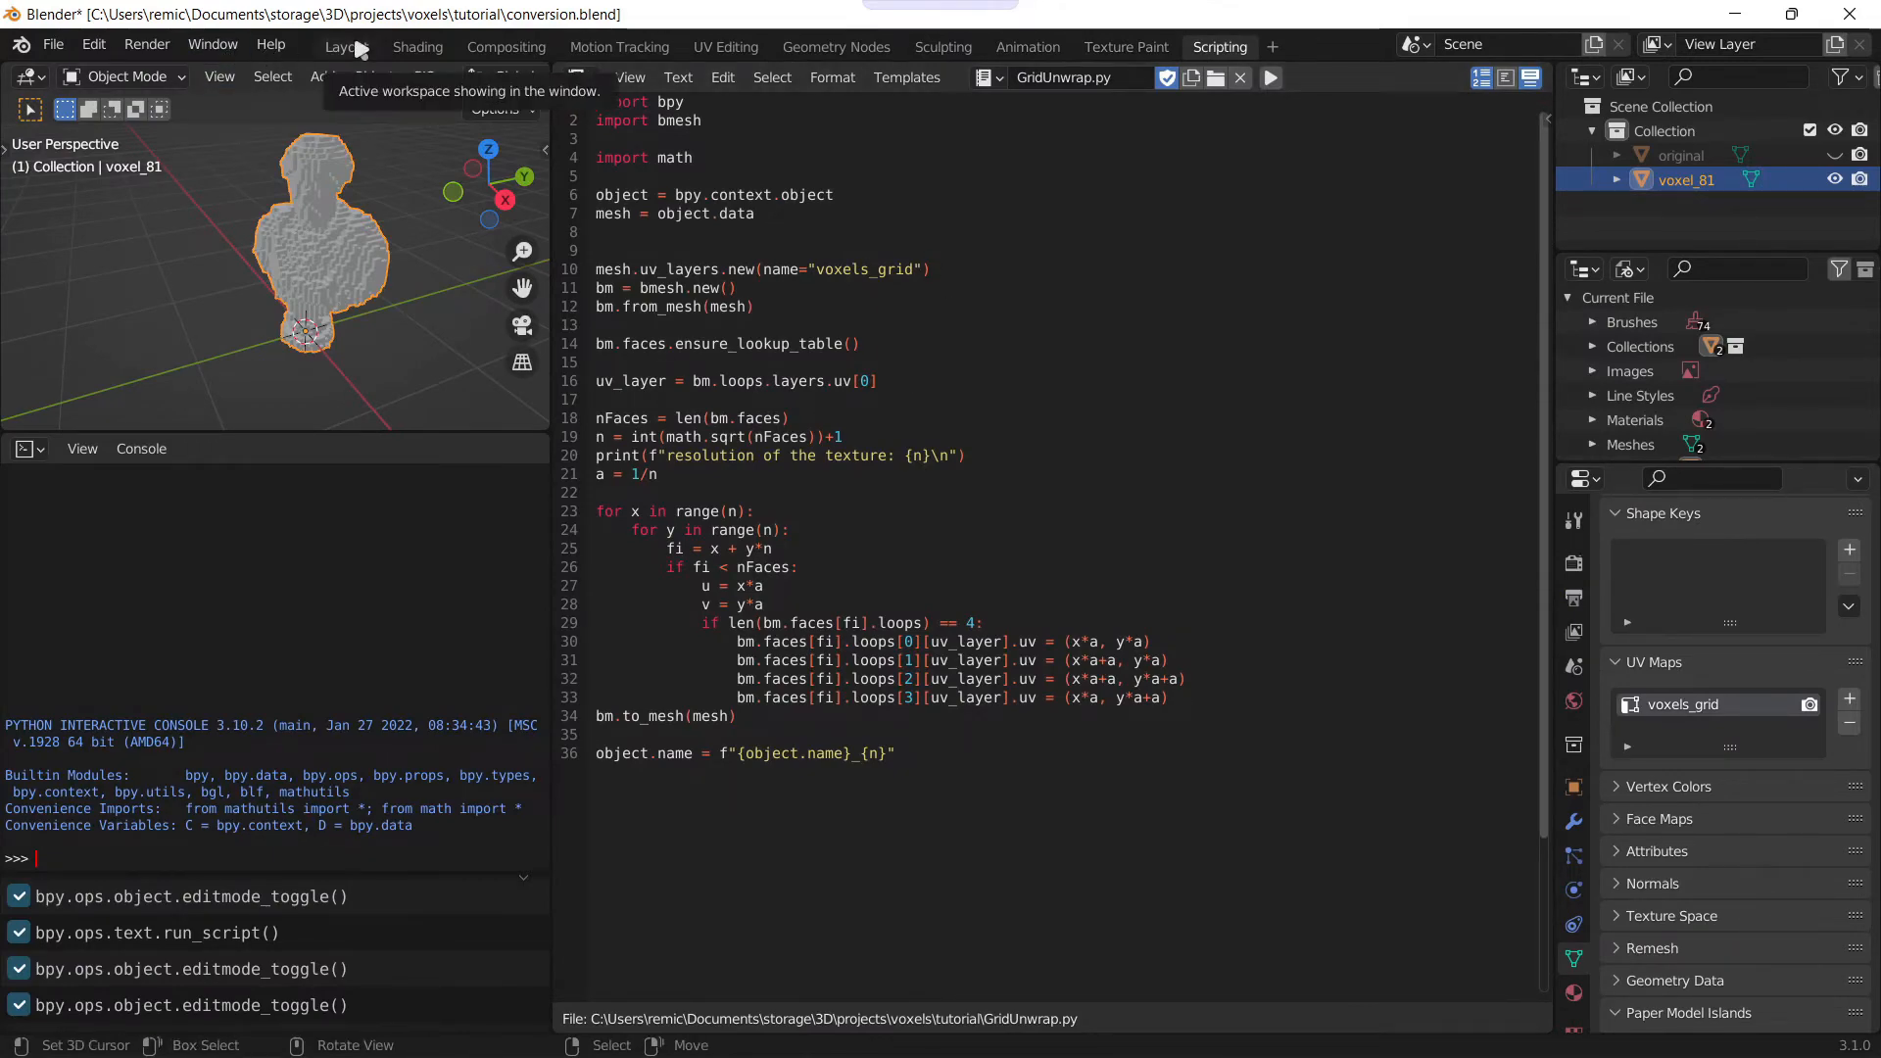
# Step: Show viewport statistics in Layout, hide the original bust again and reselect voxel_81
pyautogui.click(345, 45)
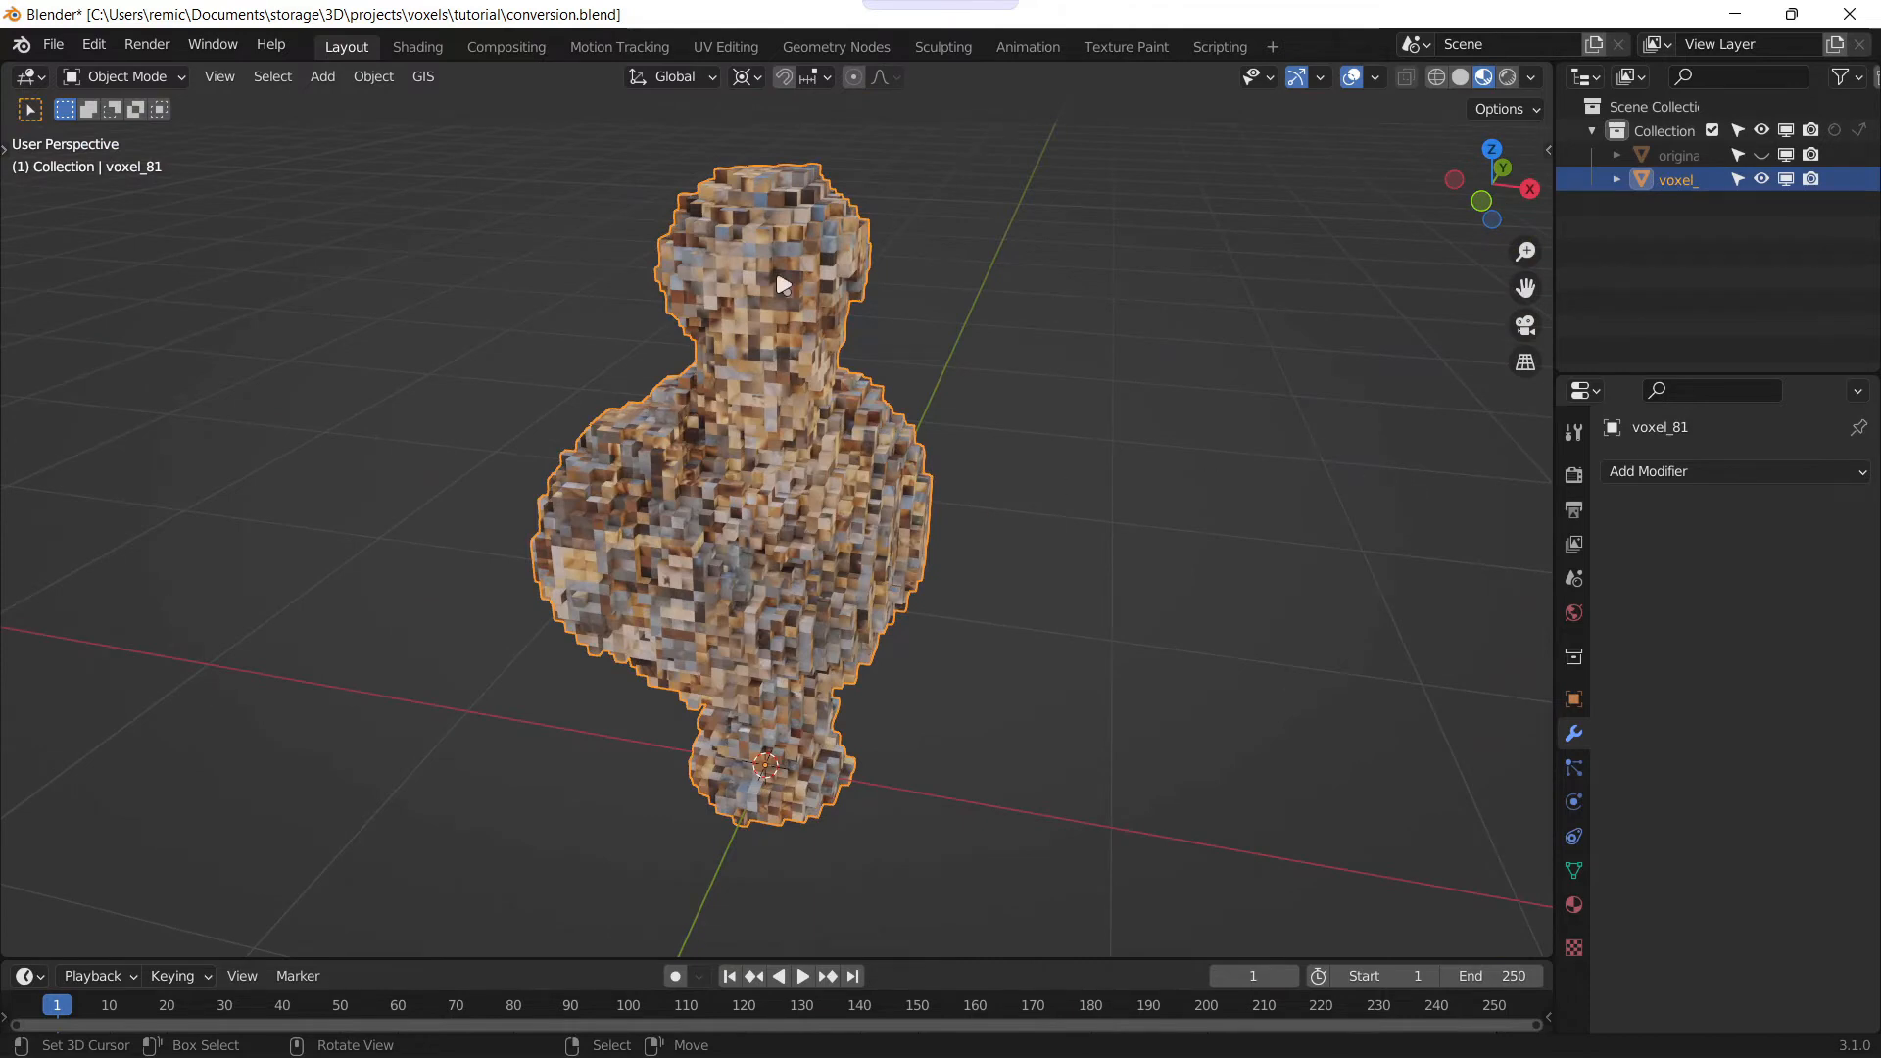
pyautogui.moveTo(1566, 249)
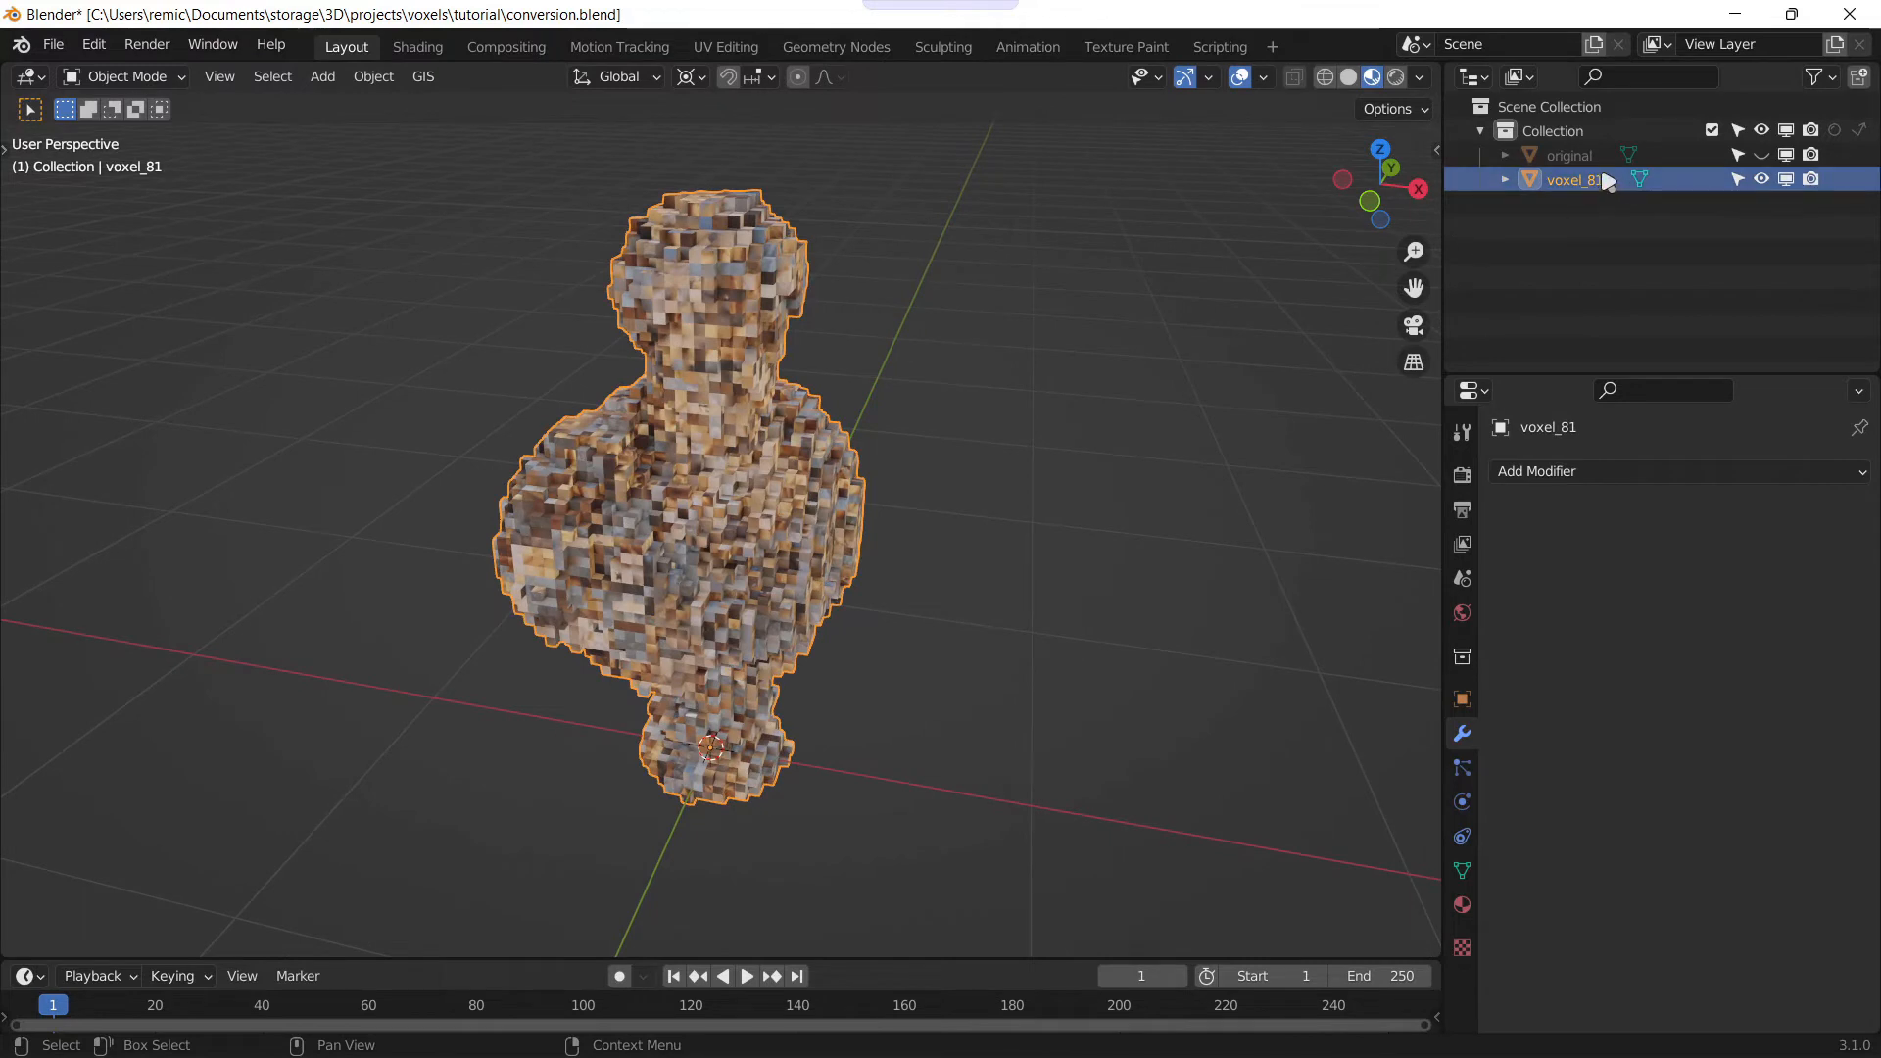
pyautogui.moveTo(1591, 199)
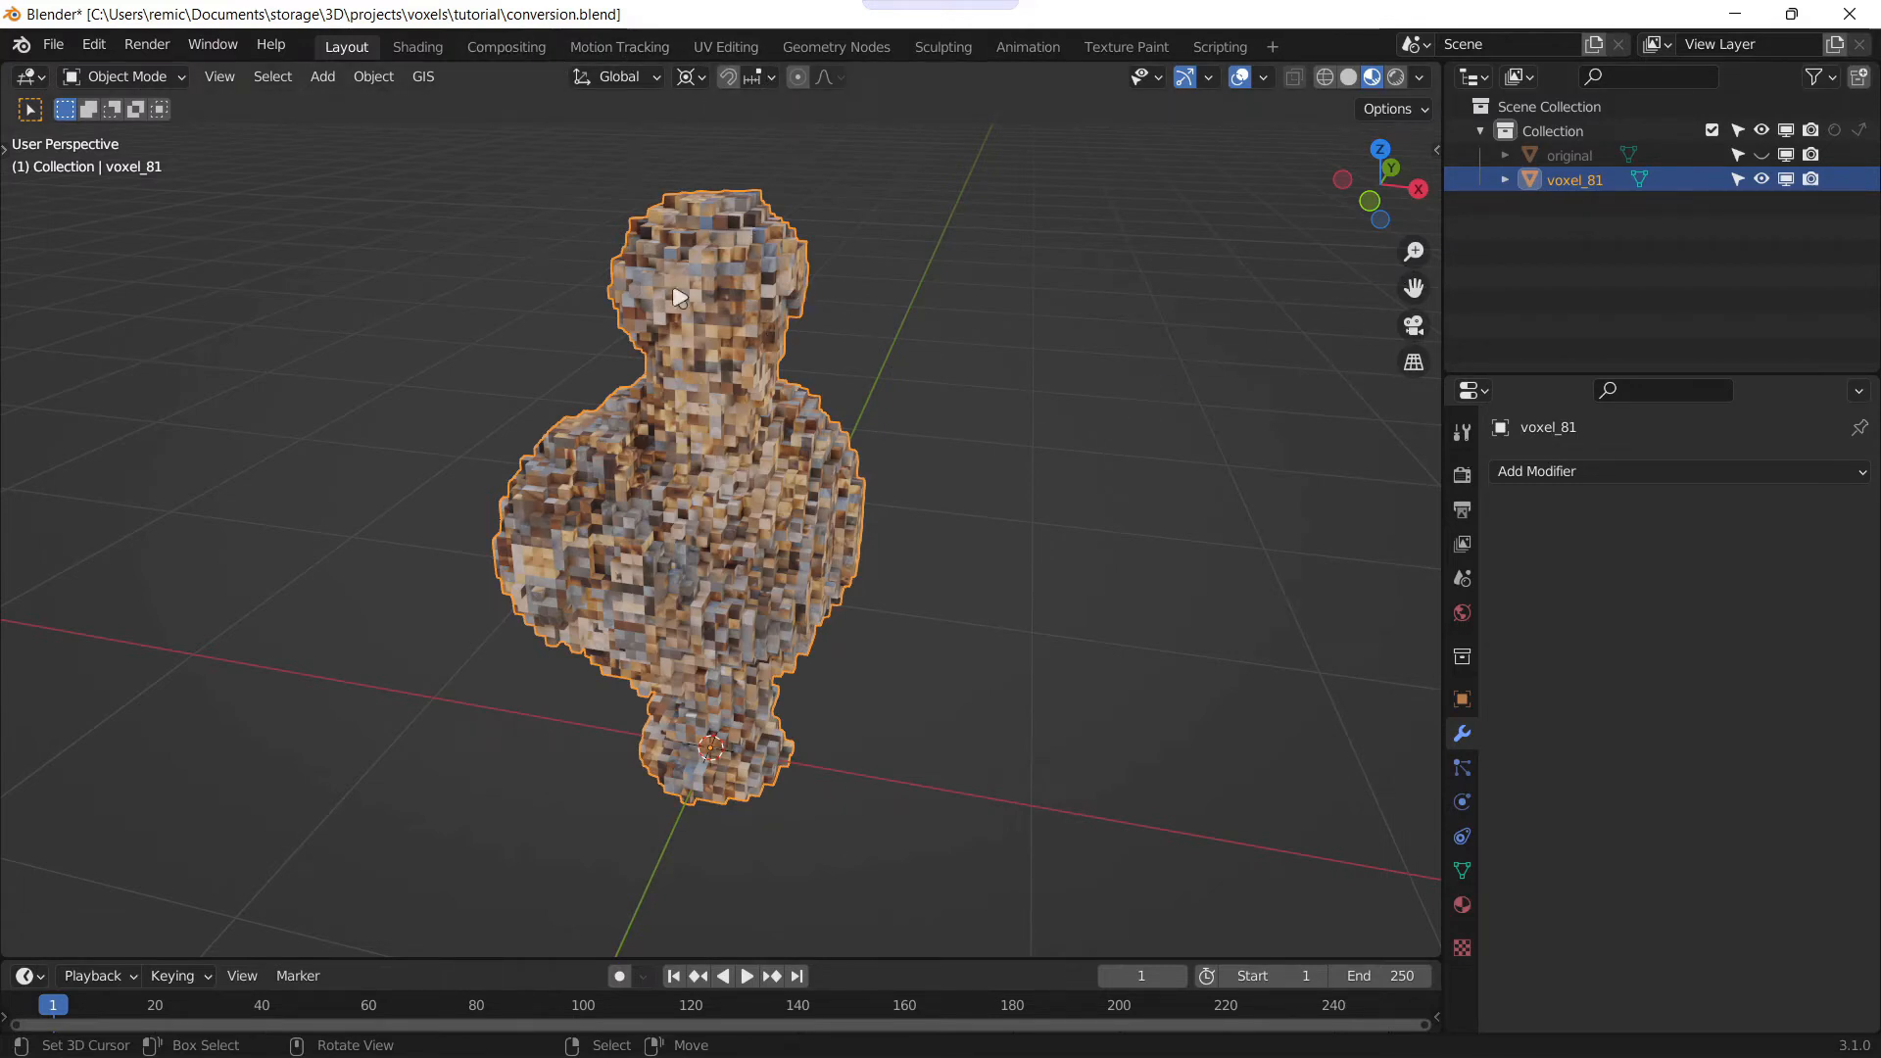
pyautogui.moveTo(1101, 516)
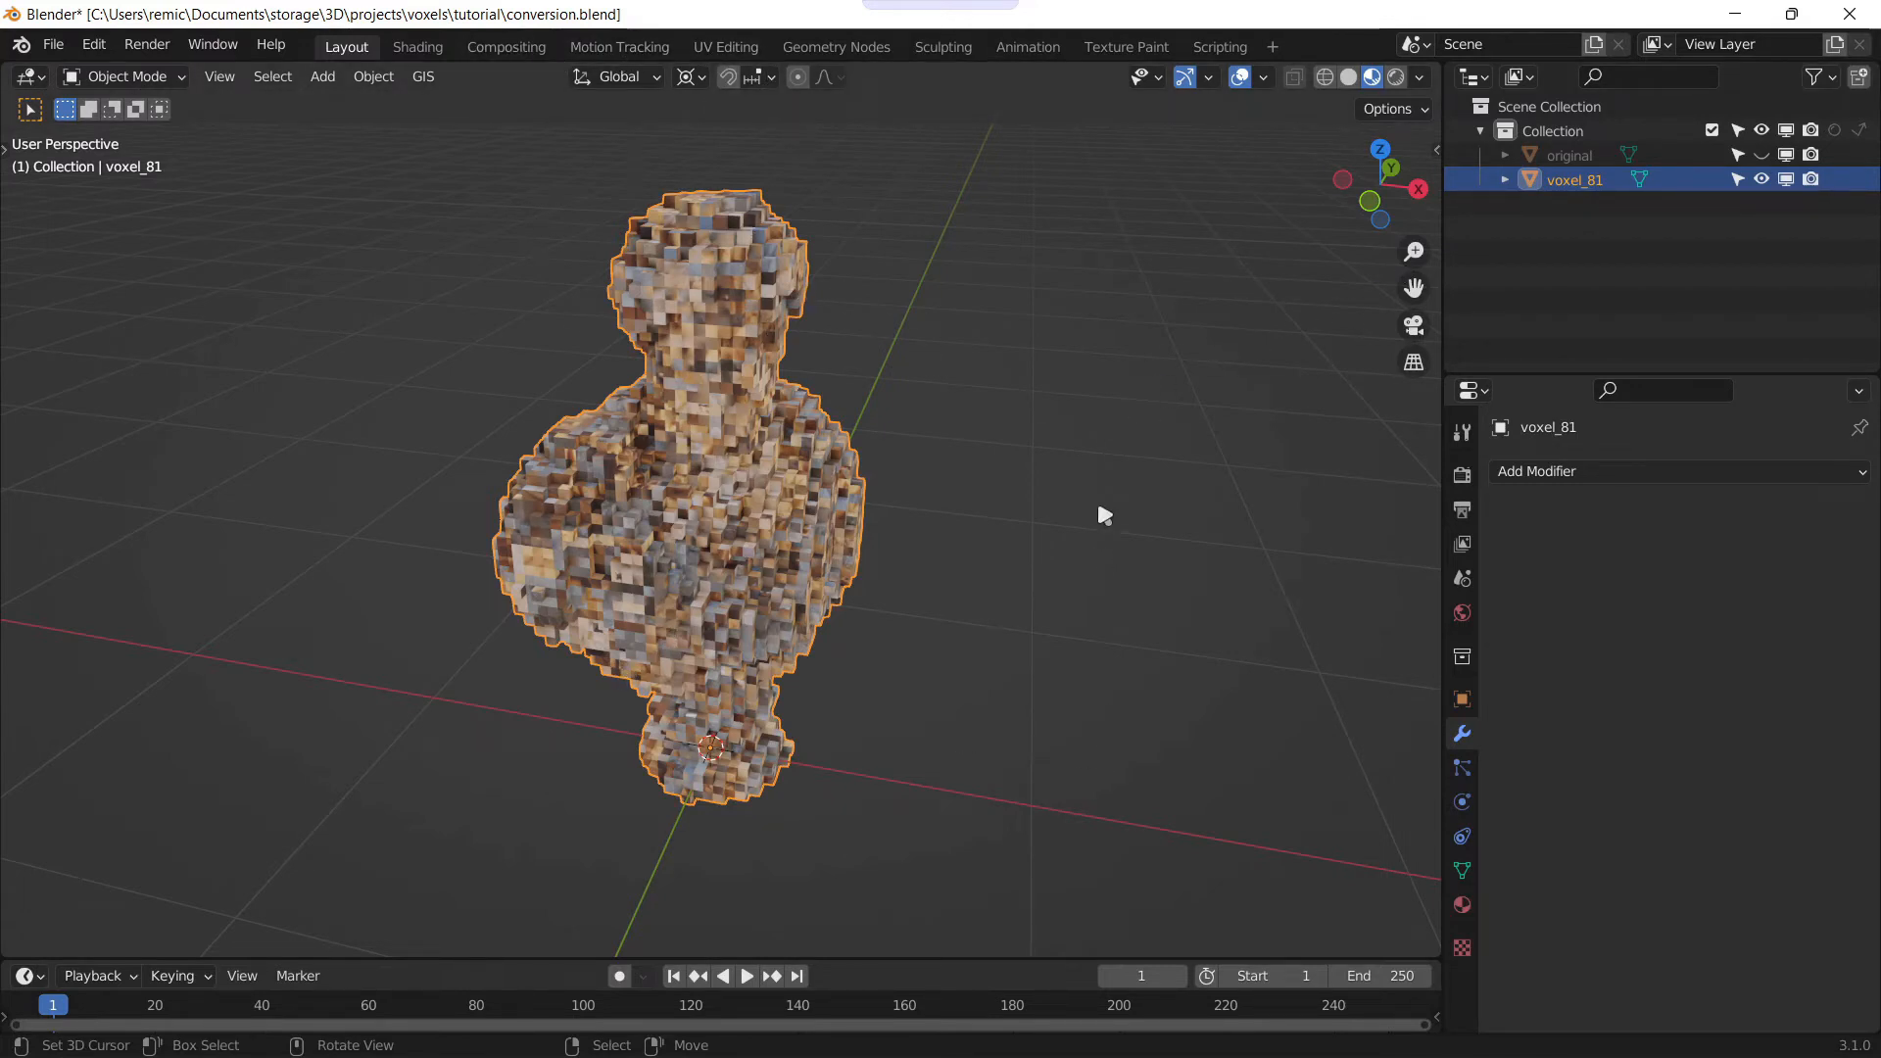
pyautogui.moveTo(1068, 147)
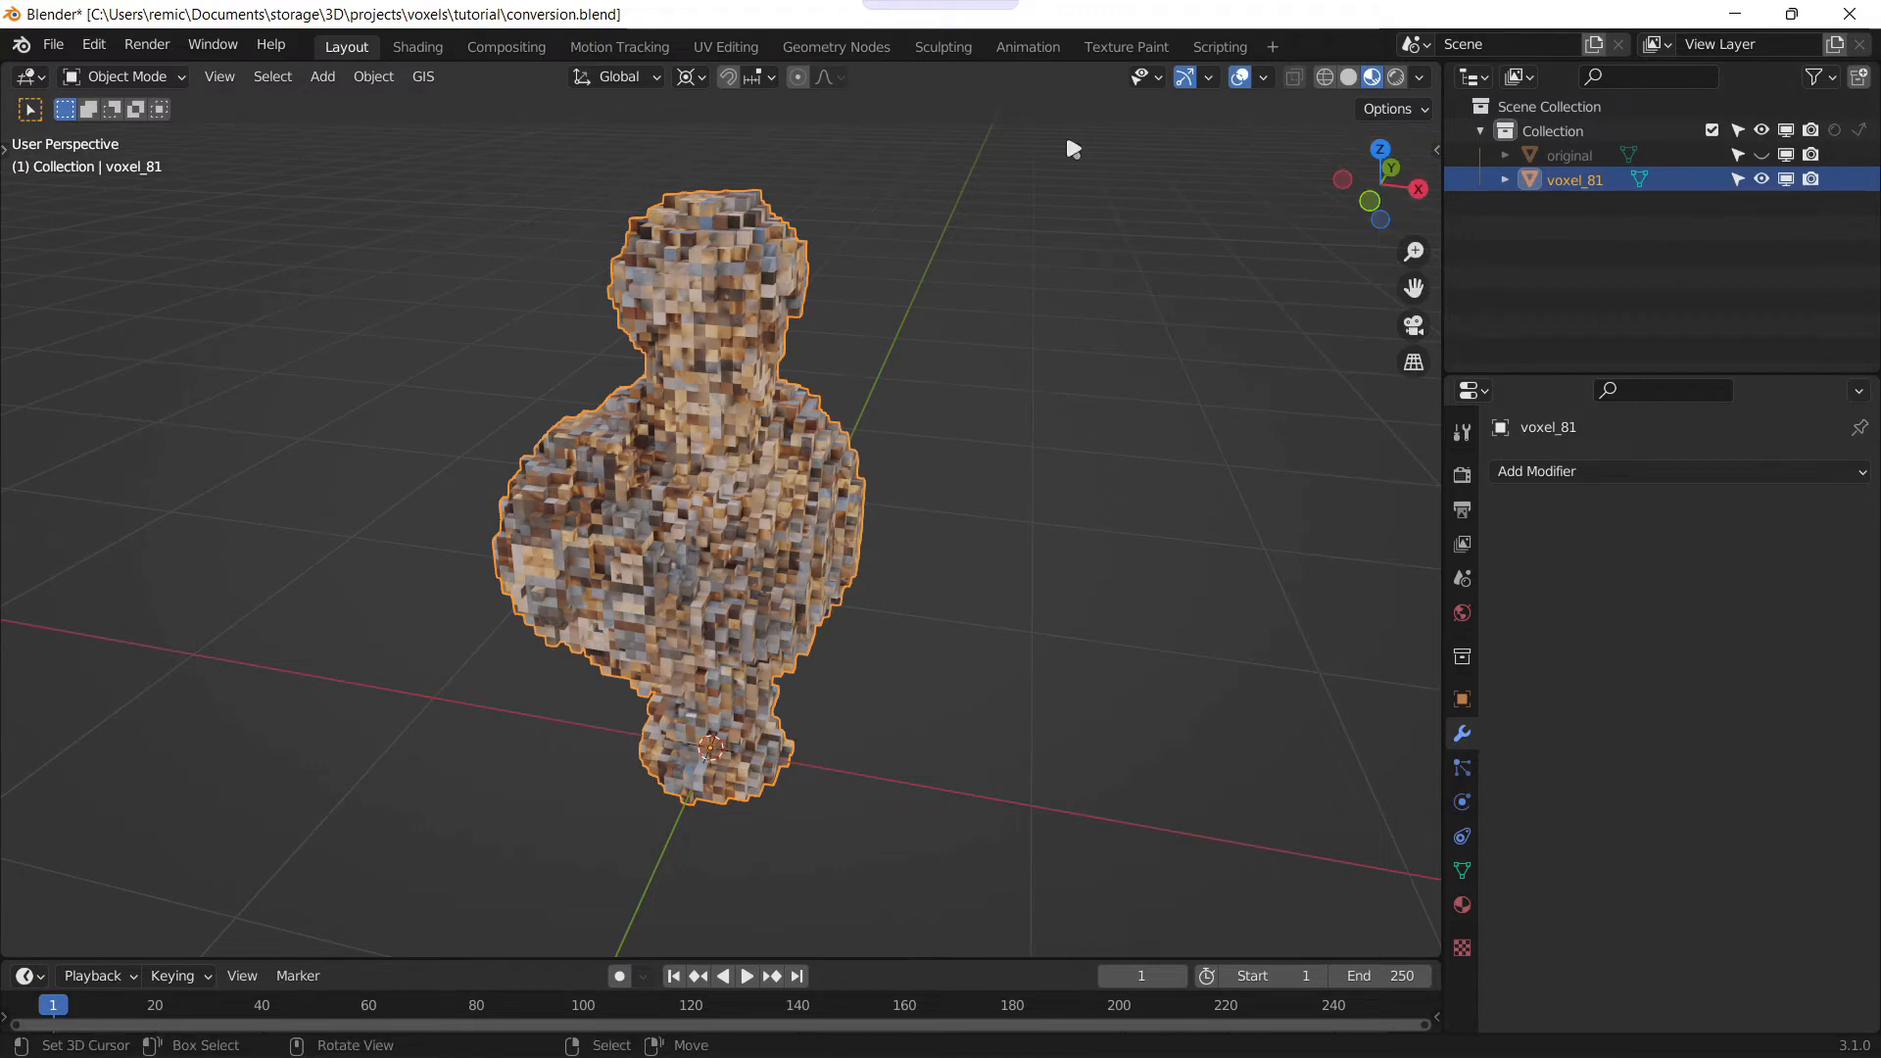
pyautogui.moveTo(1420, 90)
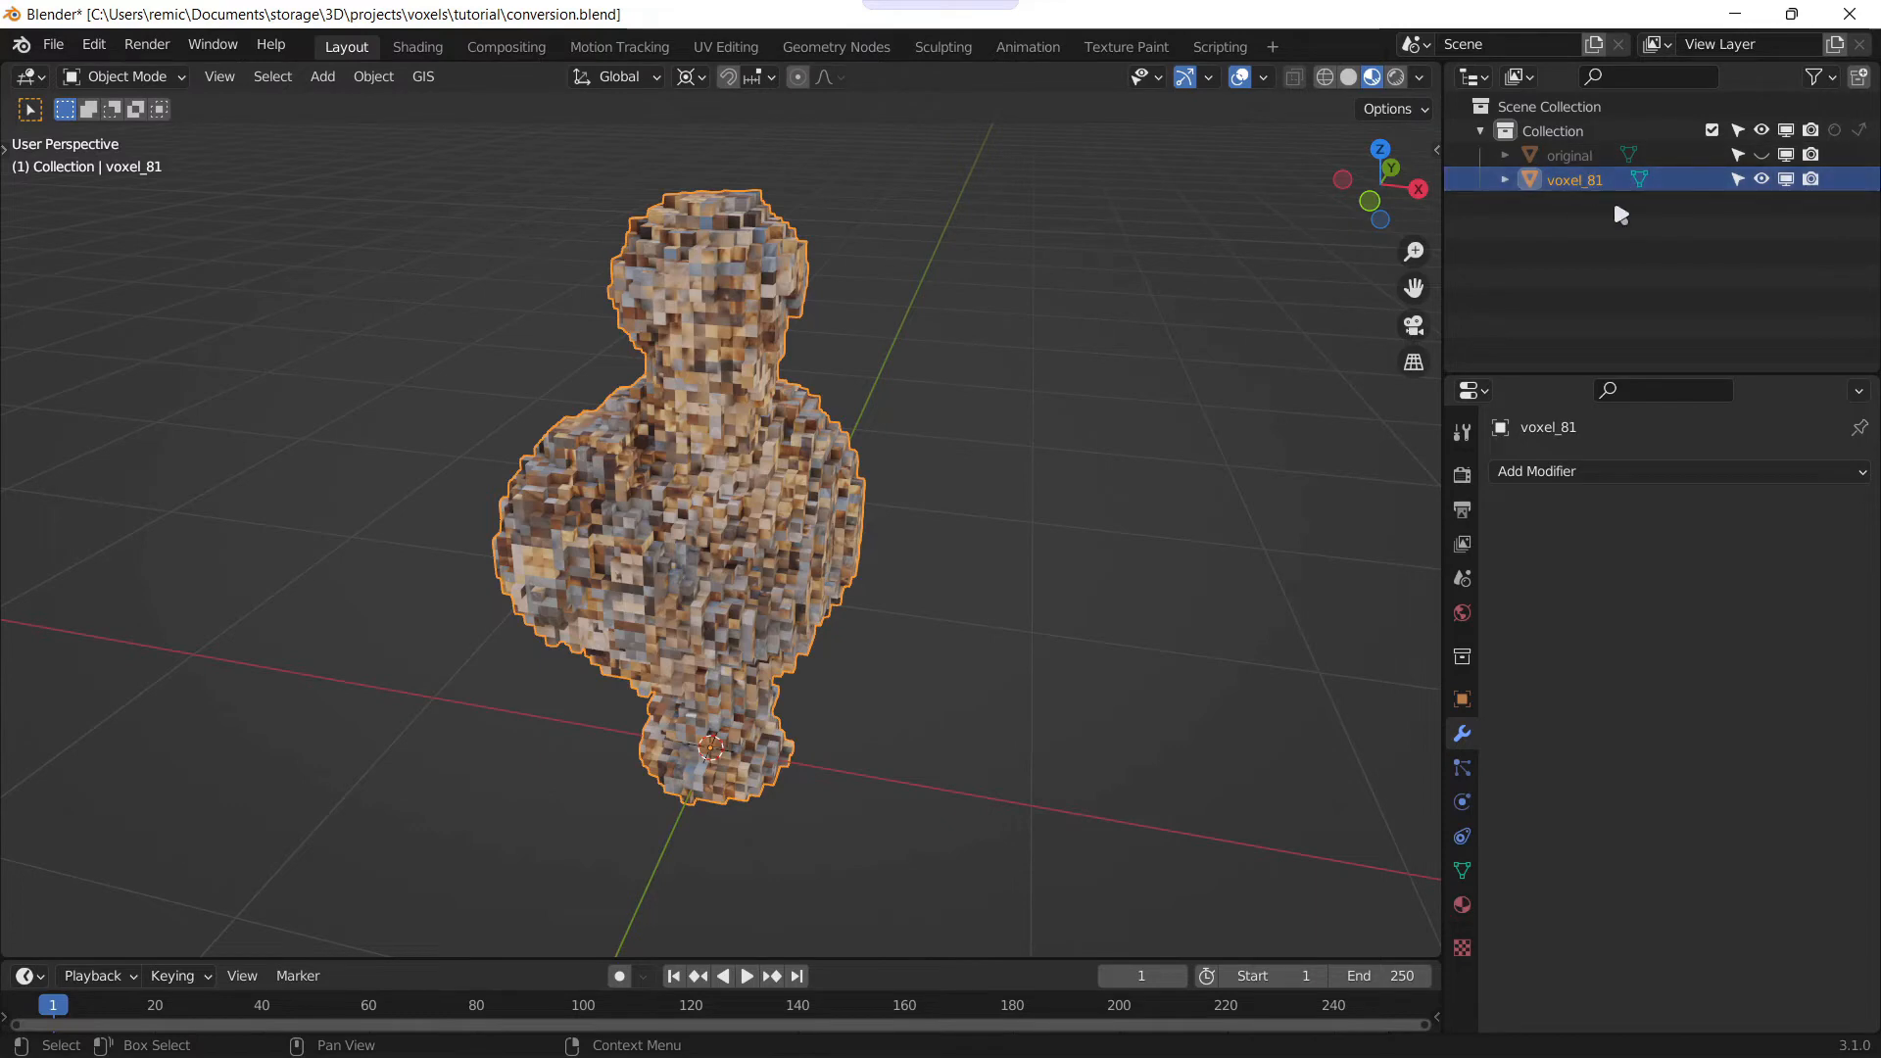
pyautogui.moveTo(1652, 222)
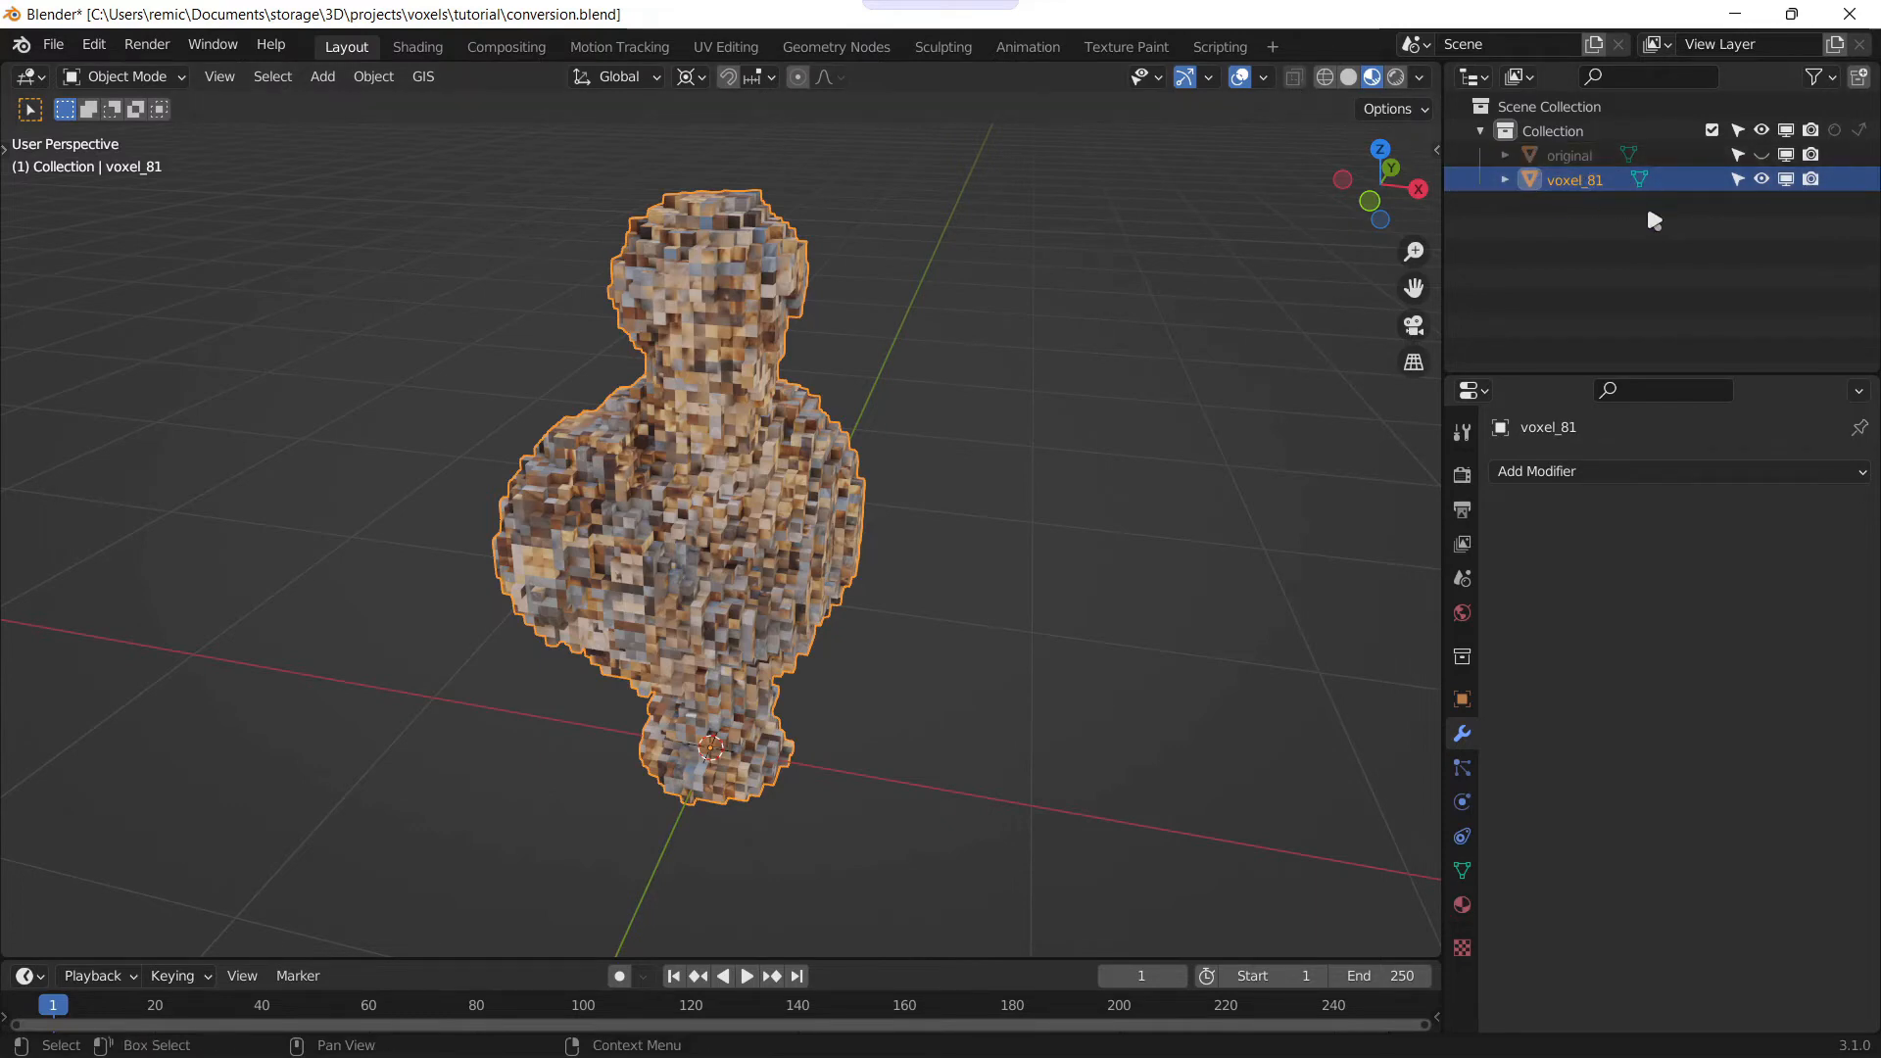
pyautogui.click(1268, 77)
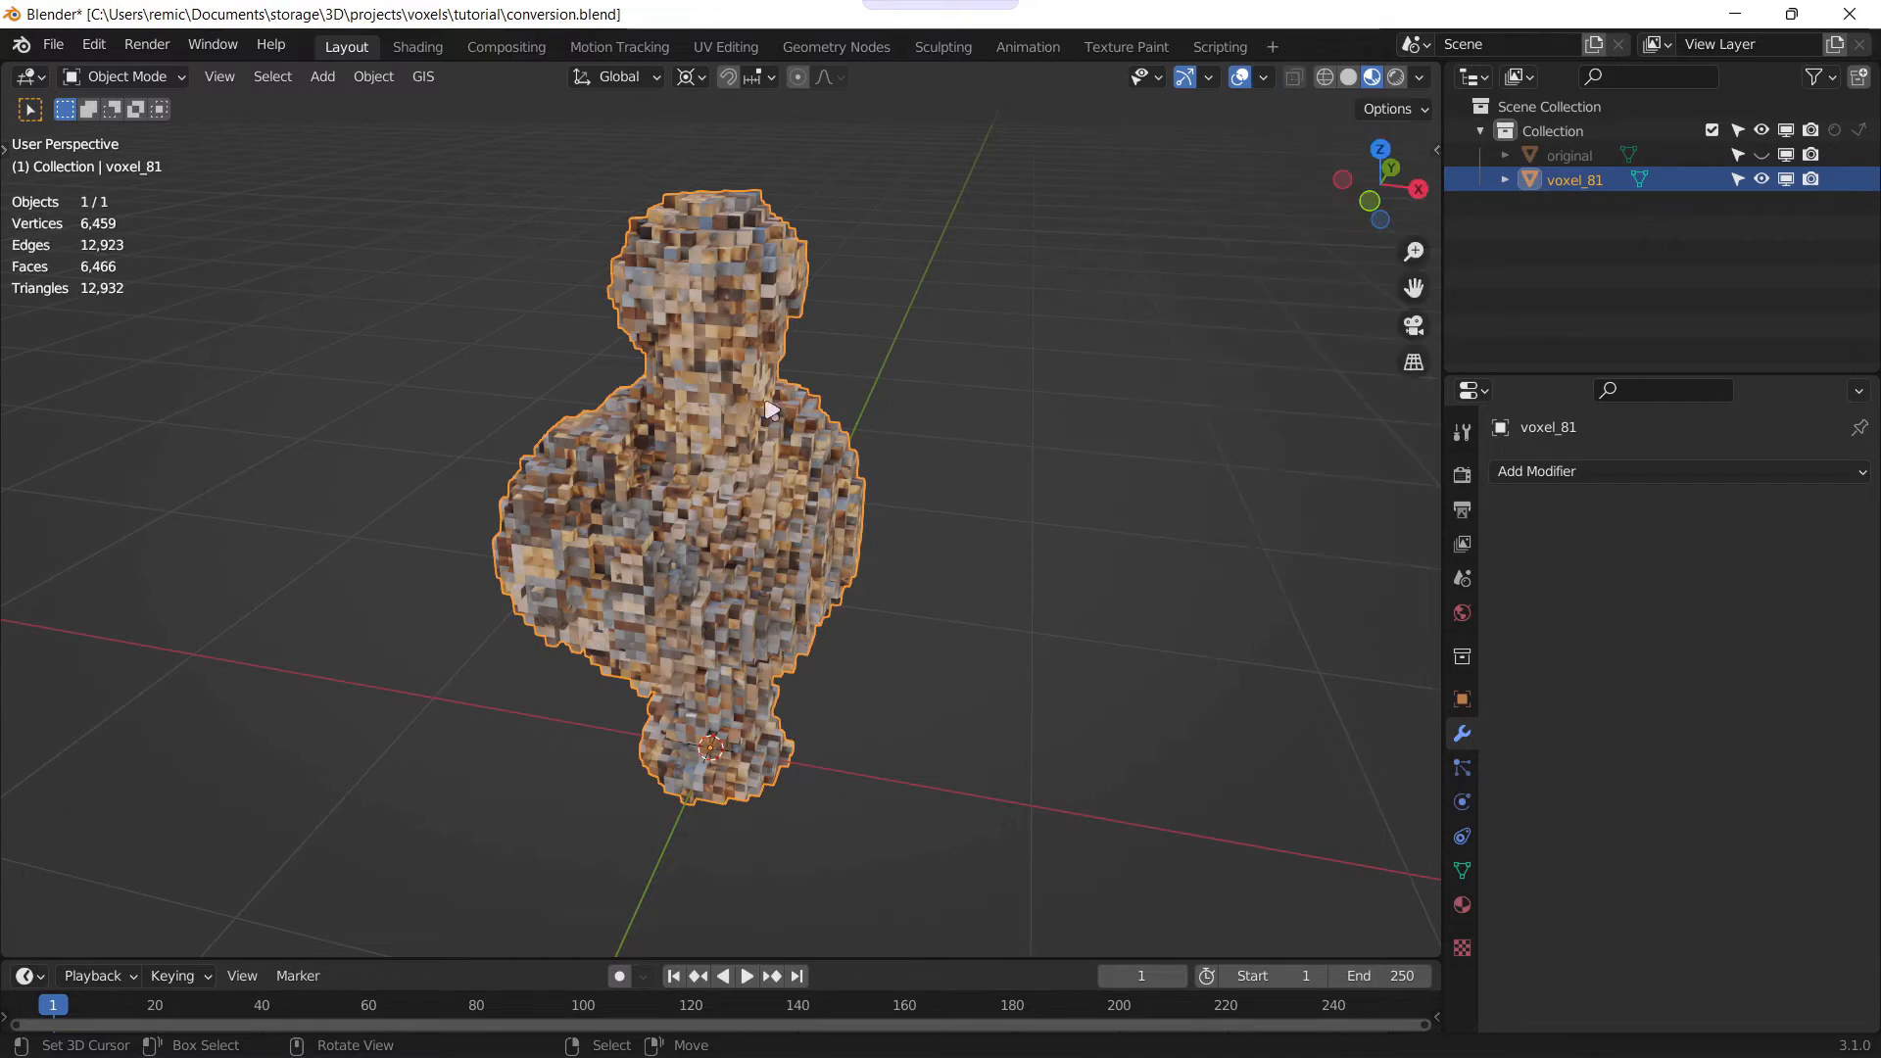
pyautogui.moveTo(811, 484)
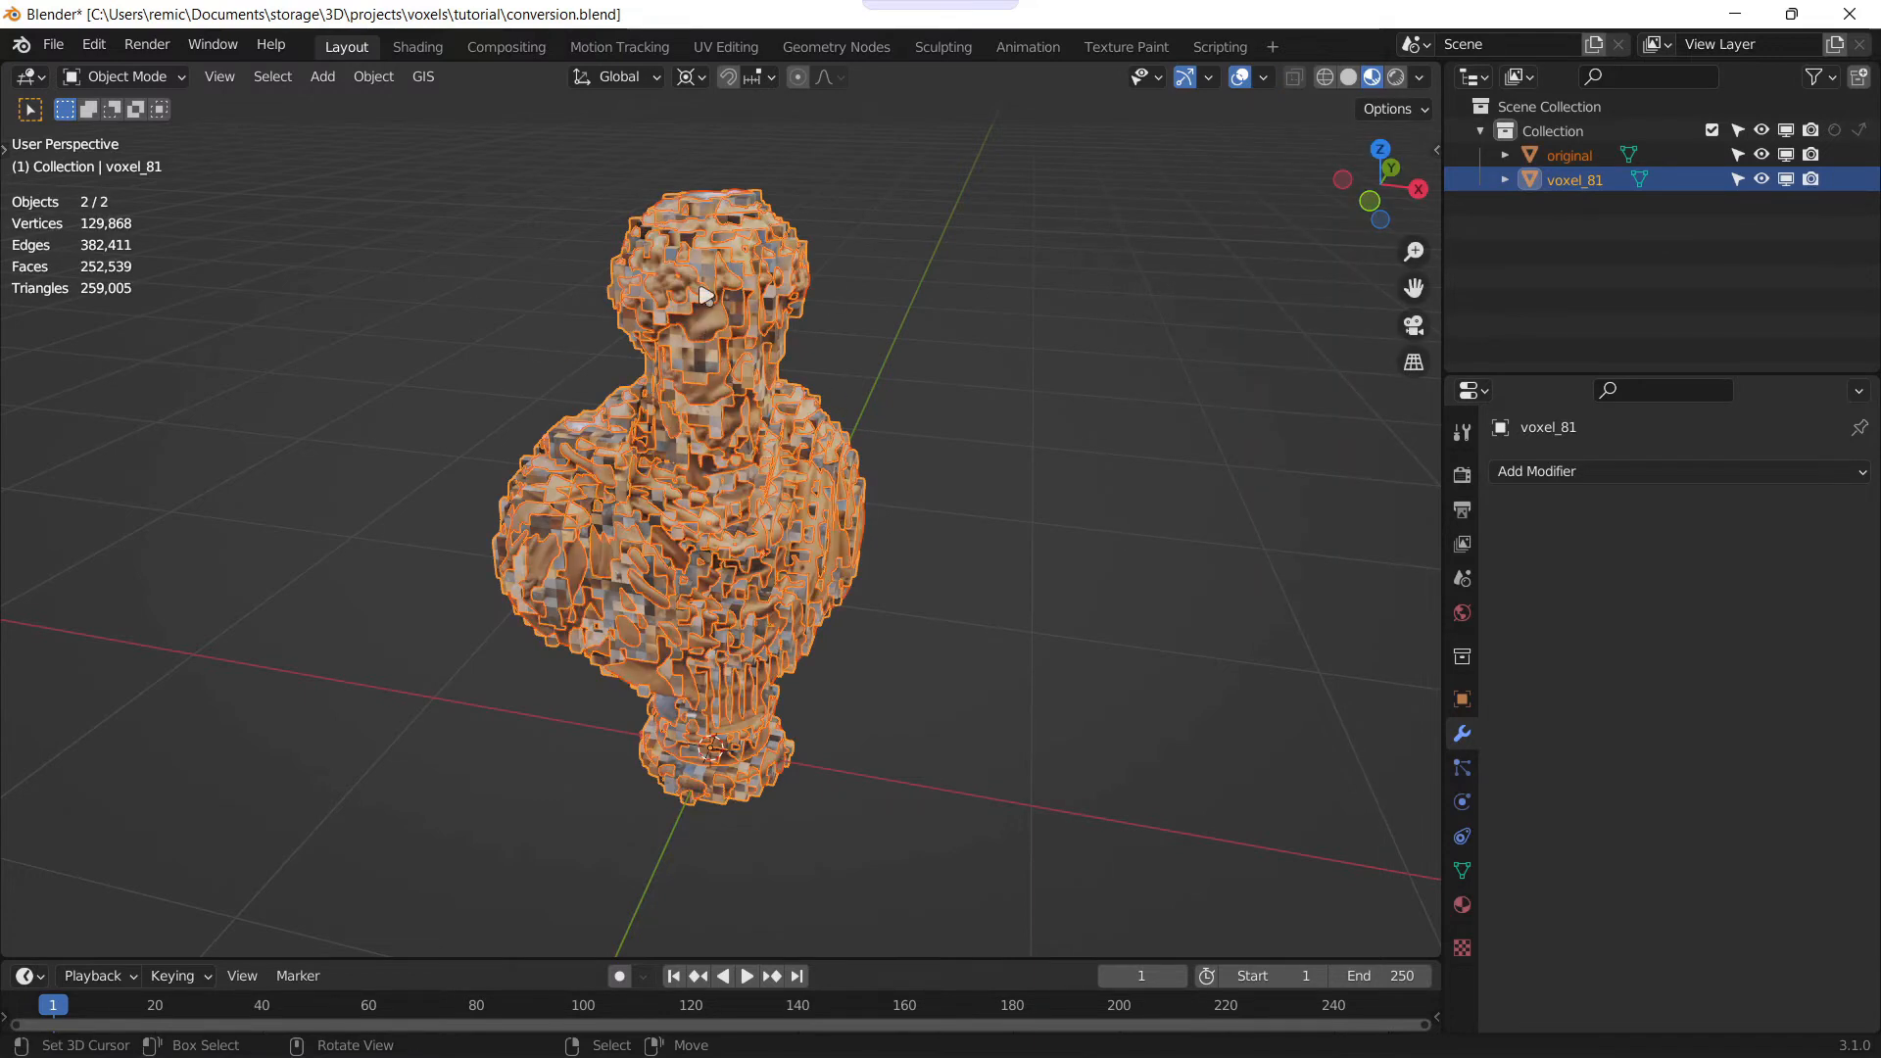
pyautogui.click(1567, 155)
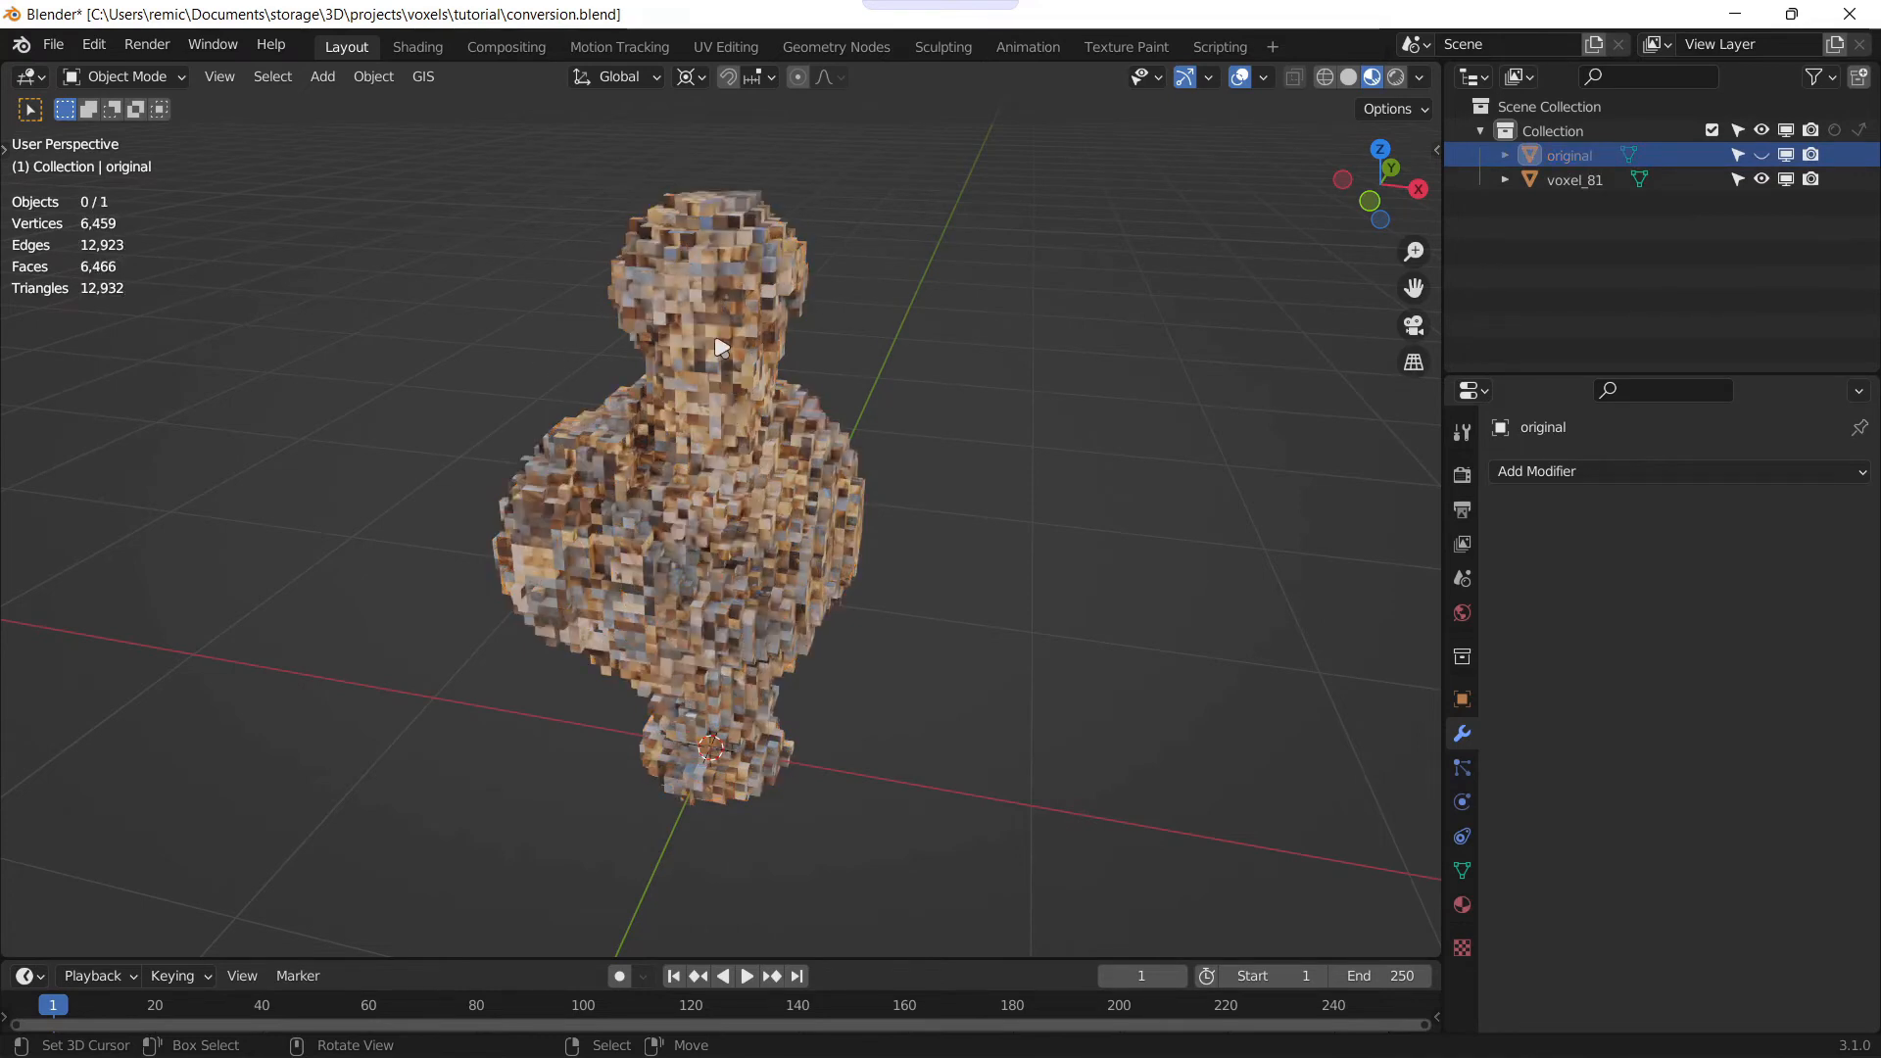
pyautogui.click(1573, 180)
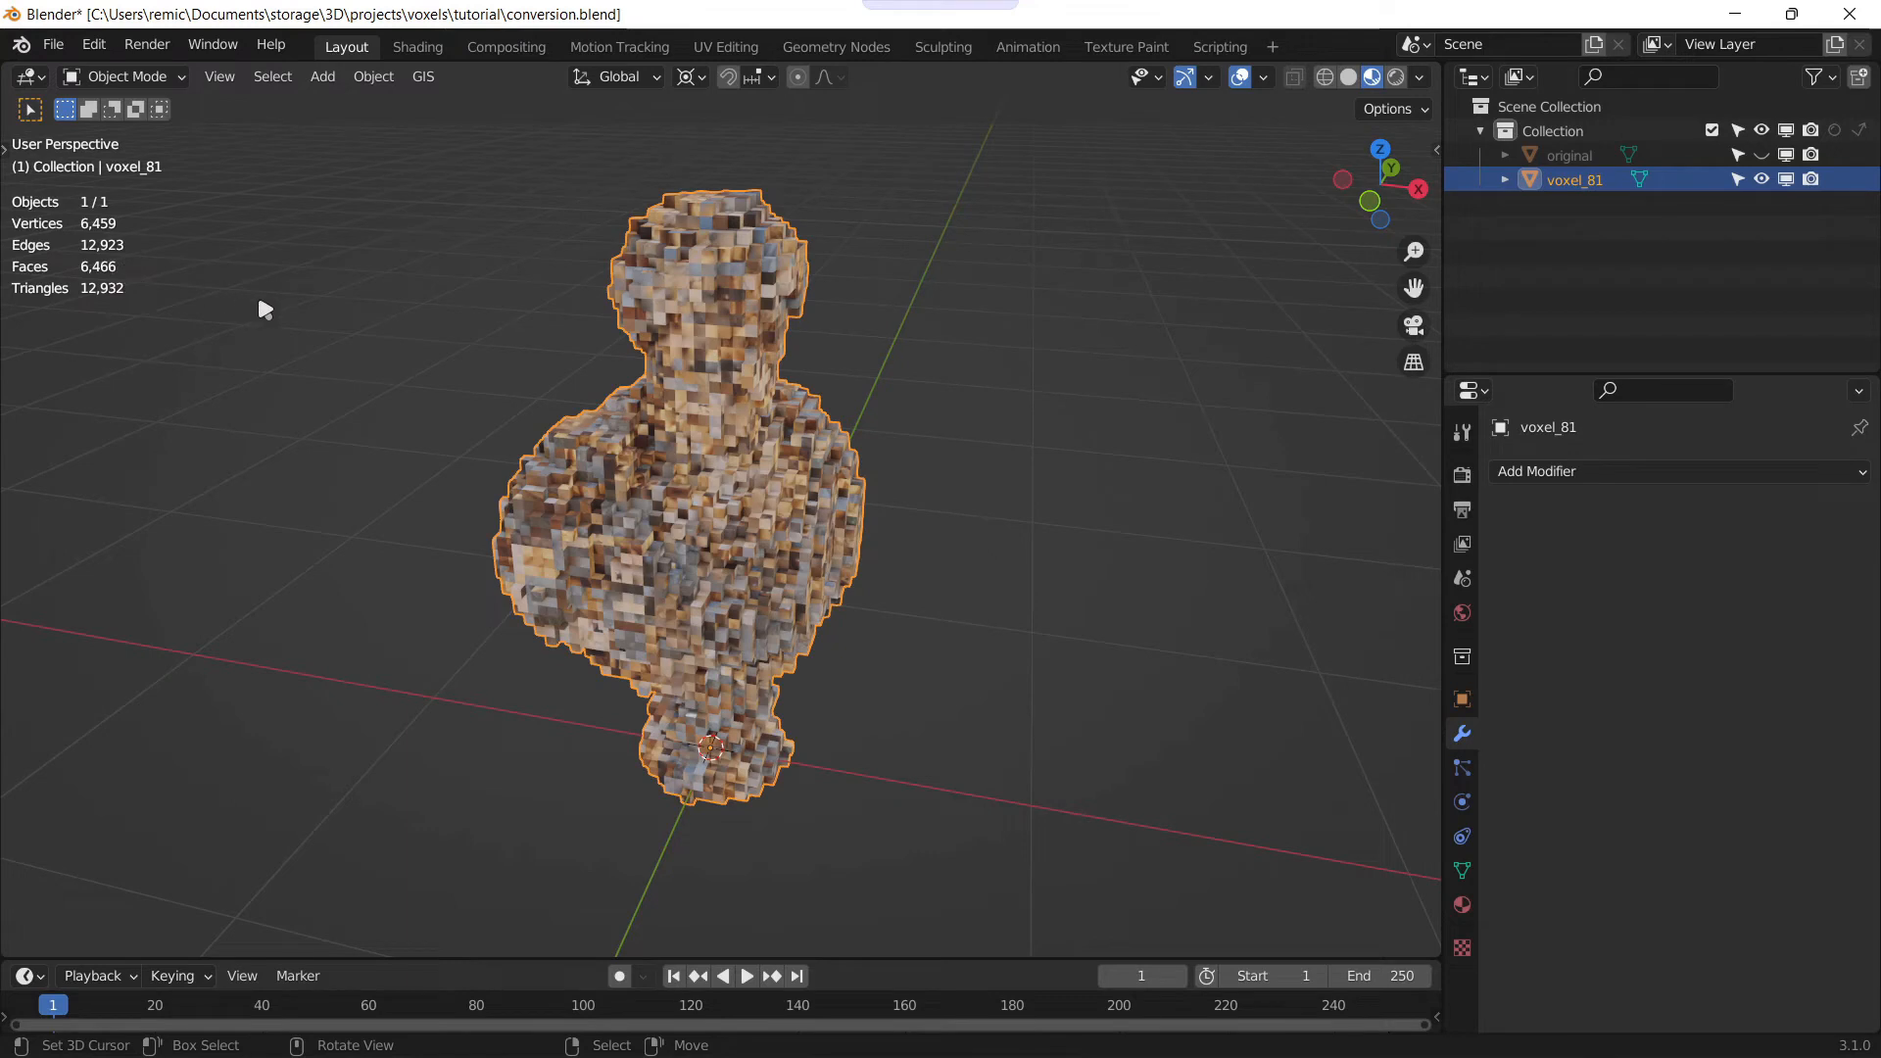
pyautogui.moveTo(237, 293)
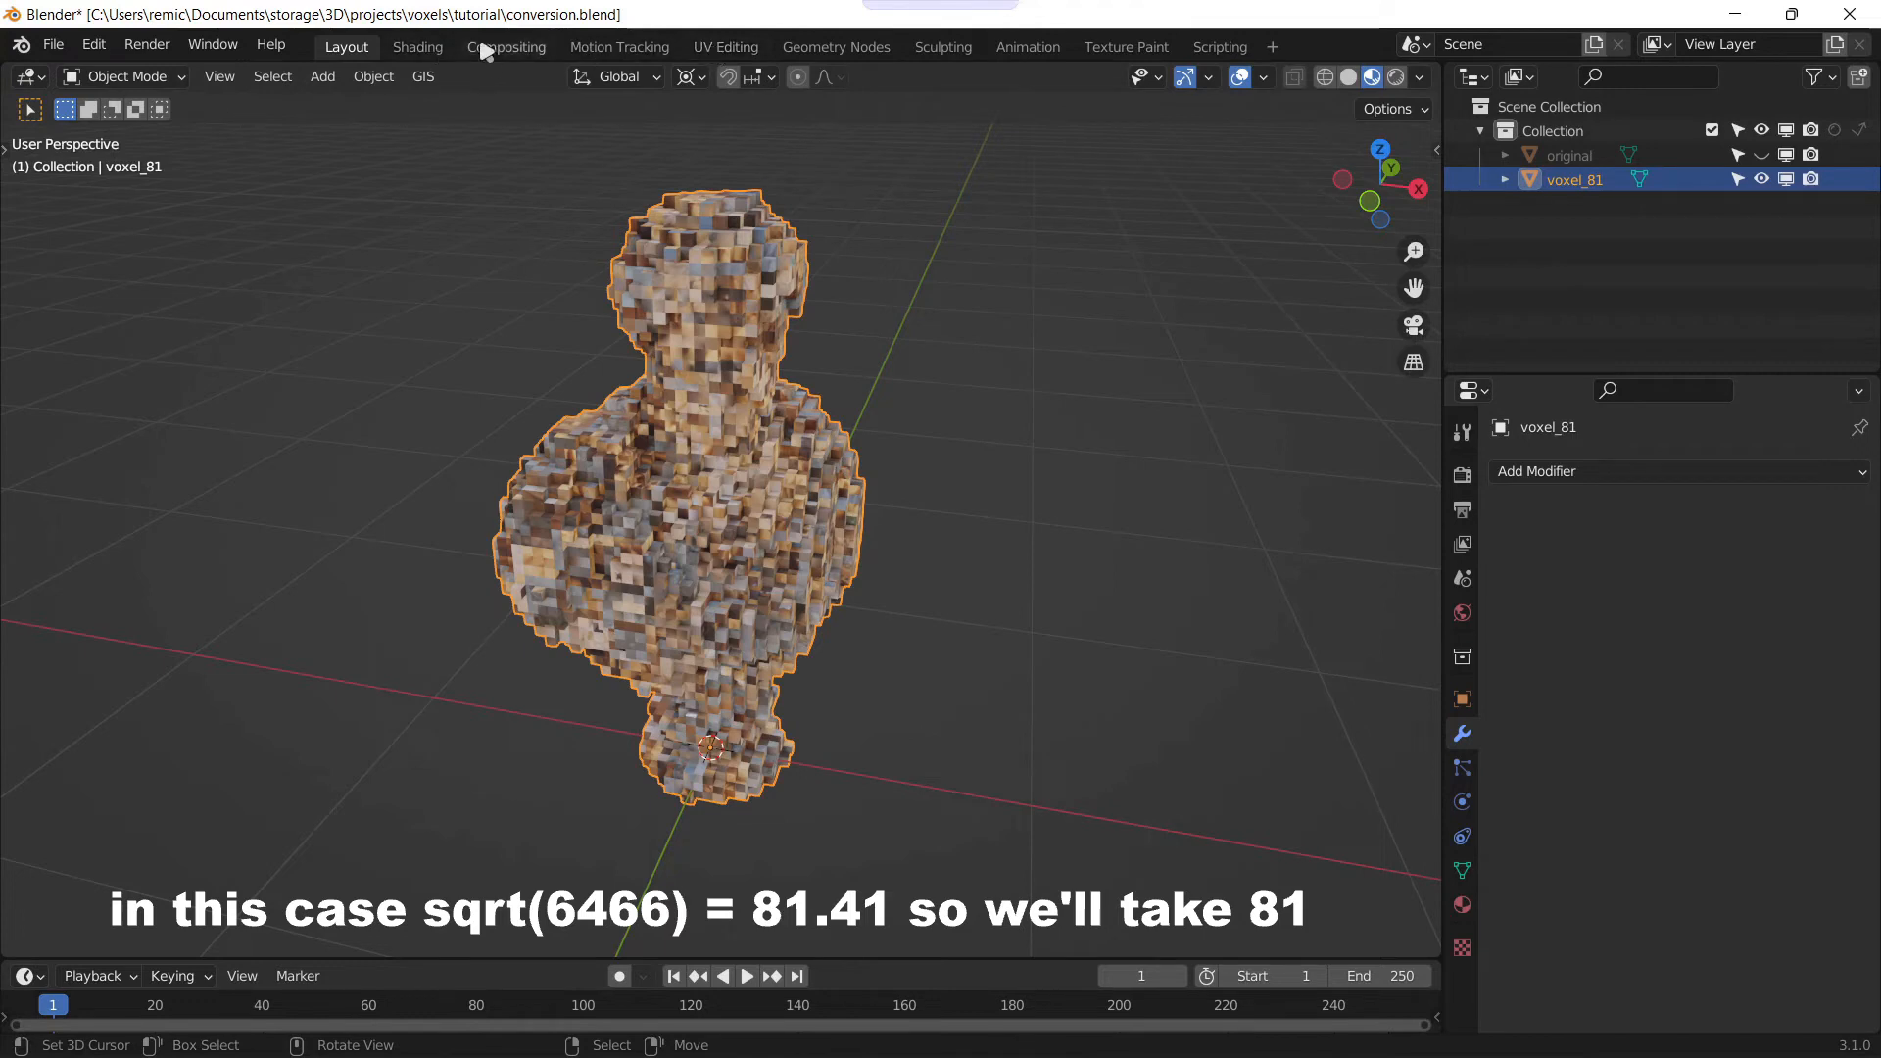
# Step: Add an Image Texture node to voxel_81's material in the Shading workspace
pyautogui.click(415, 47)
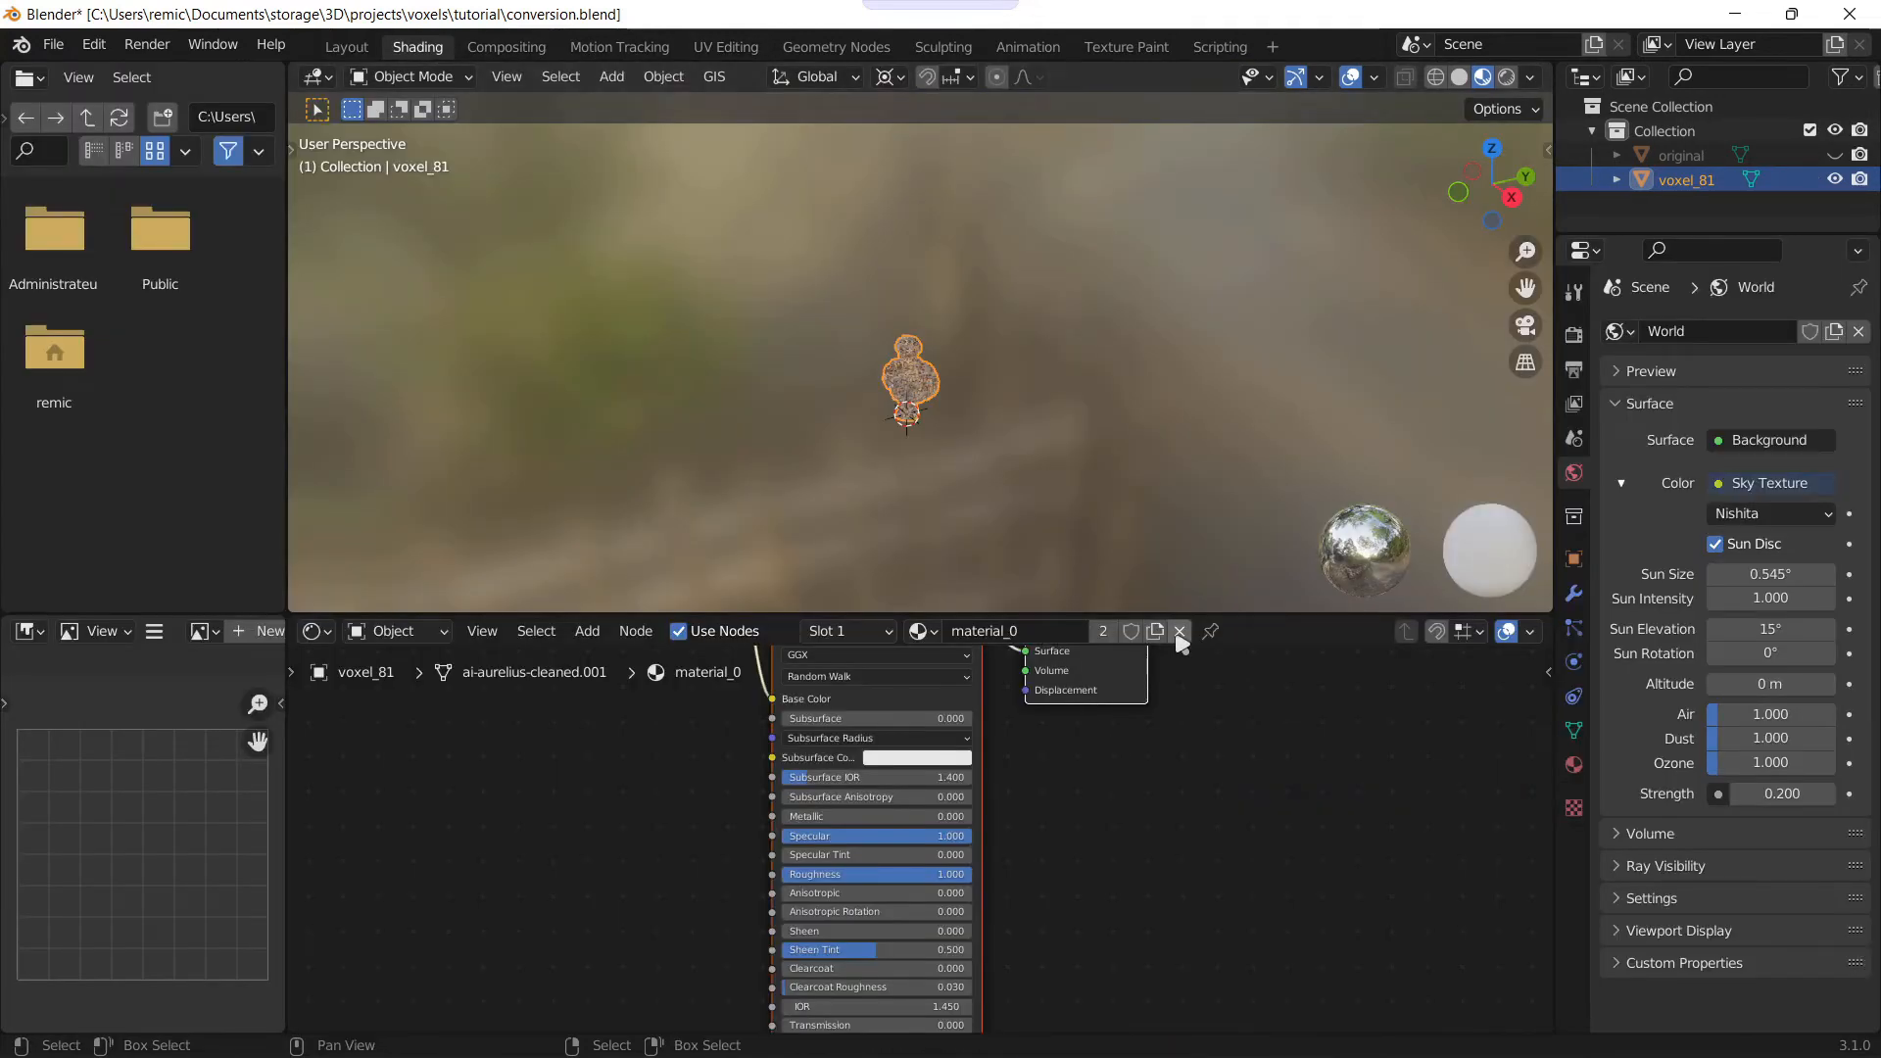
pyautogui.click(1180, 631)
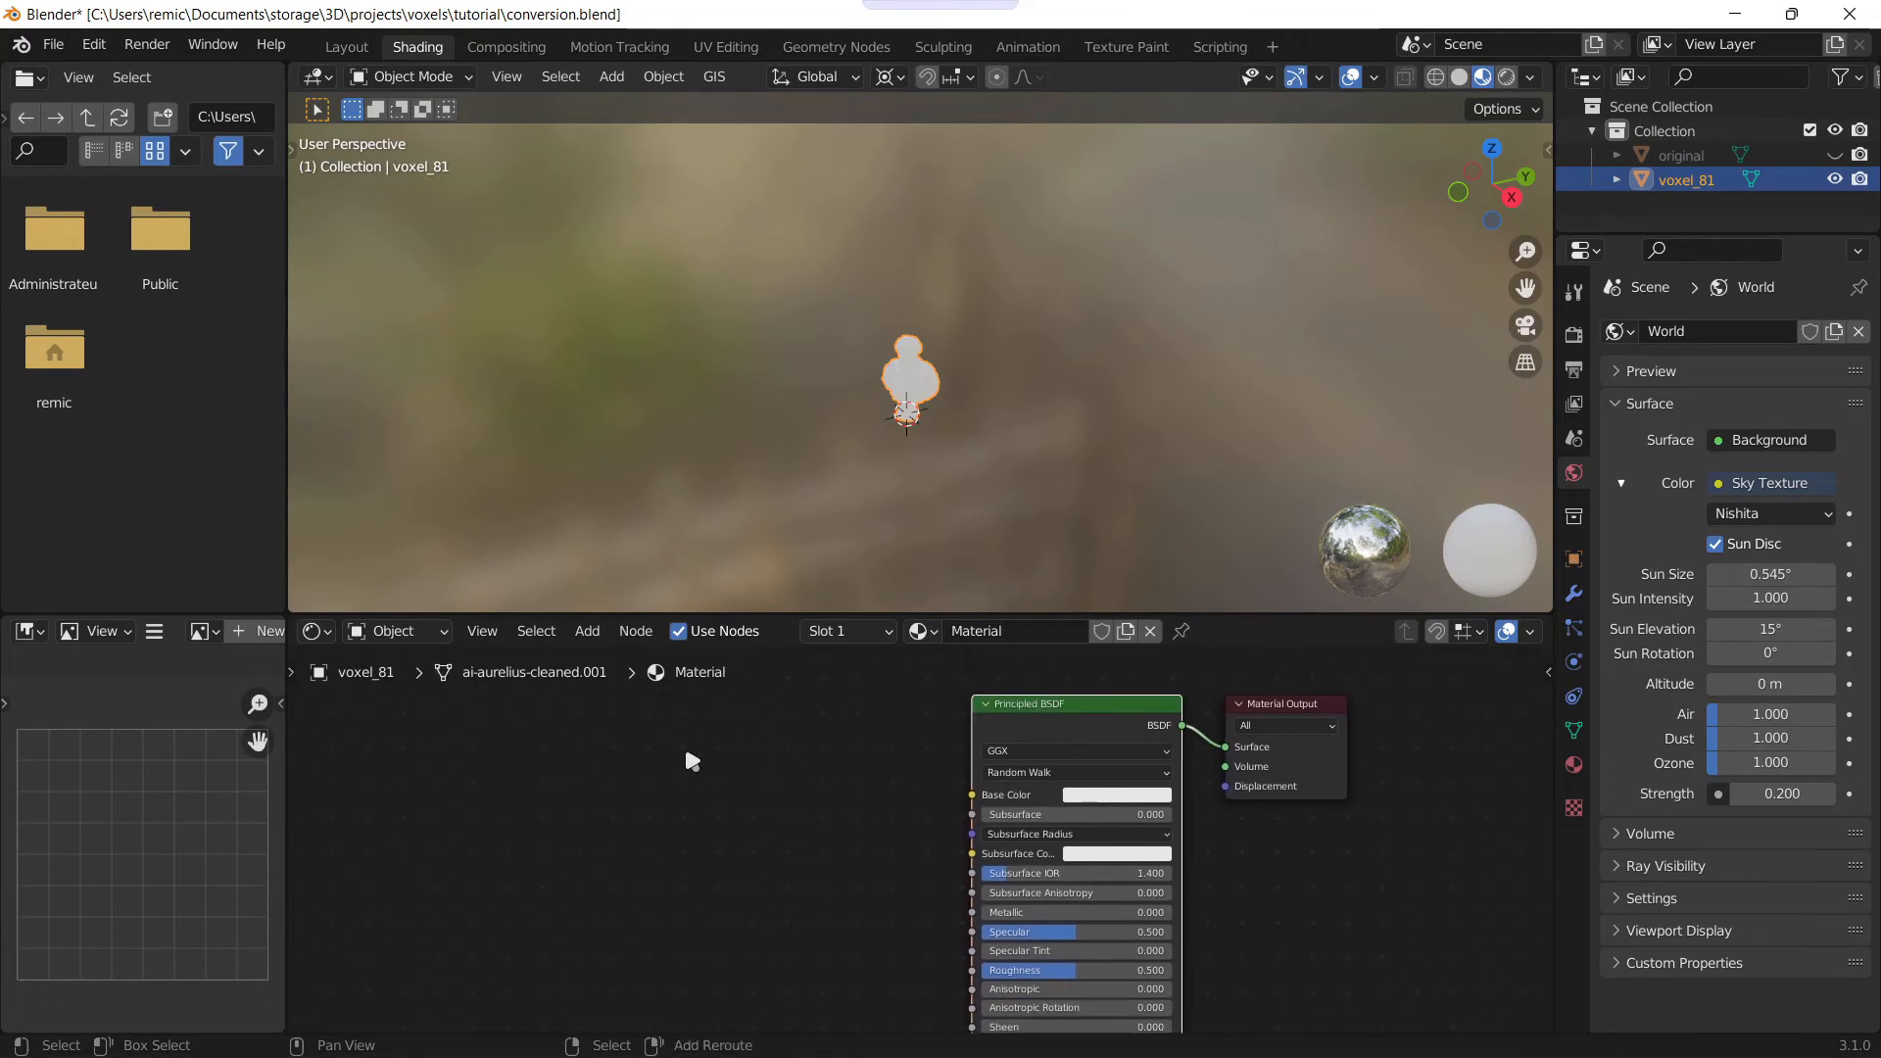
pyautogui.write('tes')
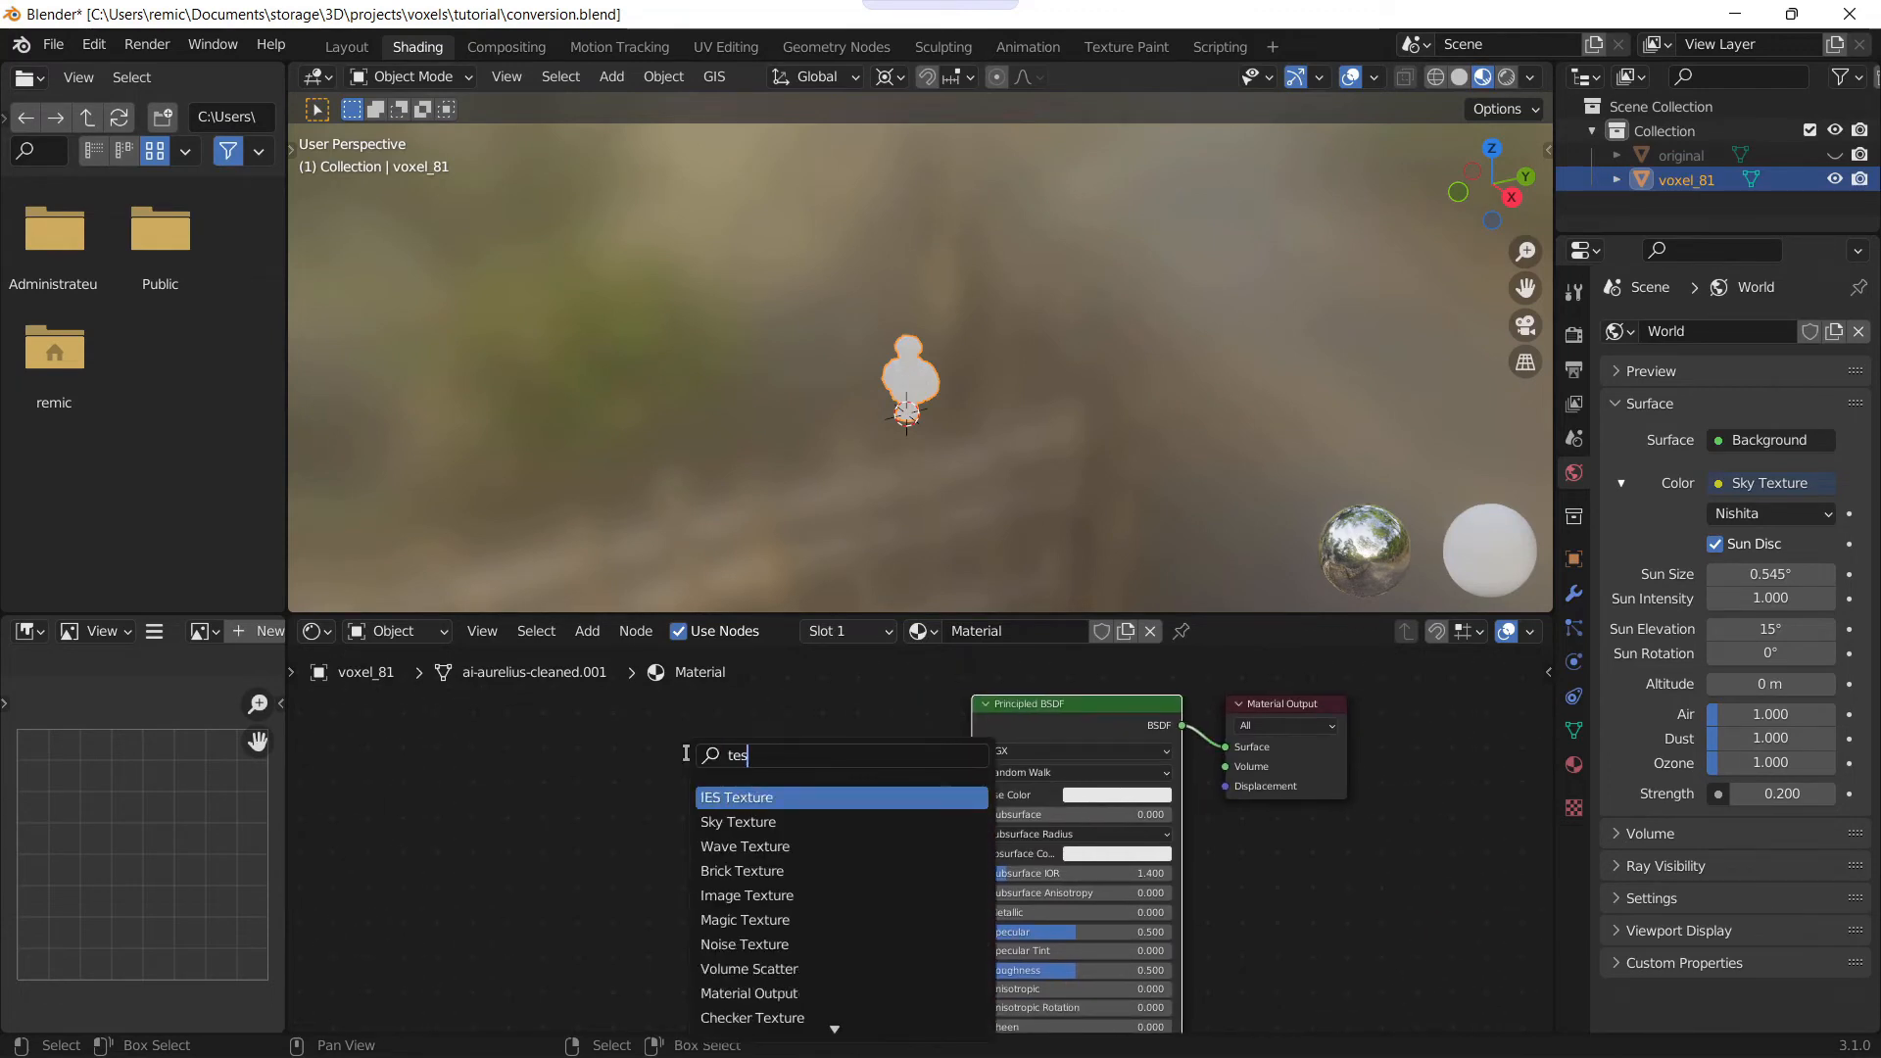
pyautogui.click(747, 895)
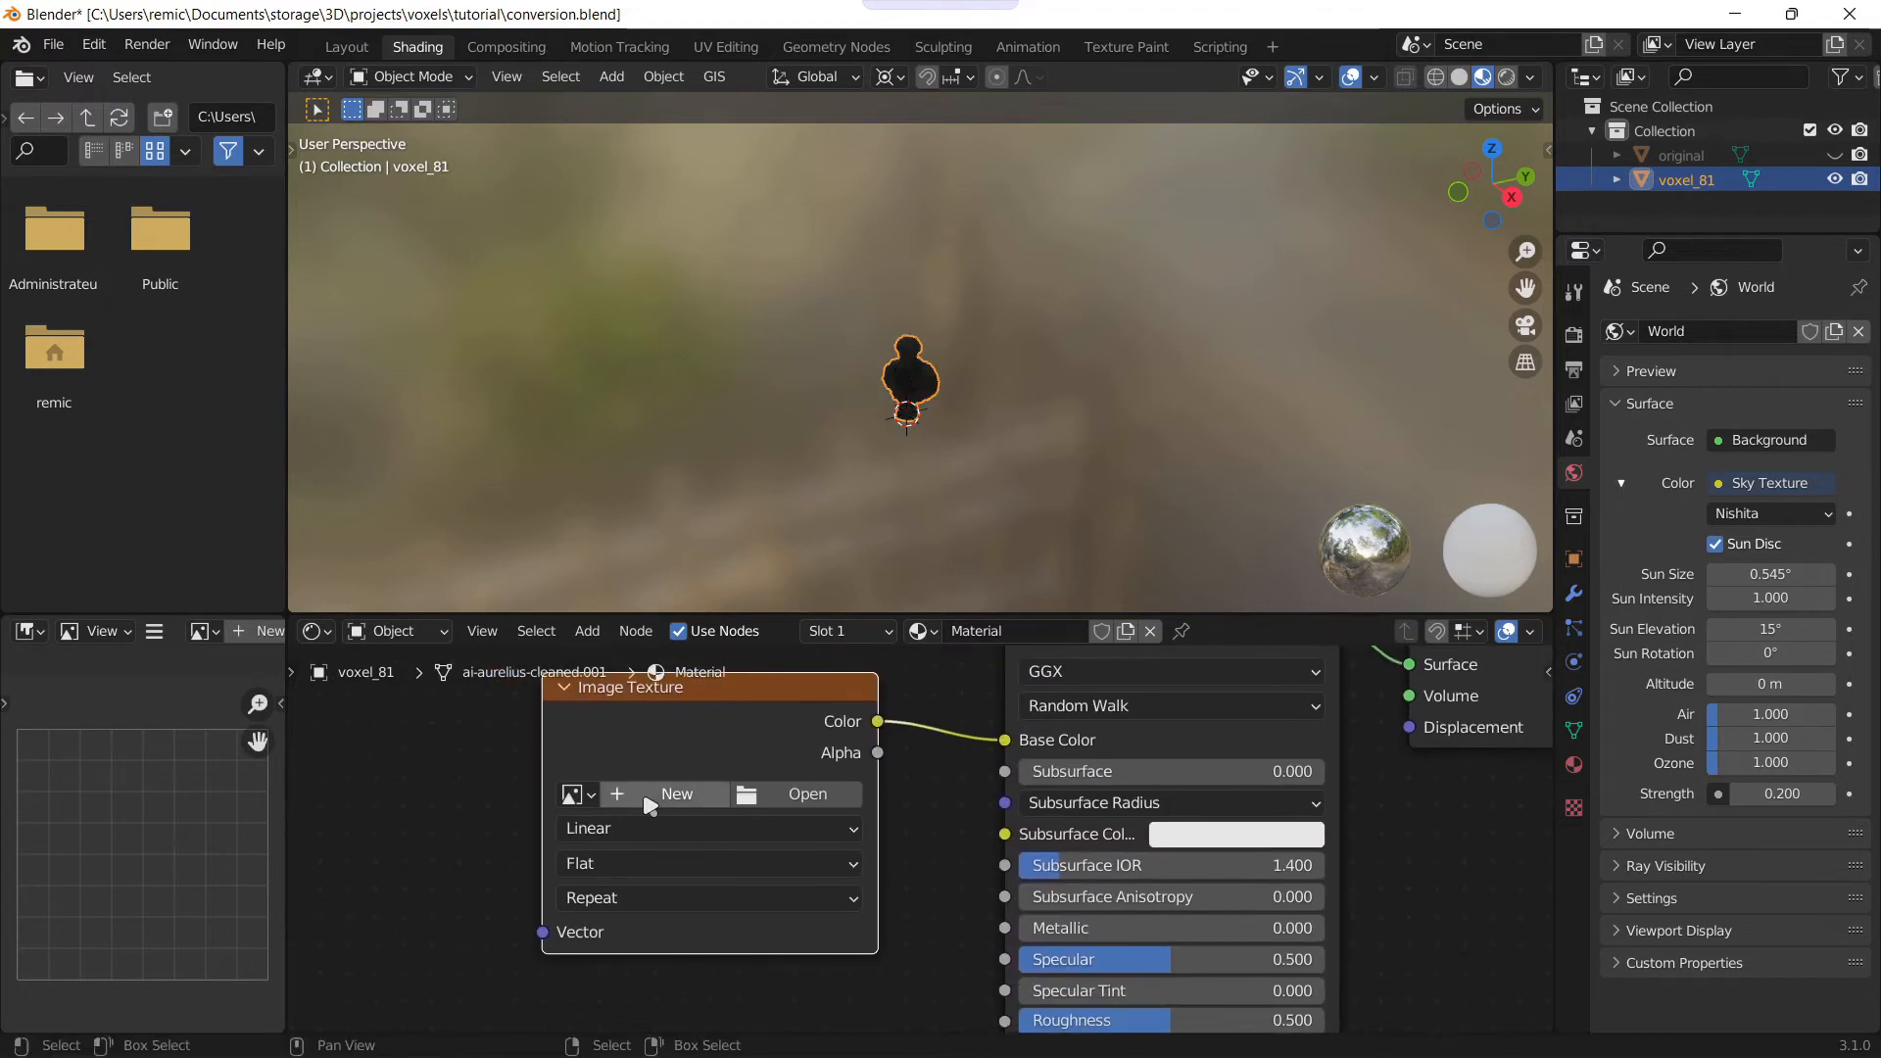
# Step: Create a new blank 81×81 image named Voxel_texture for the node
pyautogui.click(676, 794)
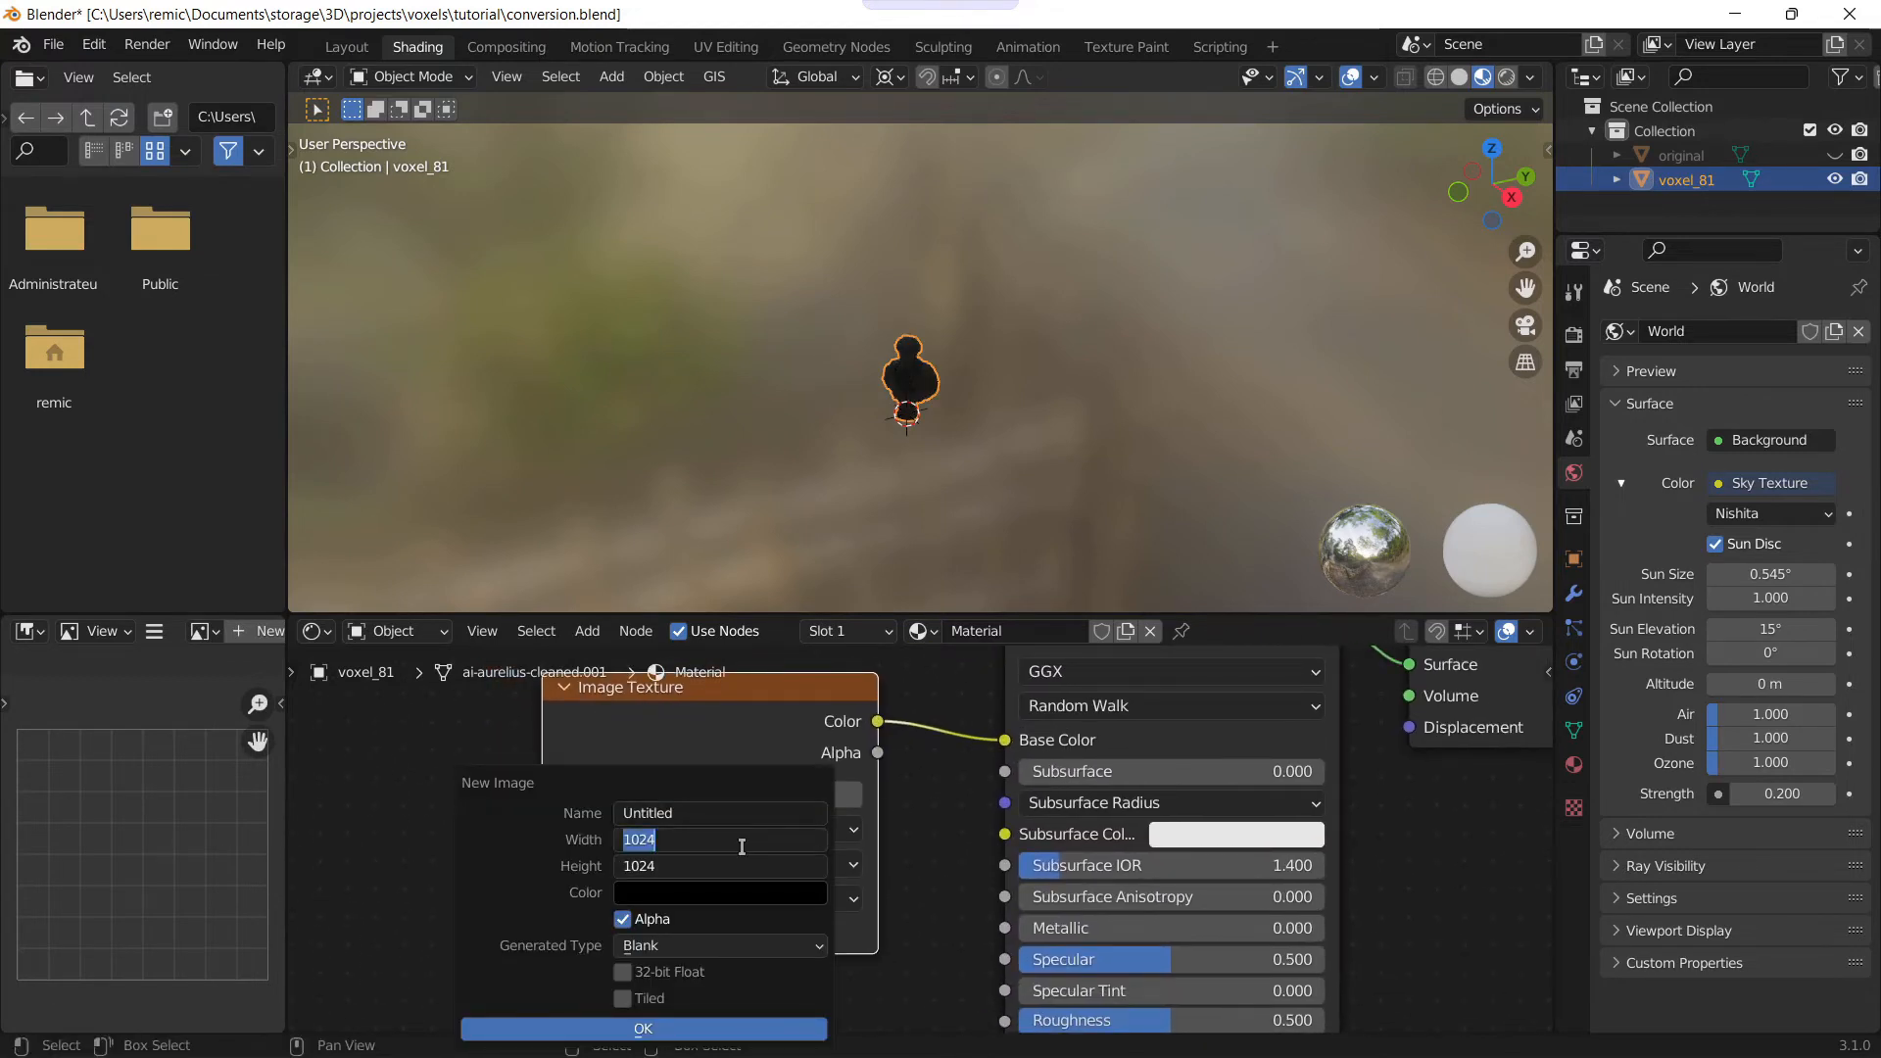
pyautogui.moveTo(1209, 431)
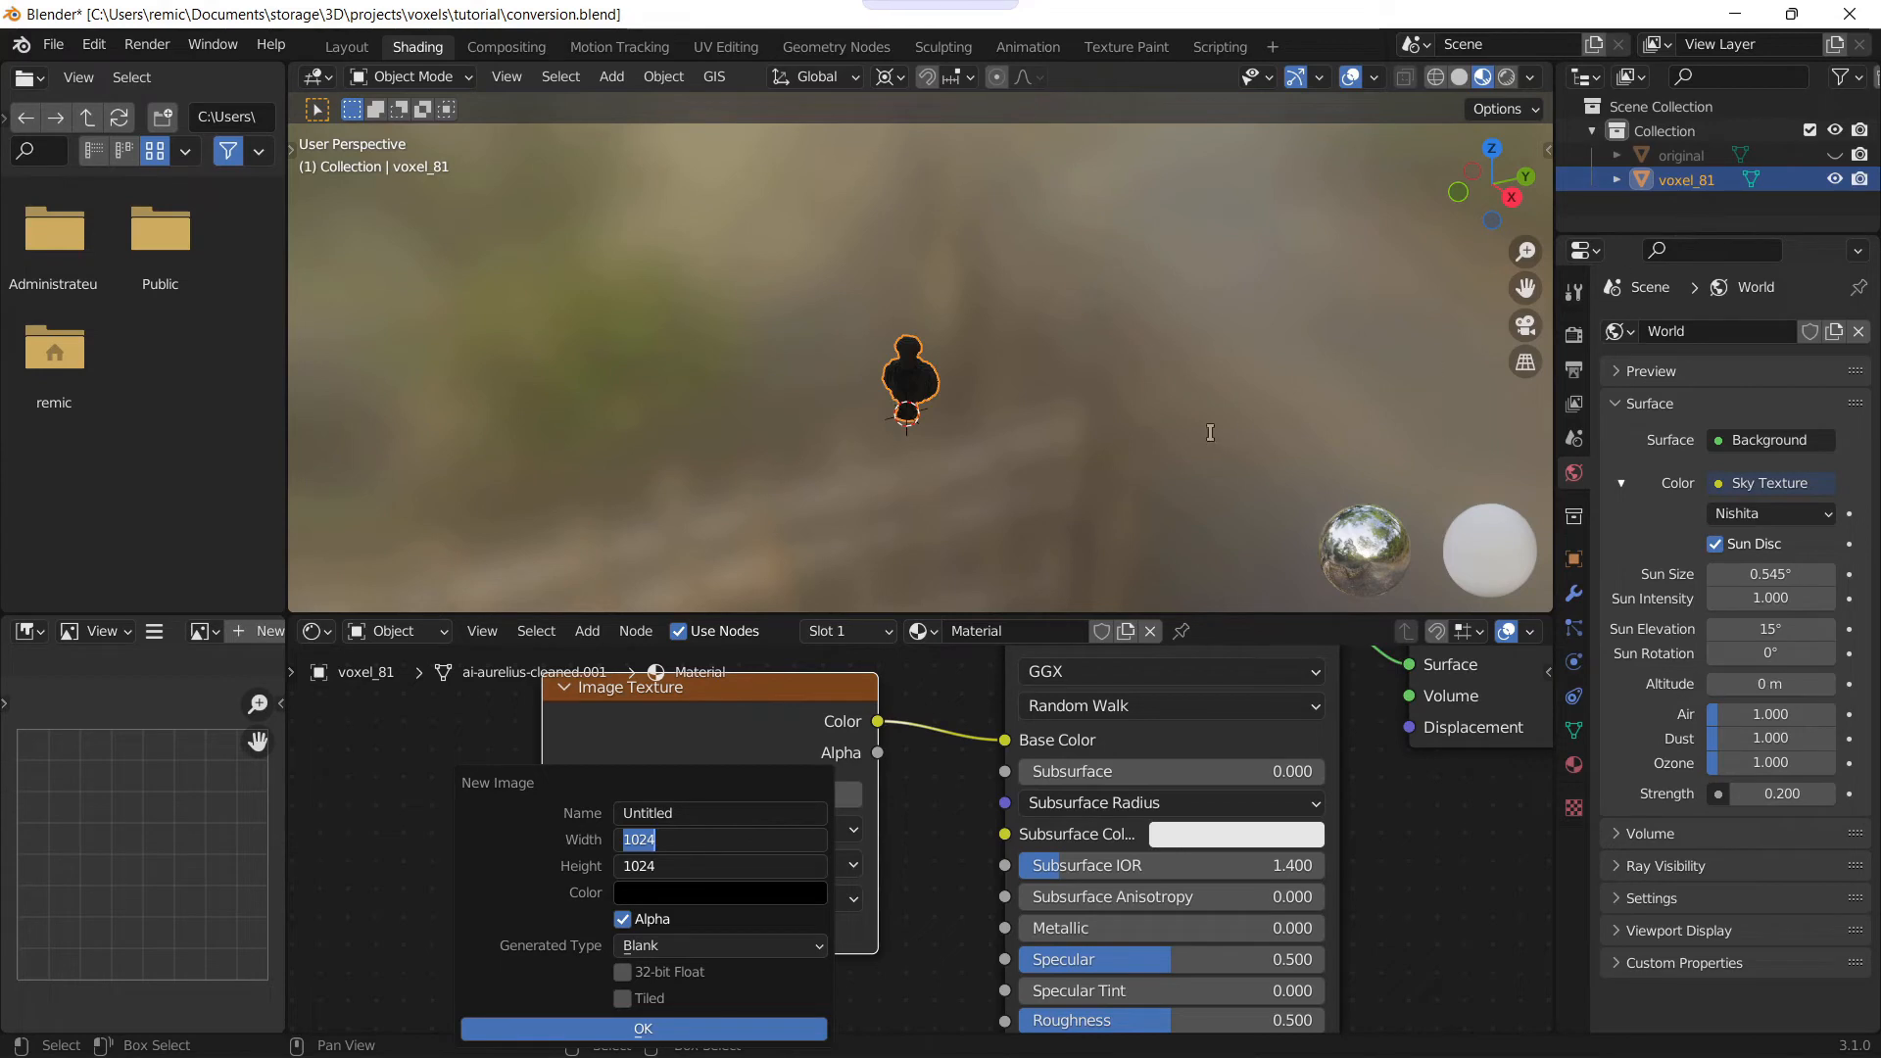
pyautogui.write('81 px')
pyautogui.click(721, 813)
pyautogui.write('Voxel_texture')
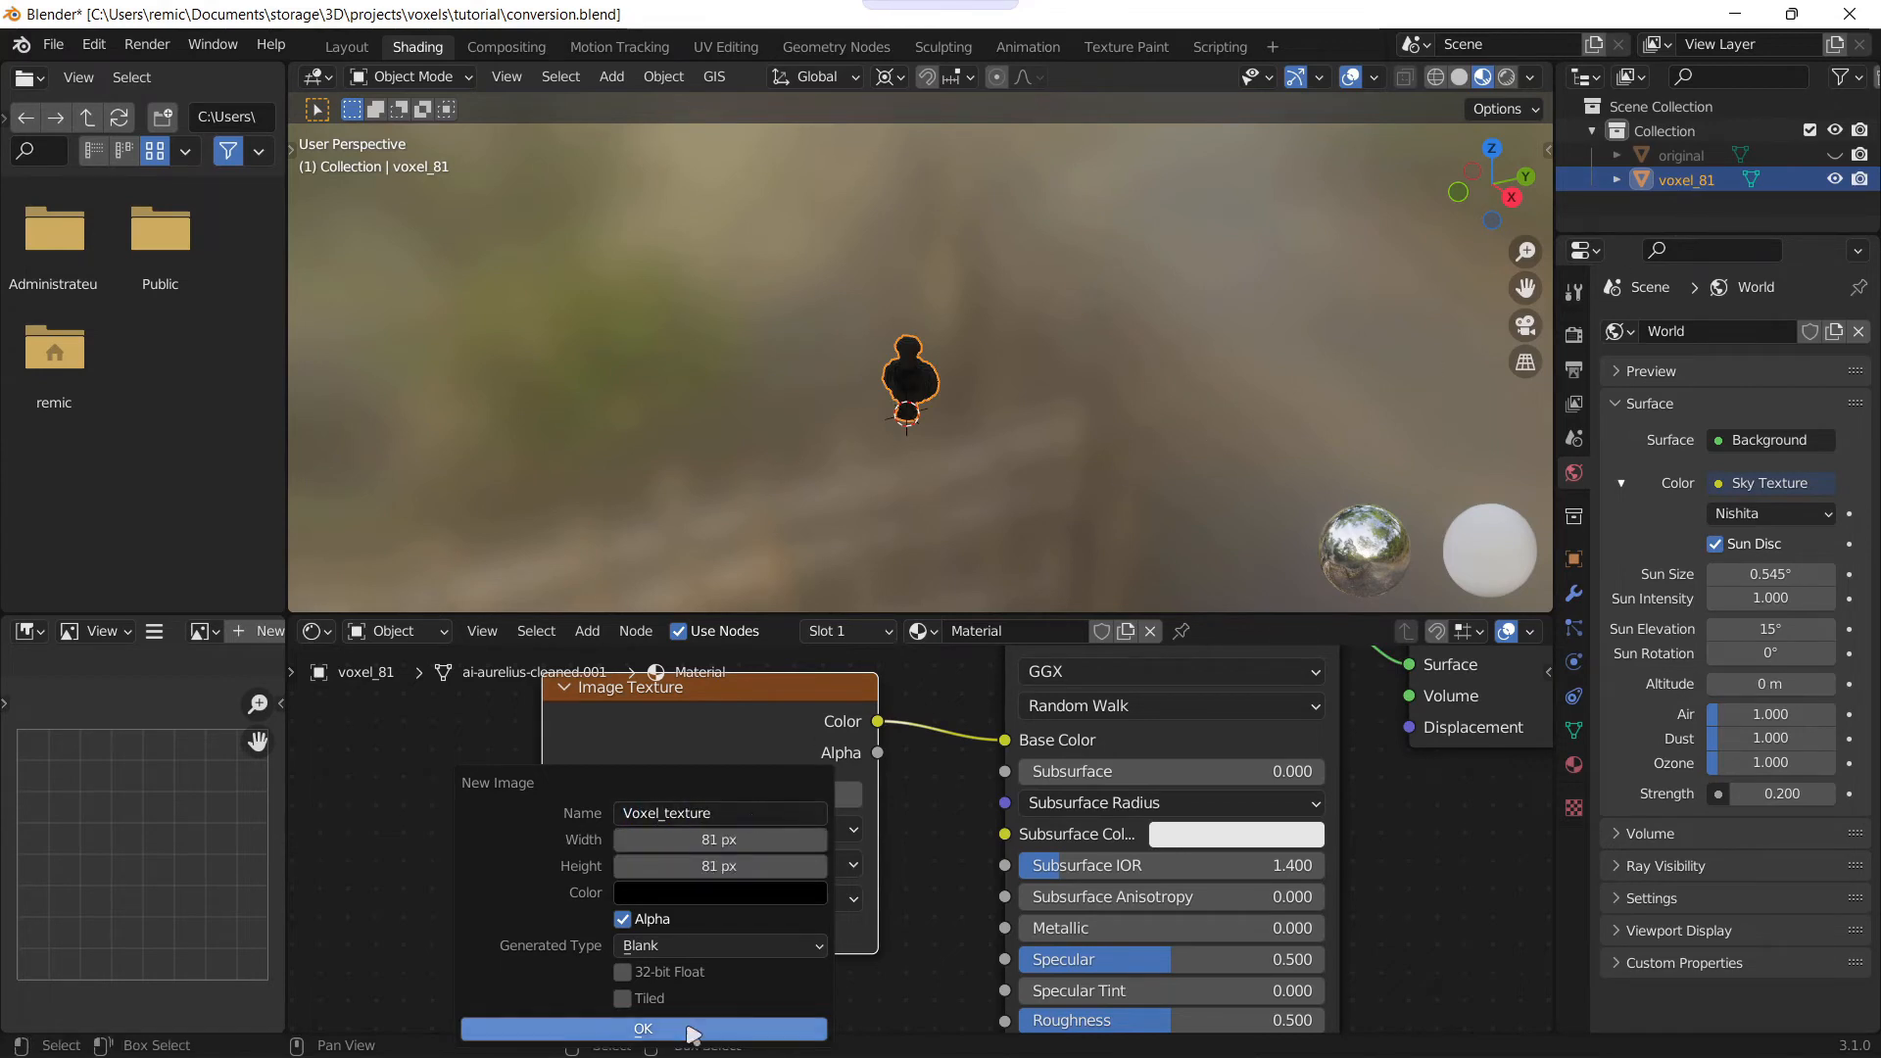
pyautogui.click(643, 1029)
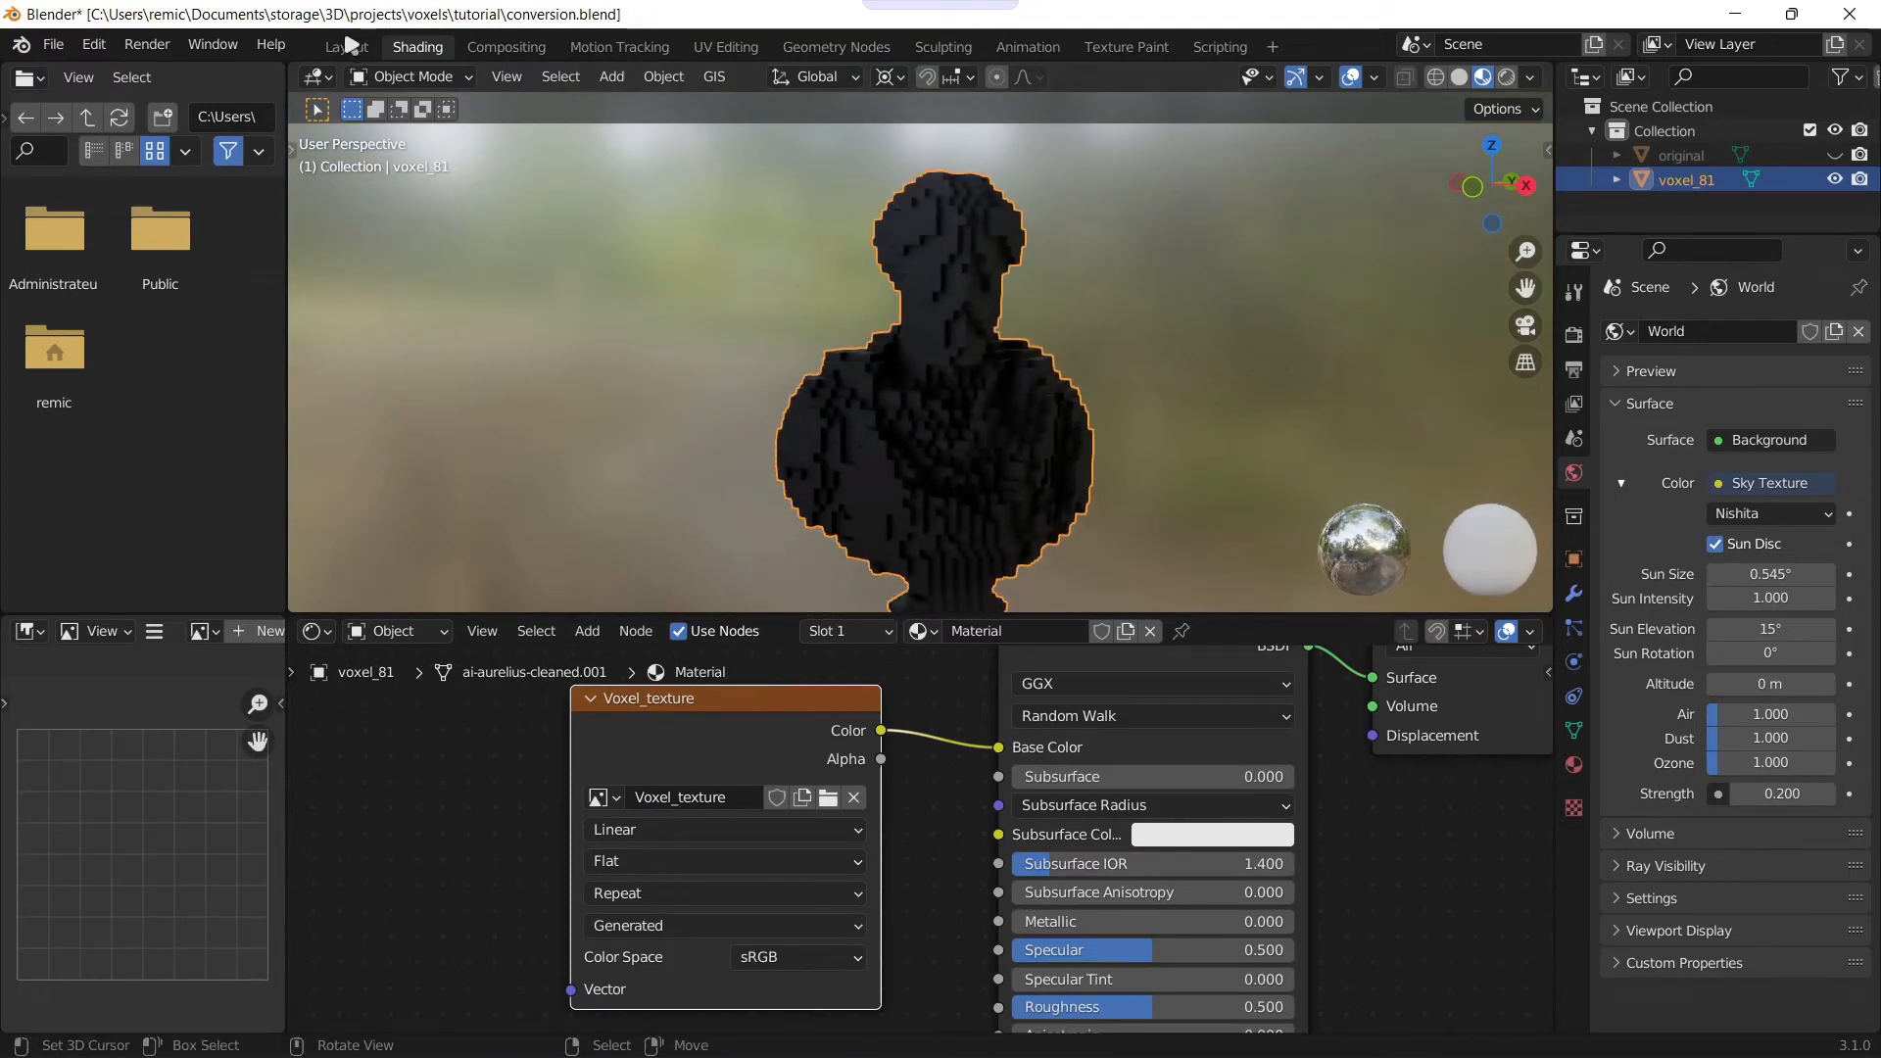
# Step: Set the Voxel_texture node's interpolation to Closest and return to Layout
pyautogui.click(345, 46)
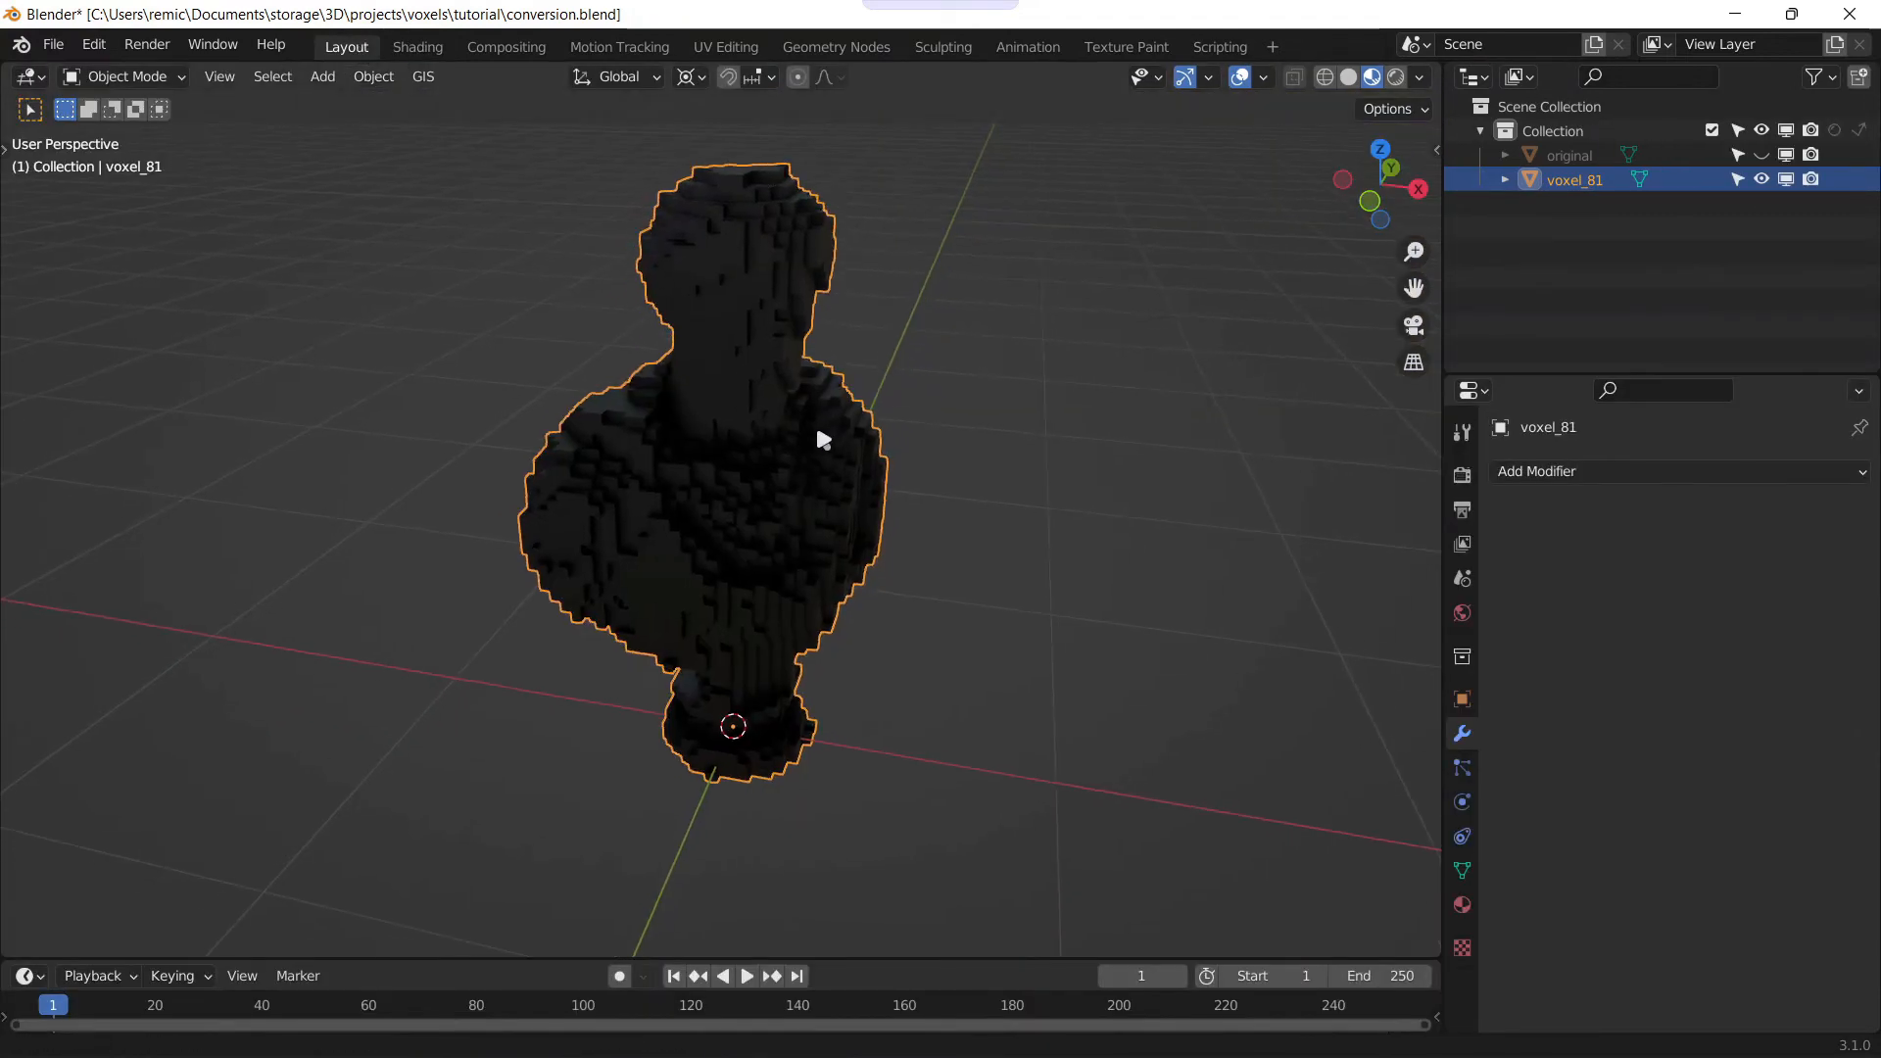
pyautogui.click(415, 45)
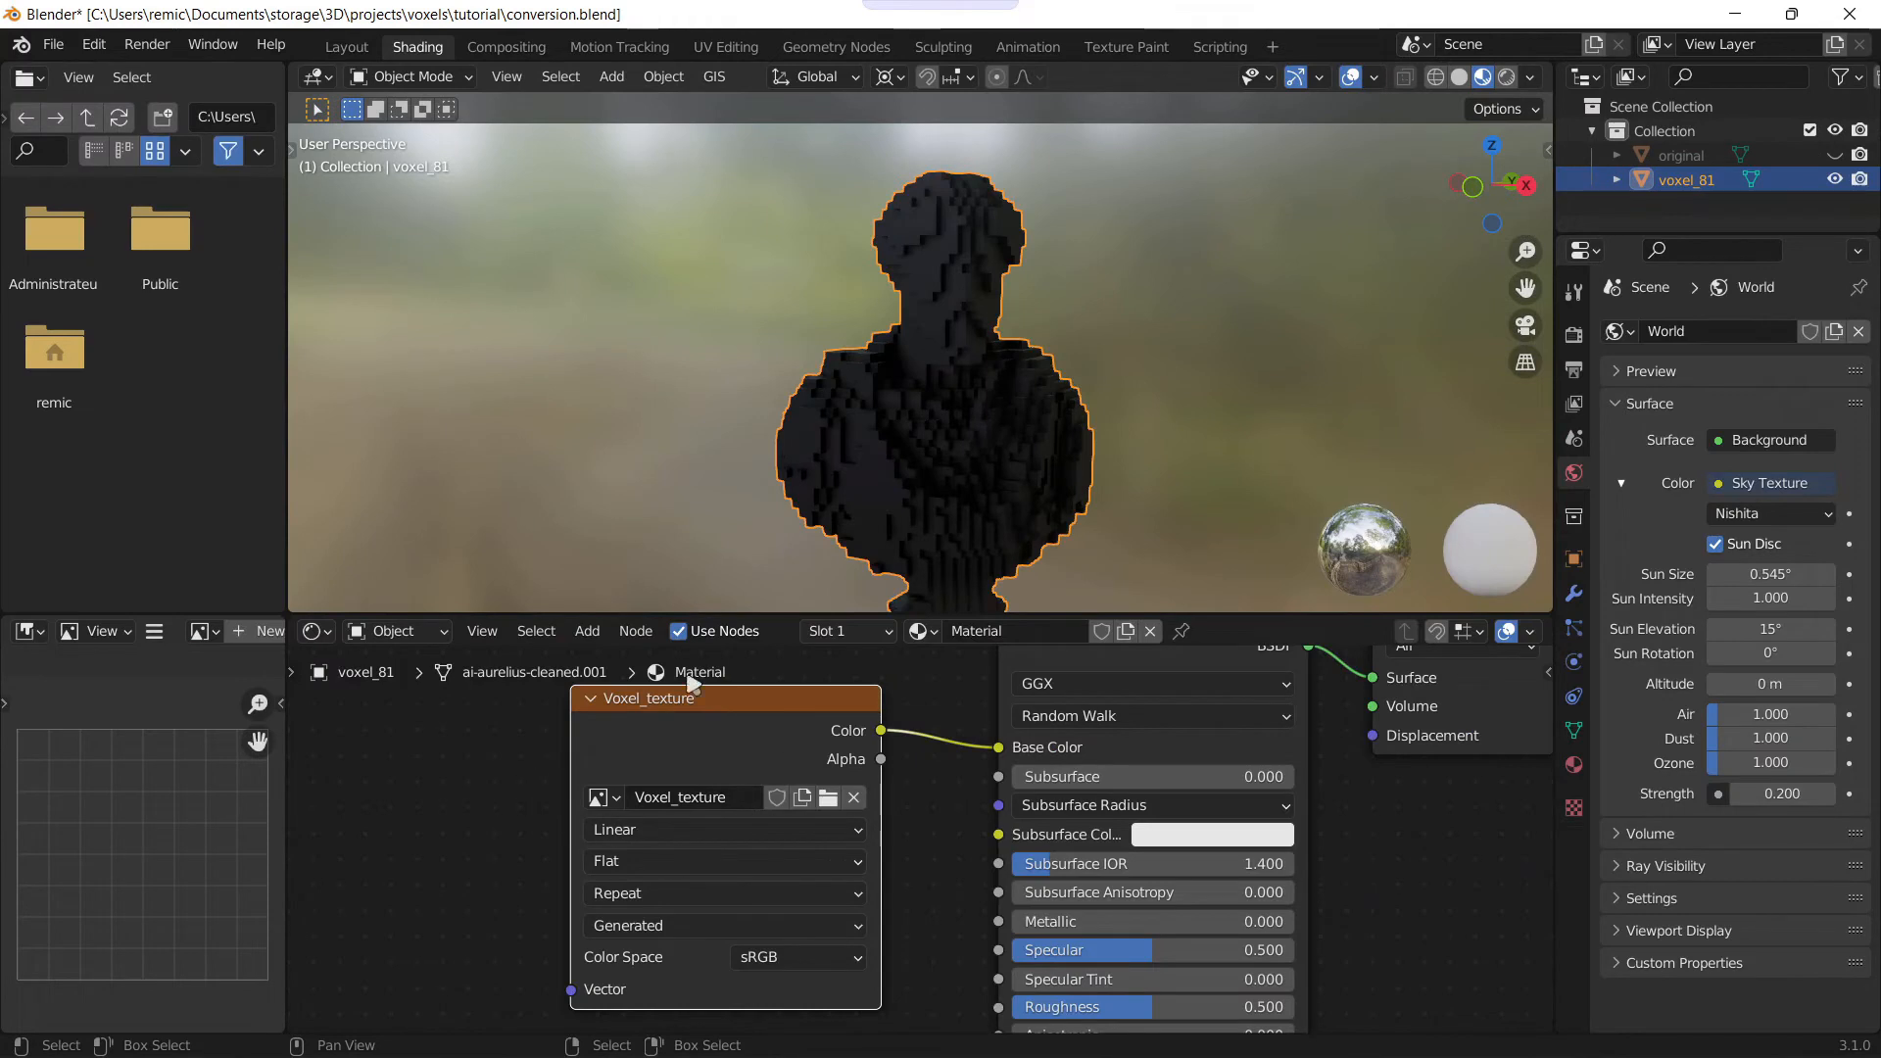
pyautogui.moveTo(623, 831)
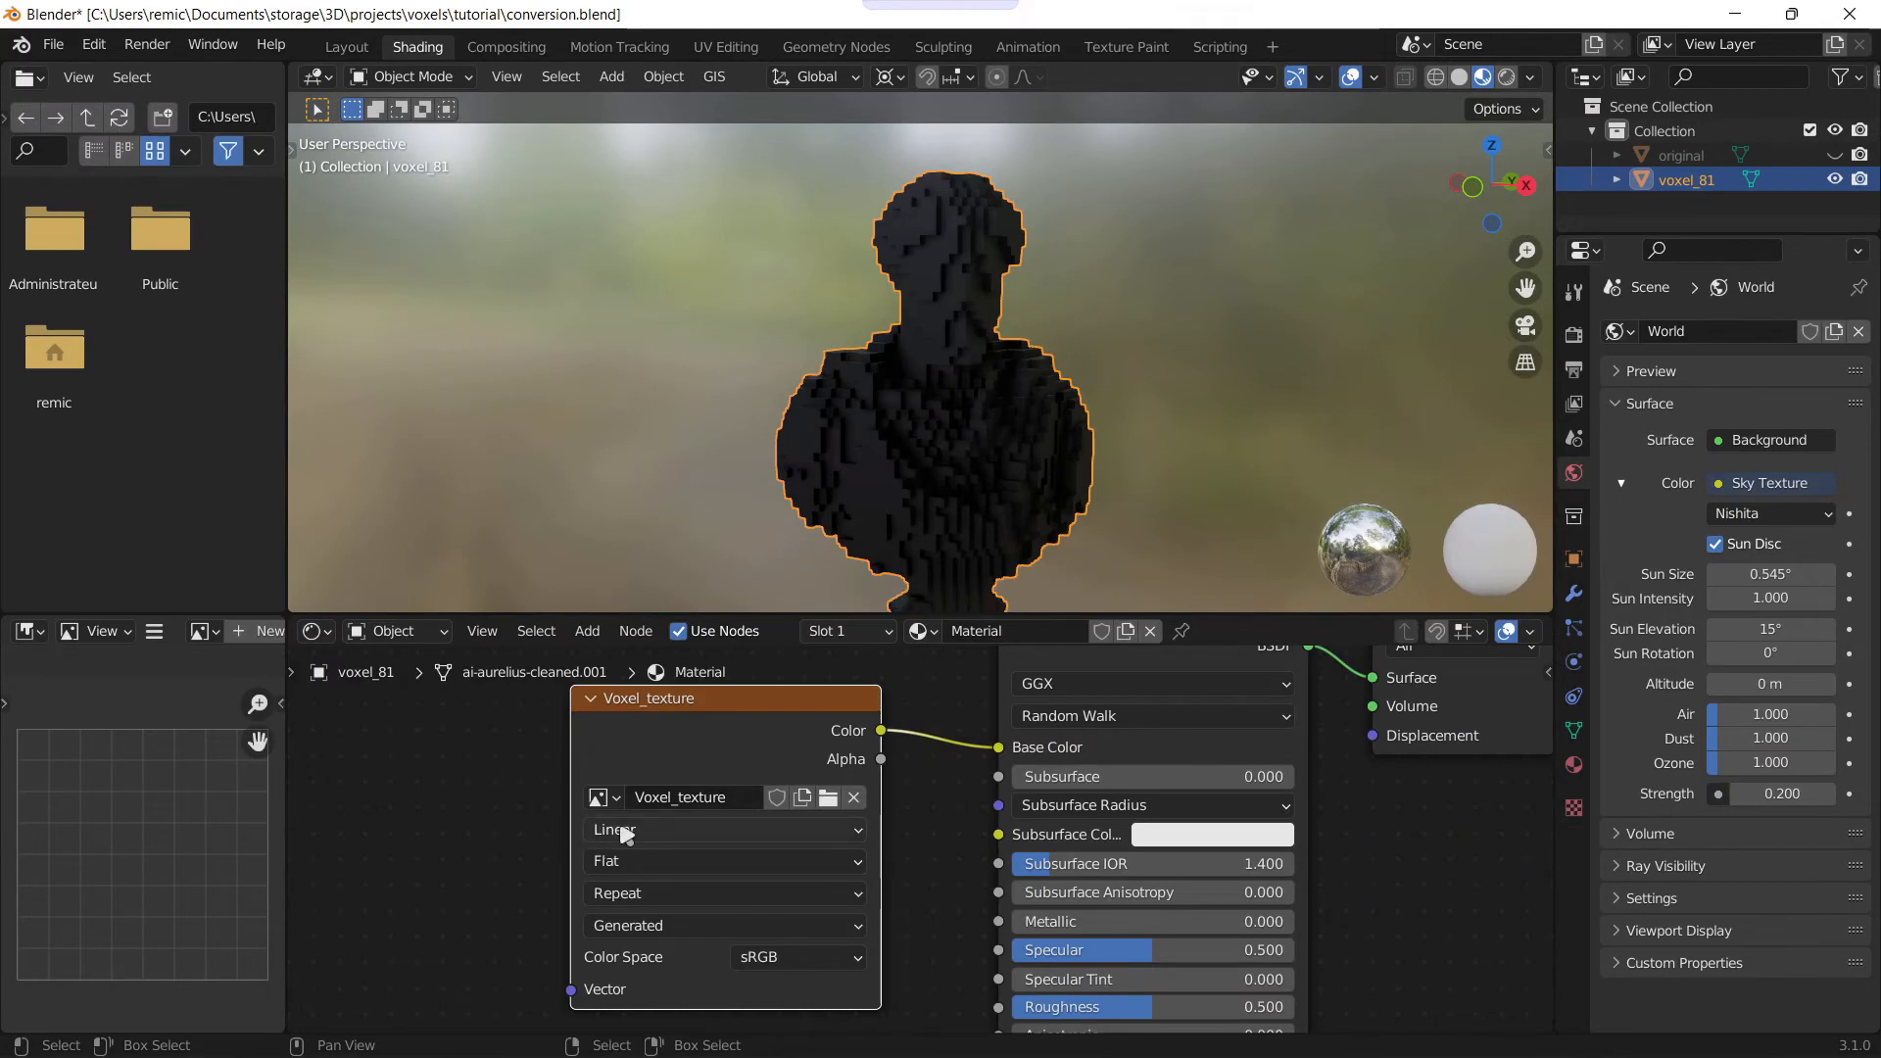
pyautogui.click(725, 828)
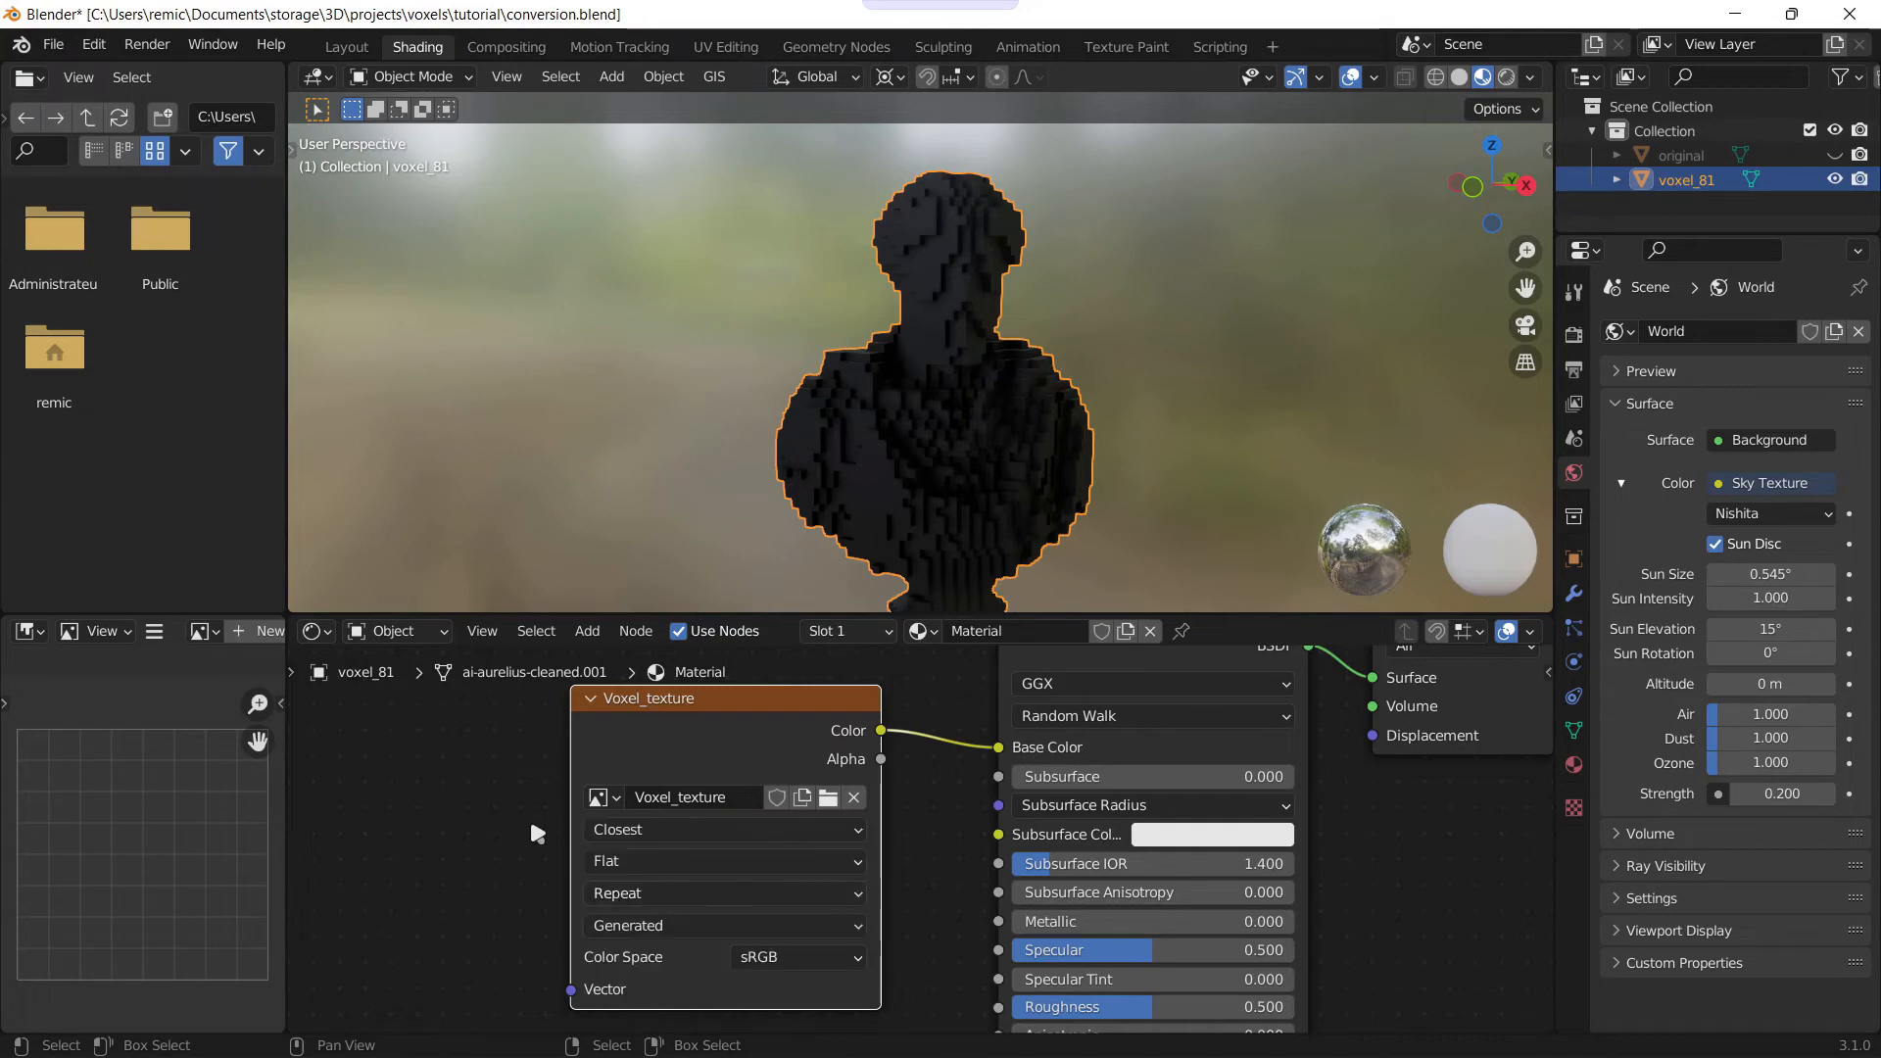
pyautogui.click(345, 45)
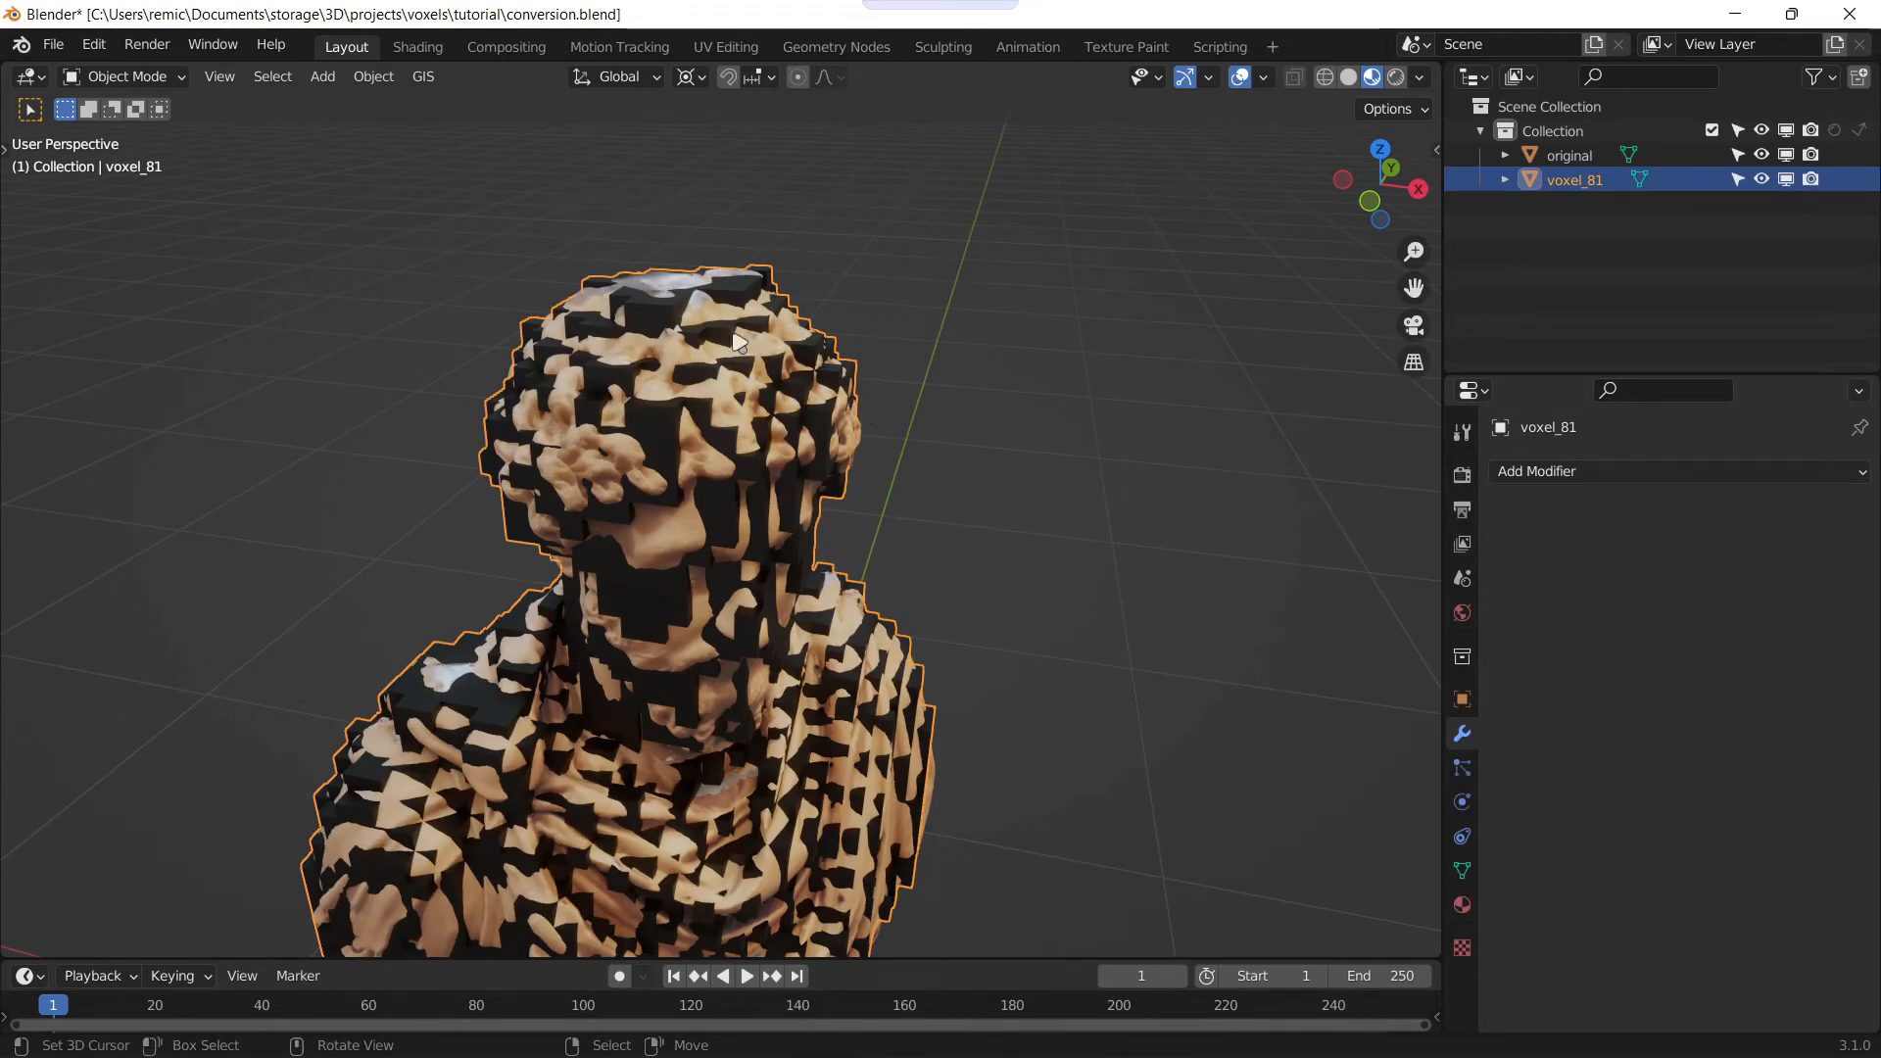
# Step: Replace the original mesh's Principled BSDF with an Emission shader fed by its texture
pyautogui.click(1567, 155)
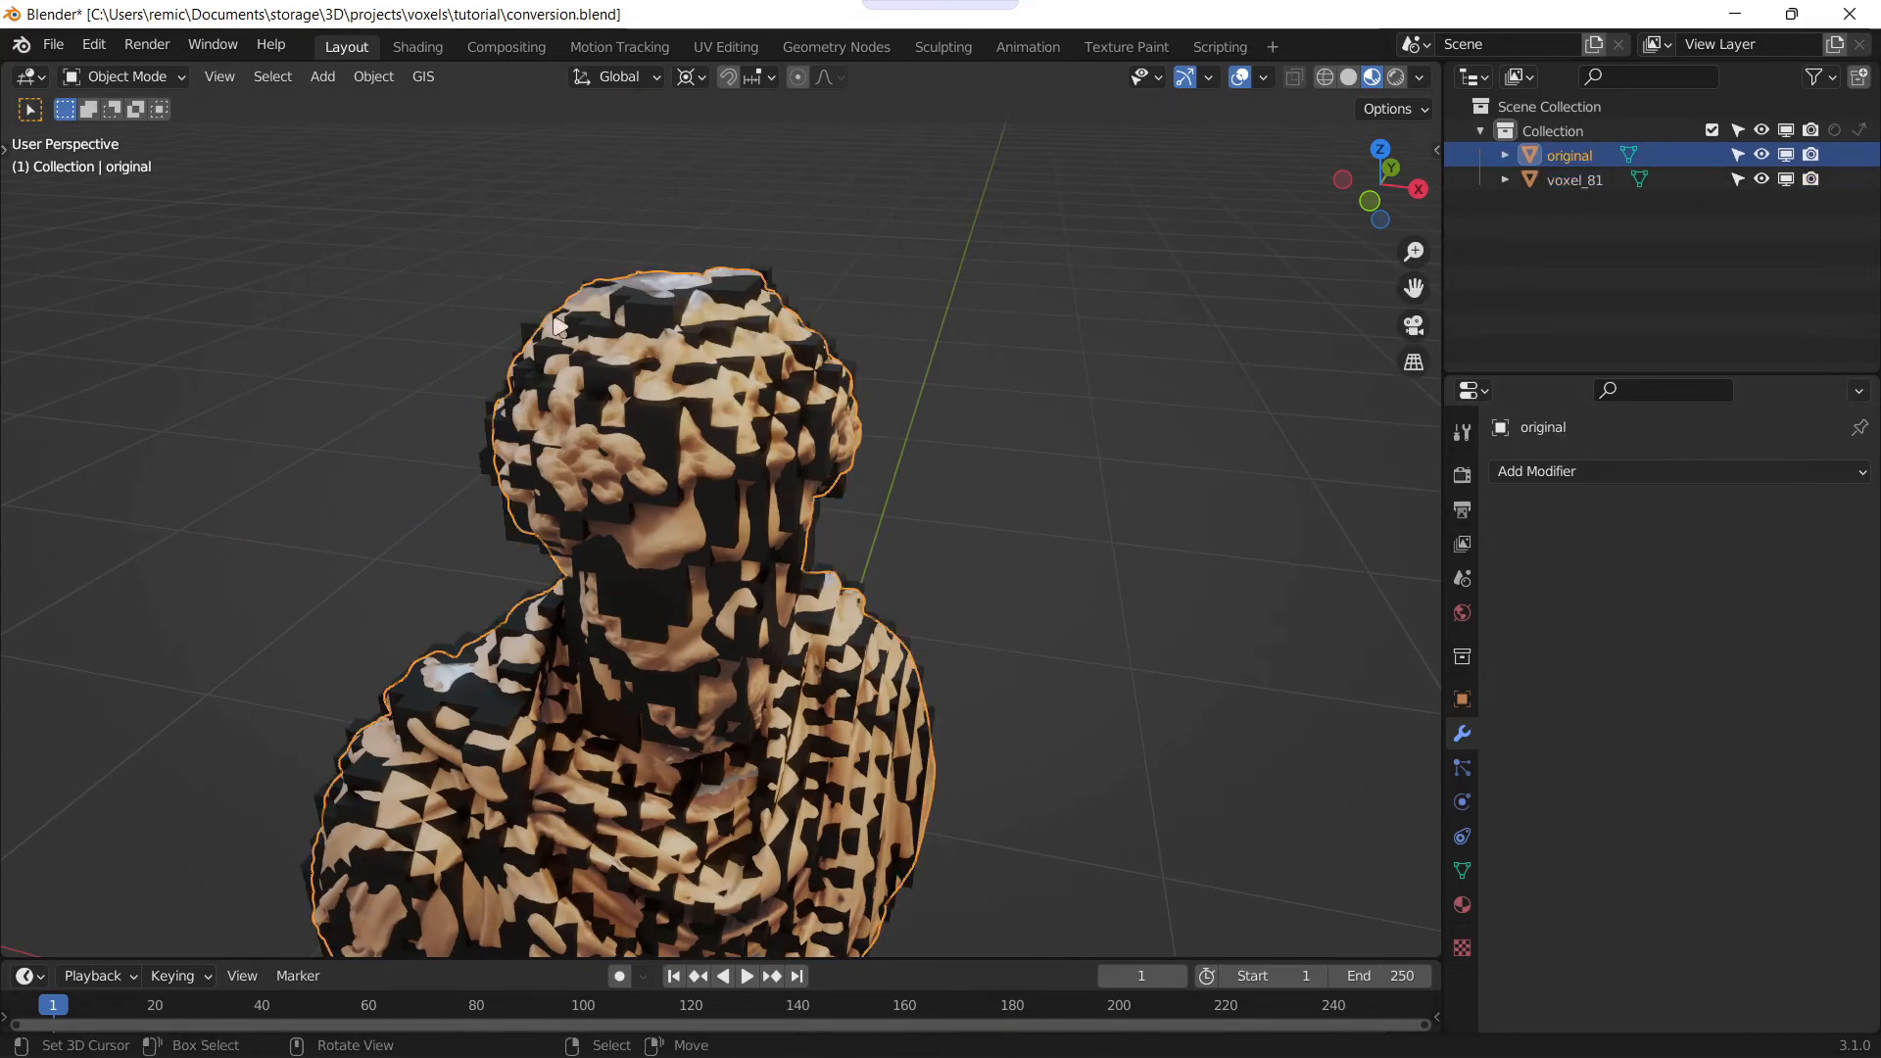
pyautogui.click(415, 48)
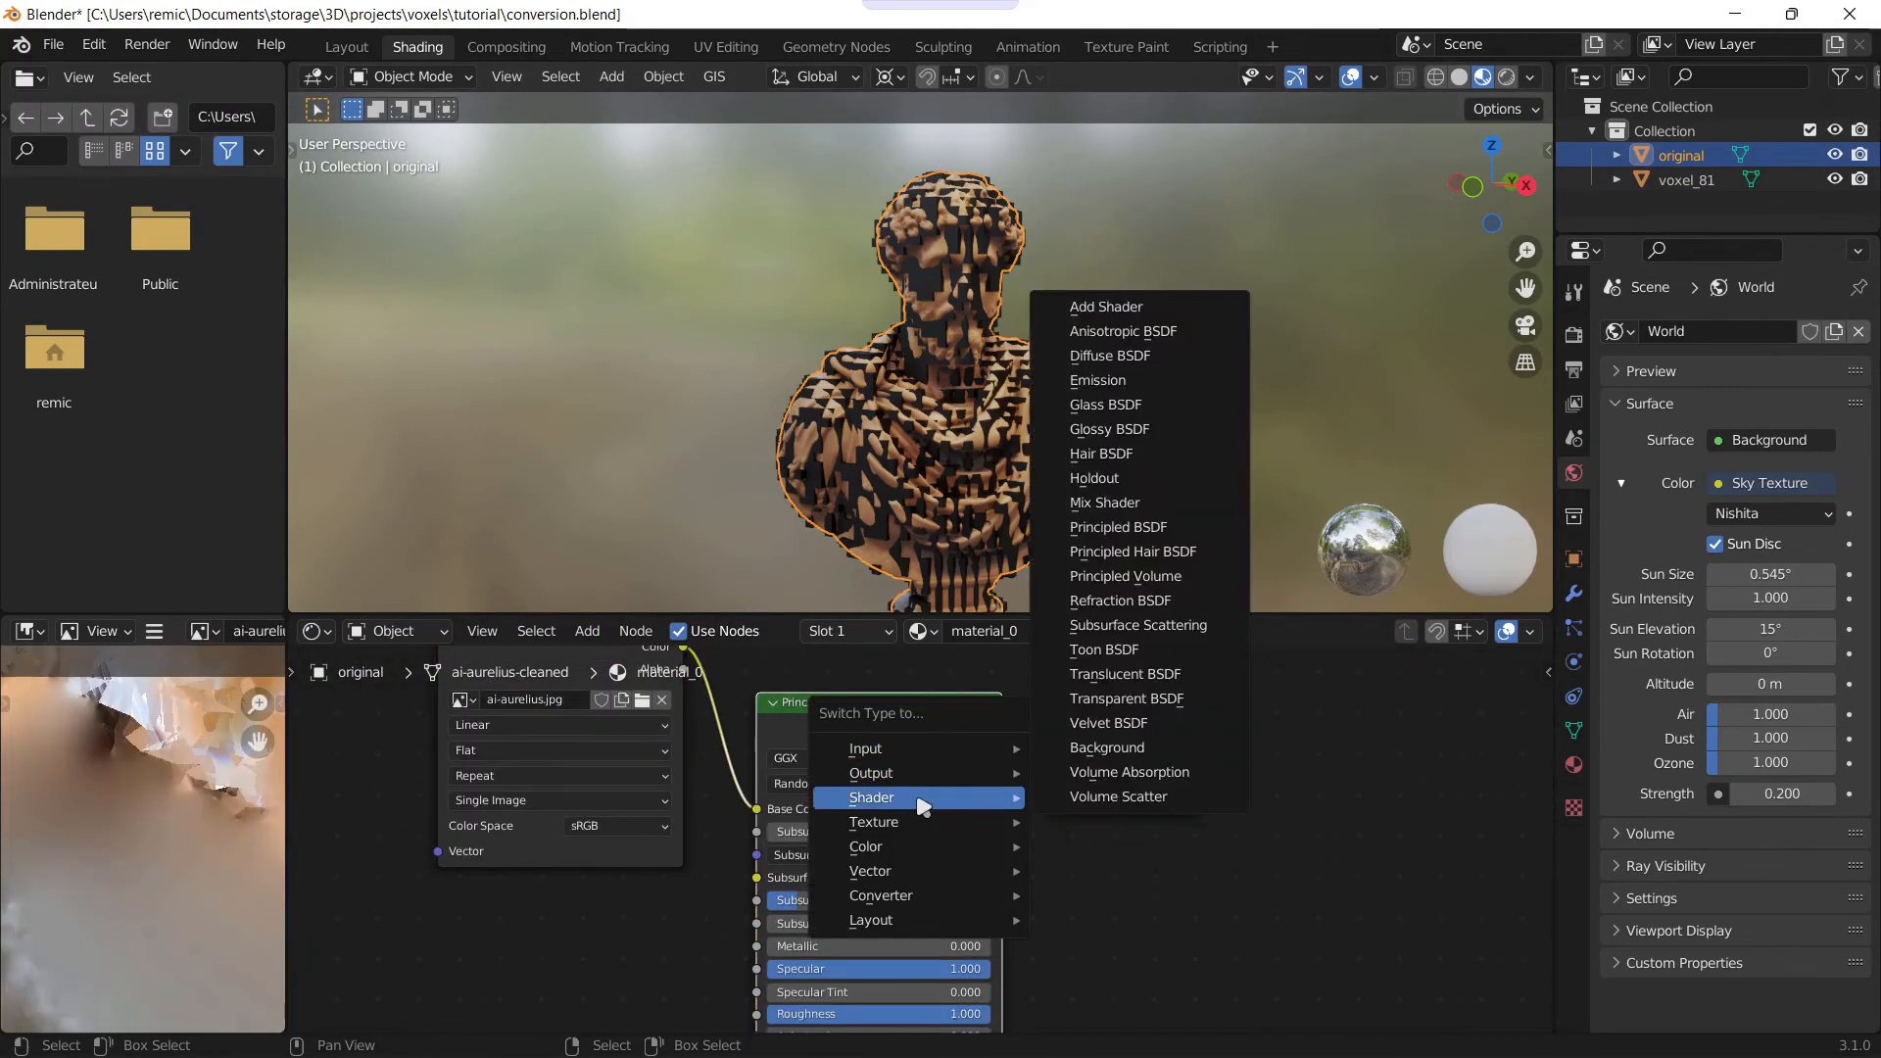
pyautogui.moveTo(1105, 746)
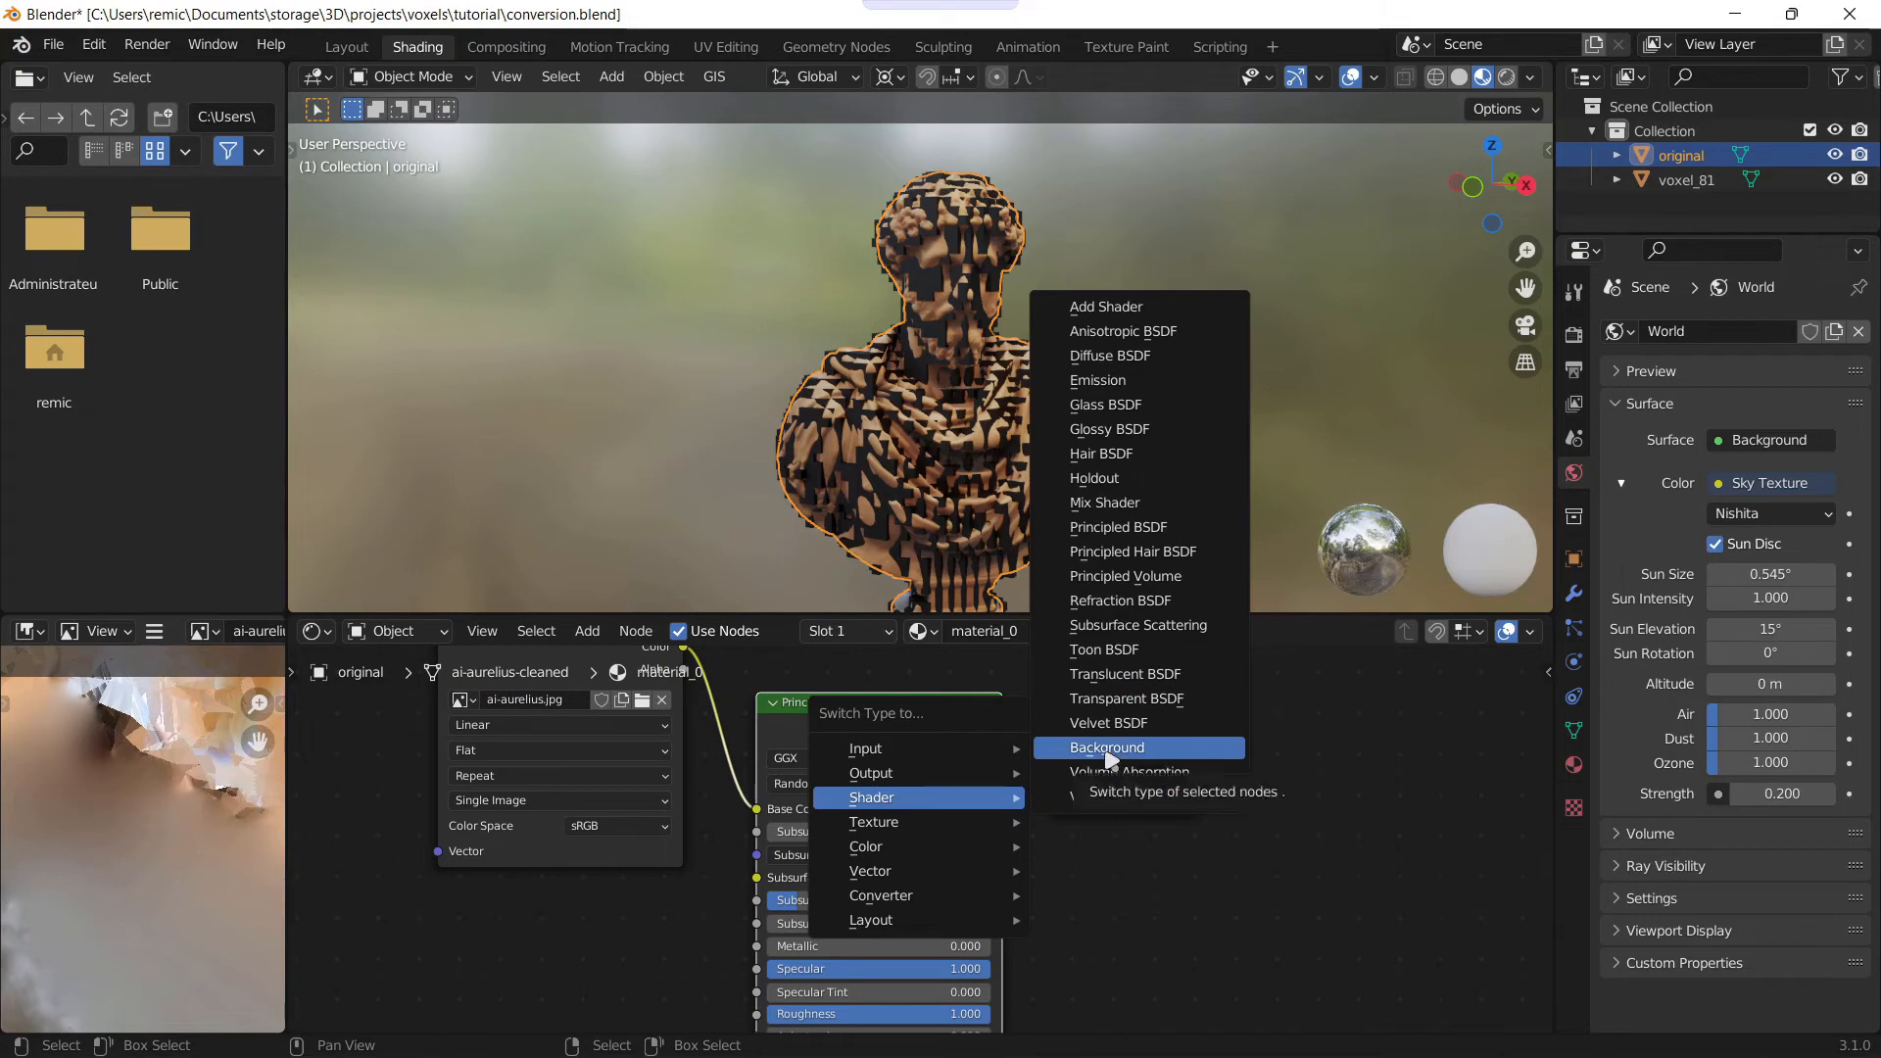
pyautogui.click(1098, 380)
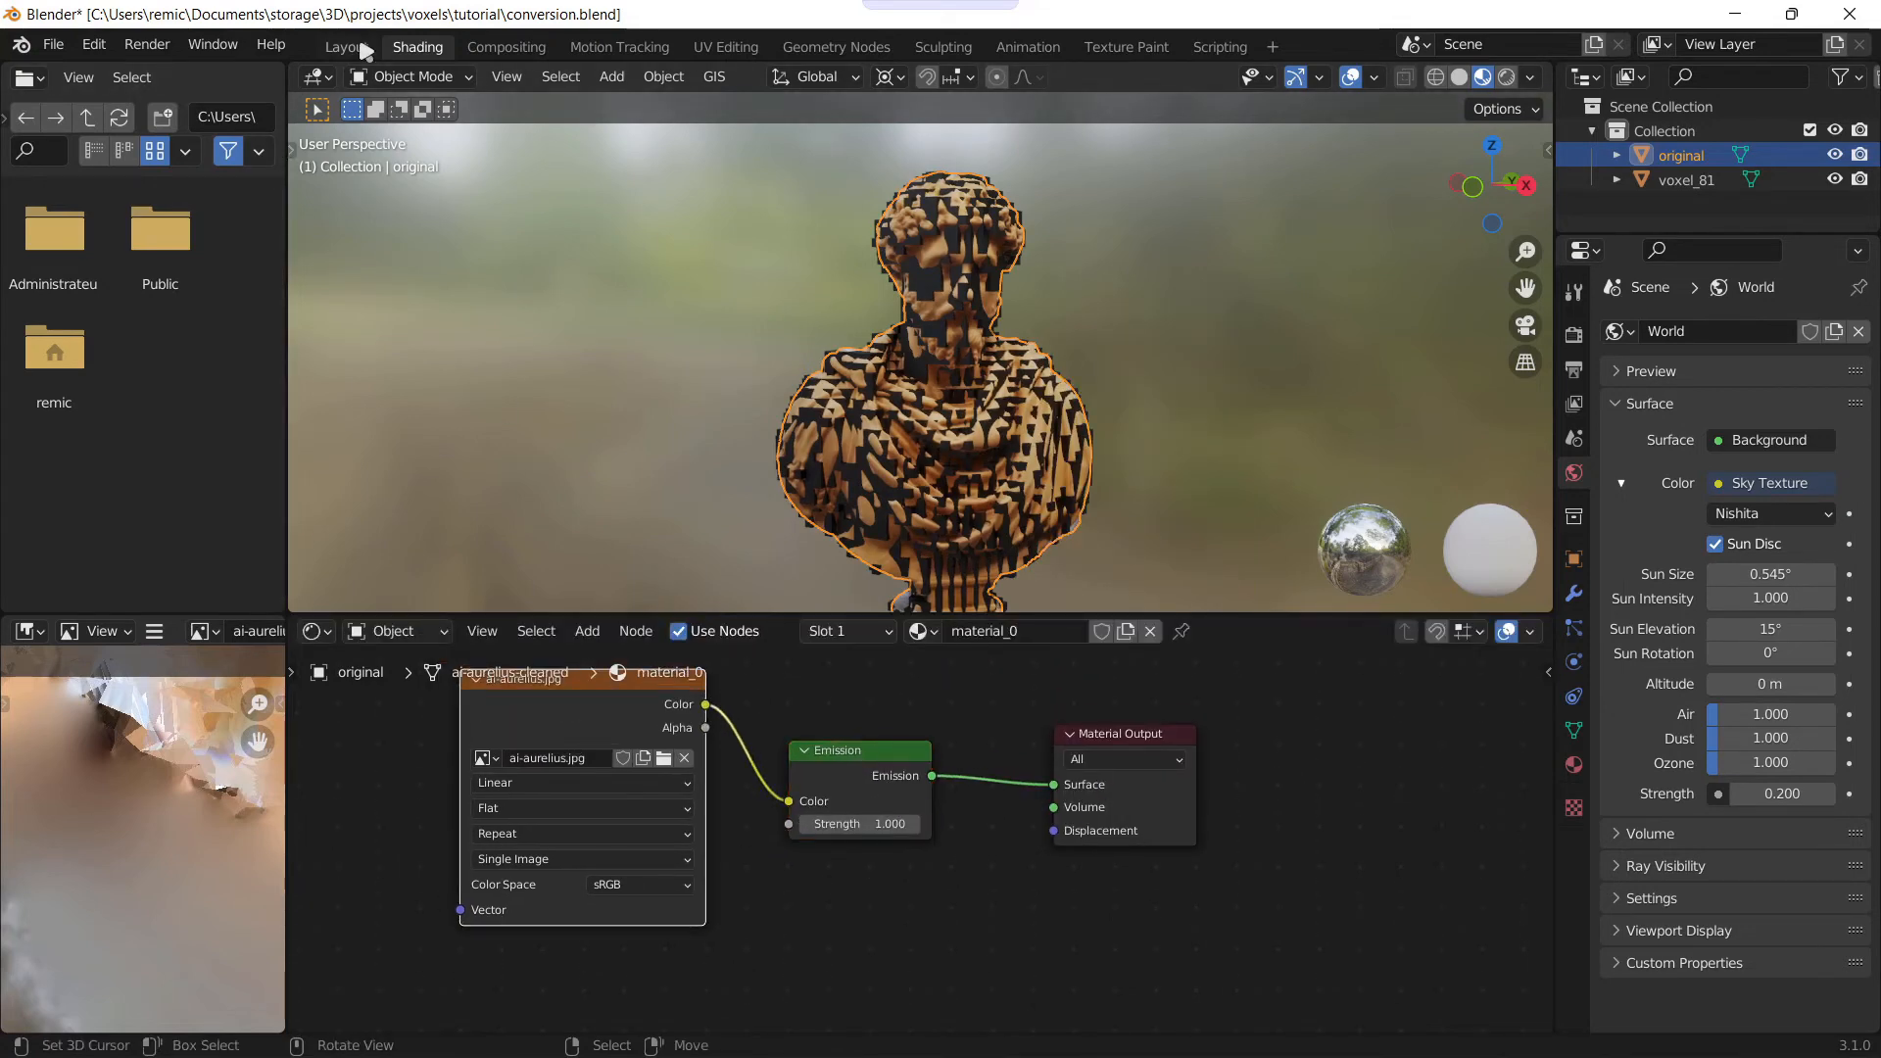
pyautogui.click(345, 47)
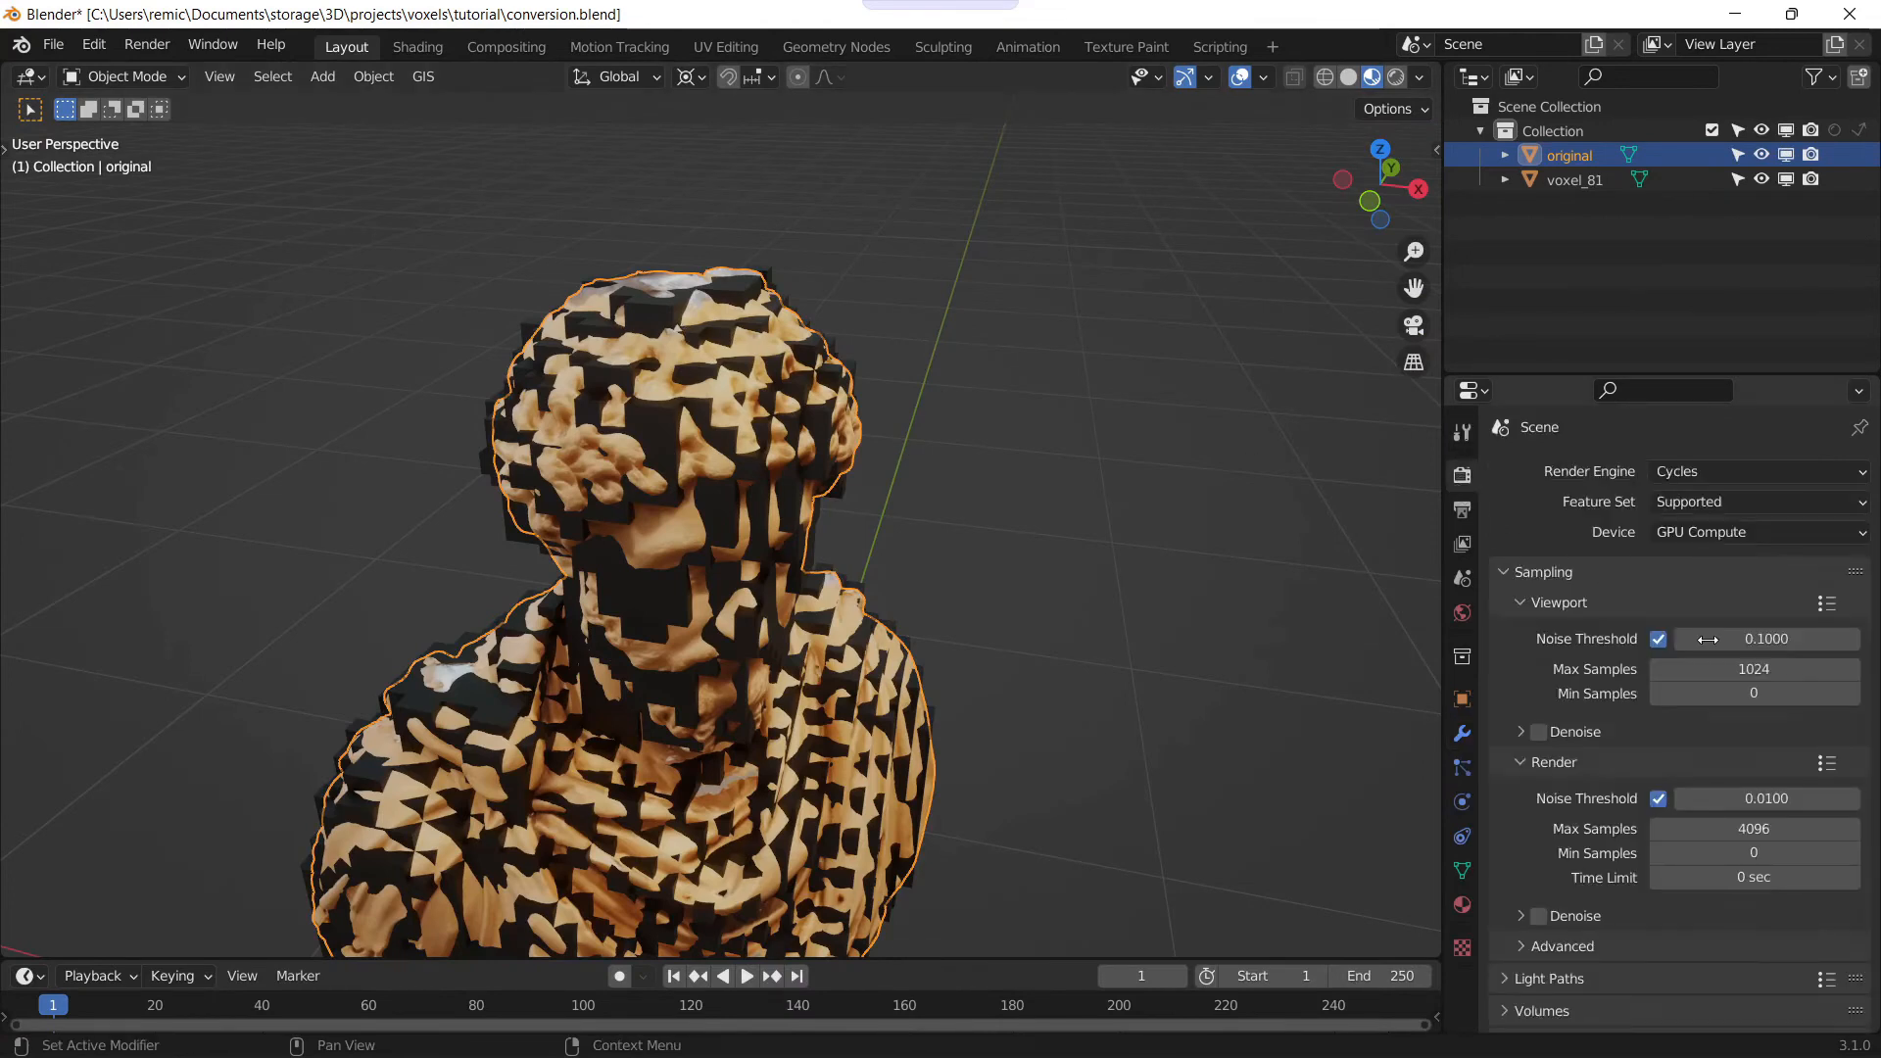
# Step: Set the bake type to Emit with Selected to Active enabled and 0 px margin
pyautogui.scroll(-3)
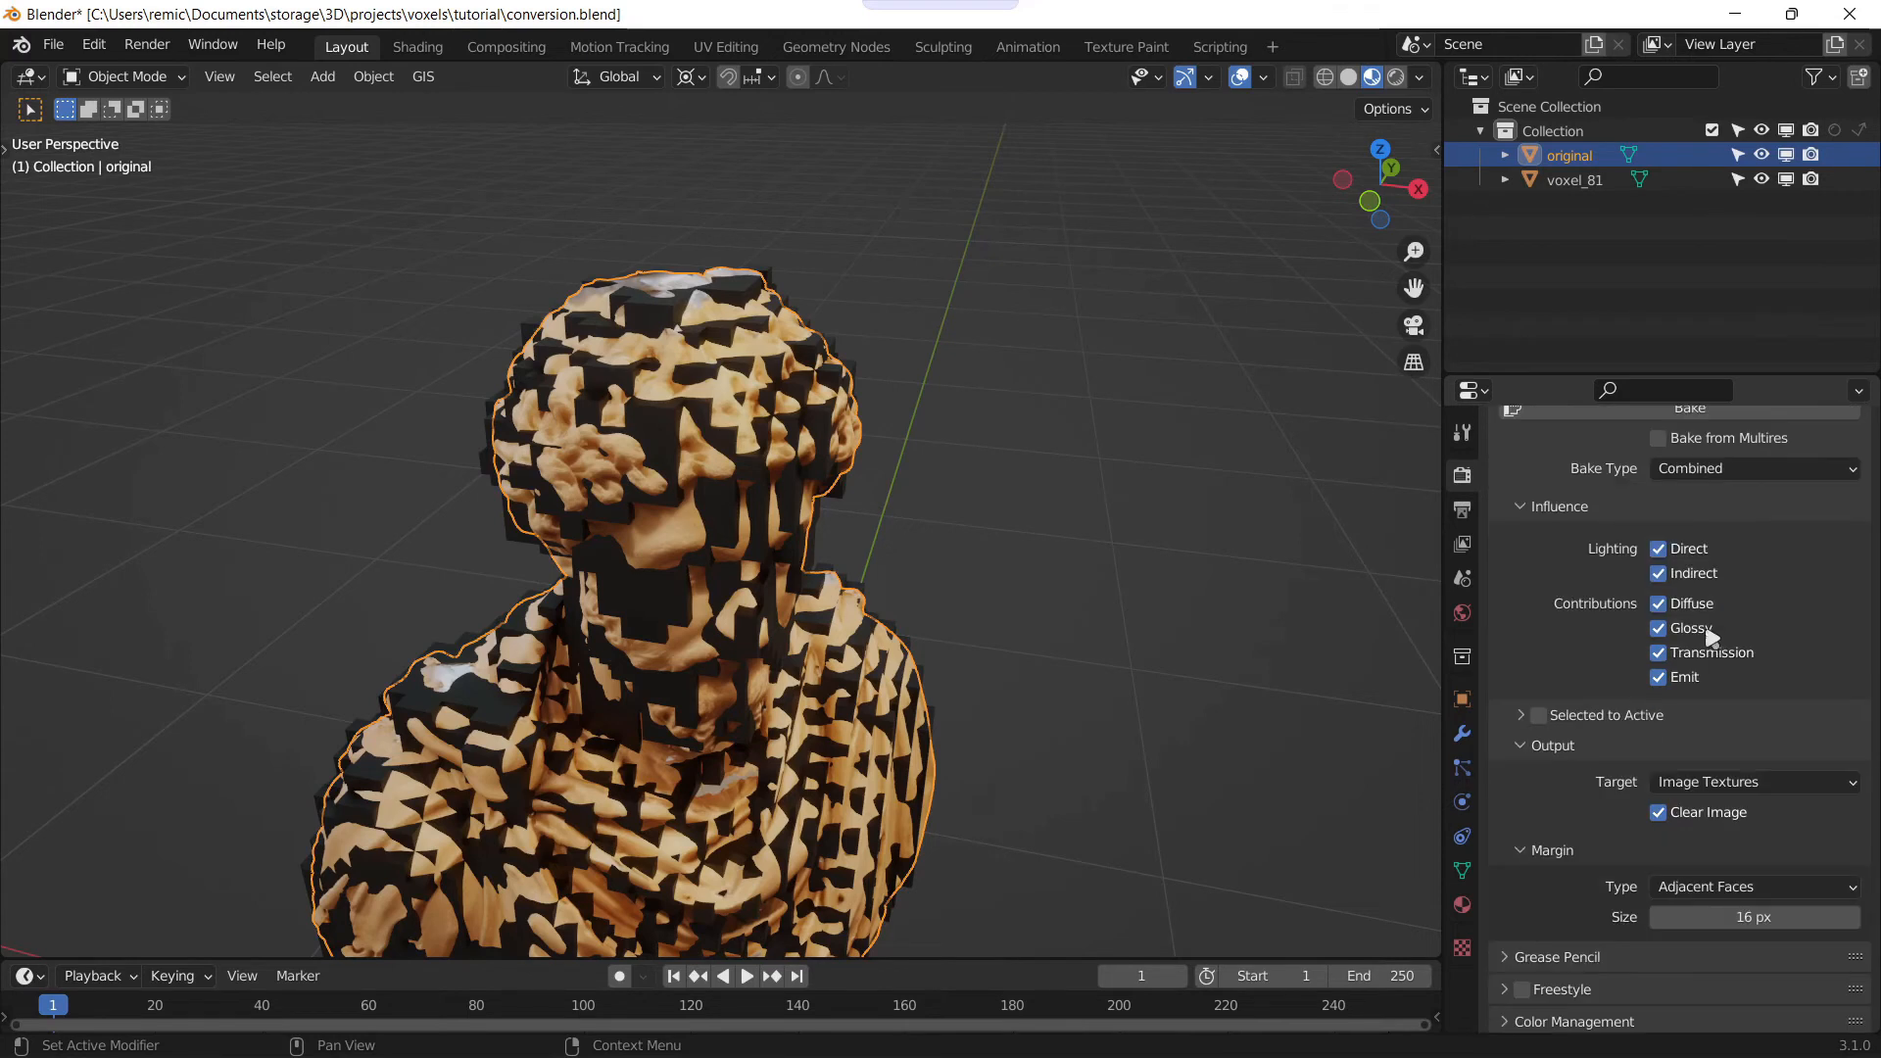
pyautogui.click(1751, 469)
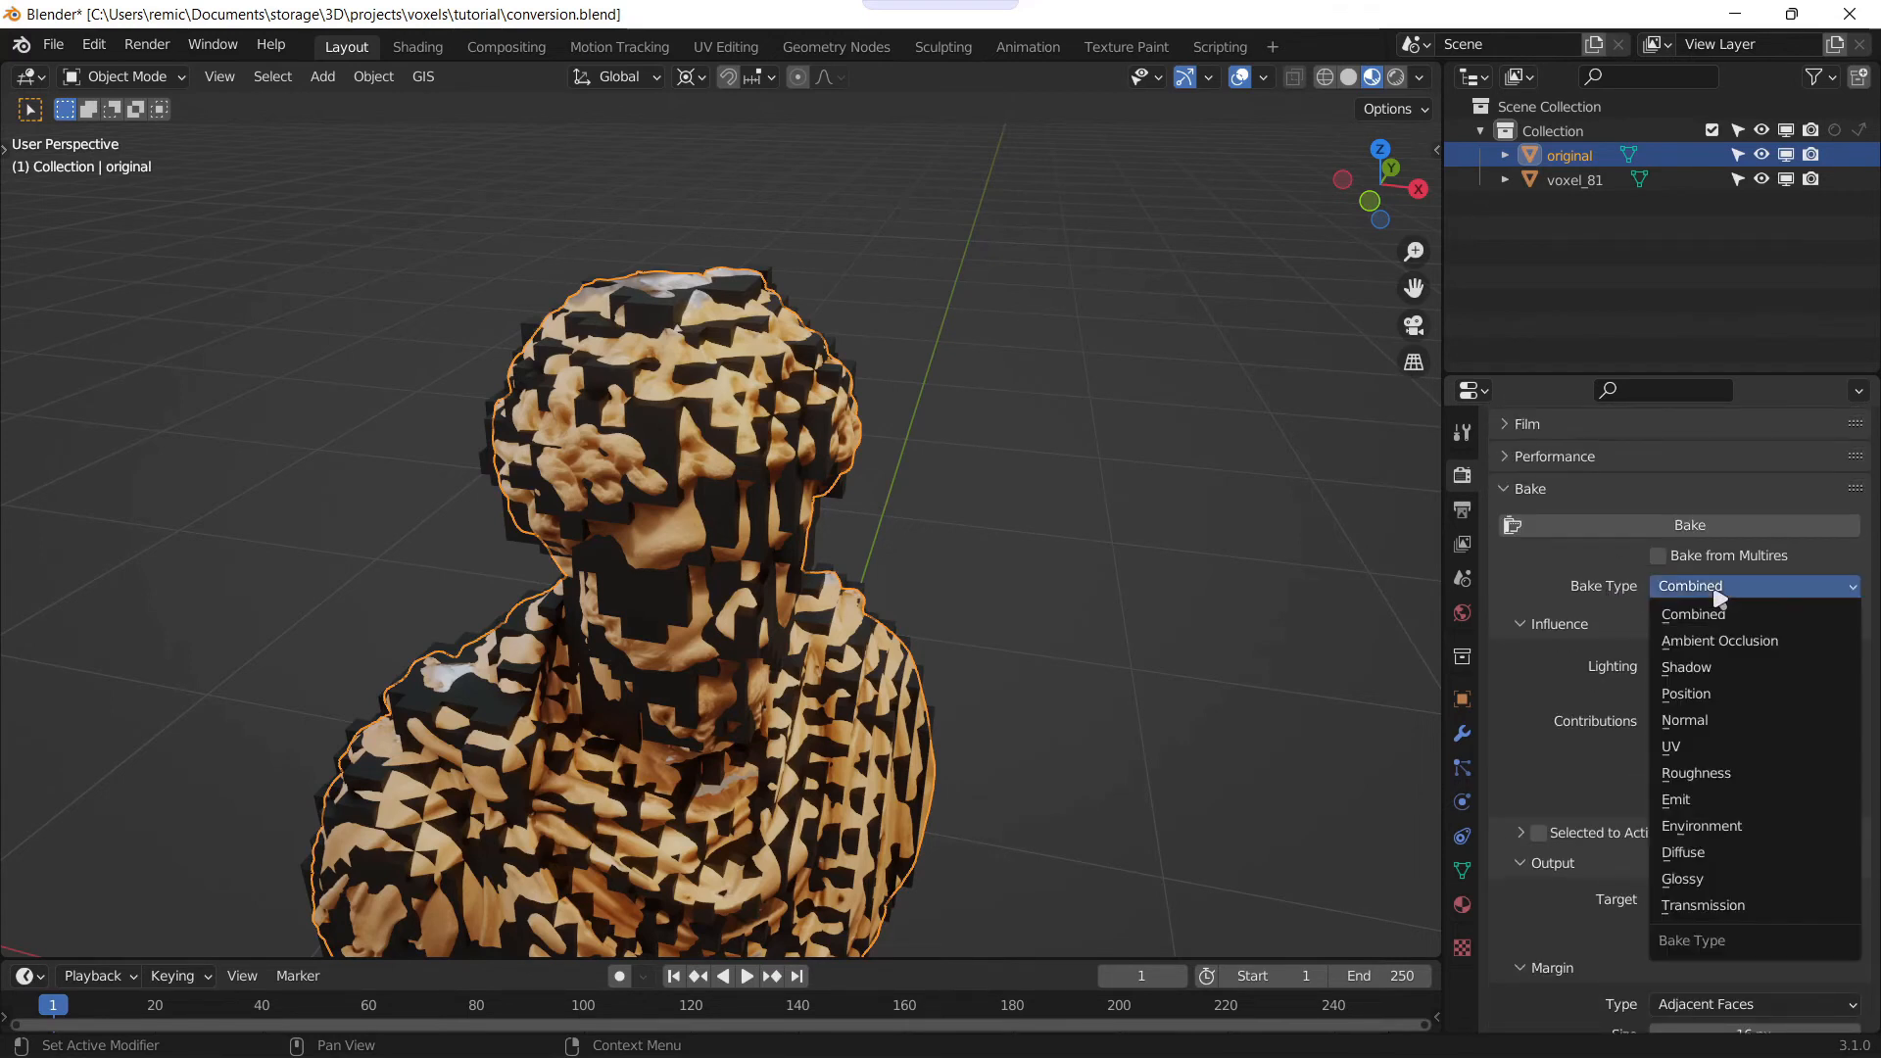
pyautogui.click(1675, 799)
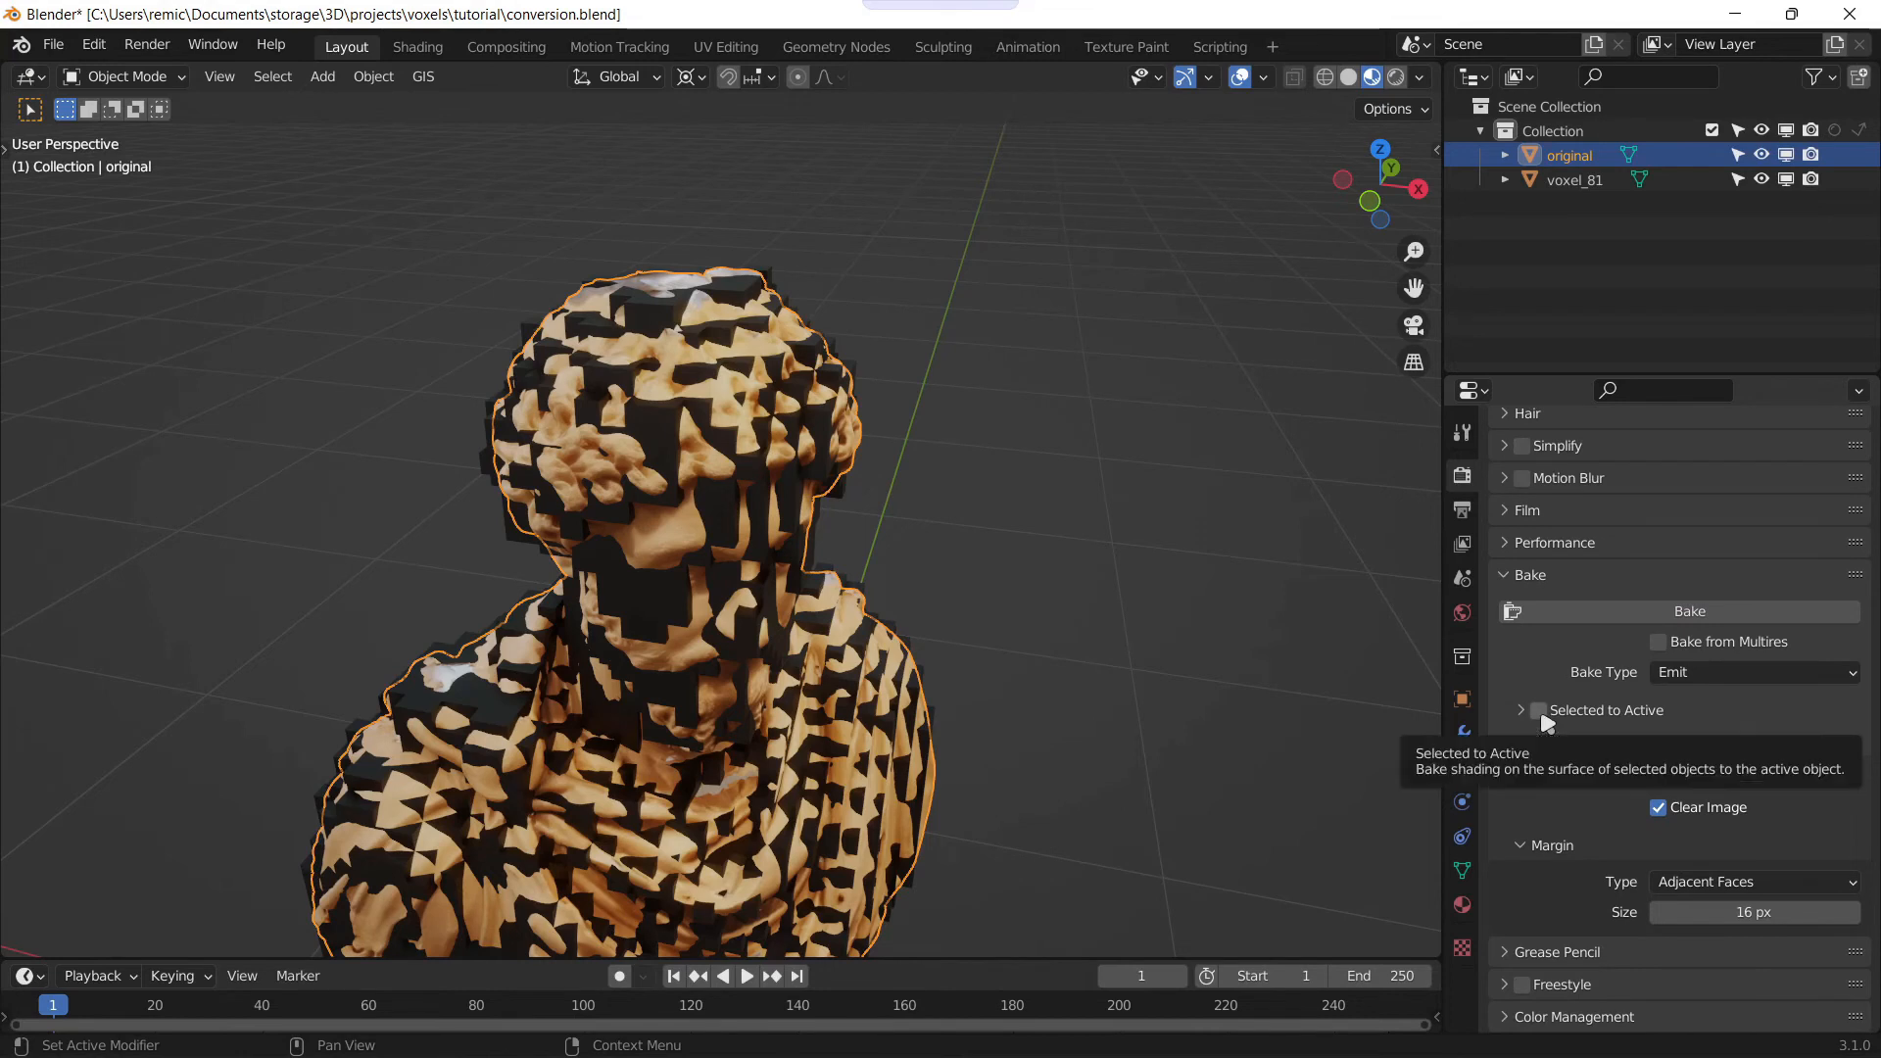
pyautogui.click(1538, 709)
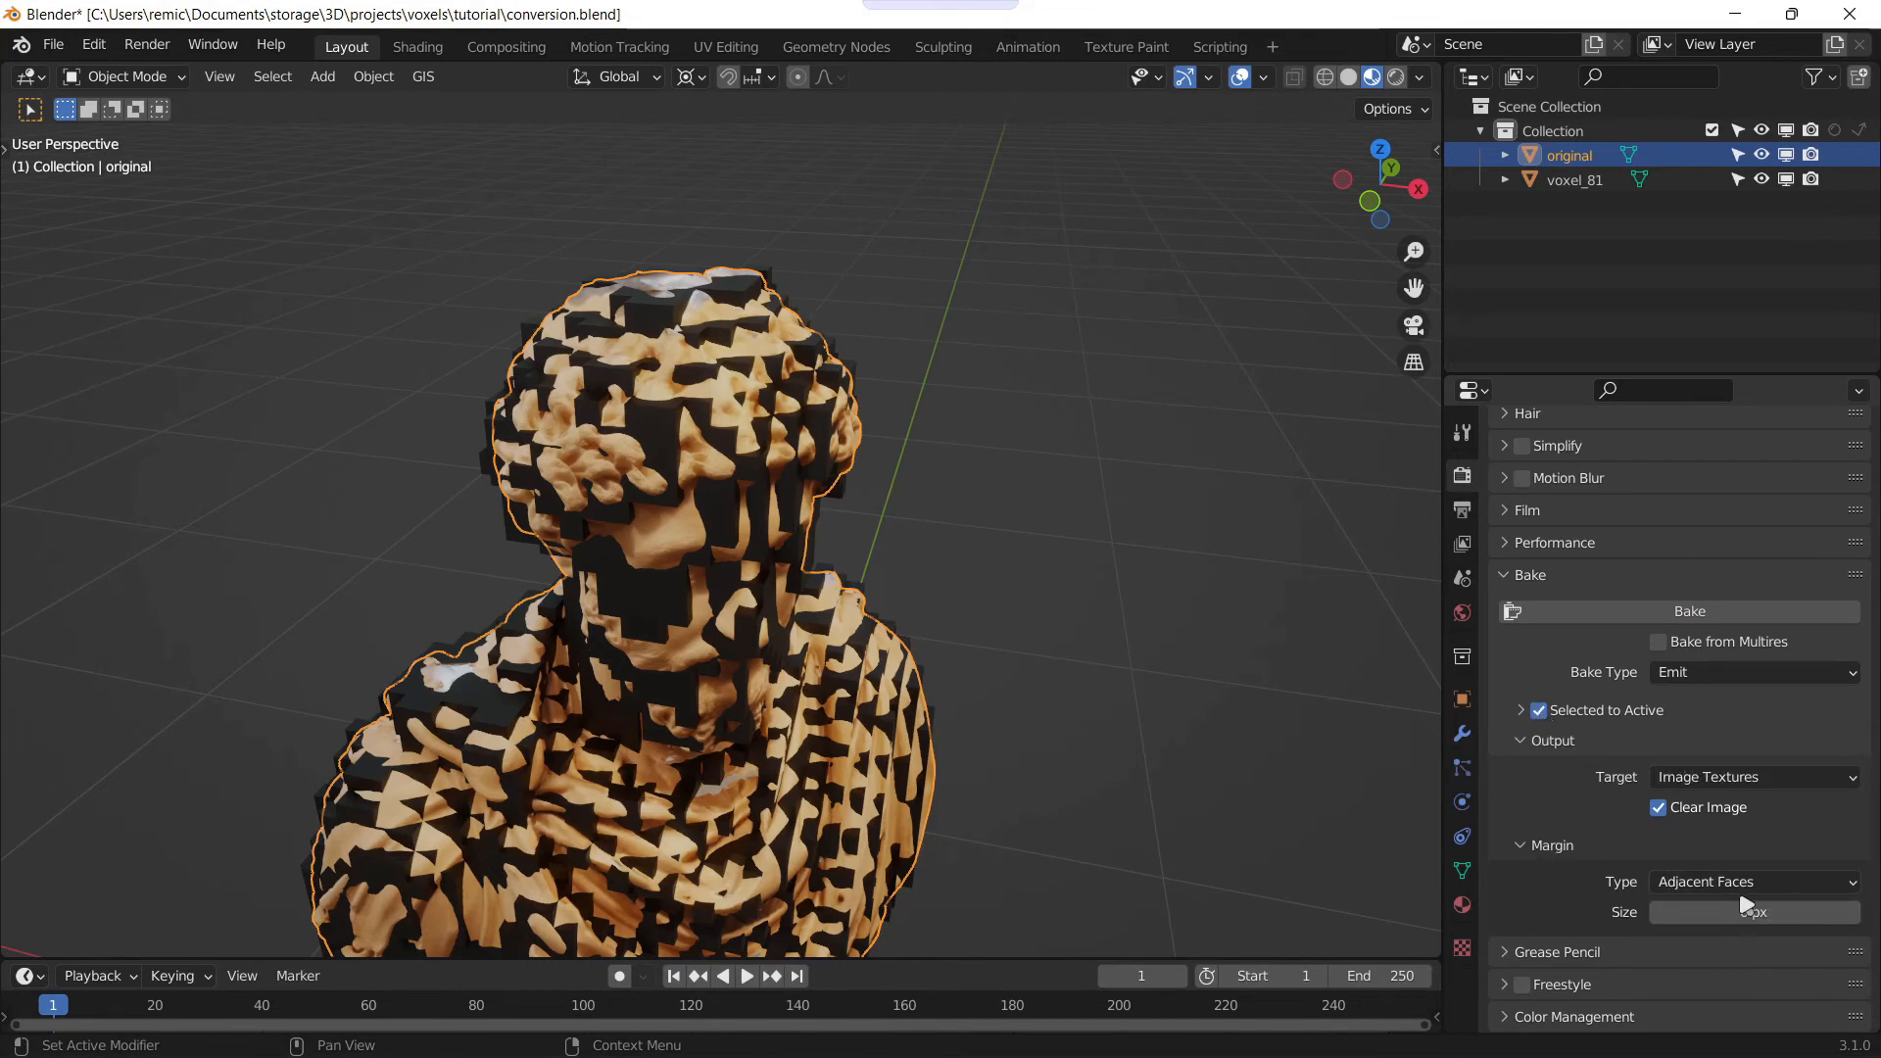
pyautogui.moveTo(1751, 881)
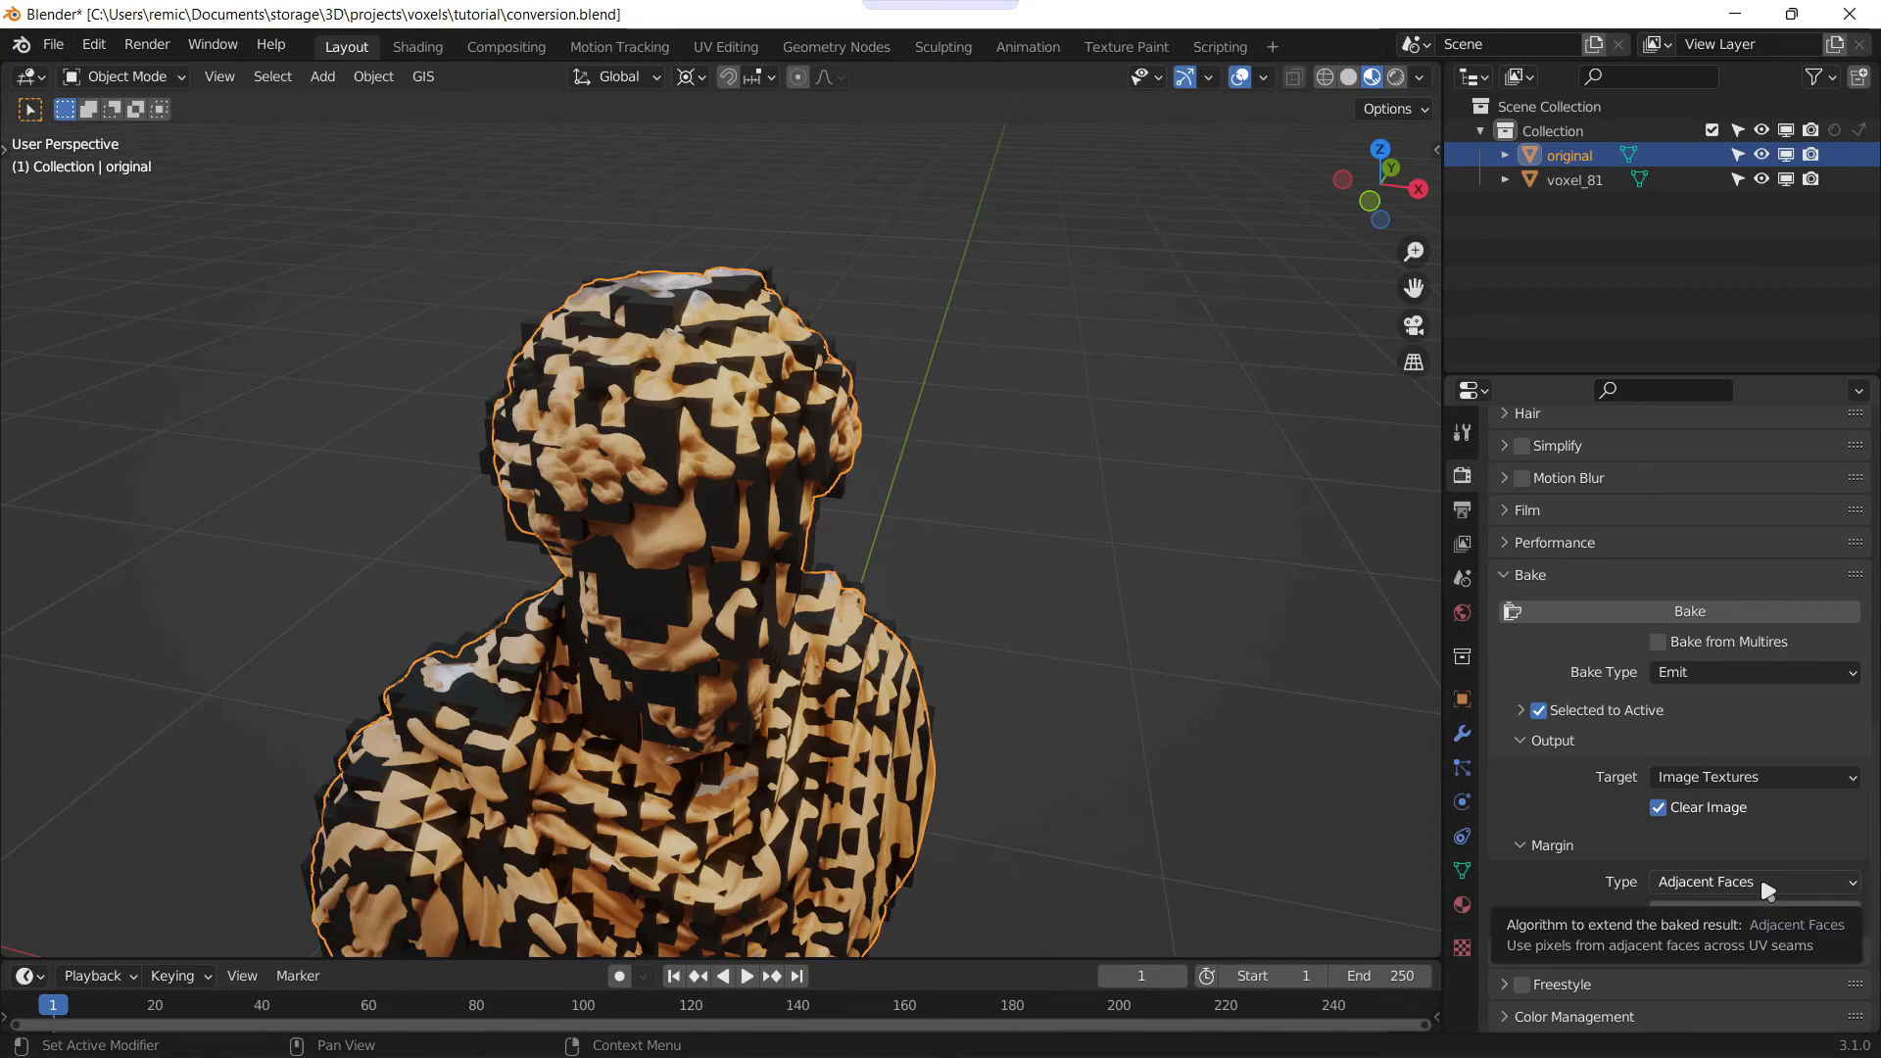
pyautogui.click(1520, 709)
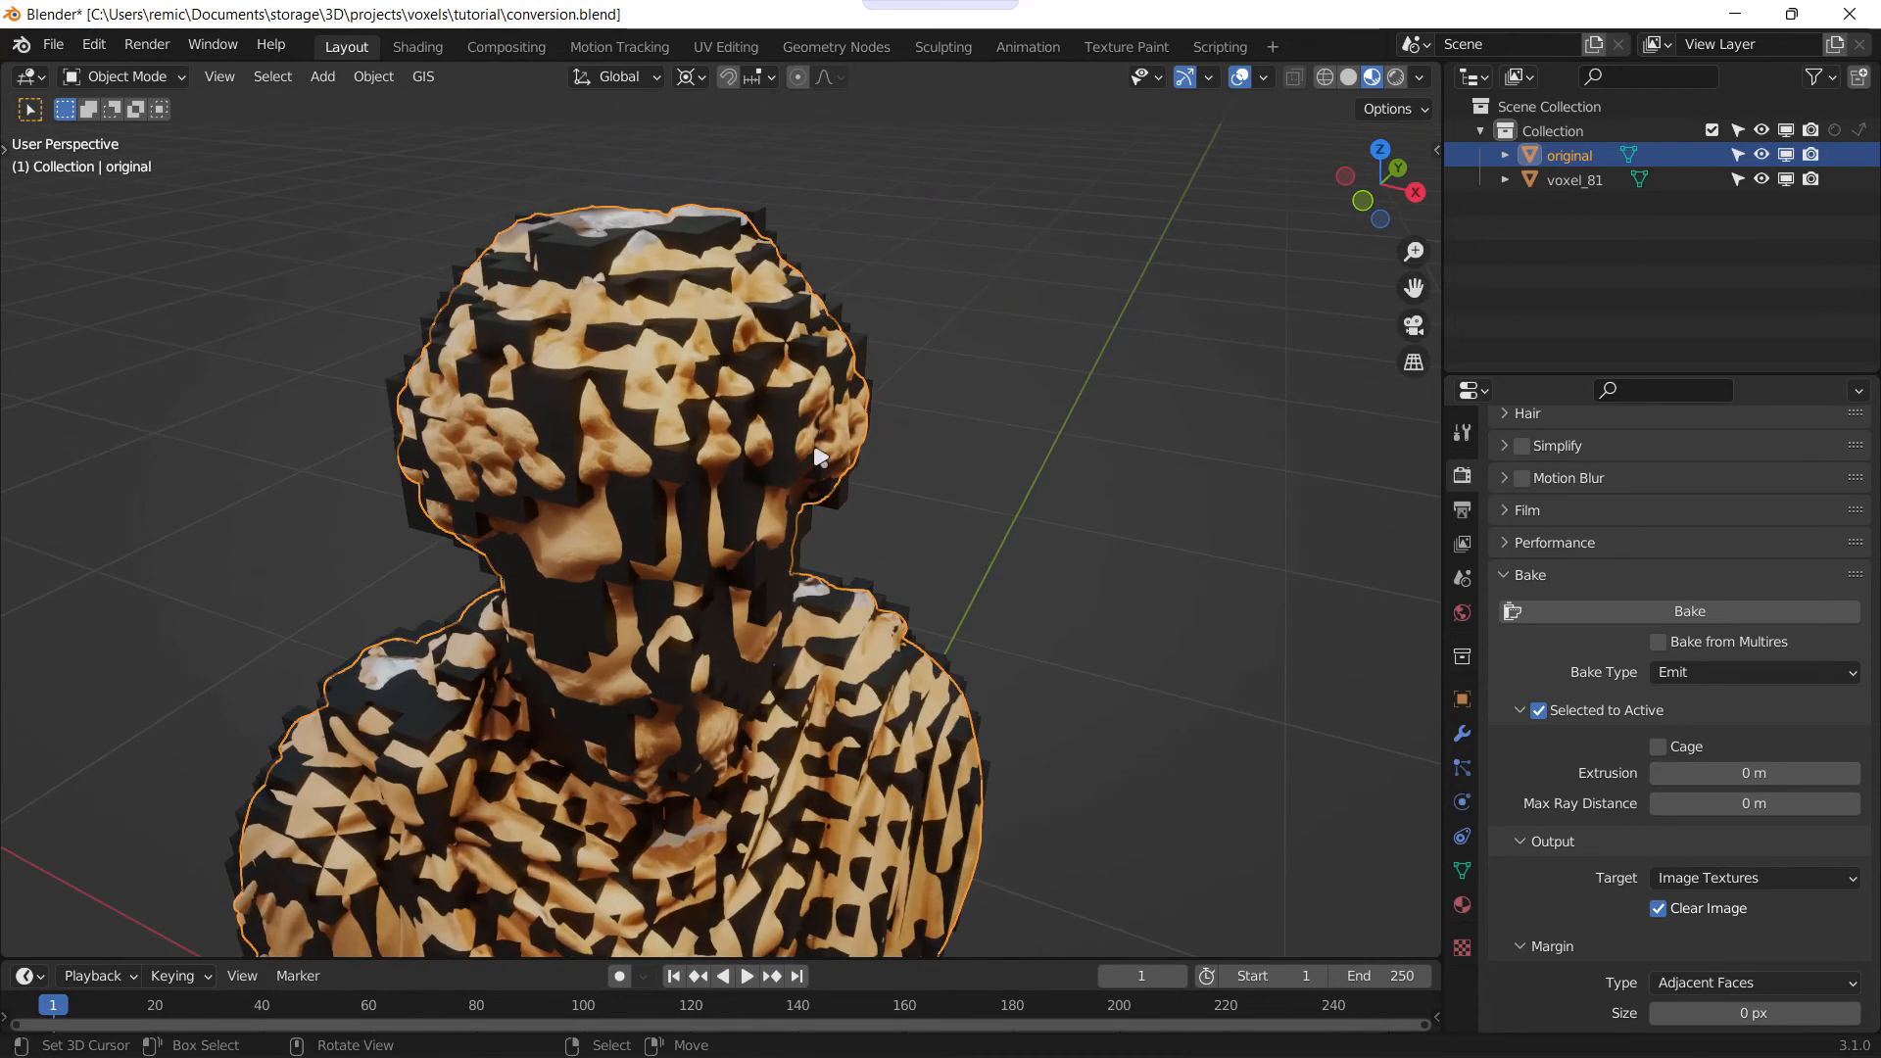
pyautogui.moveTo(584, 389)
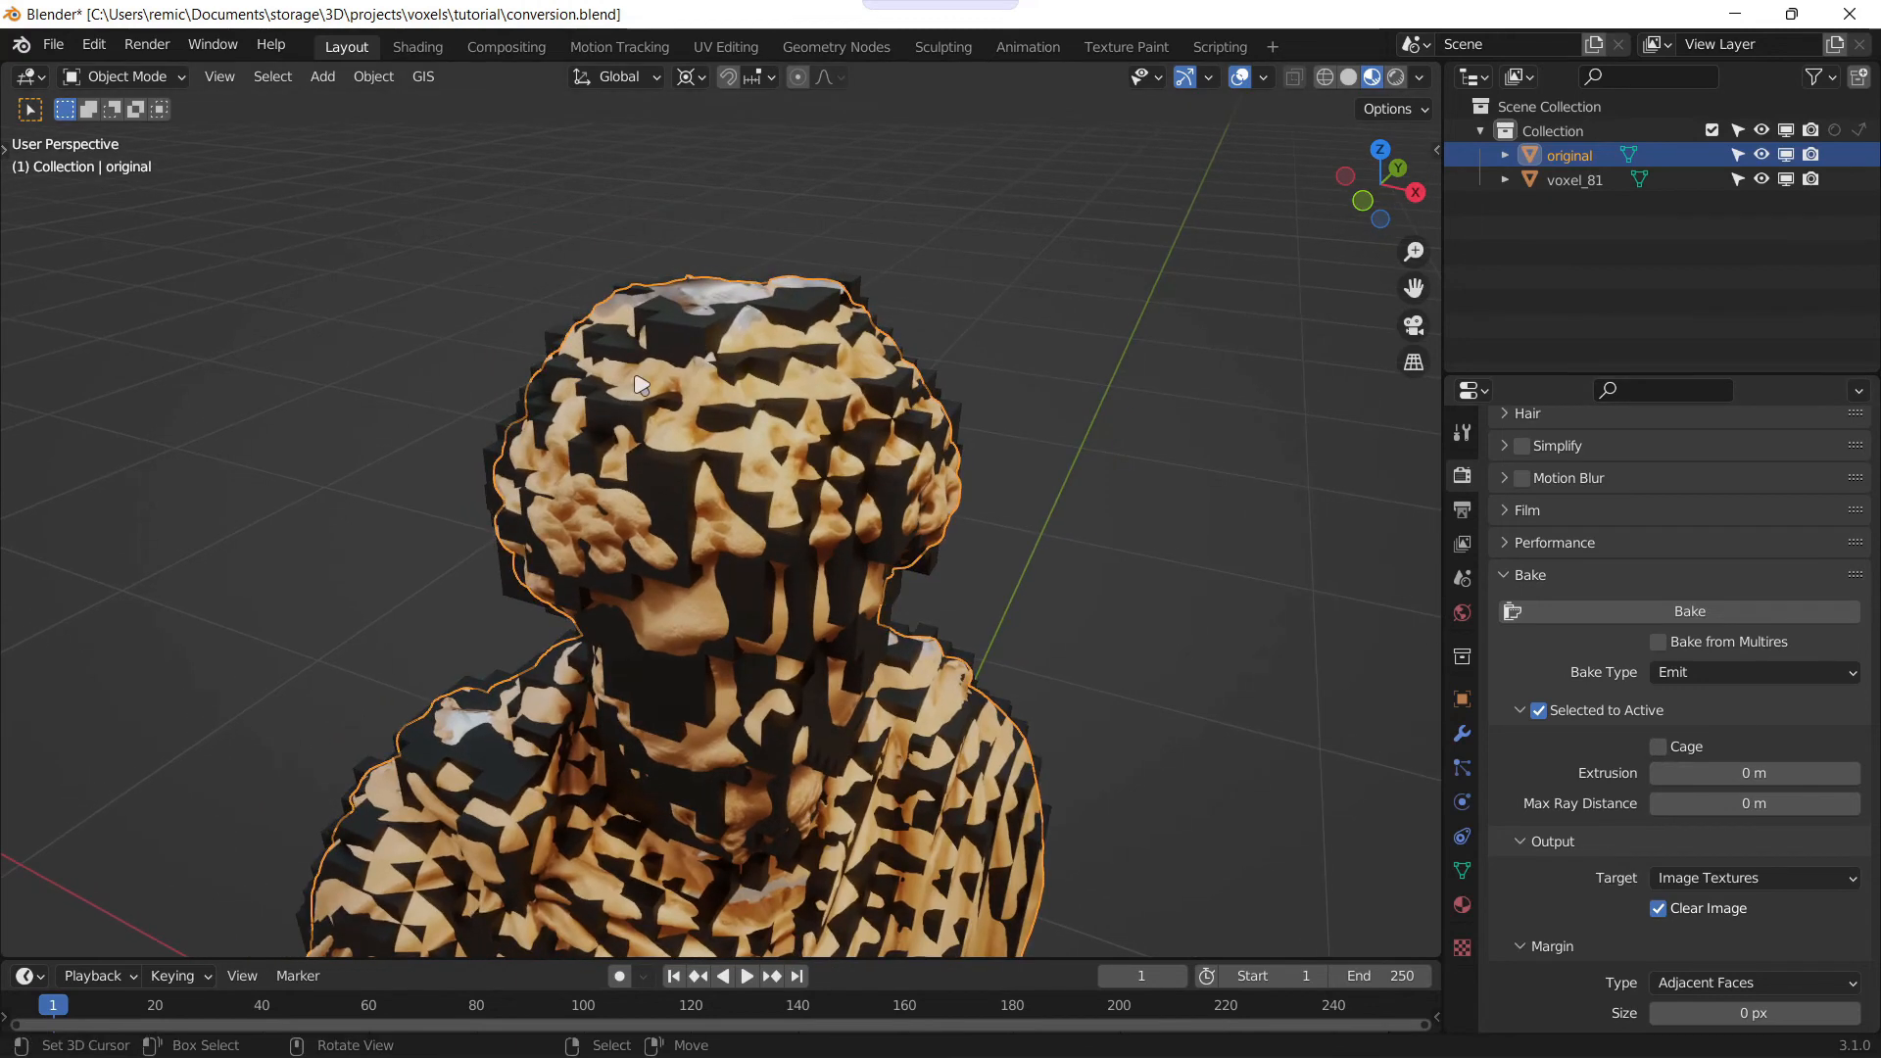
# Step: Select voxel_81 and add the original mesh to the selection for baking
pyautogui.click(1574, 180)
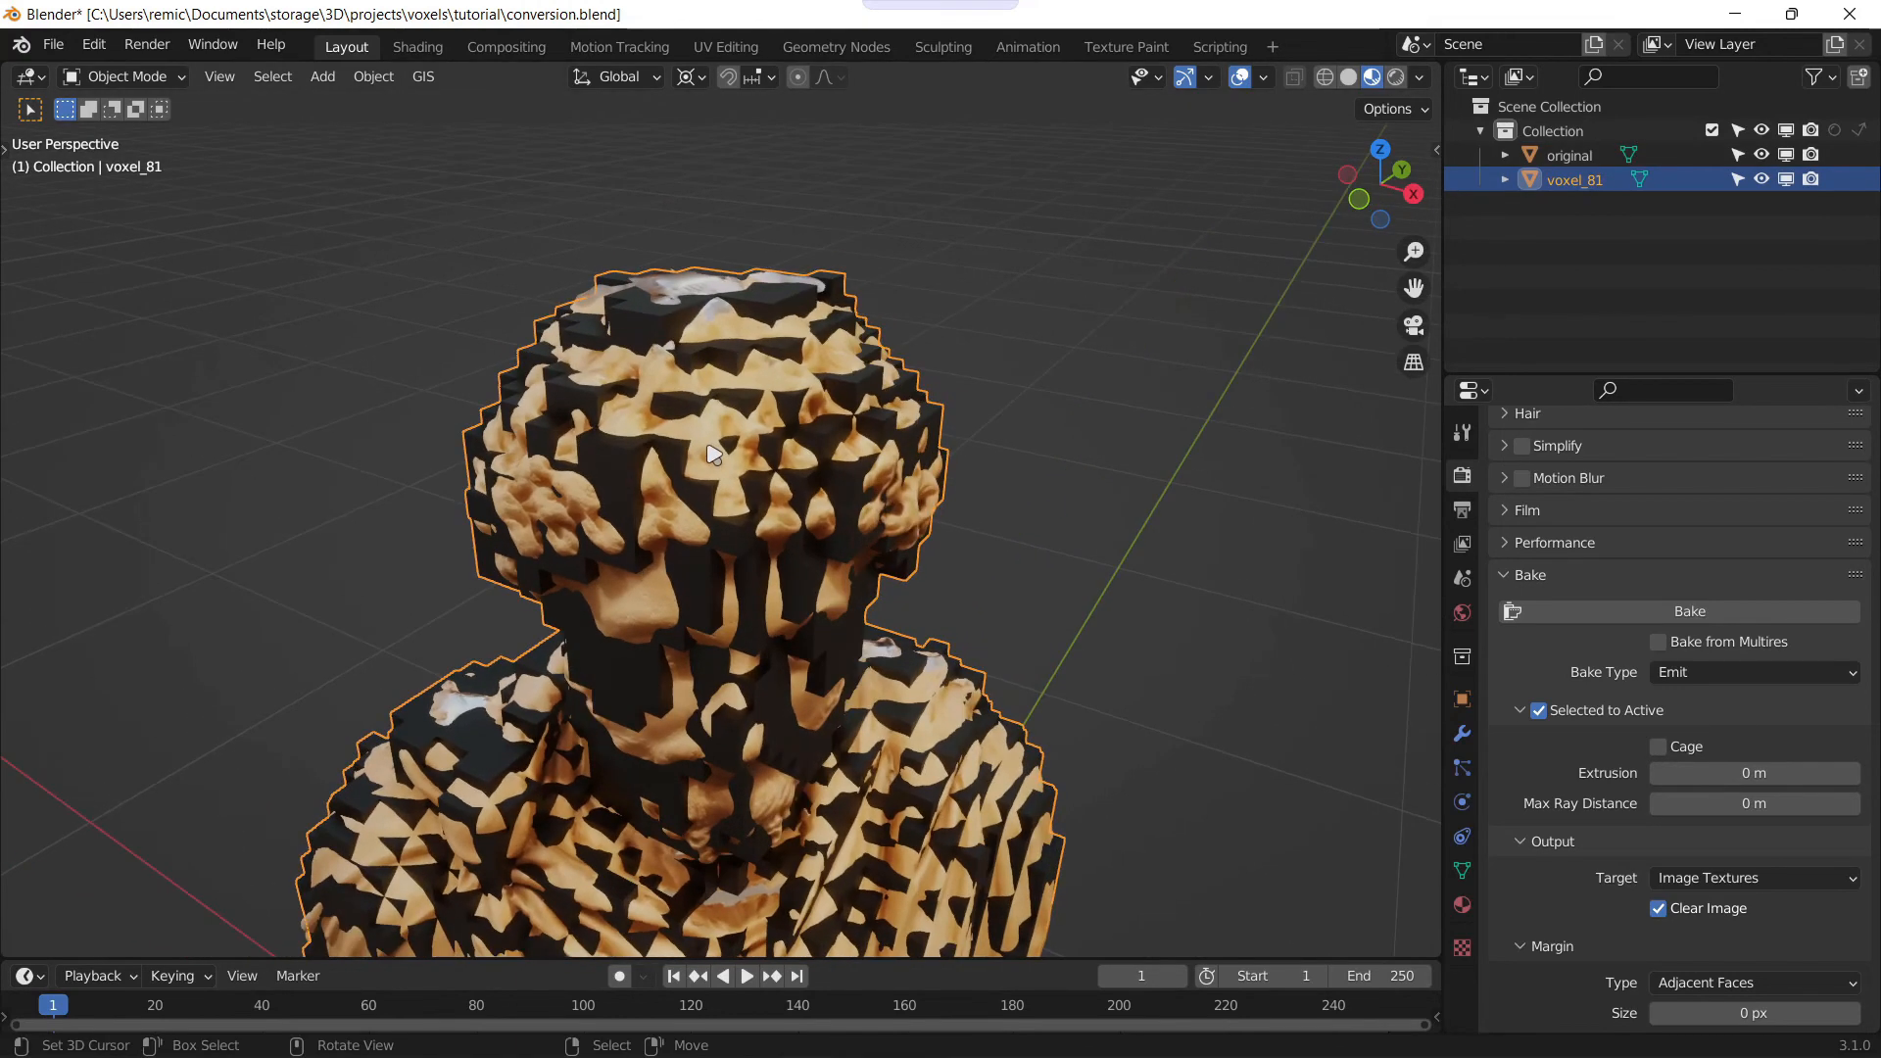
pyautogui.moveTo(608, 351)
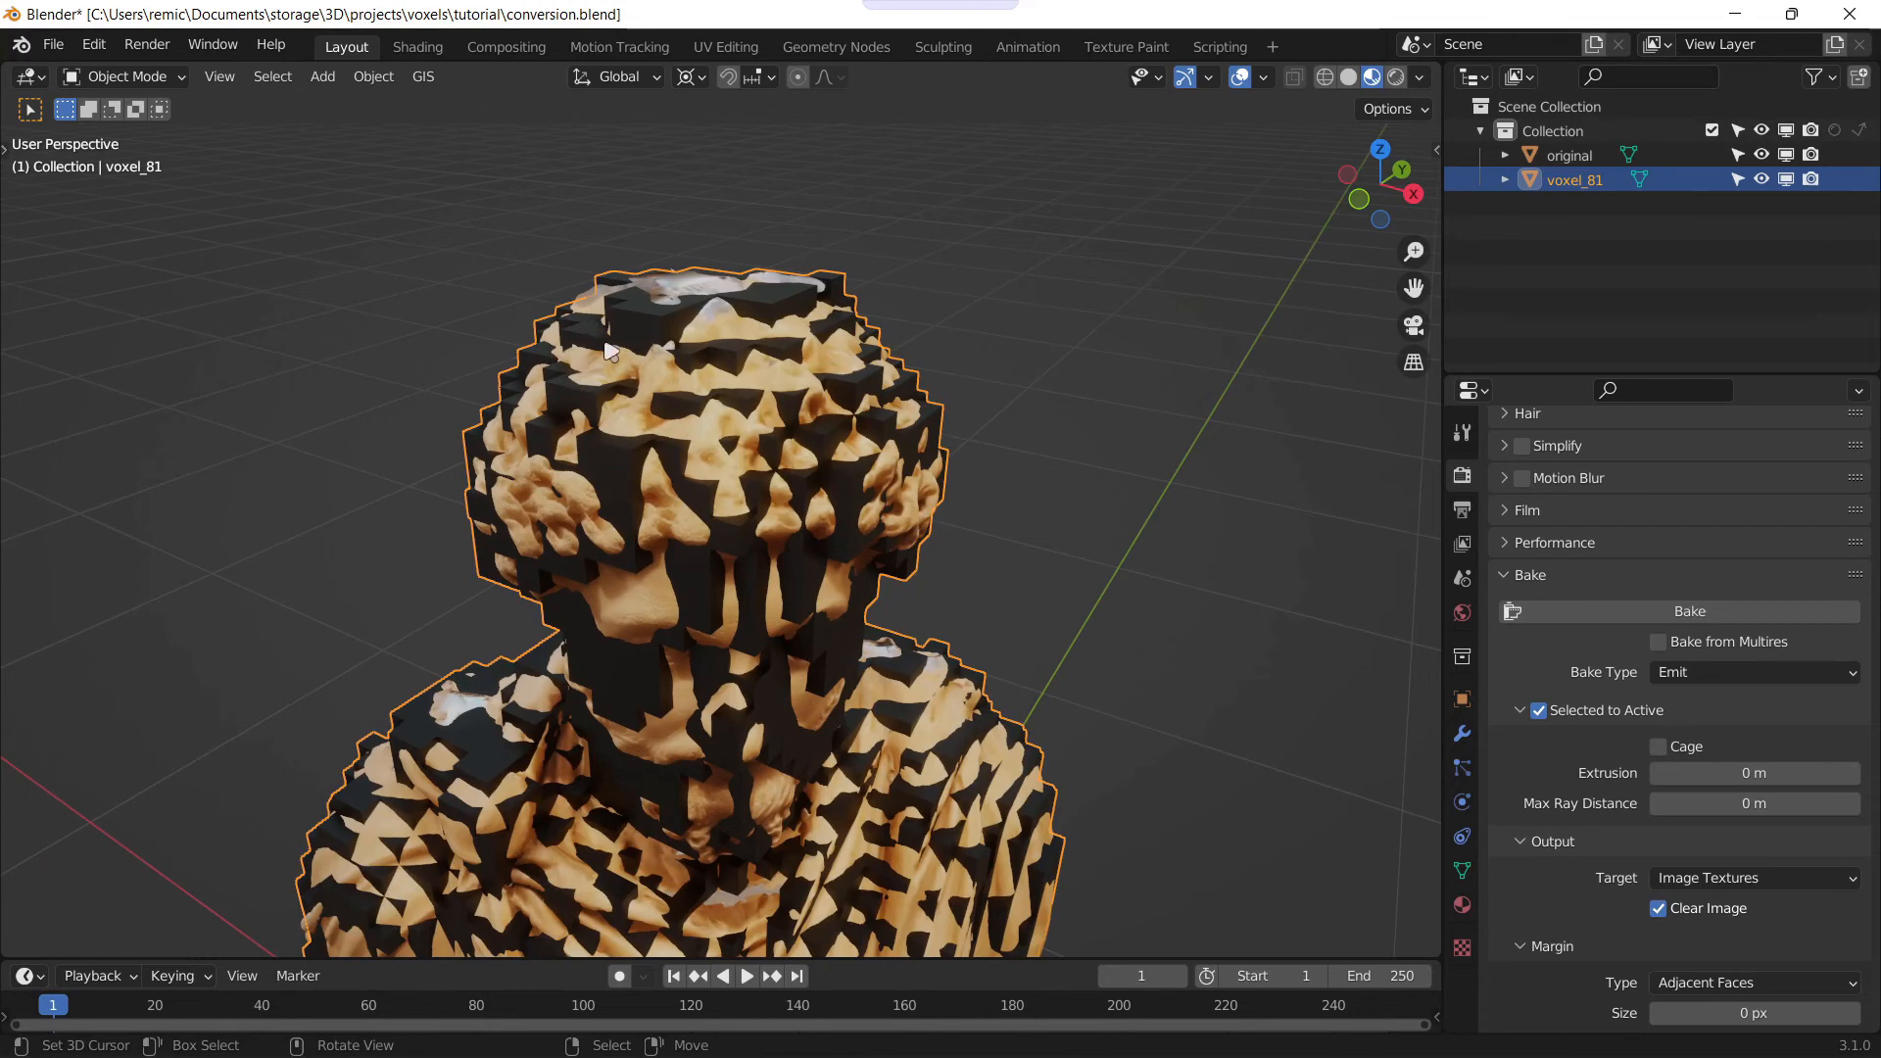
pyautogui.click(1569, 155)
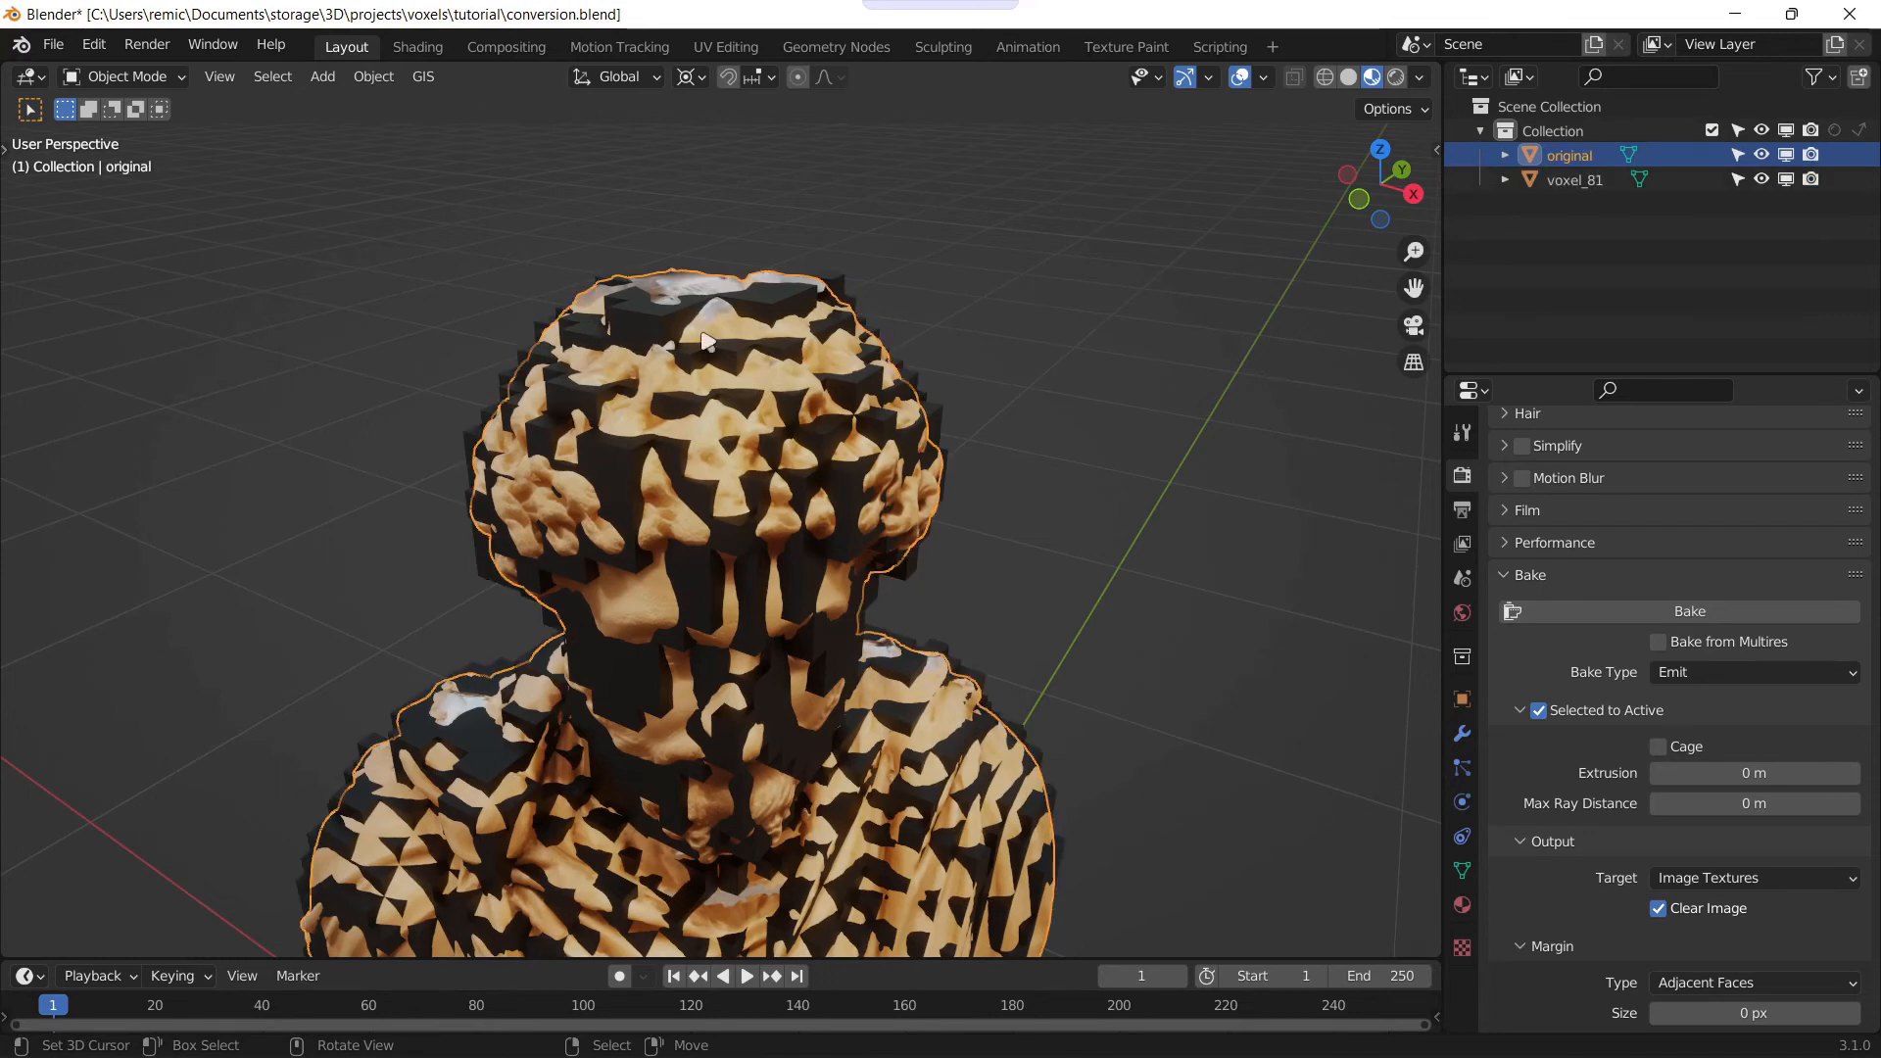
pyautogui.moveTo(564, 308)
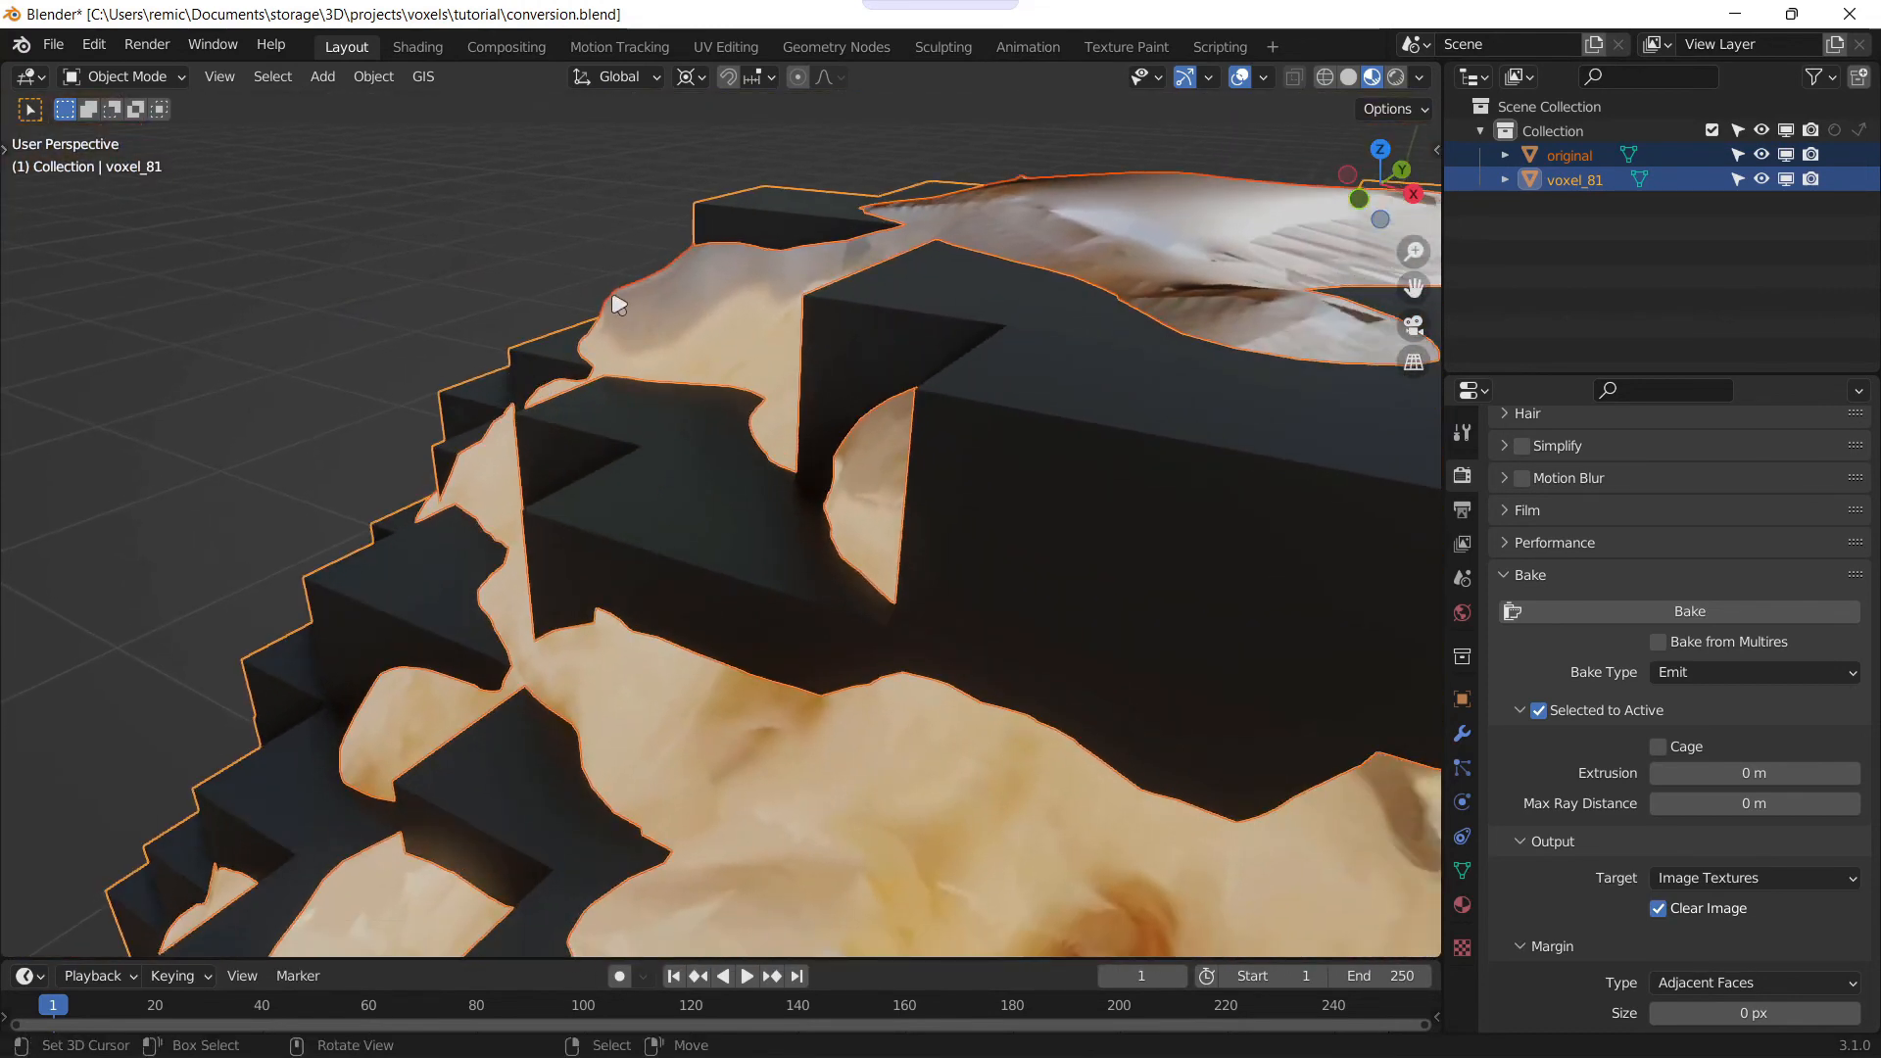
pyautogui.moveTo(689, 275)
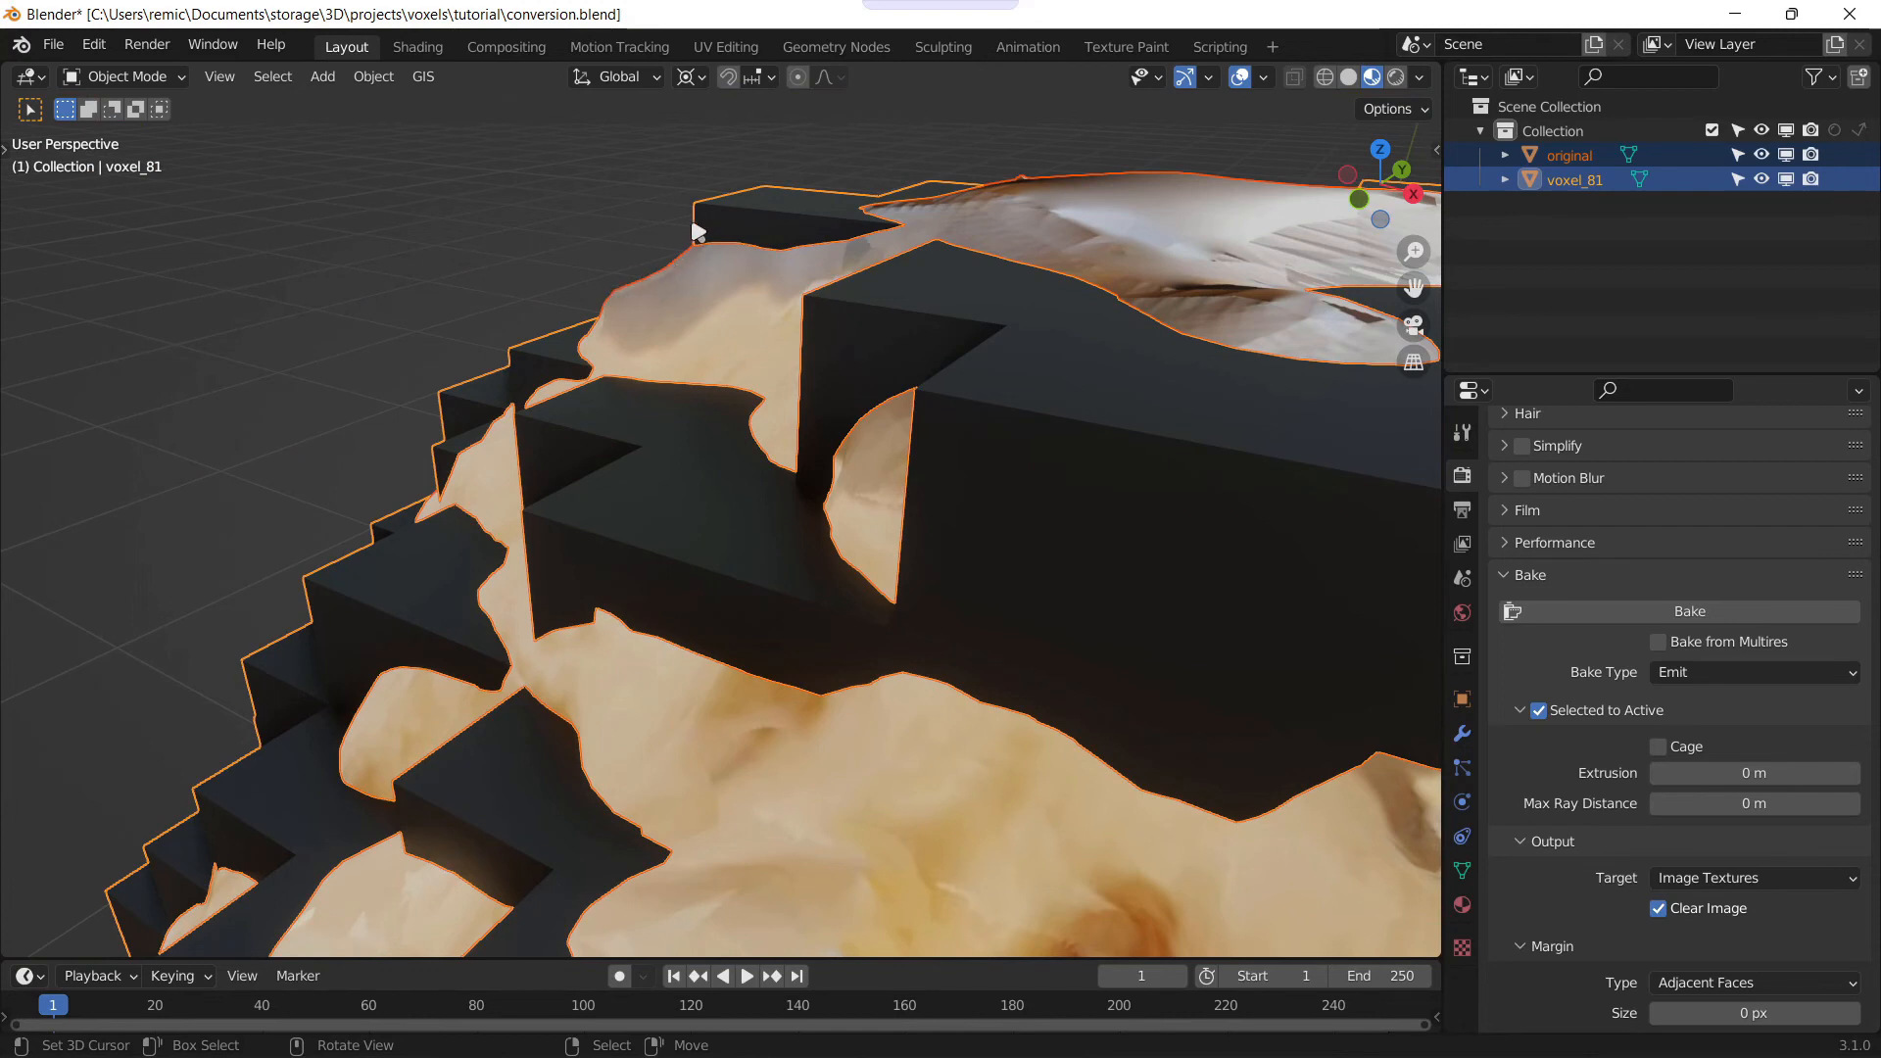
pyautogui.moveTo(806, 218)
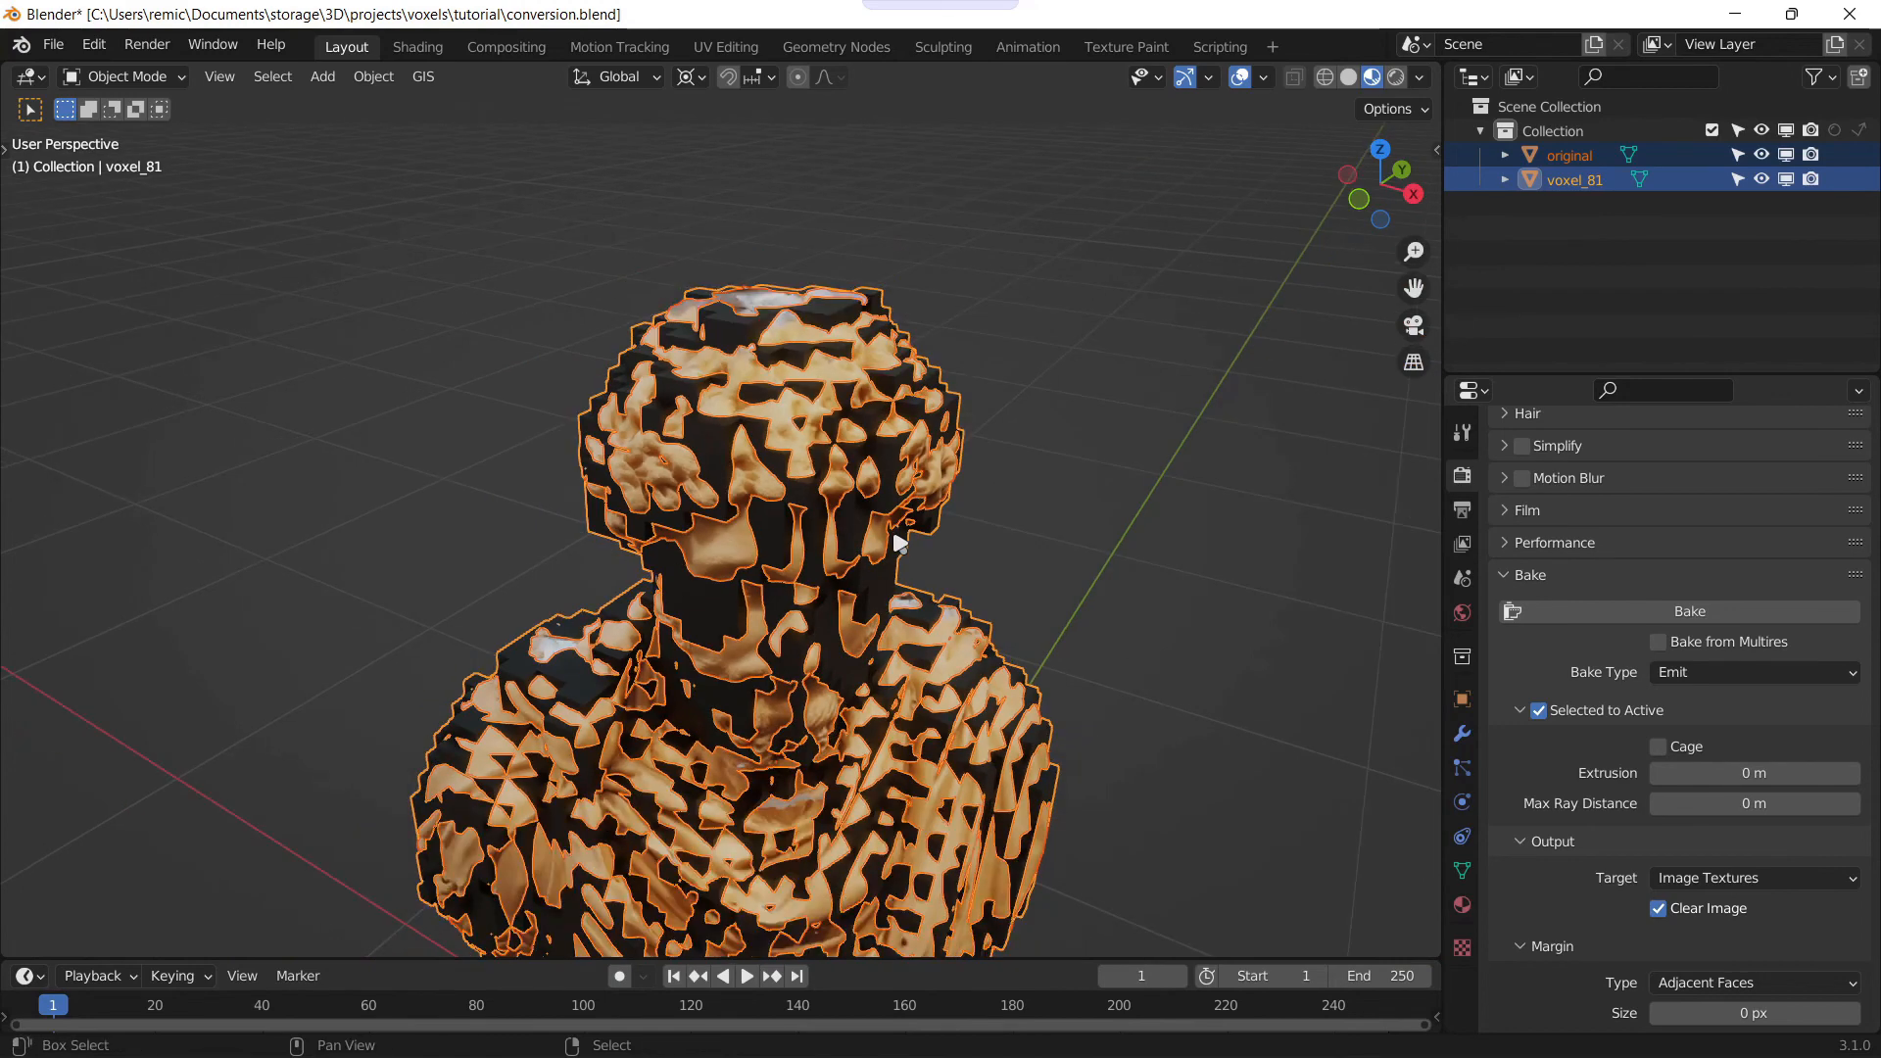
# Step: Bake the original's texture onto voxel_81 and reselect the voxel bust
pyautogui.click(1687, 612)
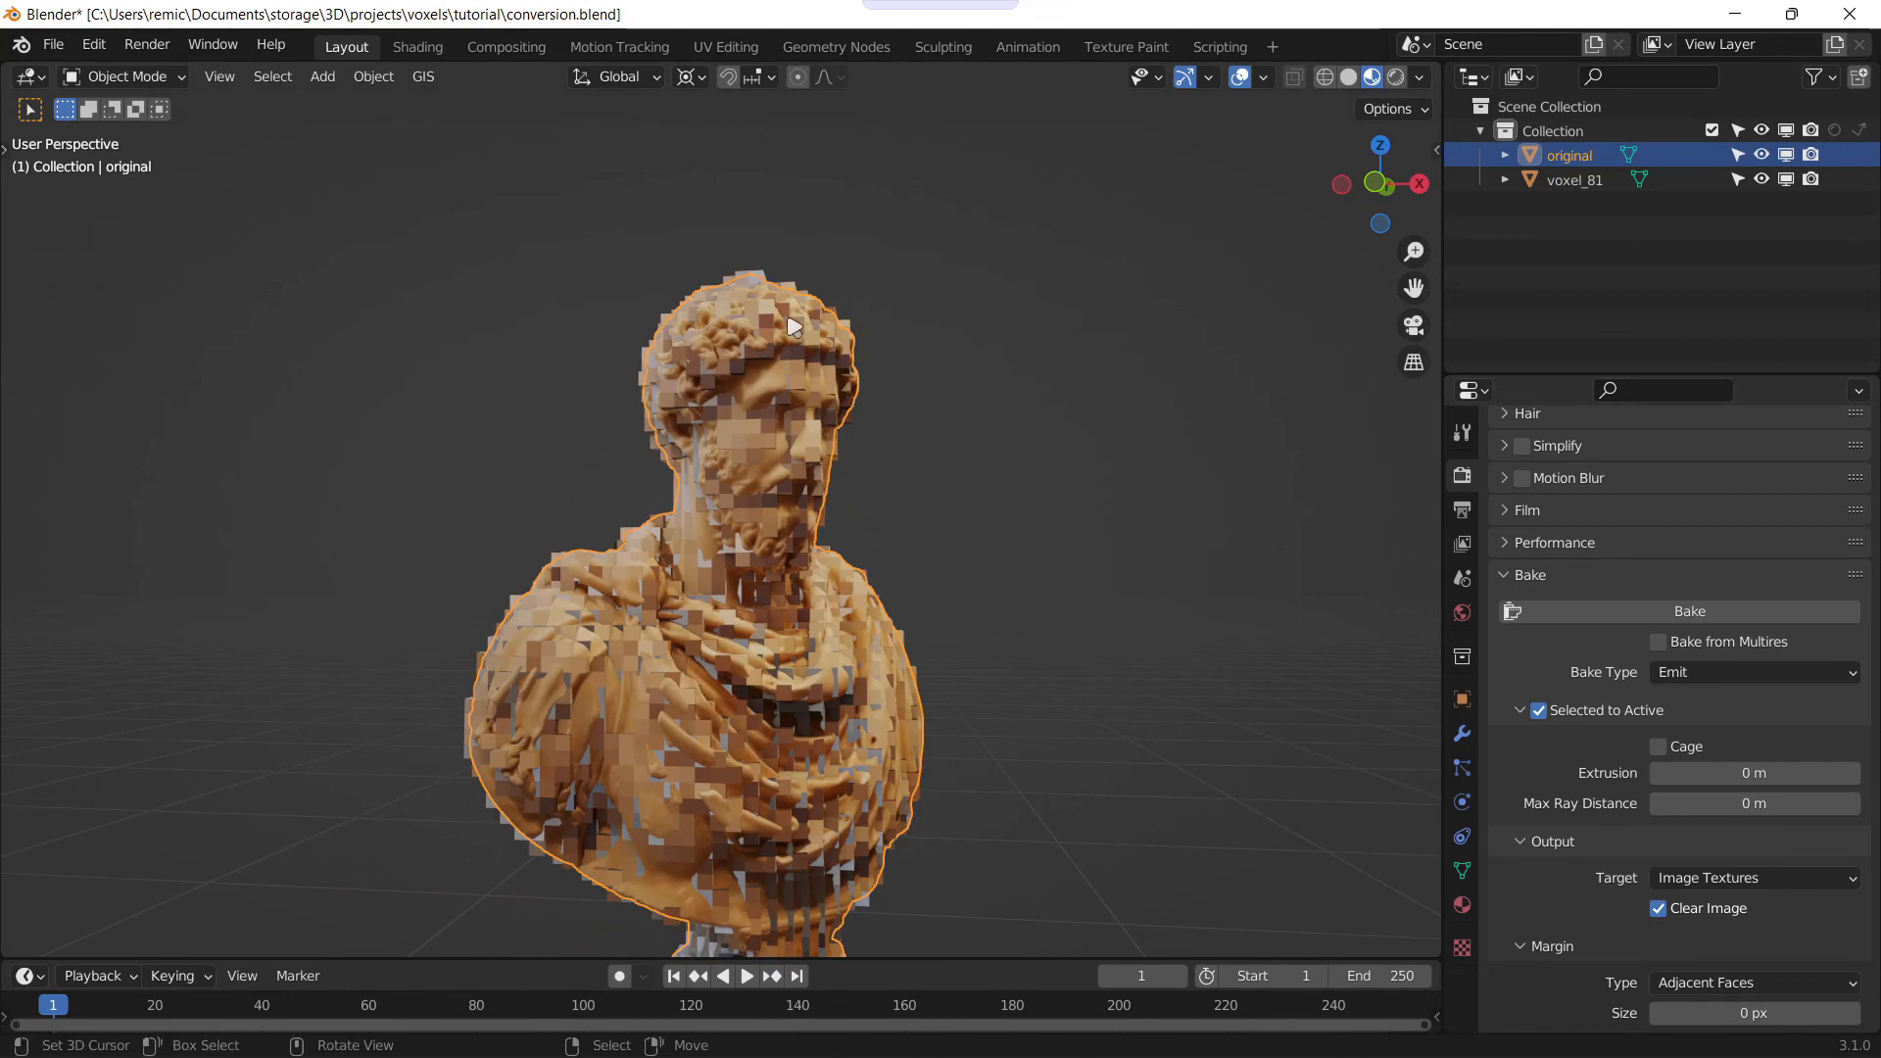
pyautogui.click(1571, 180)
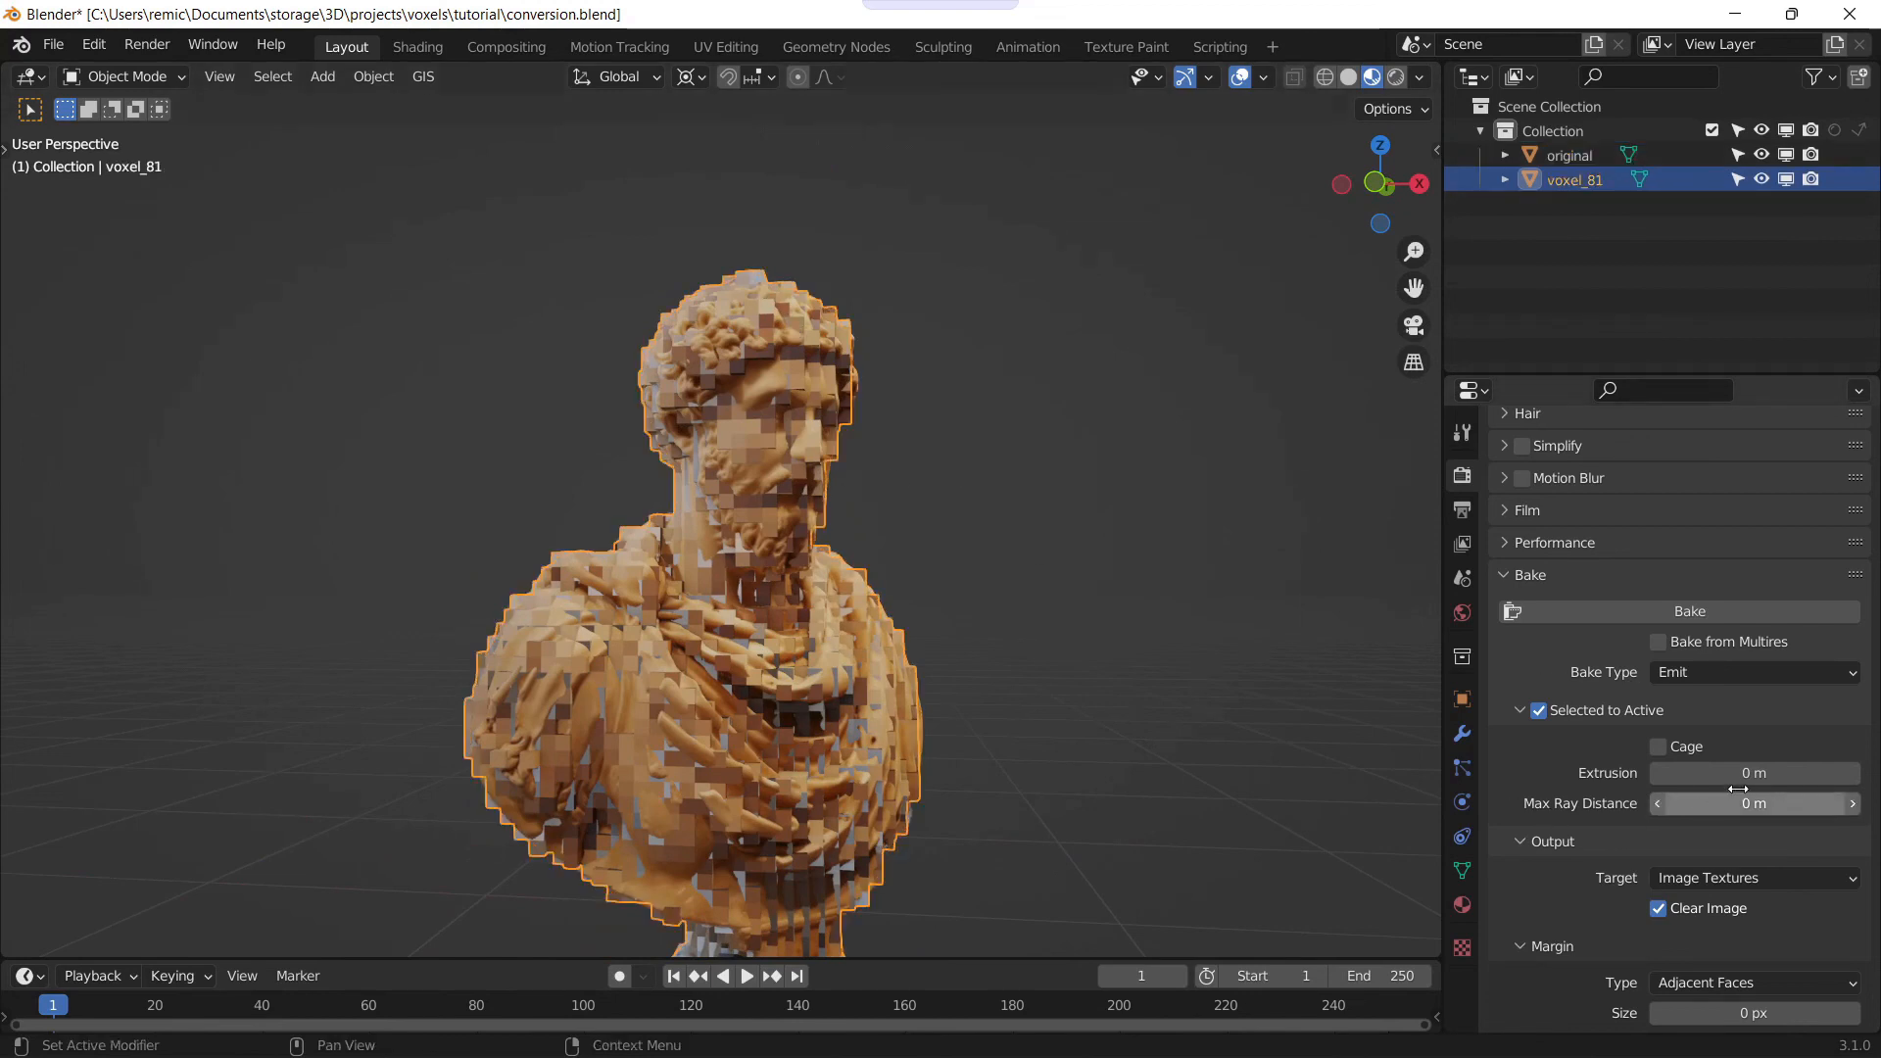